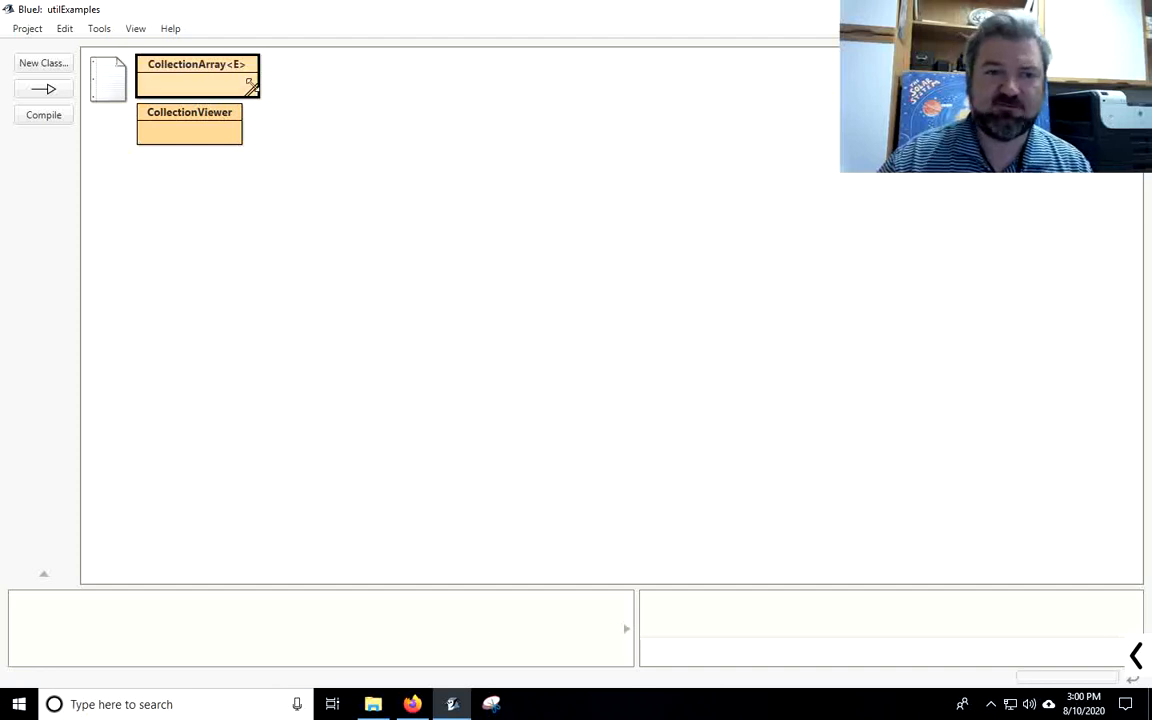
{"action": "mouse_move", "coordinate": [230, 90]}
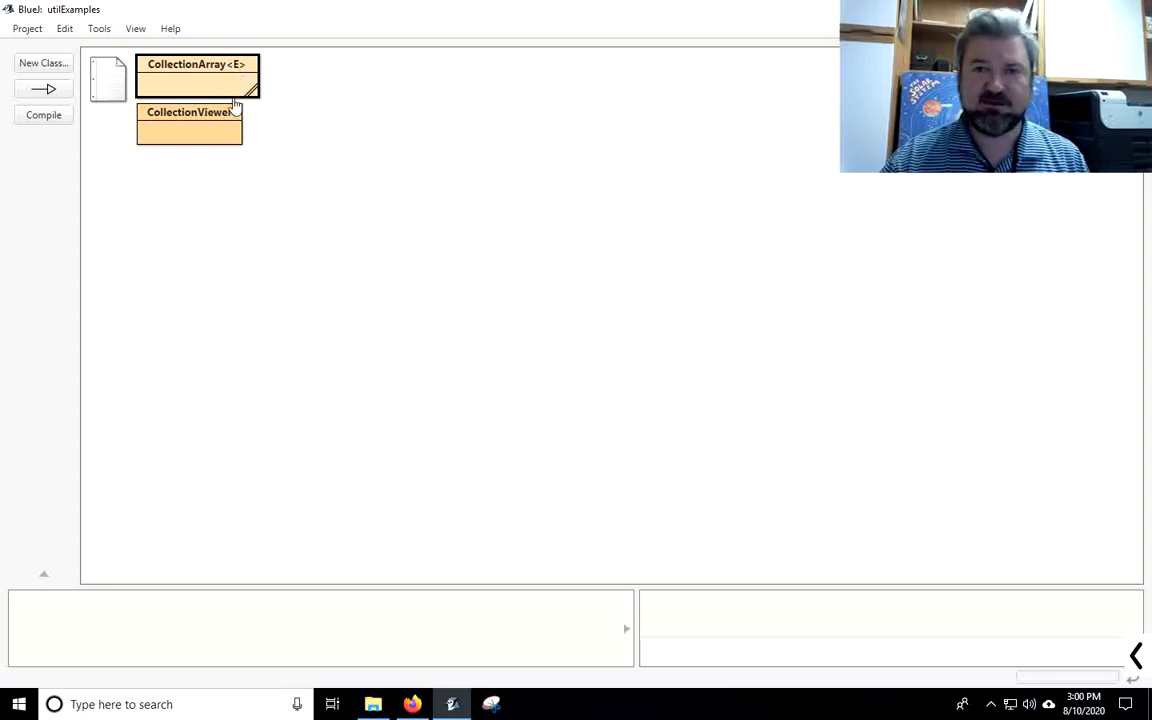
{"action": "mouse_move", "coordinate": [235, 88]}
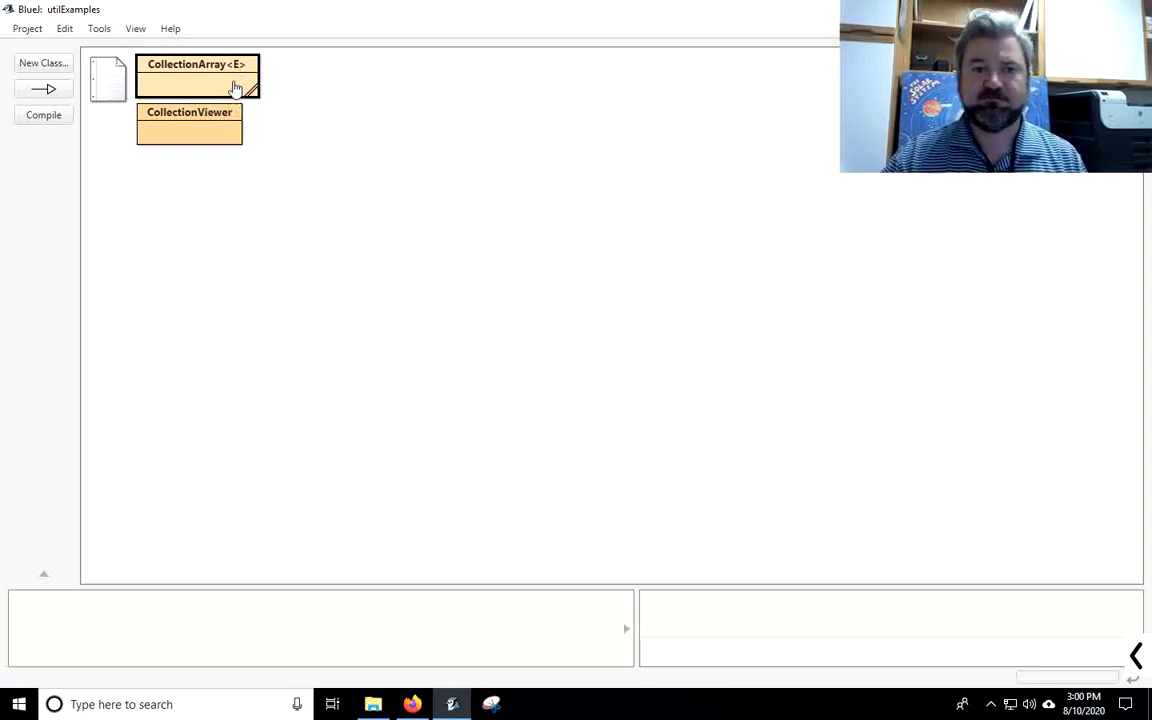
Step: Review the CollectionArray source and its AbstractCollection superclass, then close the editor
{"action": "double_click", "coordinate": [197, 76]}
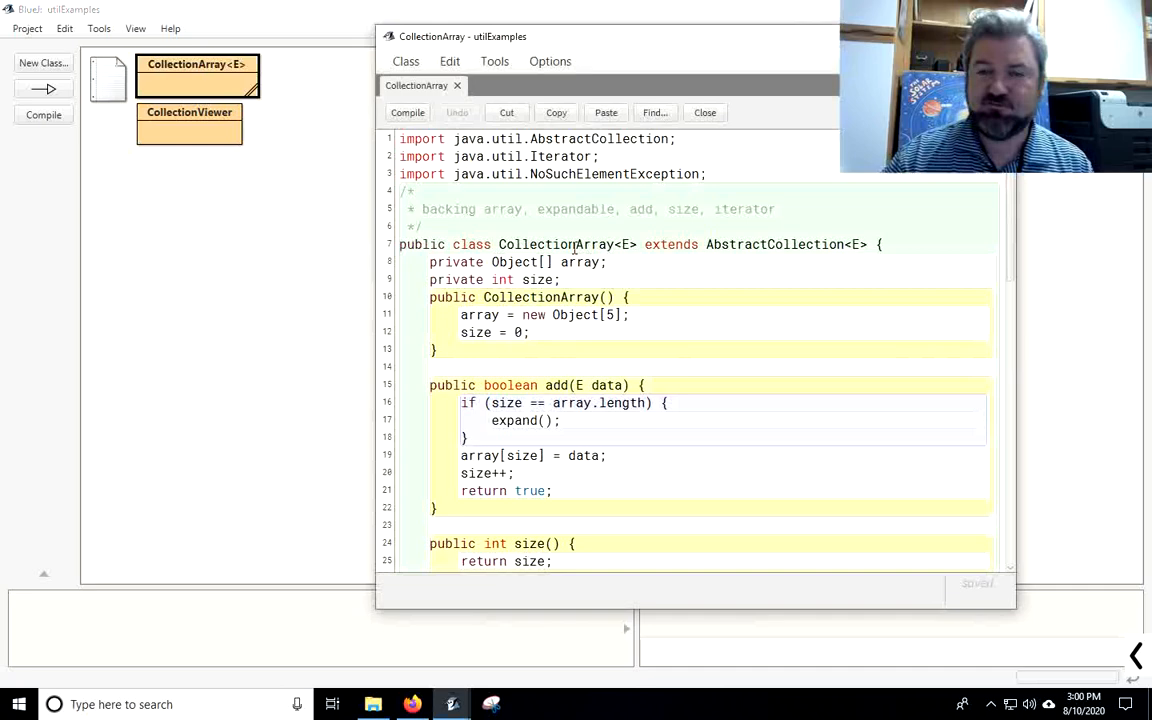
{"action": "double_click", "coordinate": [721, 244]}
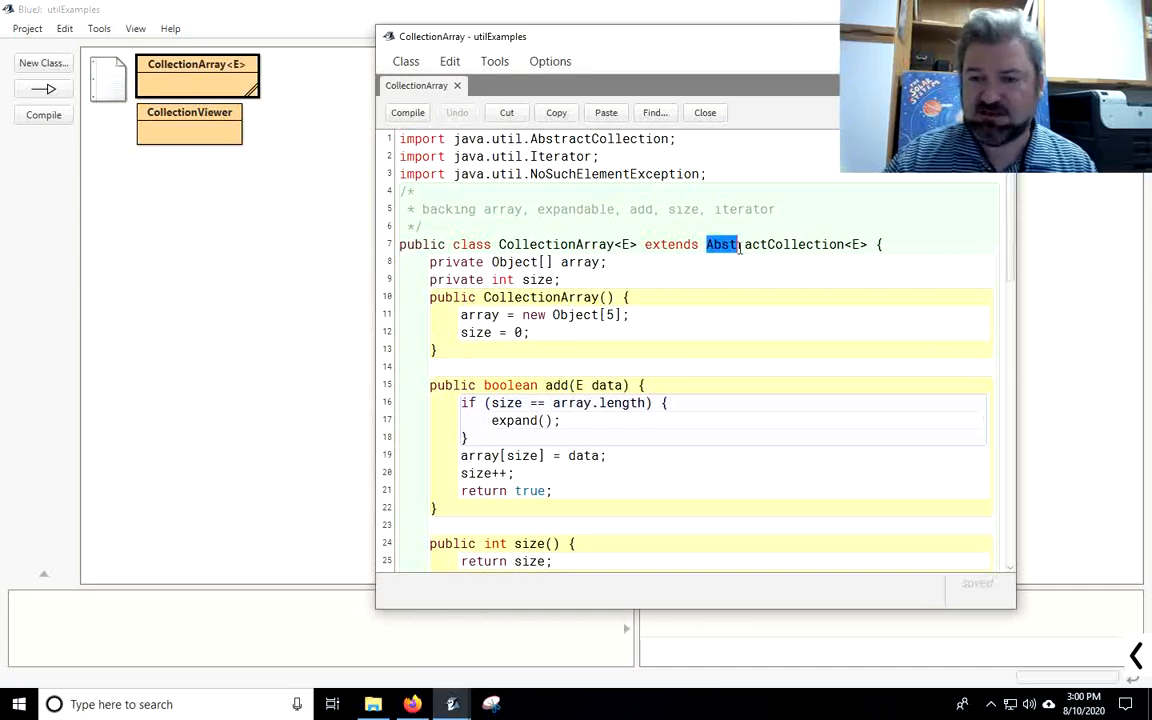
{"action": "left_click", "coordinate": [834, 259]}
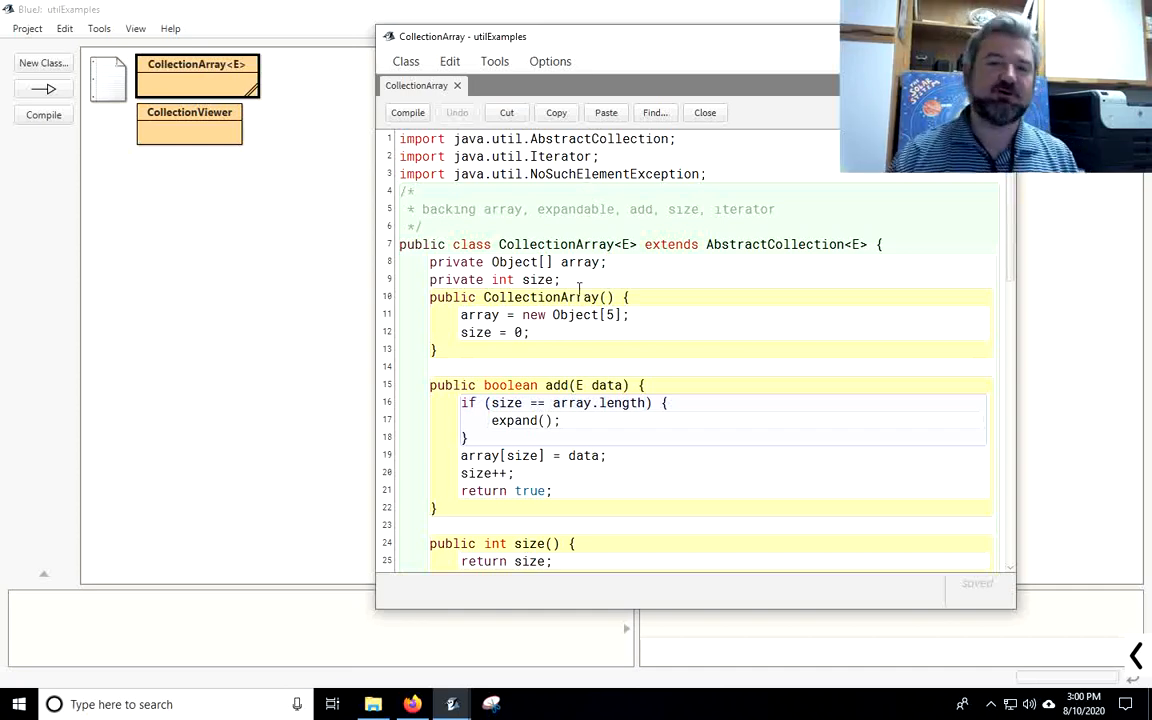
{"action": "scroll", "scroll_direction": "down", "scroll_amount": 3}
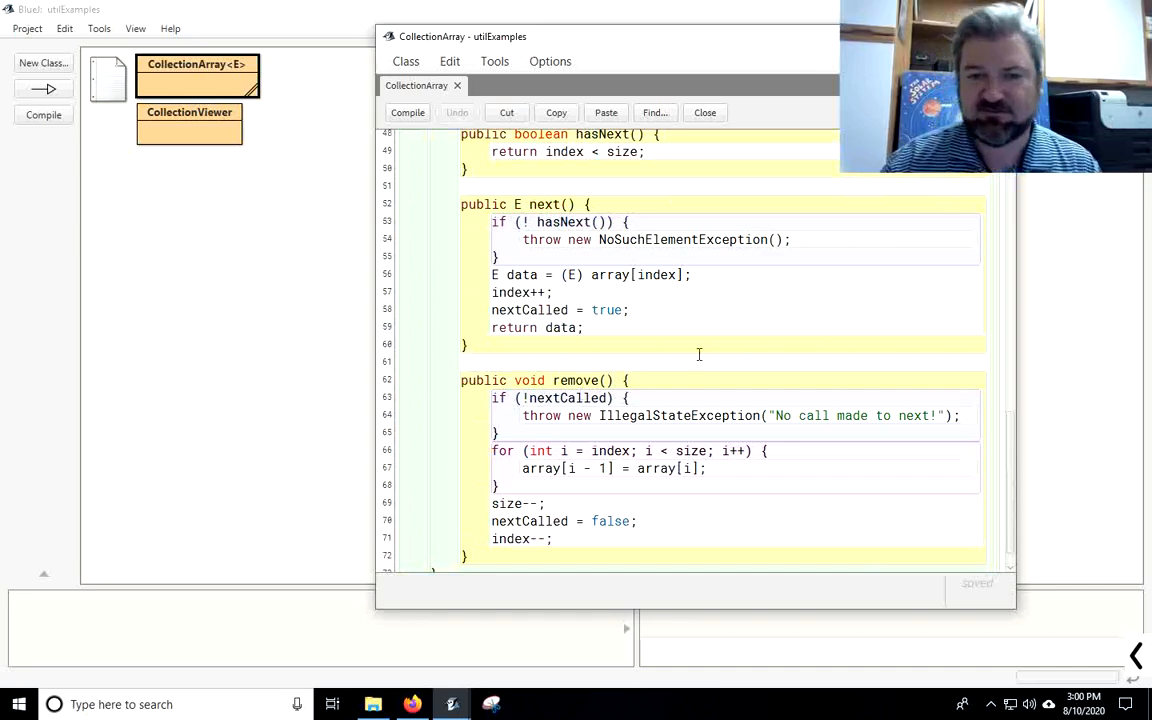
{"action": "left_click", "coordinate": [705, 112]}
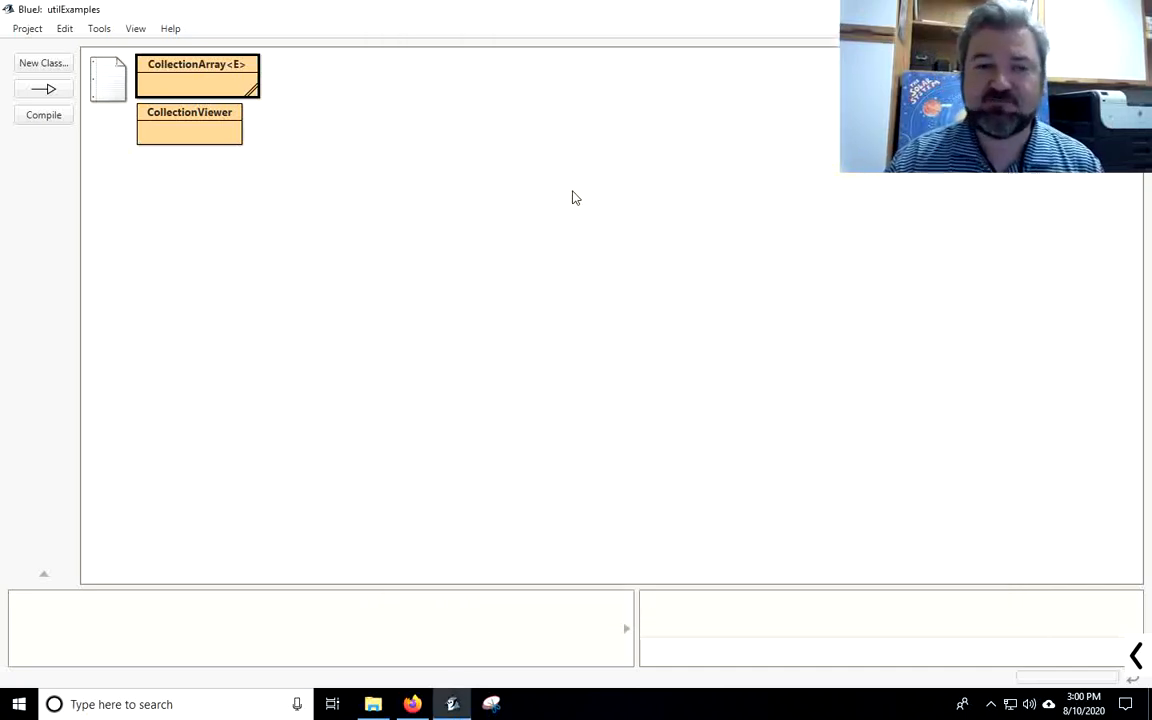
{"action": "mouse_move", "coordinate": [362, 204]}
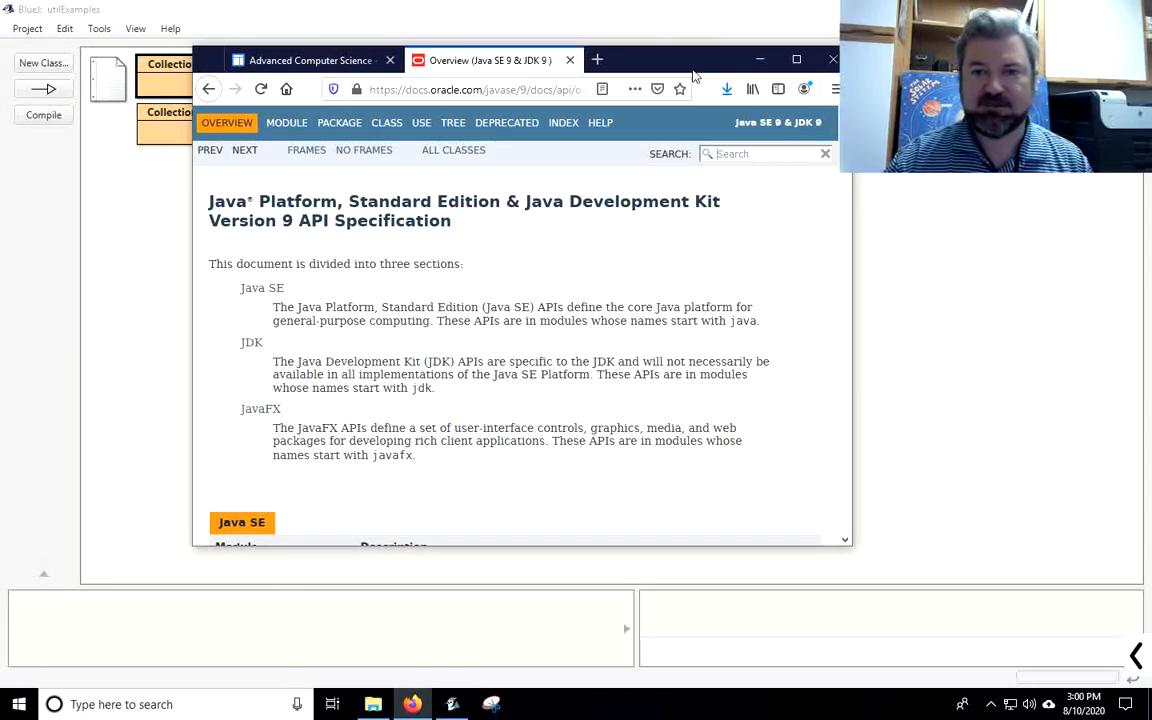
Step: Maximize the Java SE 9 docs and open java.util.List, scrolling its method summary
{"action": "left_click", "coordinate": [796, 59]}
{"action": "type", "text": "List"}
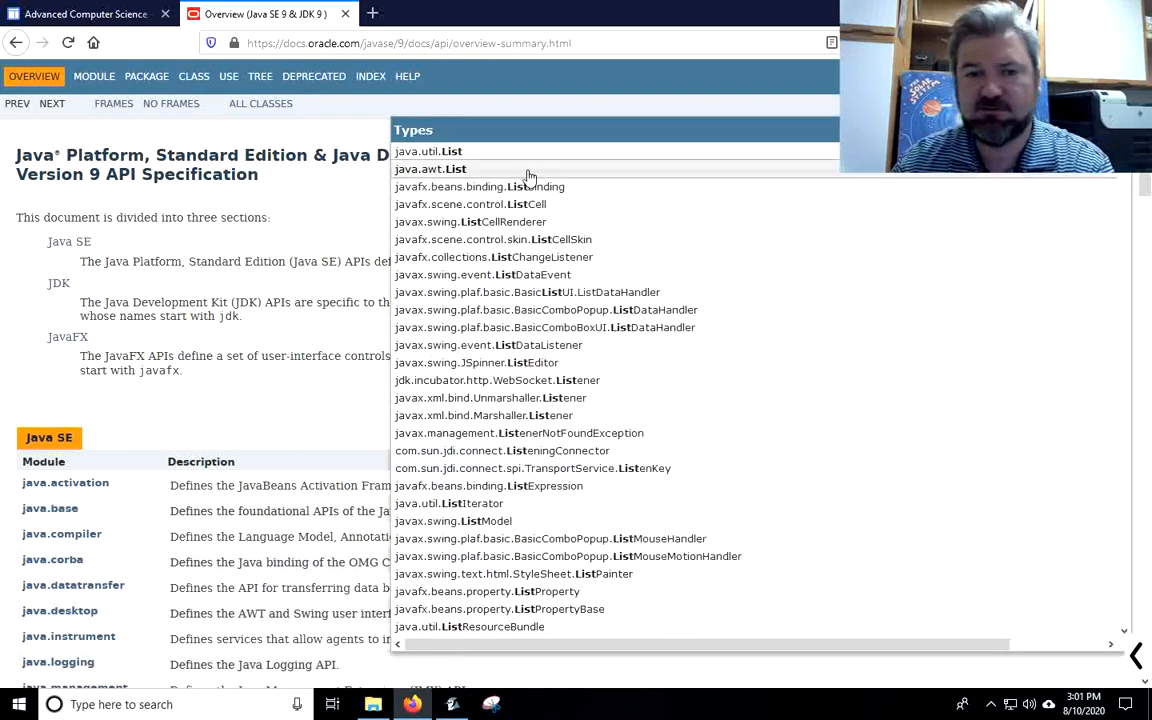
{"action": "left_click", "coordinate": [427, 151]}
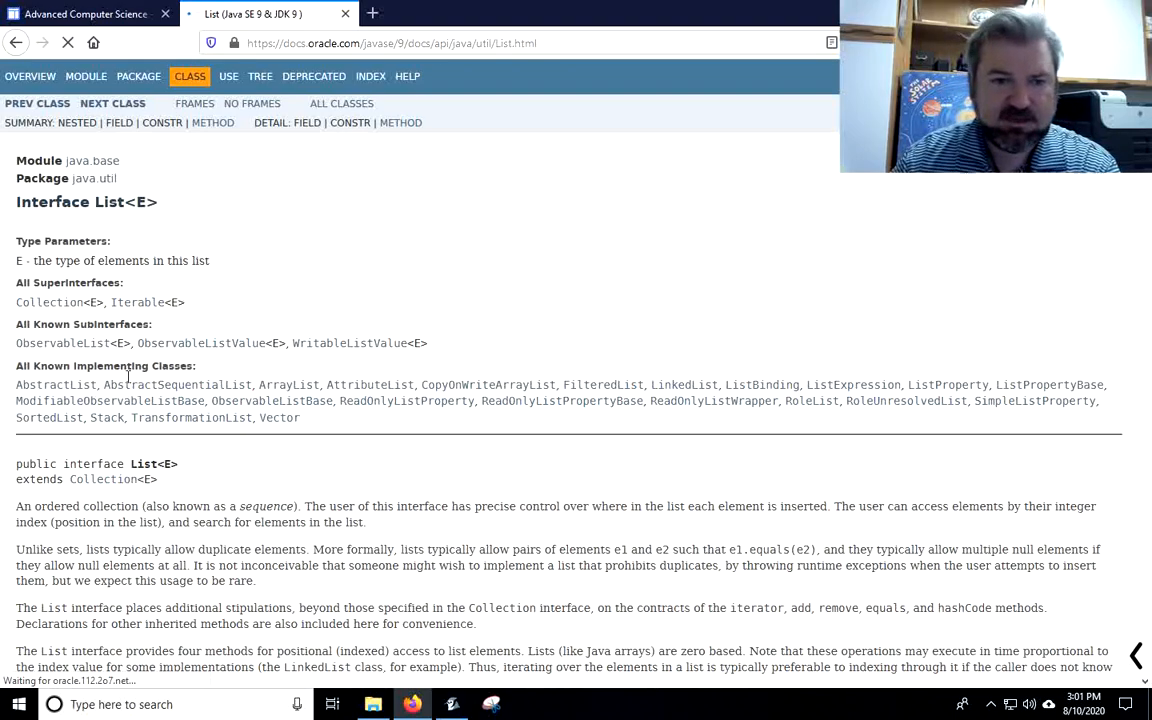
{"action": "scroll", "scroll_direction": "down", "scroll_amount": 3}
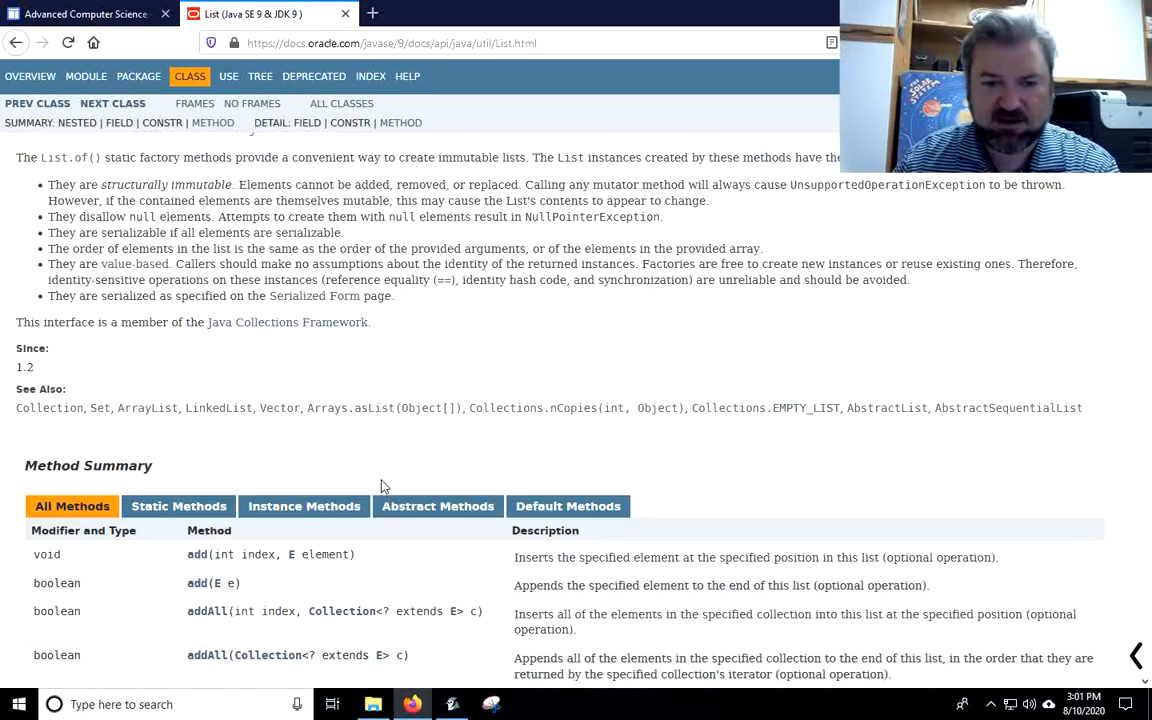
{"action": "scroll", "scroll_direction": "down", "scroll_amount": 3}
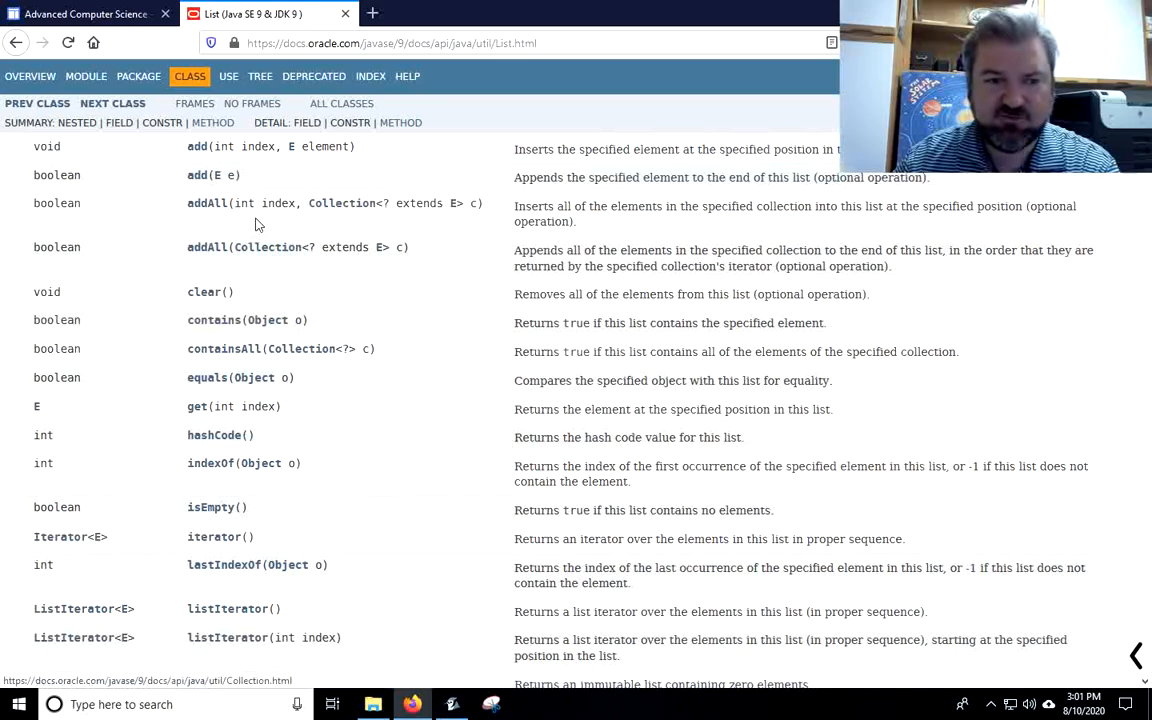
{"action": "scroll", "scroll_direction": "down", "scroll_amount": 3}
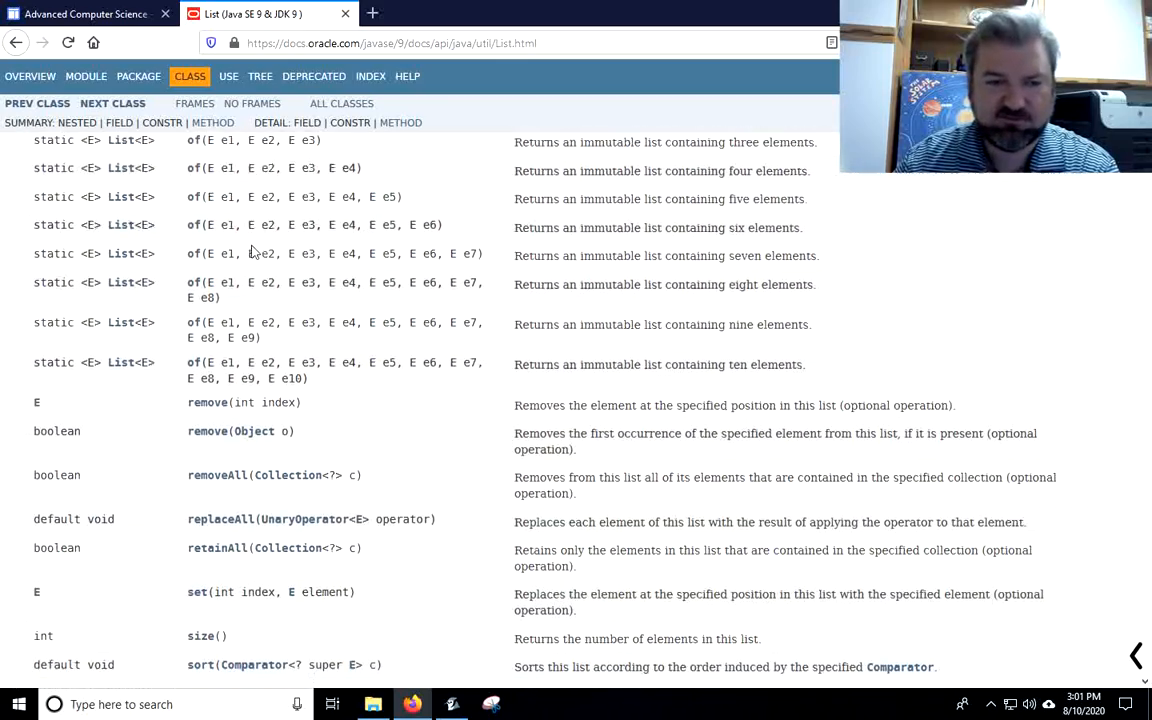
{"action": "scroll", "scroll_direction": "down", "scroll_amount": 3}
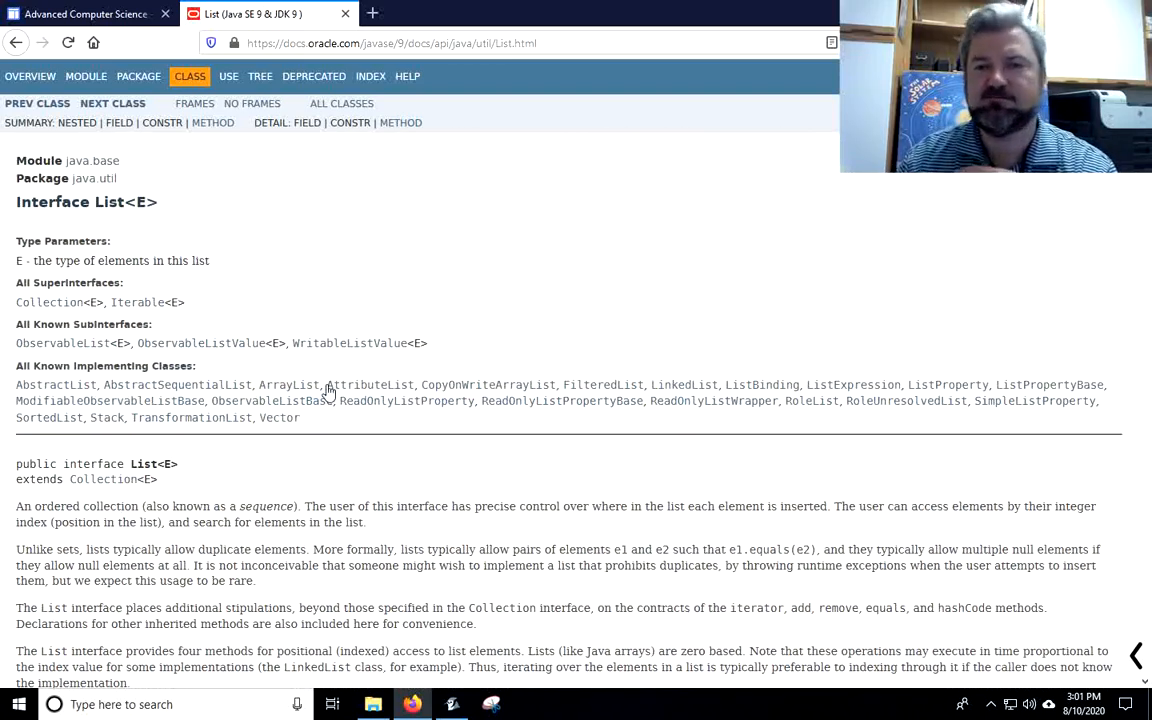
{"action": "mouse_move", "coordinate": [370, 384]}
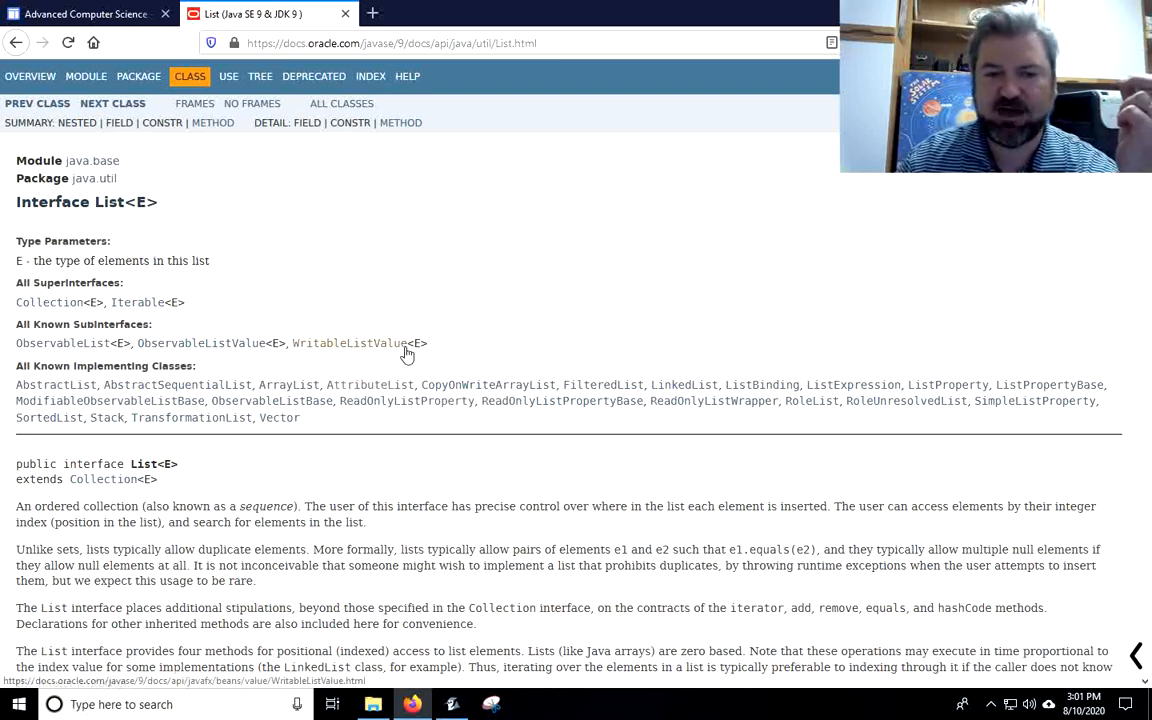
{"action": "mouse_move", "coordinate": [513, 384]}
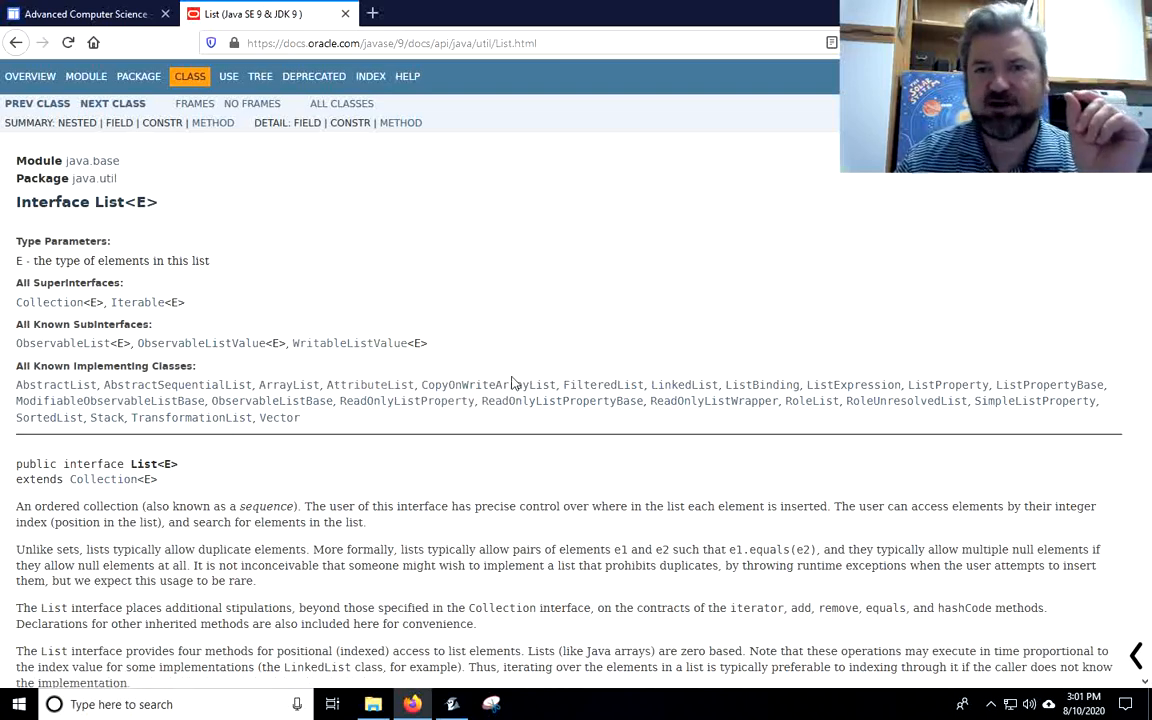
{"action": "mouse_move", "coordinate": [55, 385]}
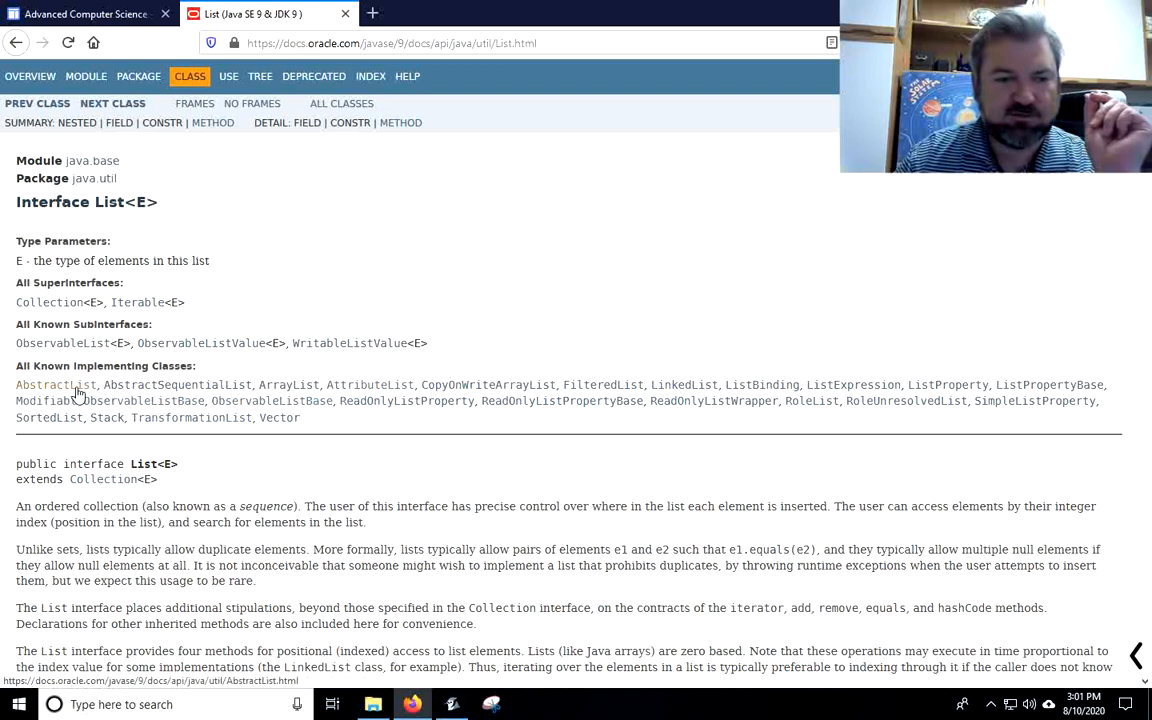
Step: Open the AbstractList page and highlight the set(int, E) and add(int, E) override requirements
{"action": "left_click", "coordinate": [55, 384]}
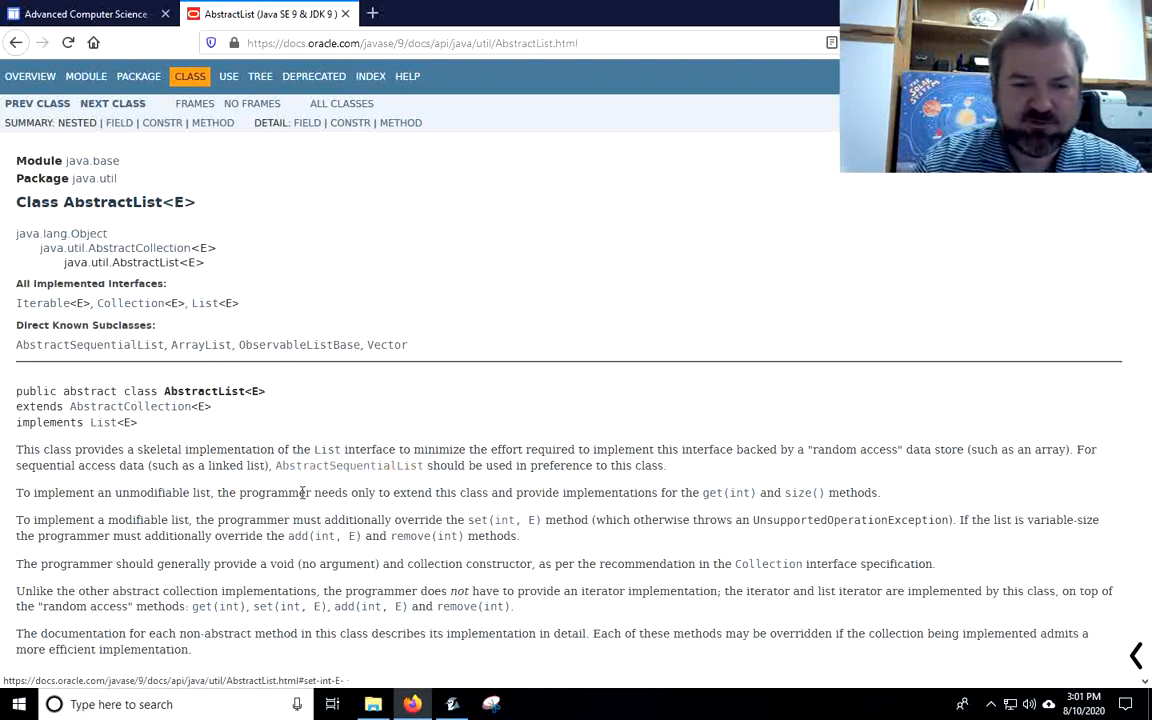
{"action": "scroll", "scroll_direction": "down", "scroll_amount": 3}
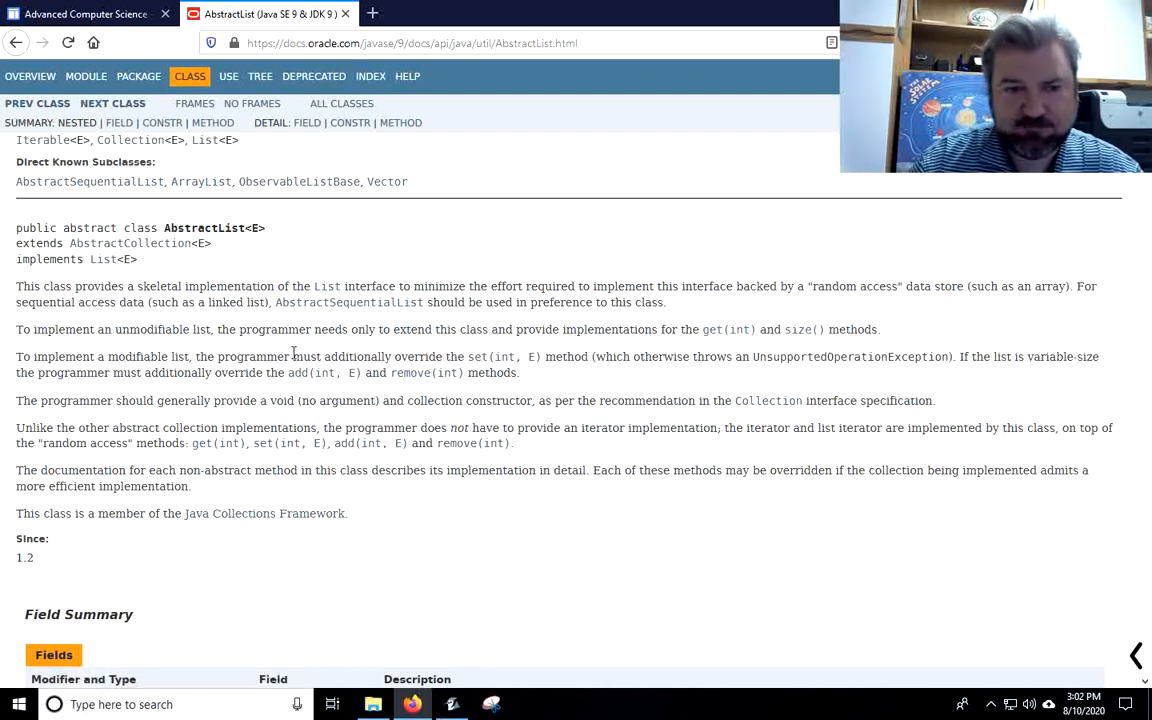
{"action": "left_click_drag", "start_coordinate": [435, 357], "coordinate": [570, 357]}
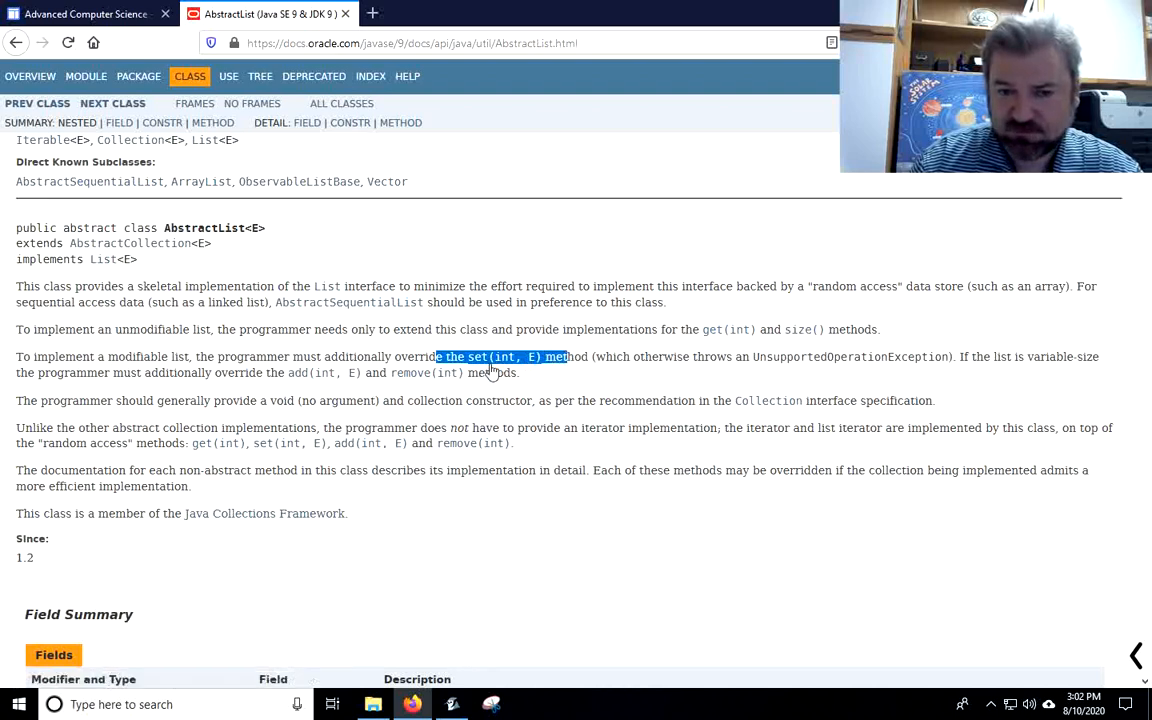
{"action": "mouse_move", "coordinate": [754, 377]}
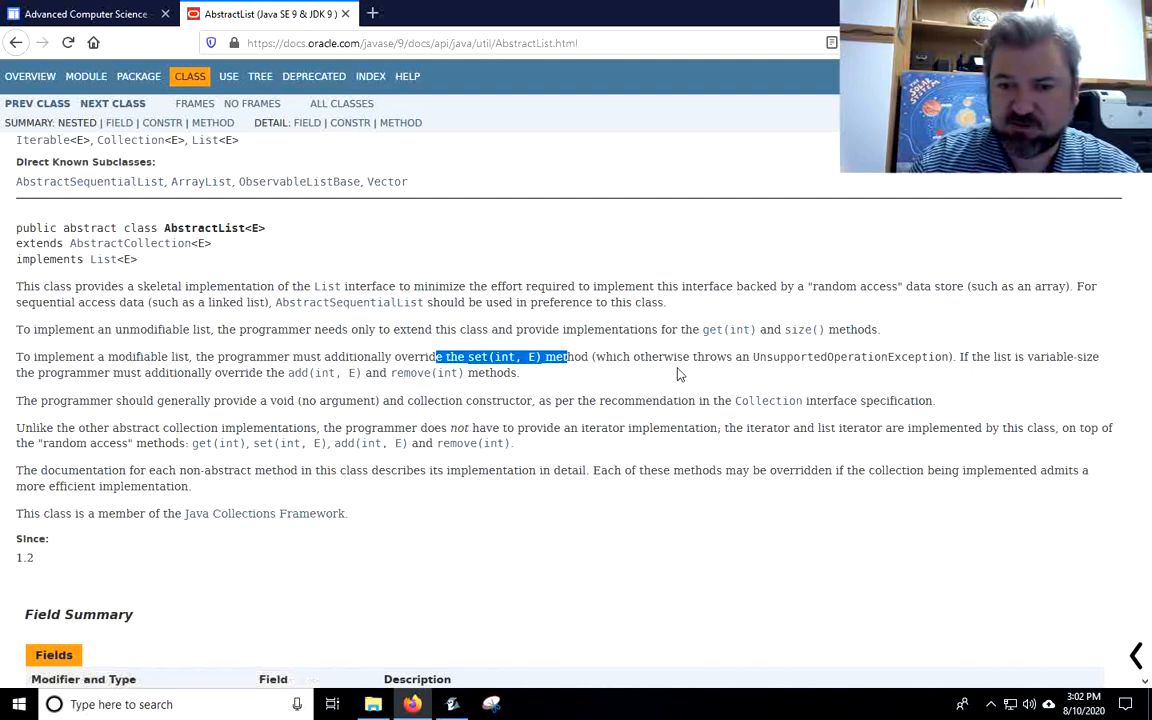
{"action": "left_click", "coordinate": [976, 360]}
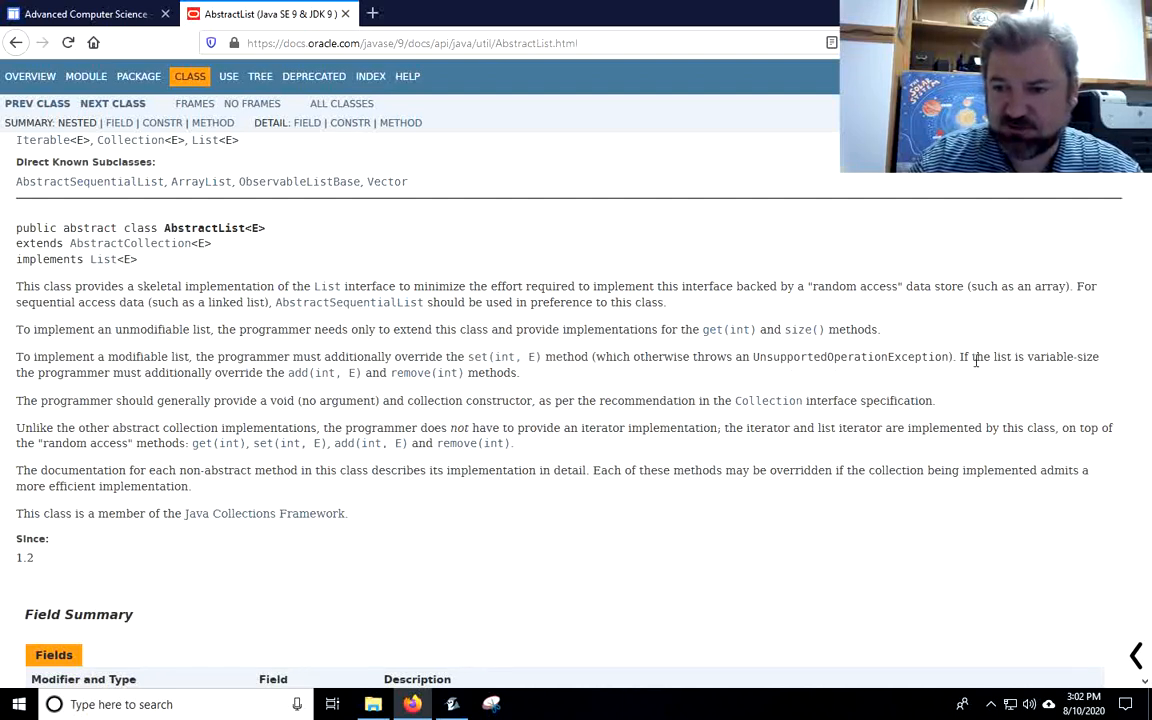
{"action": "mouse_move", "coordinate": [283, 391]}
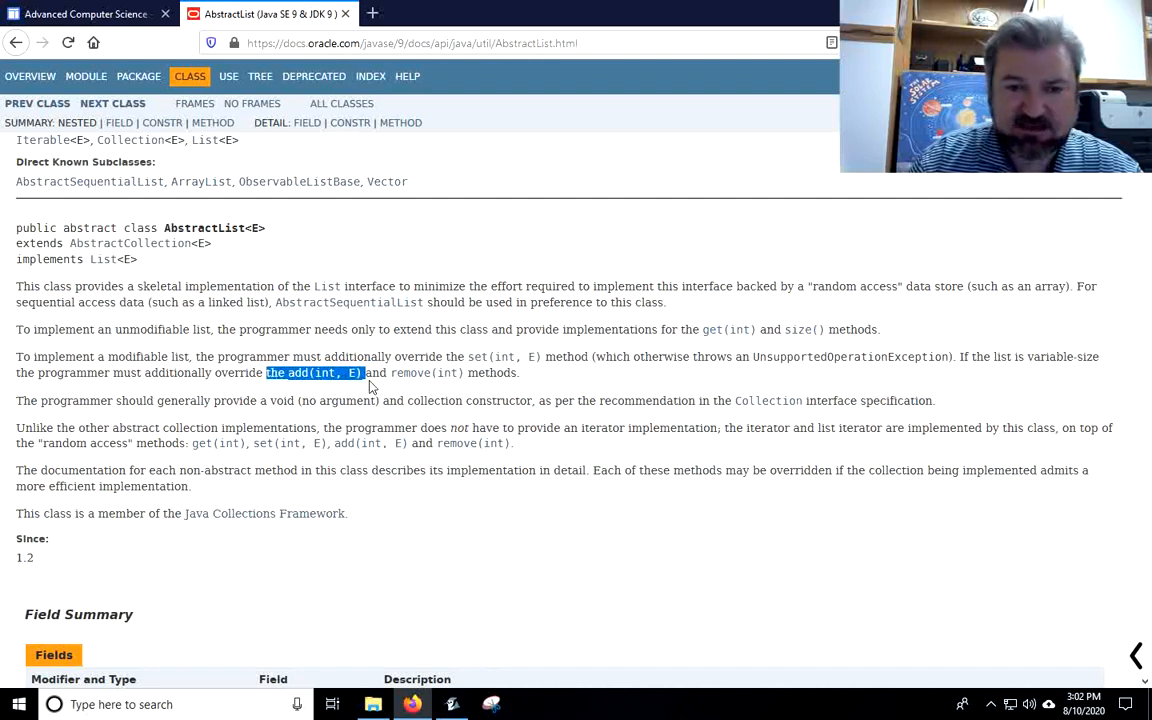
{"action": "left_click_drag", "start_coordinate": [368, 373], "coordinate": [488, 373]}
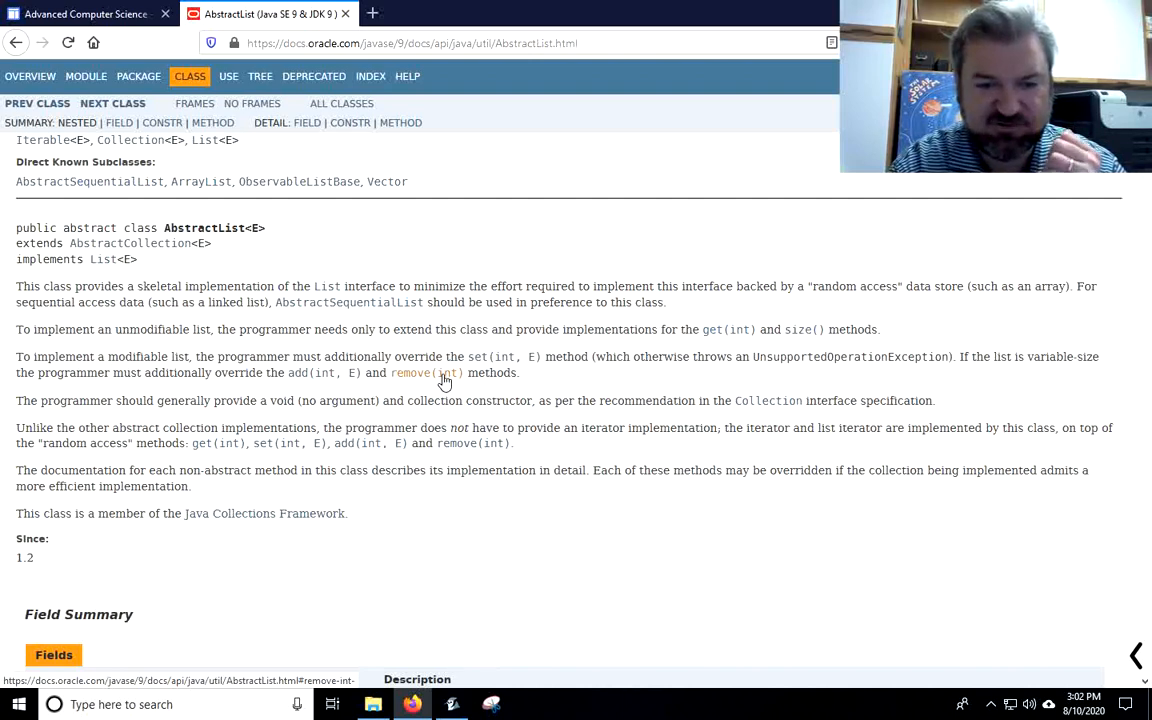
{"action": "mouse_move", "coordinate": [485, 611]}
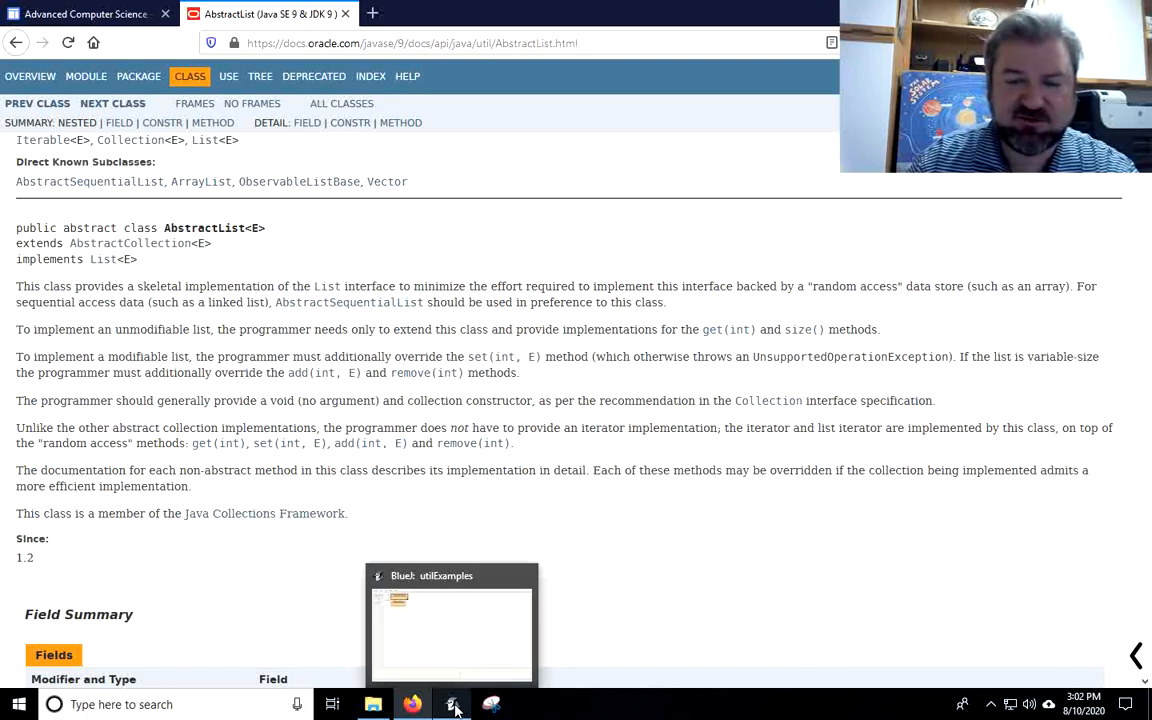
Step: Create a class named ListArray in utilExamples and reposition its box in the diagram
{"action": "left_click", "coordinate": [452, 704]}
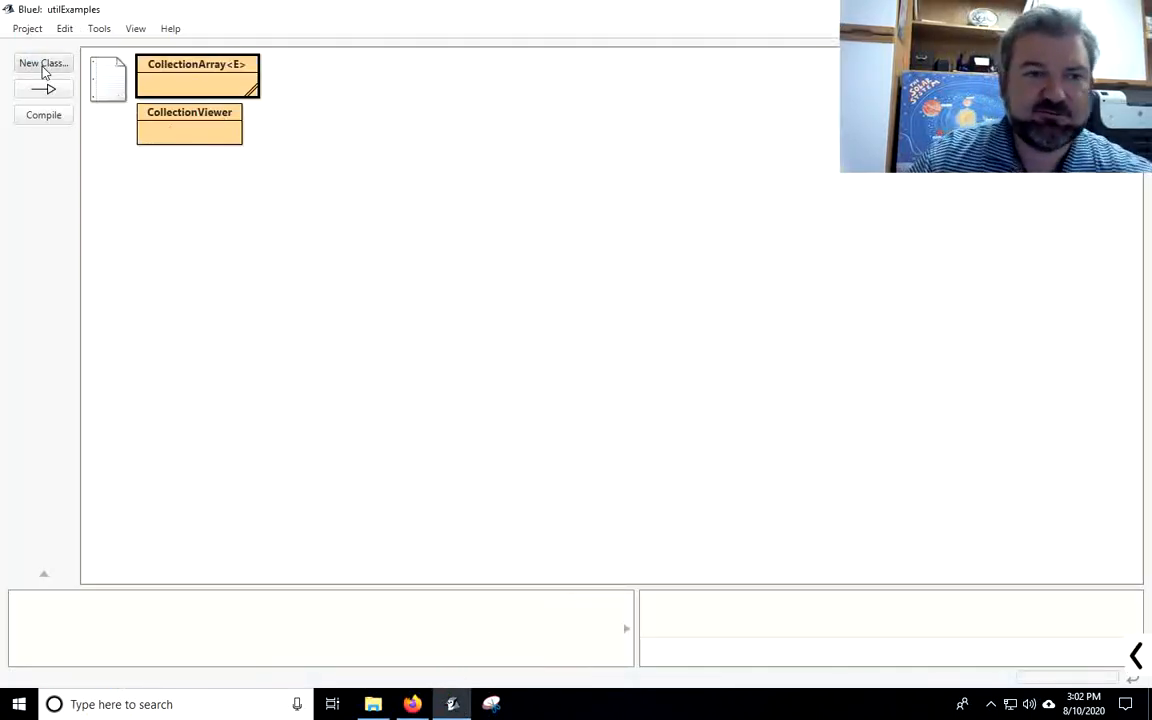
{"action": "left_click", "coordinate": [43, 63]}
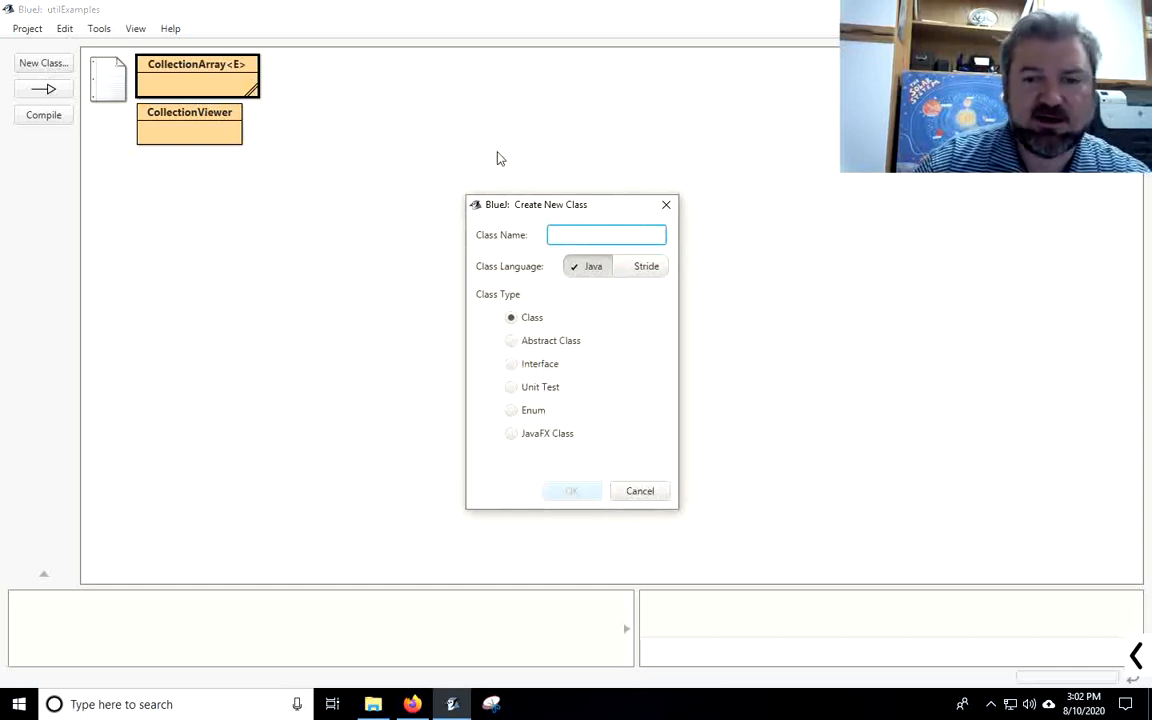
{"action": "mouse_move", "coordinate": [556, 204]}
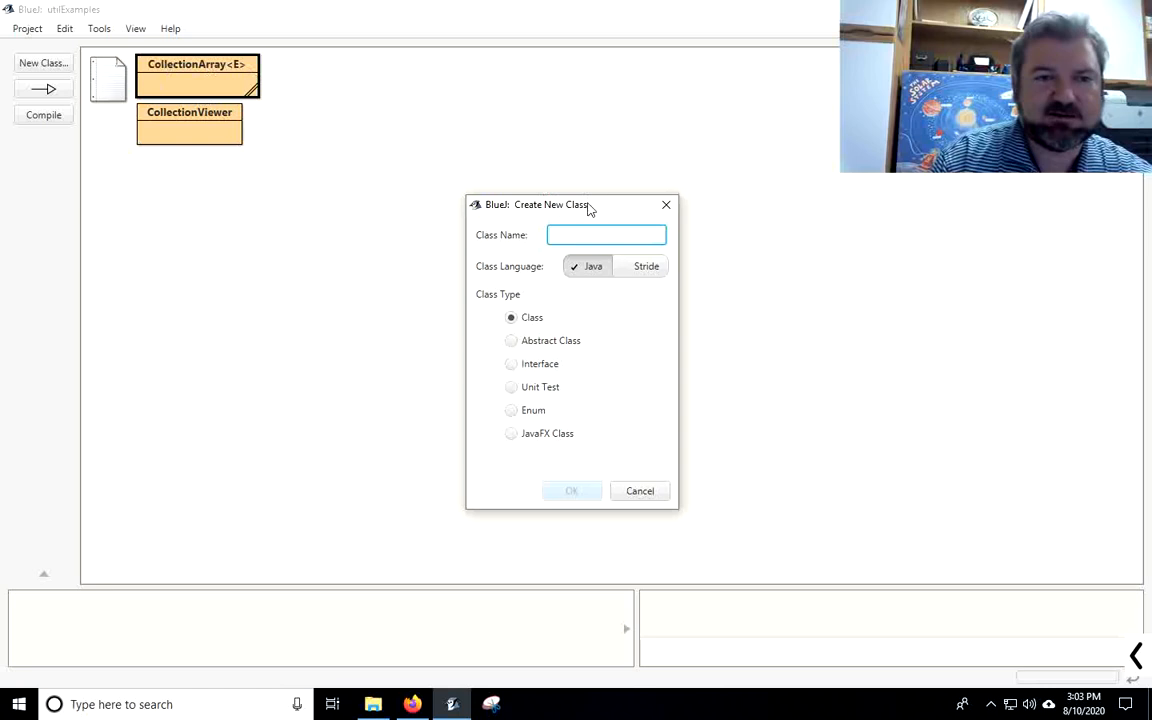
{"action": "type", "text": "Lis"}
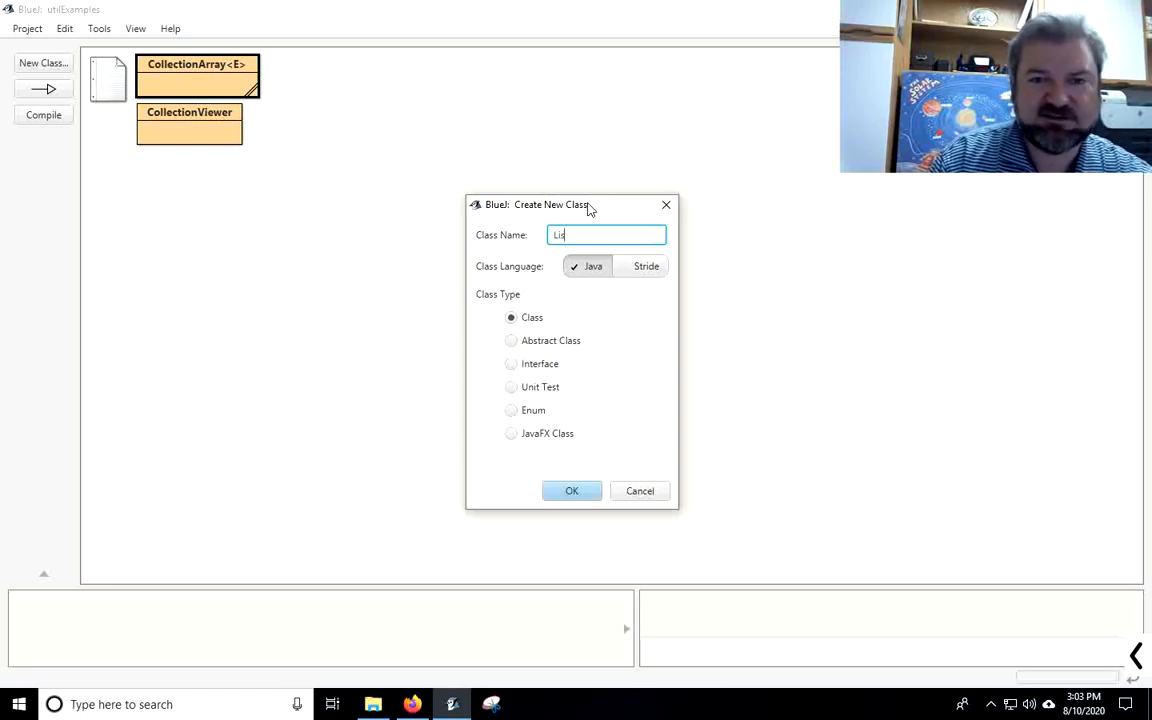
{"action": "type", "text": "tArray"}
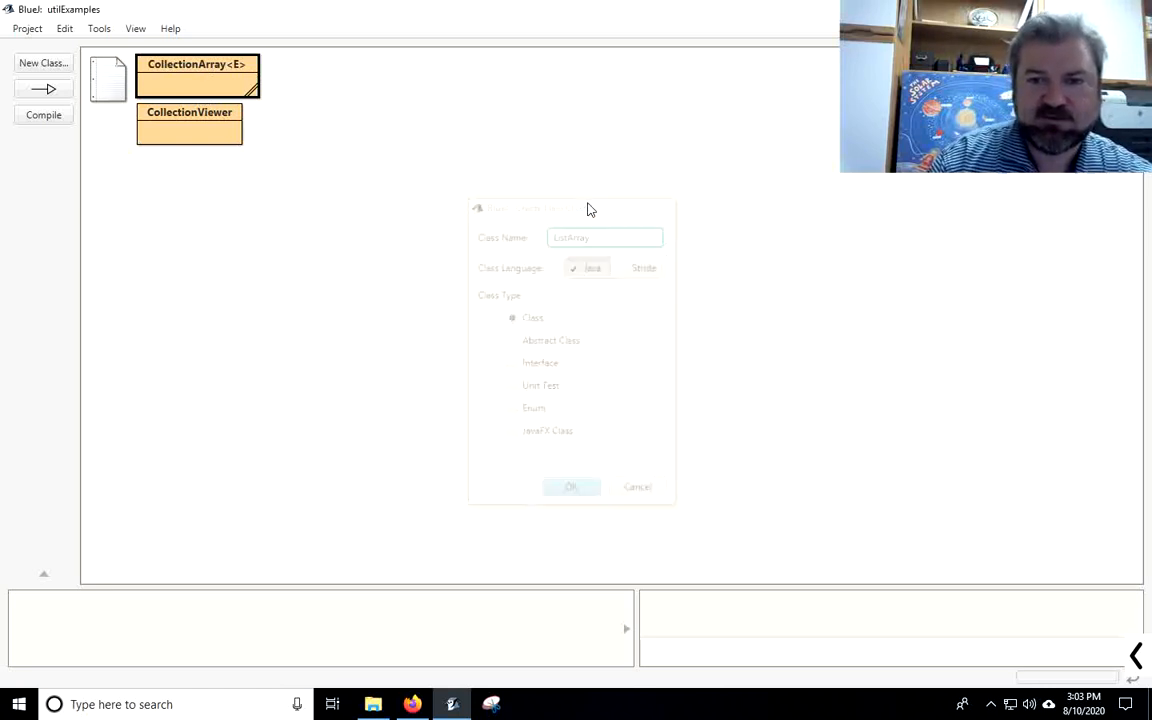
{"action": "left_click", "coordinate": [571, 487]}
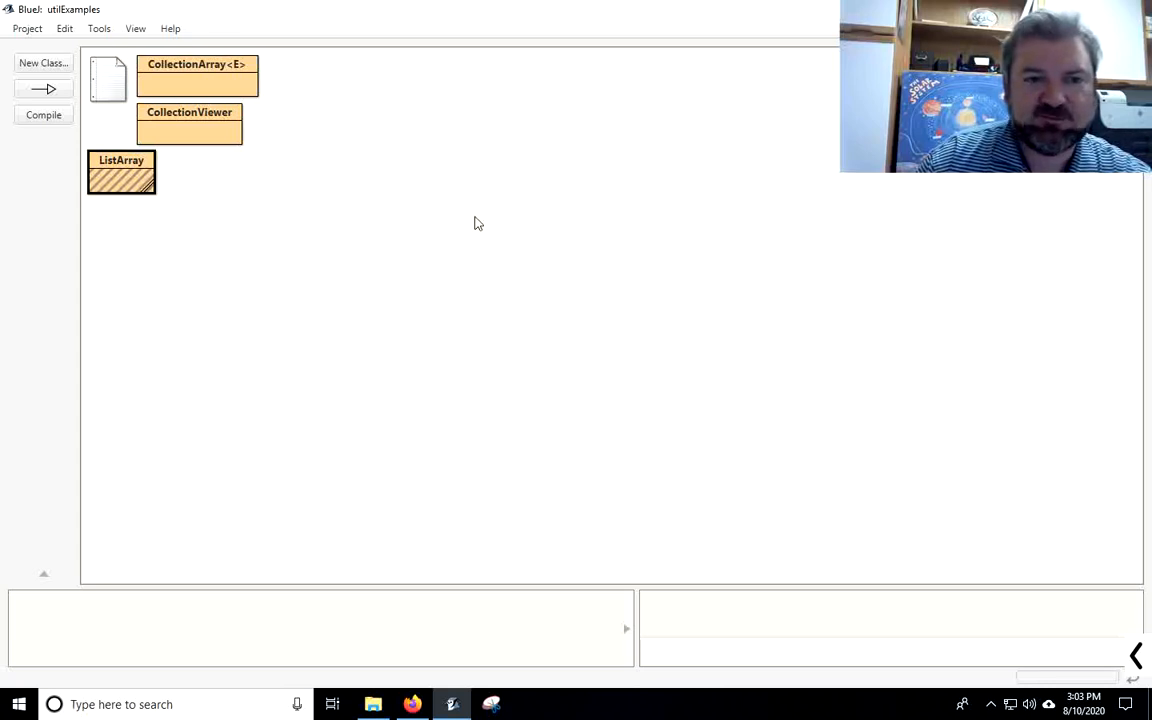
{"action": "left_click_drag", "start_coordinate": [121, 172], "coordinate": [417, 131]}
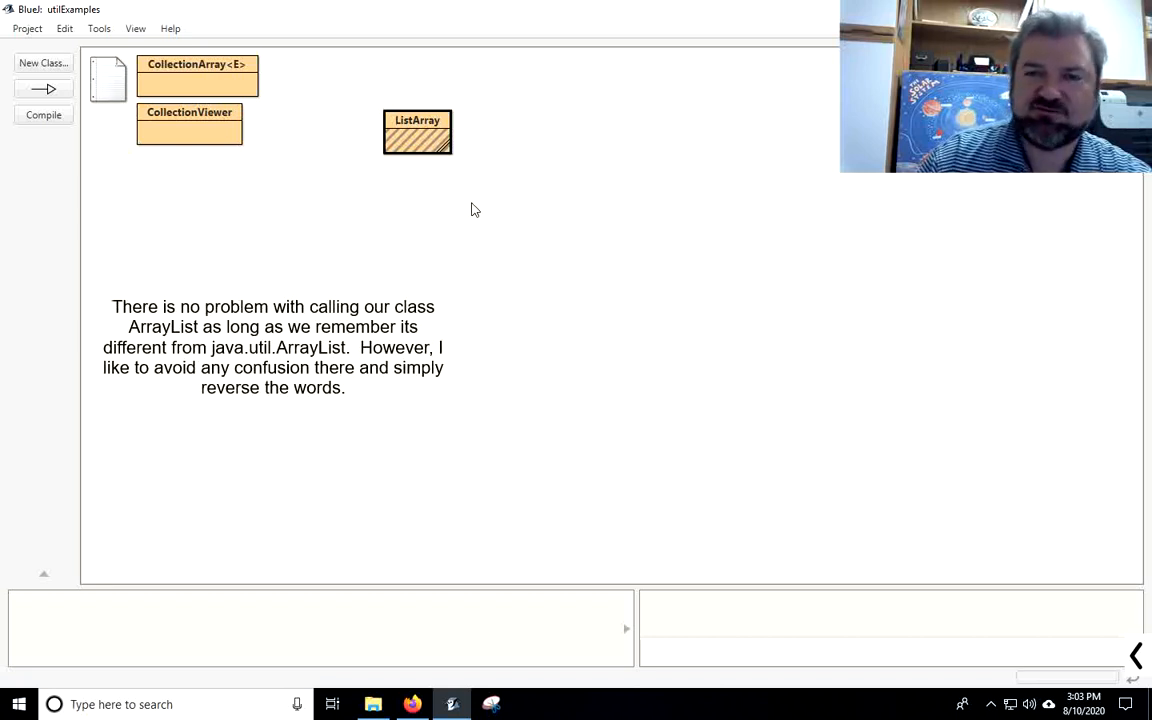
{"action": "mouse_move", "coordinate": [312, 106]}
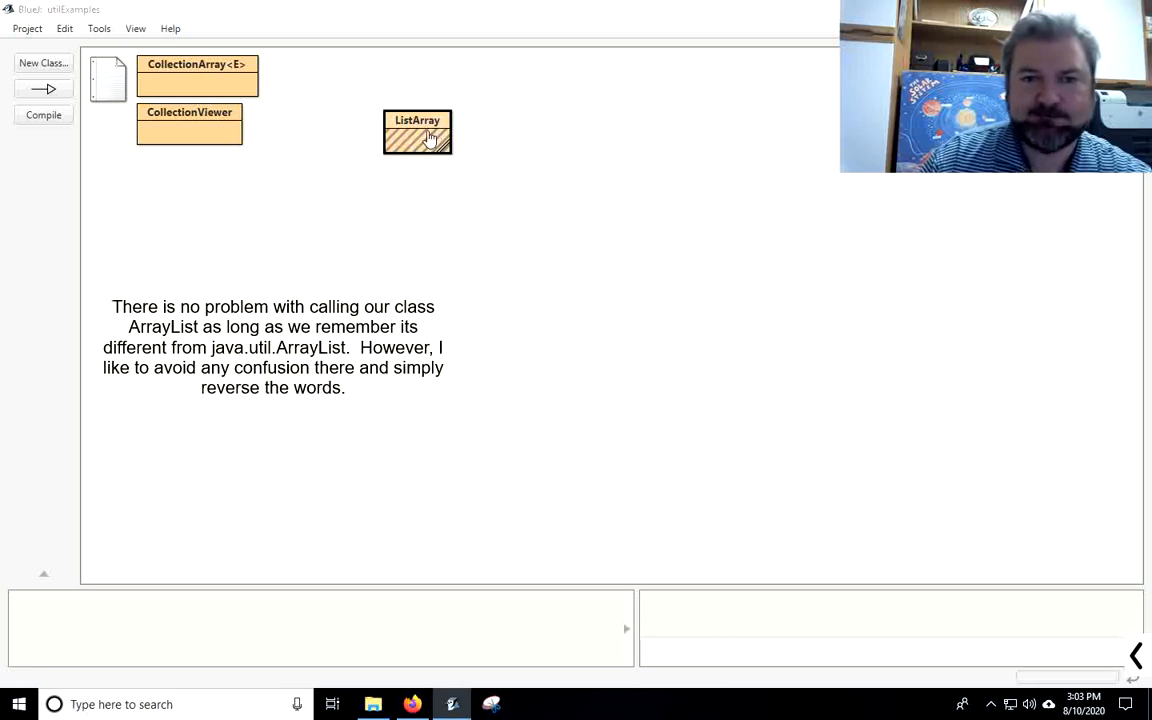
Step: Write the class header 'ListArray<E> extends AbstractList<E> {' in the ListArray source
{"action": "double_click", "coordinate": [417, 131]}
{"action": "type", "text": "public class"}
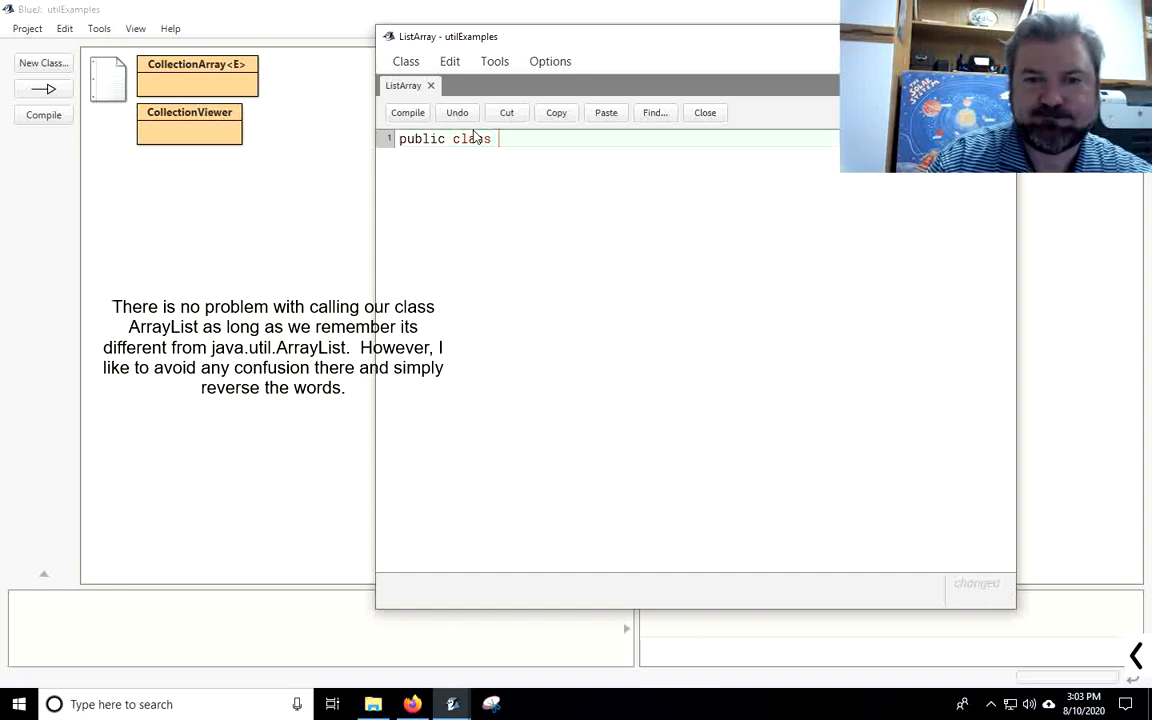
{"action": "type", "text": "ListArray<E> e"}
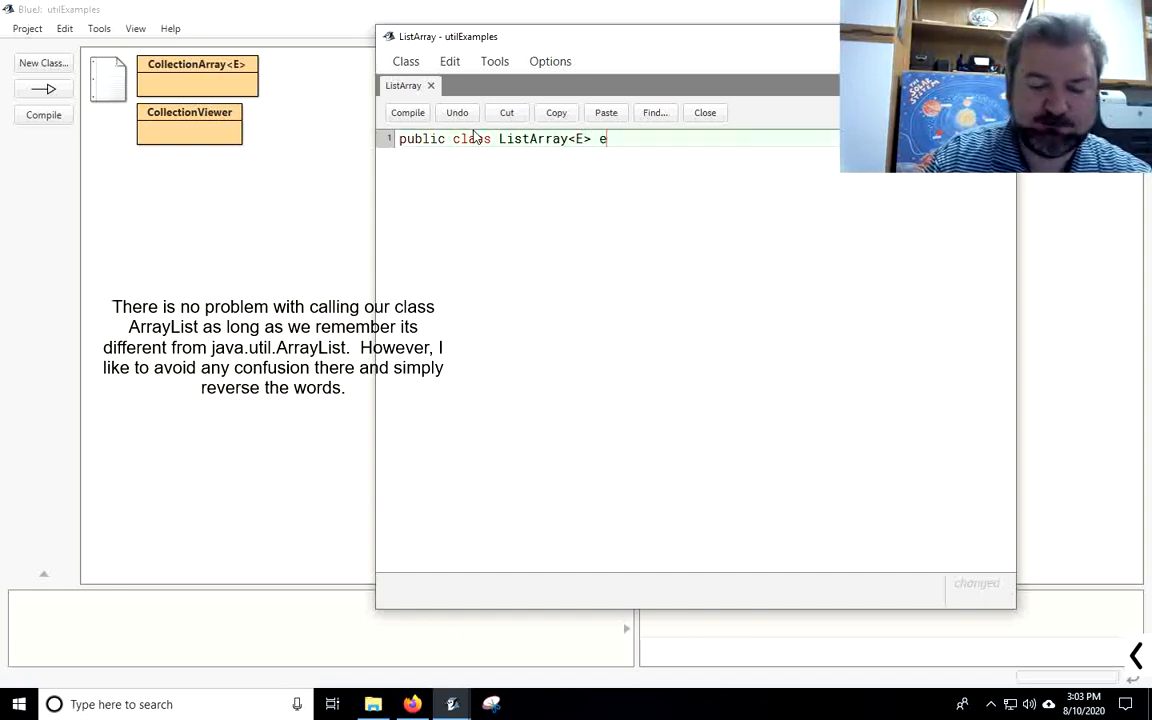
{"action": "type", "text": "xtend"}
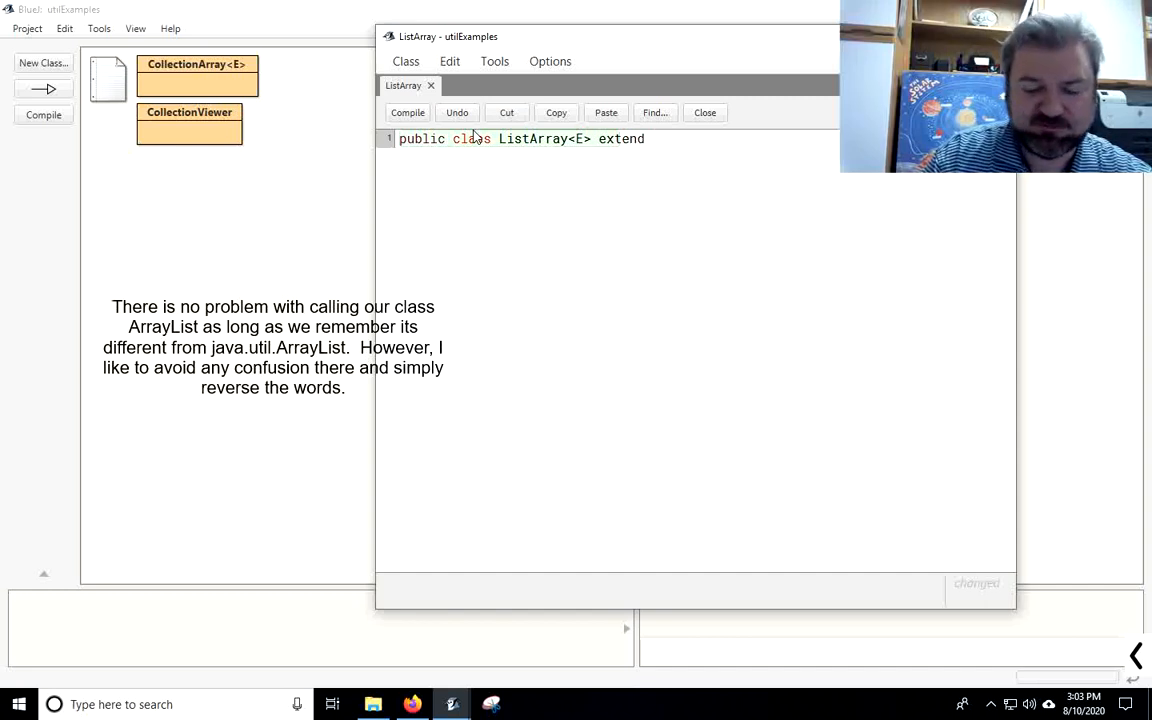
{"action": "type", "text": "Abstract"}
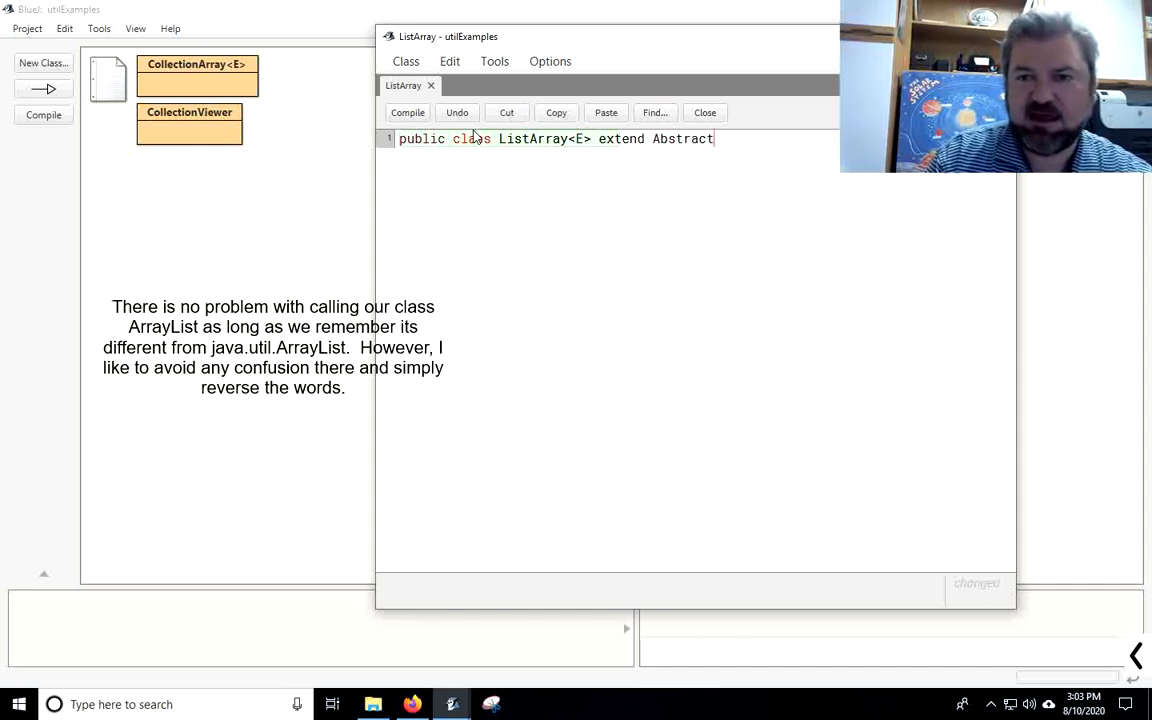
{"action": "type", "text": "List<E> {"}
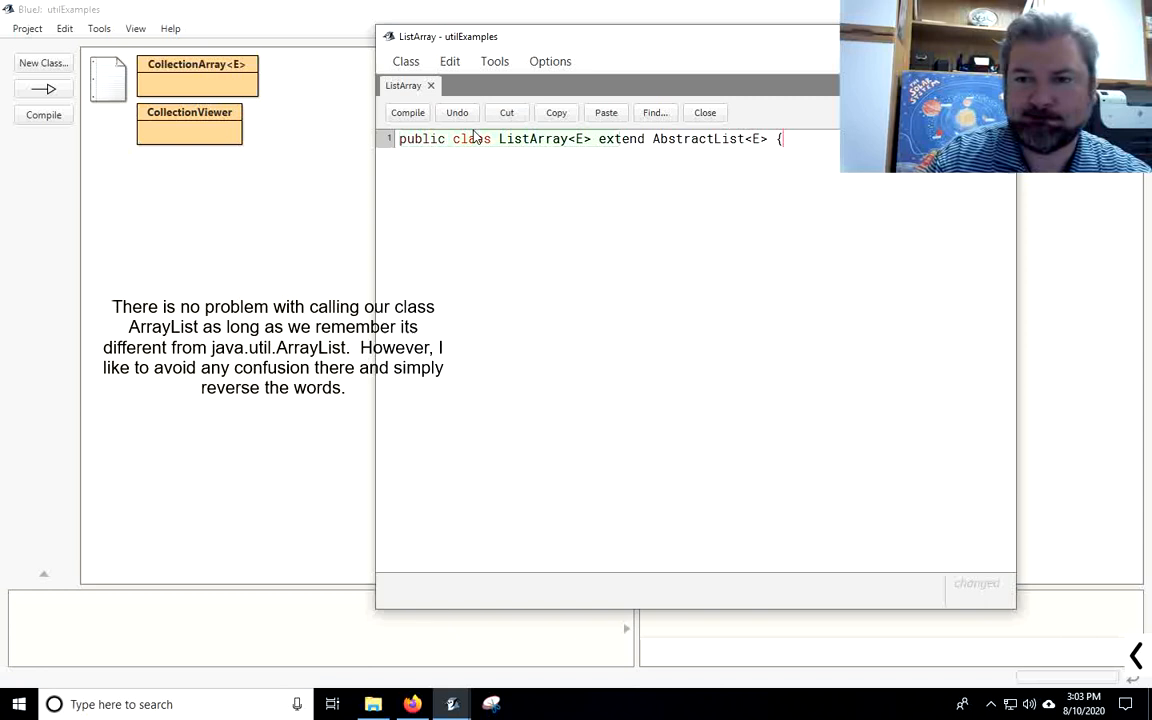
{"action": "key", "text": "enter"}
{"action": "type", "text": "pu"}
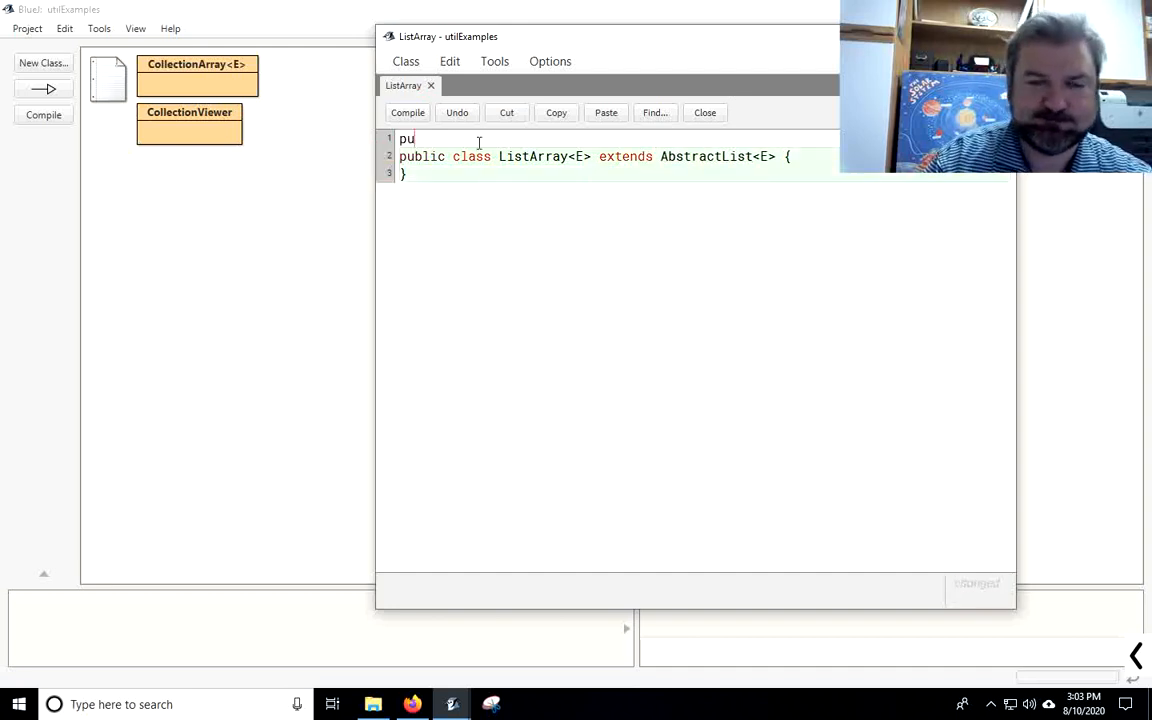
Step: Add the line 'import java.util.AbstractList;' at the top of the file
{"action": "type", "text": "mport java."}
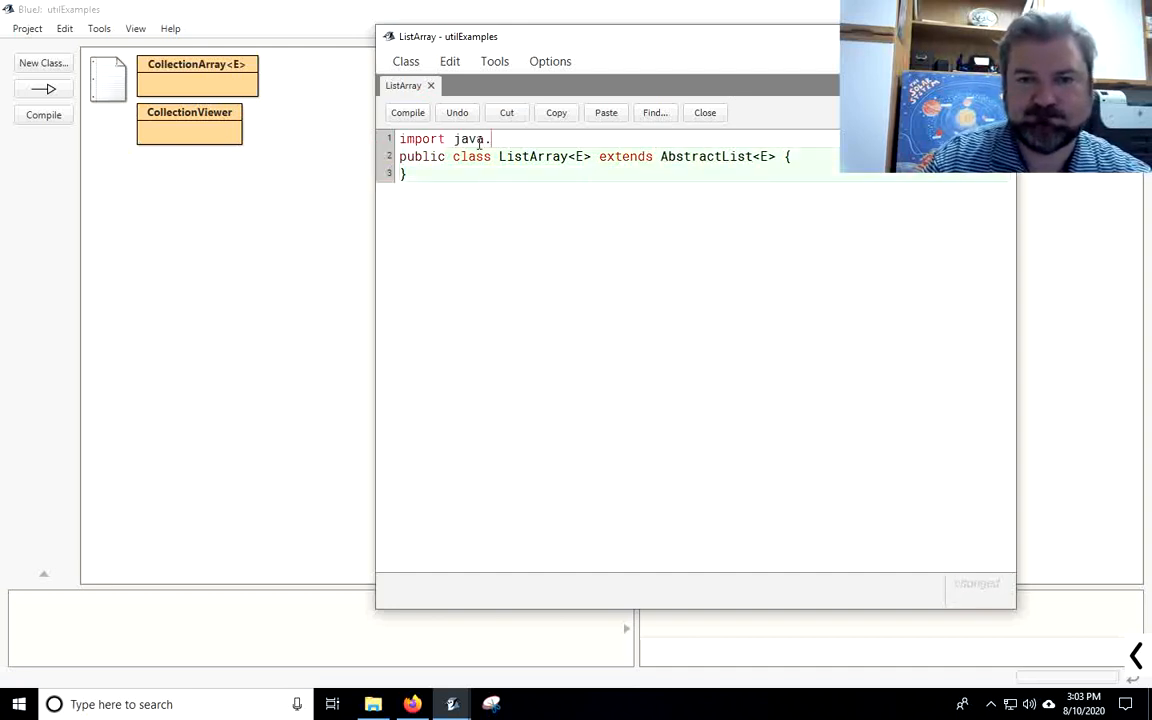
{"action": "type", "text": "util"}
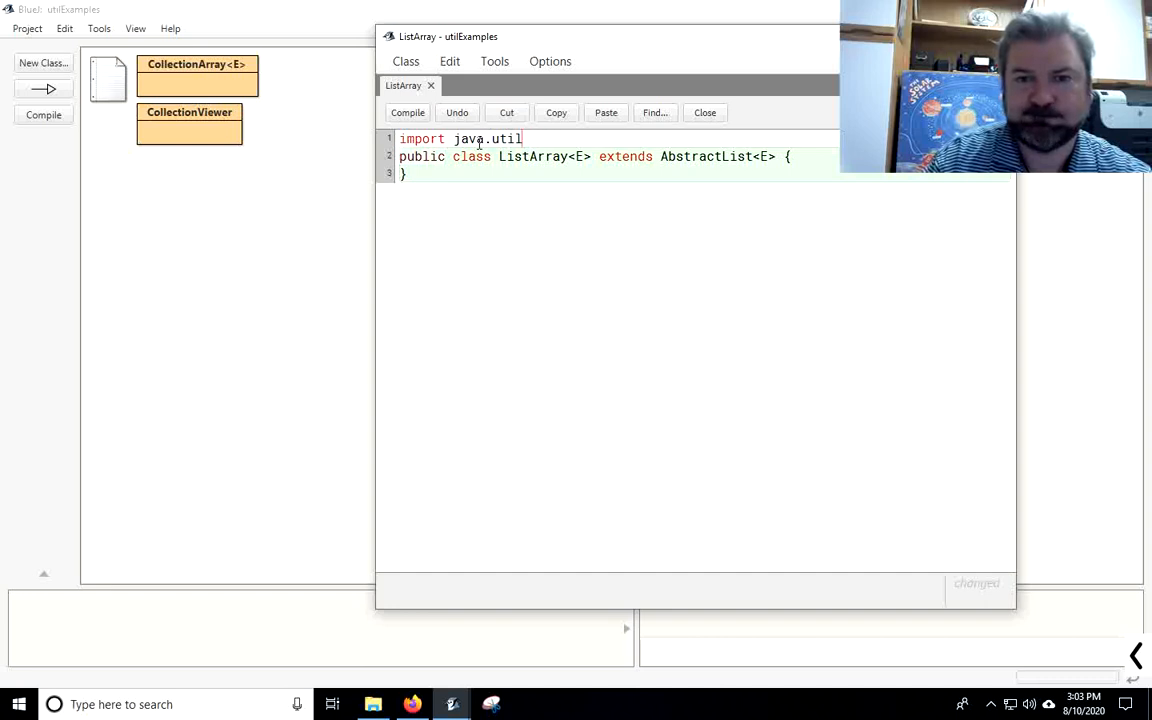
{"action": "type", "text": ".AbstractLi"}
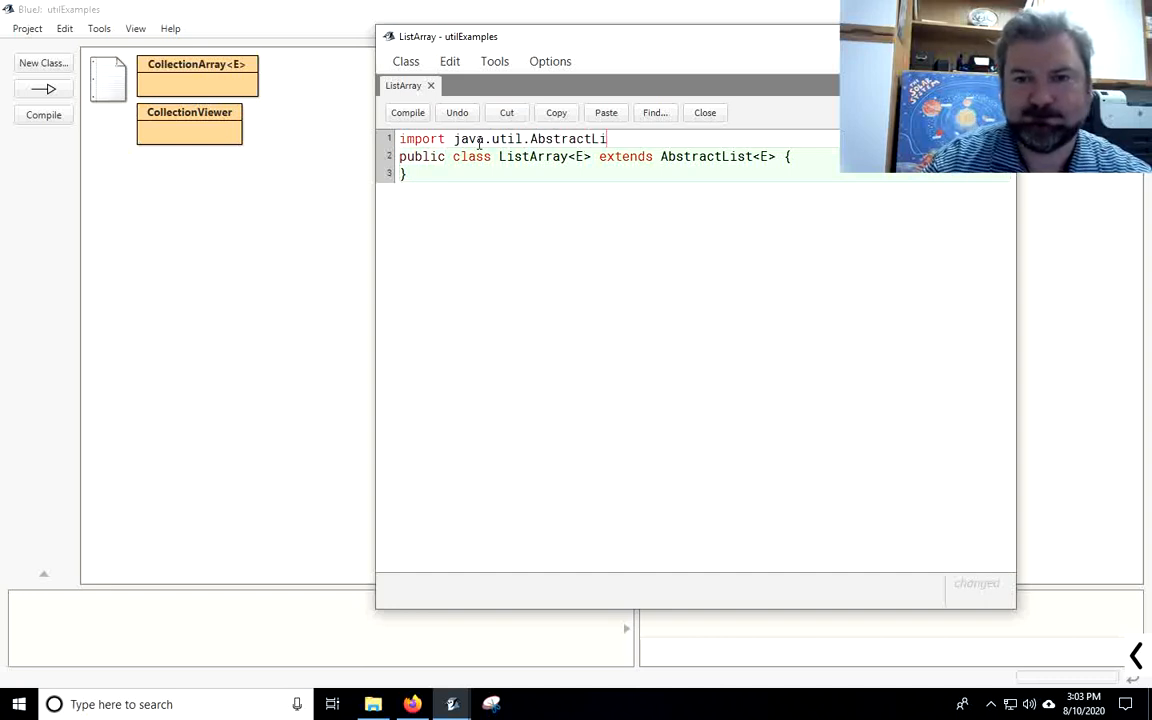
{"action": "type", "text": "st;"}
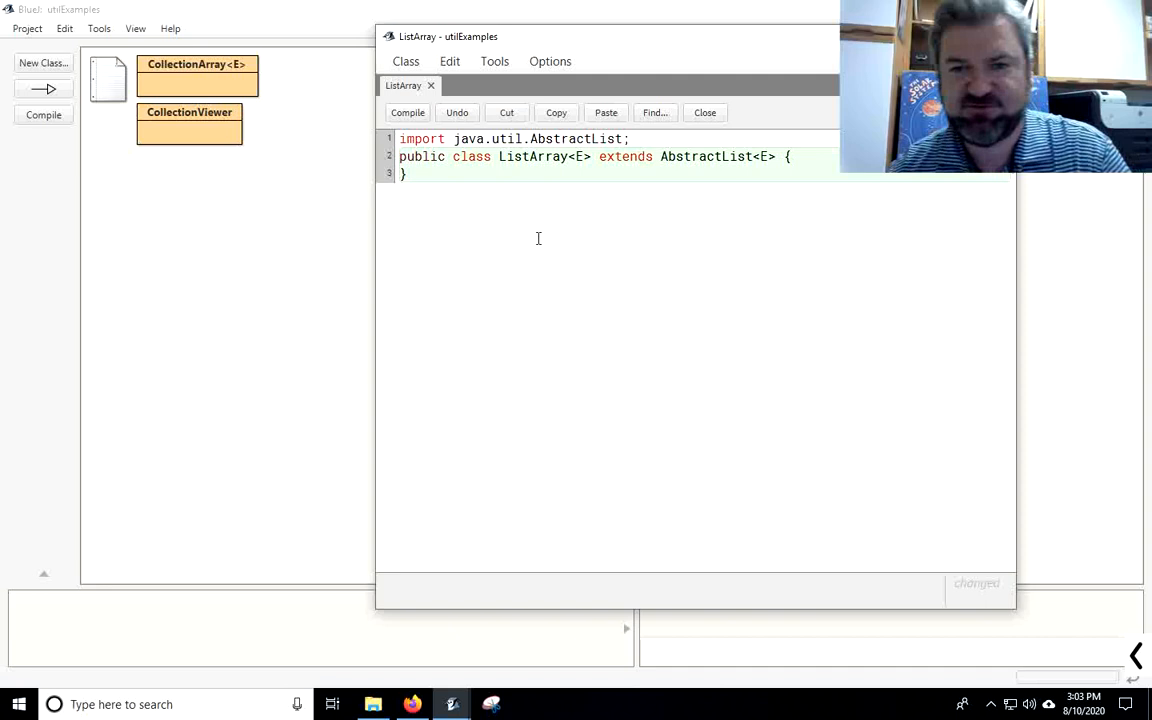
{"action": "left_click", "coordinate": [407, 112]}
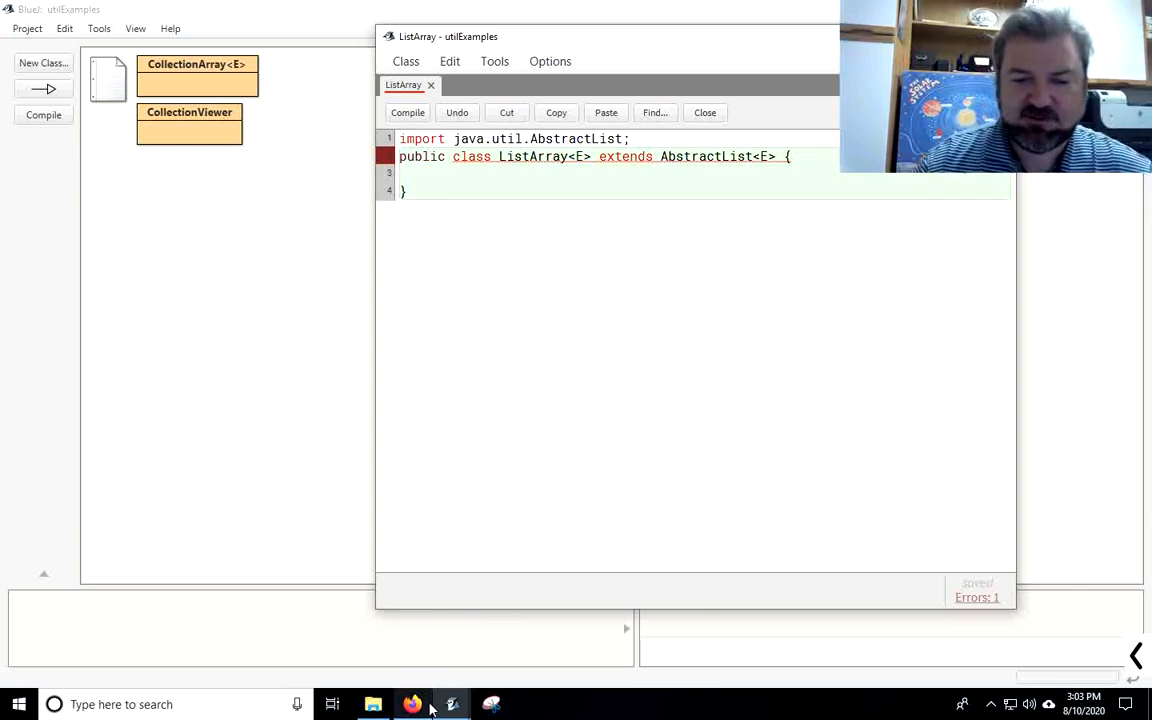
Step: Write a comment 'Must implement: get(int), size(), set(int, E), add(int, E), remove(int)'
{"action": "left_click", "coordinate": [412, 704]}
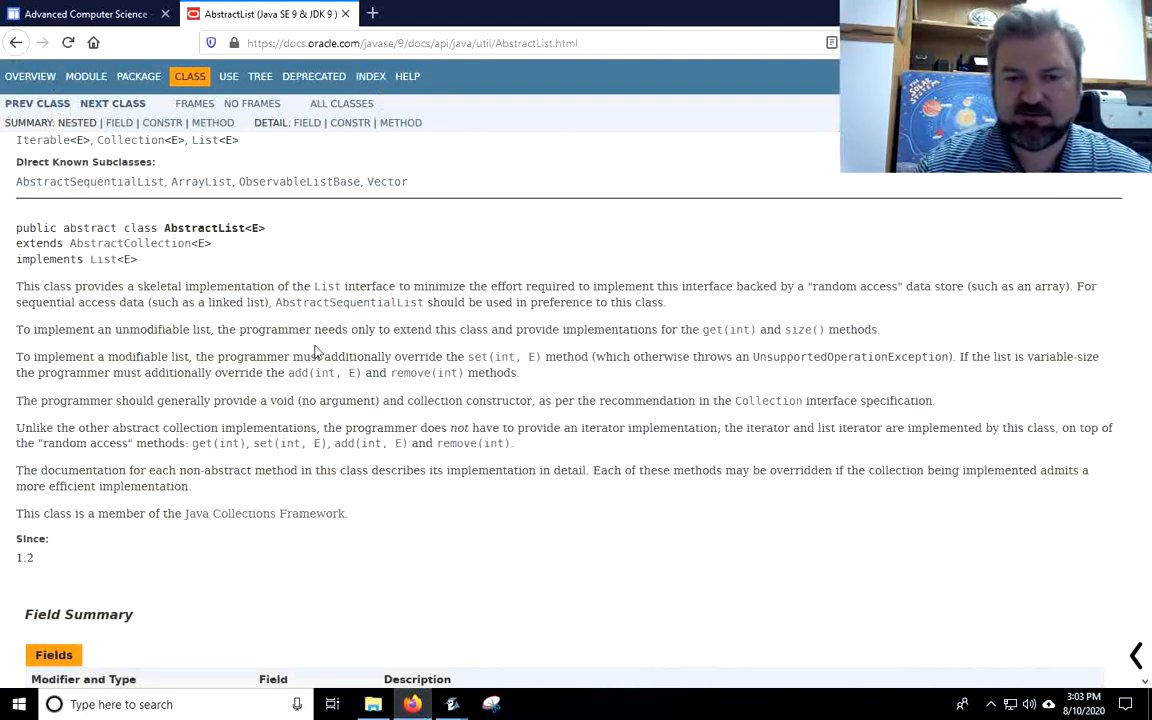
{"action": "mouse_move", "coordinate": [377, 394]}
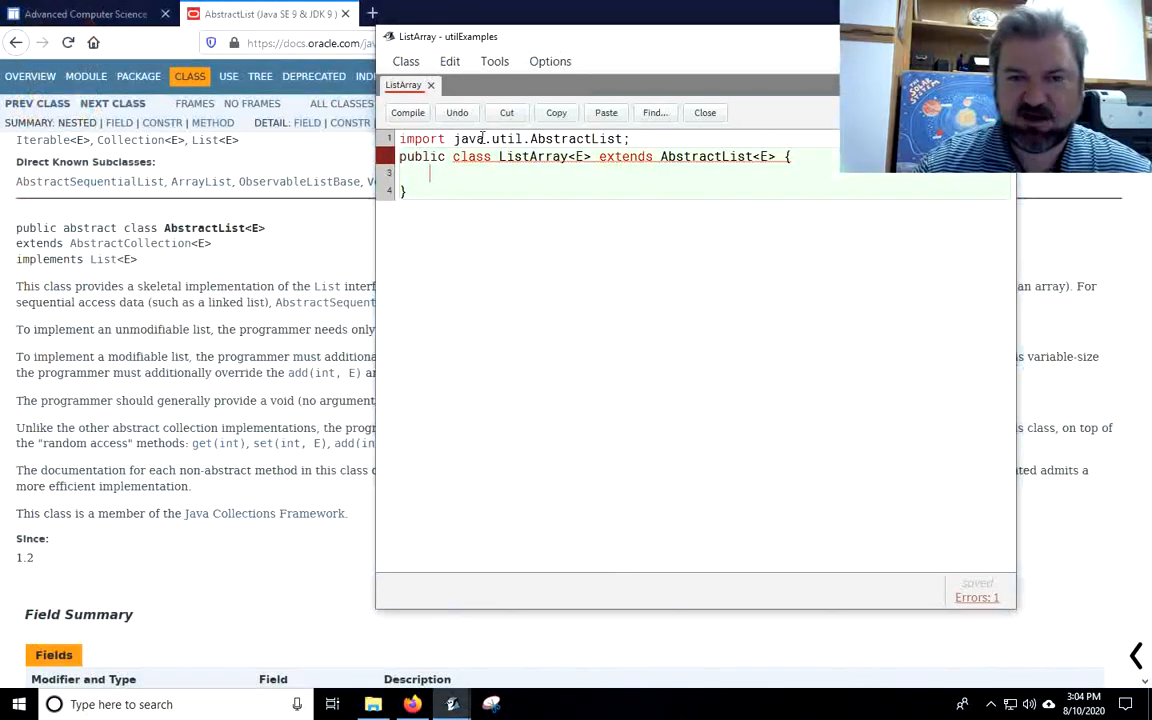
{"action": "type", "text": "/**"}
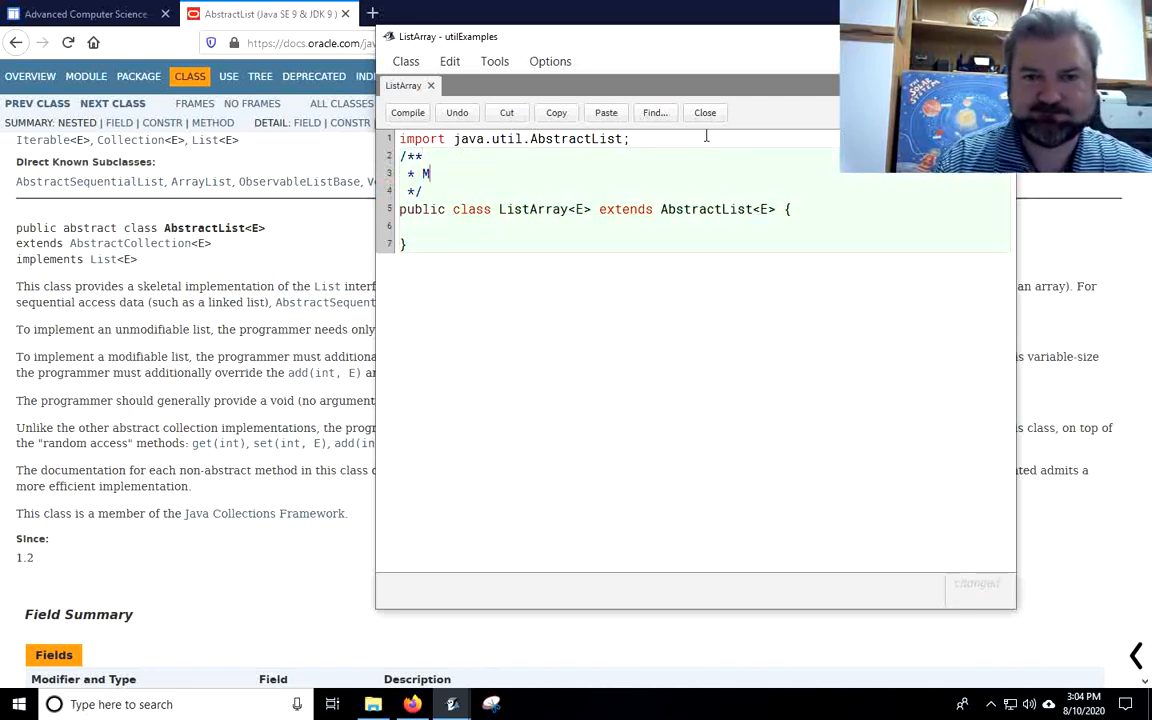
{"action": "type", "text": "ust implement:"}
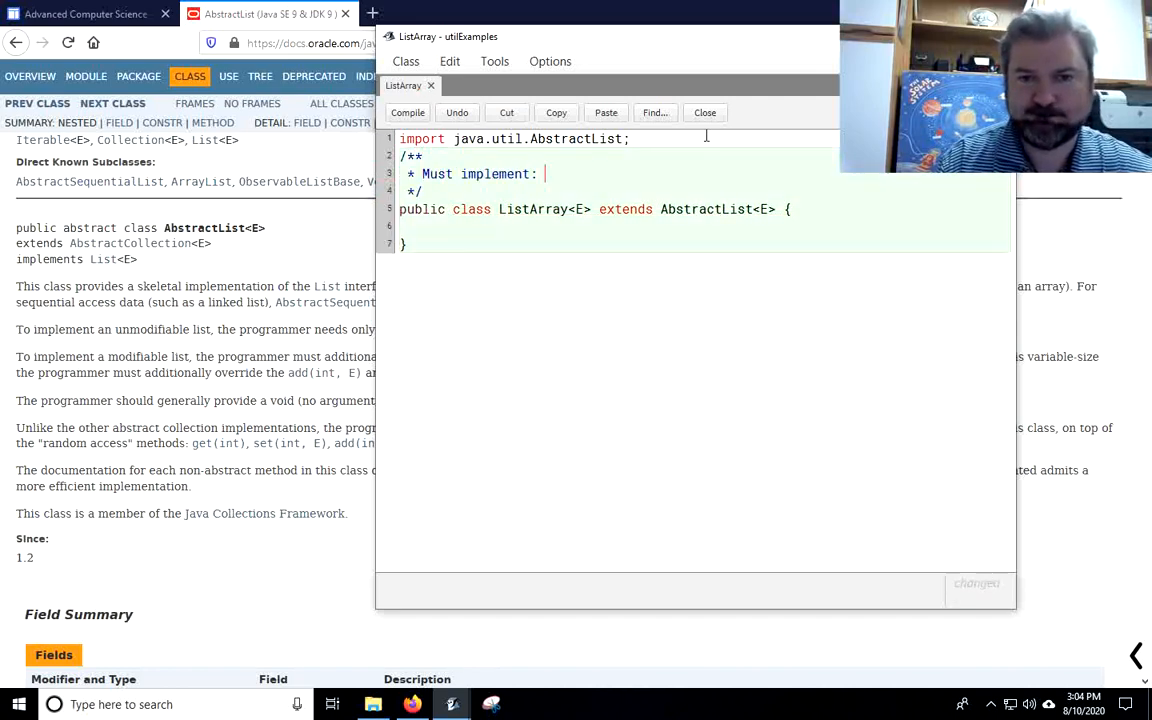
{"action": "type", "text": "get(int),"}
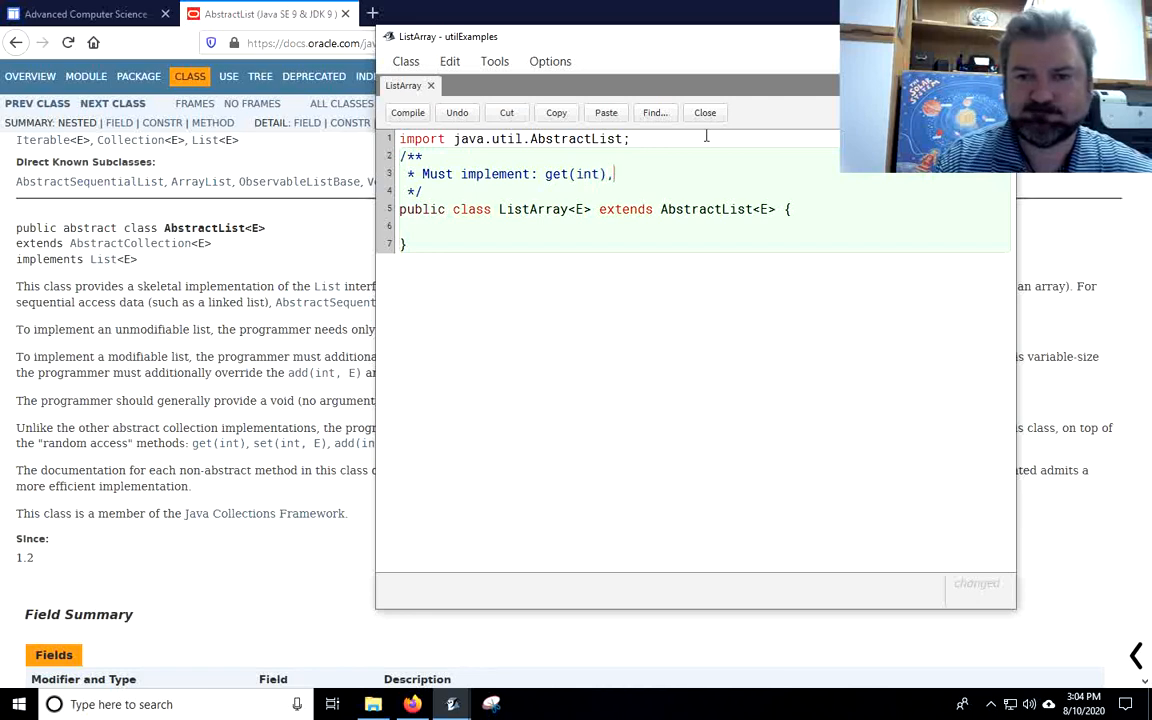
{"action": "type", "text": "size(), s"}
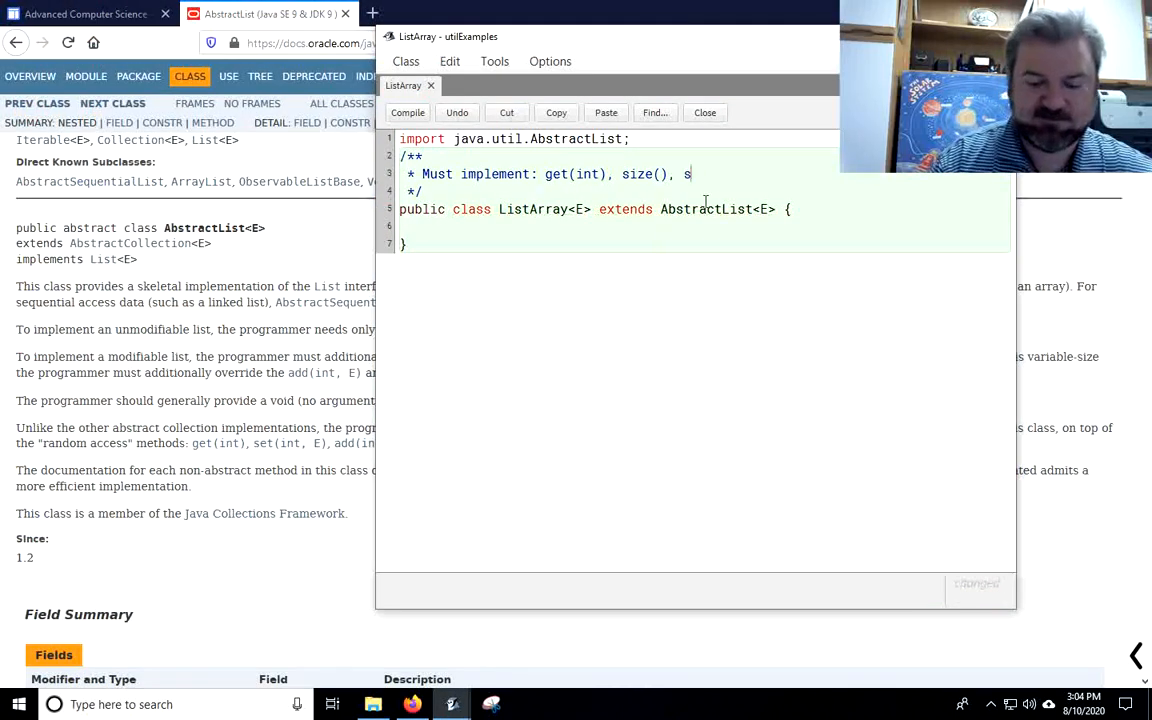
{"action": "type", "text": "et(int"}
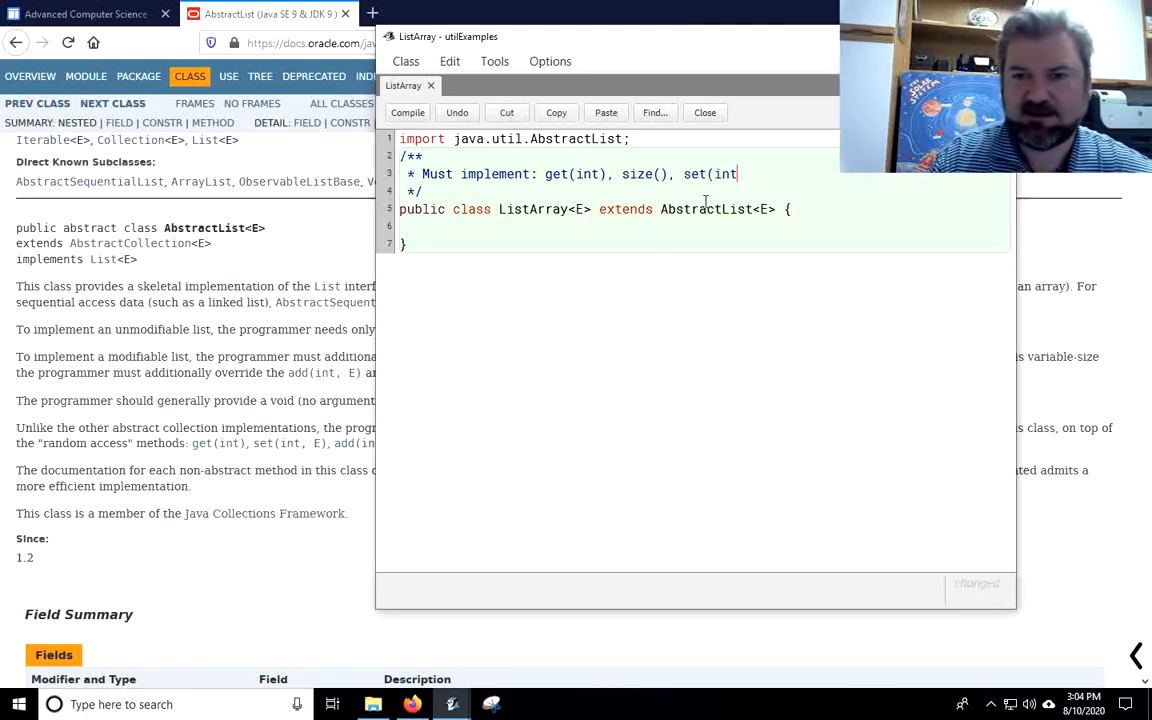
{"action": "type", "text": ", E),"}
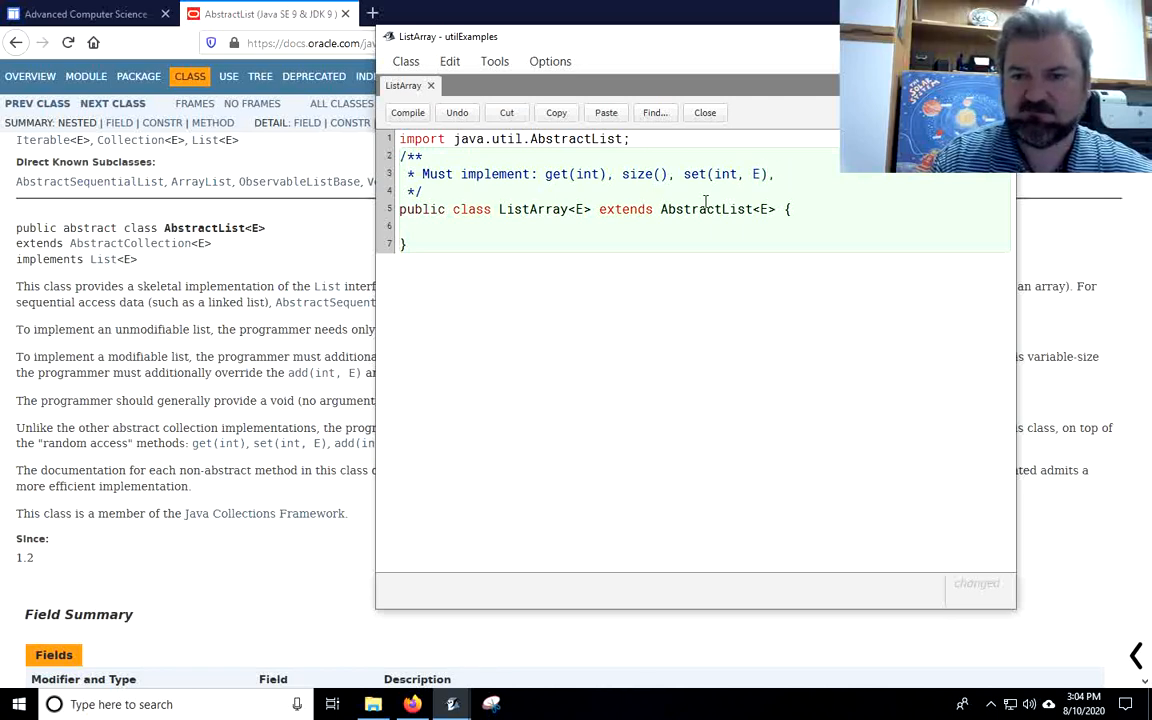
{"action": "type", "text": "add(int, E),"}
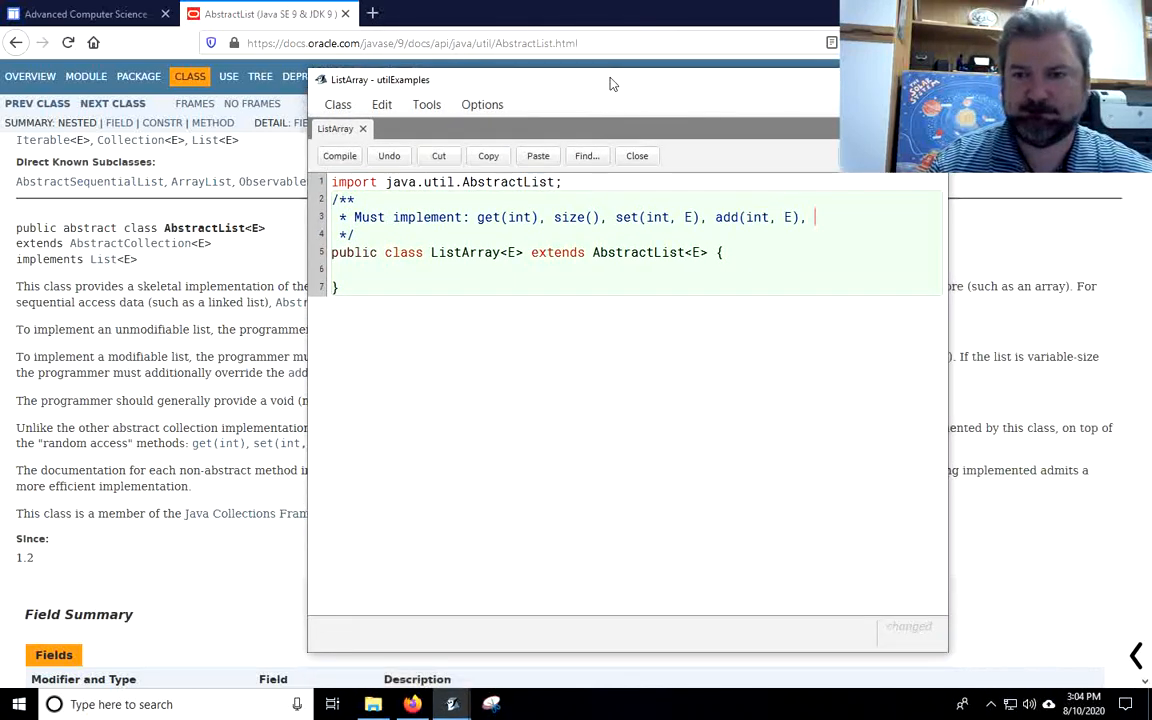
{"action": "type", "text": "remove(int"}
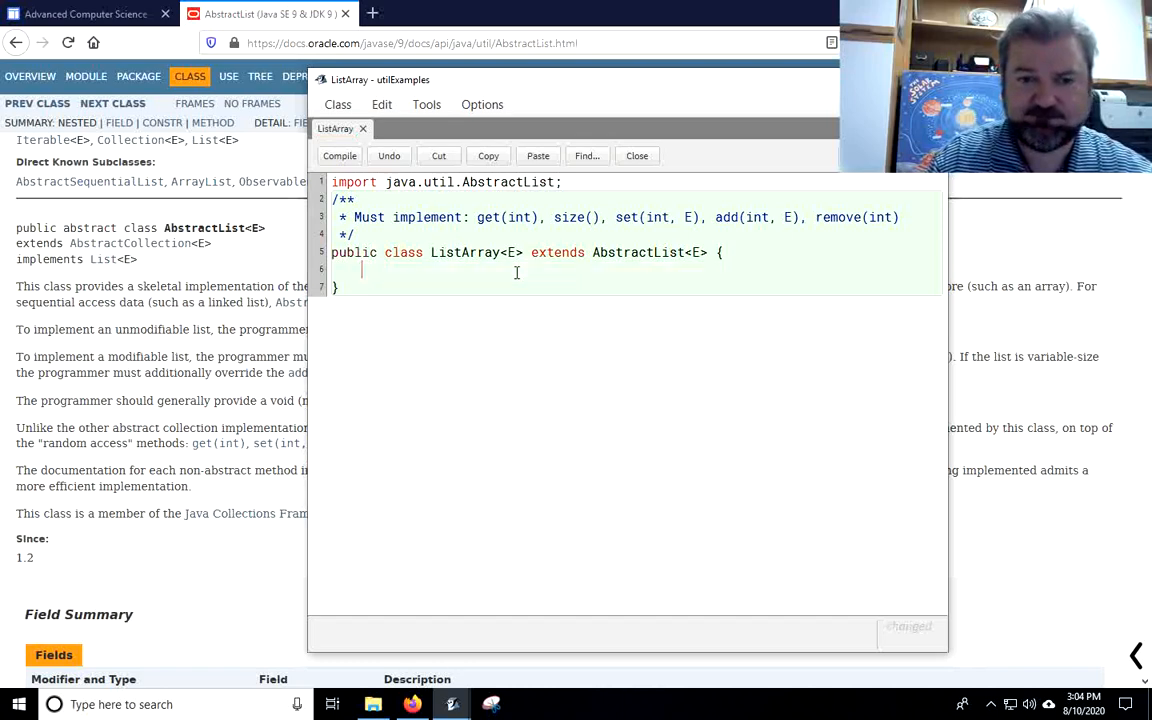
Step: Add a private Object[] array field and a default constructor creating new Object[5]
{"action": "type", "text": "private Object[]"}
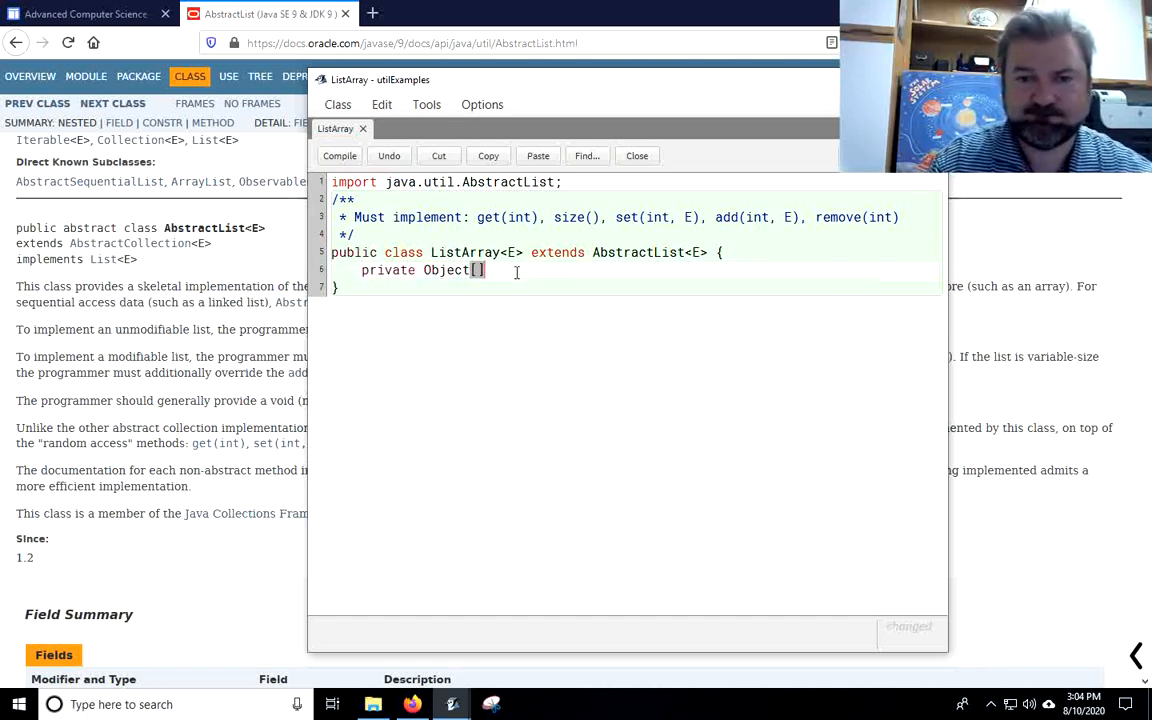
{"action": "type", "text": "array;"}
{"action": "type", "text": "p"}
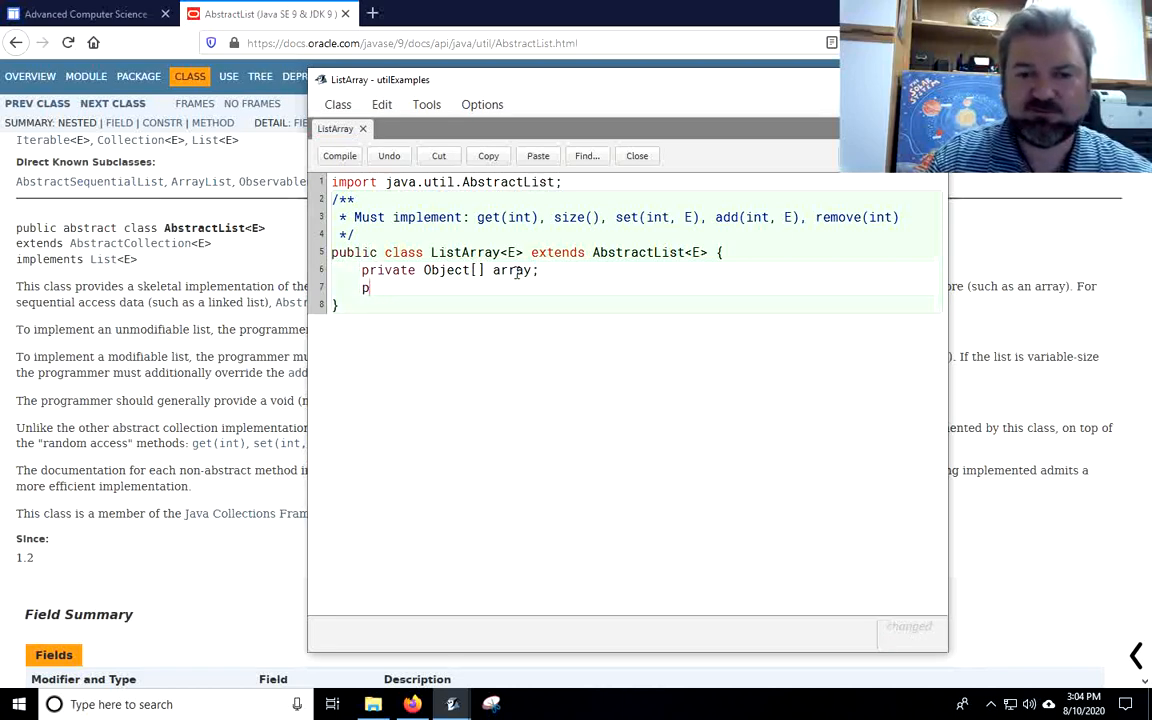
{"action": "key", "text": "Backspace"}
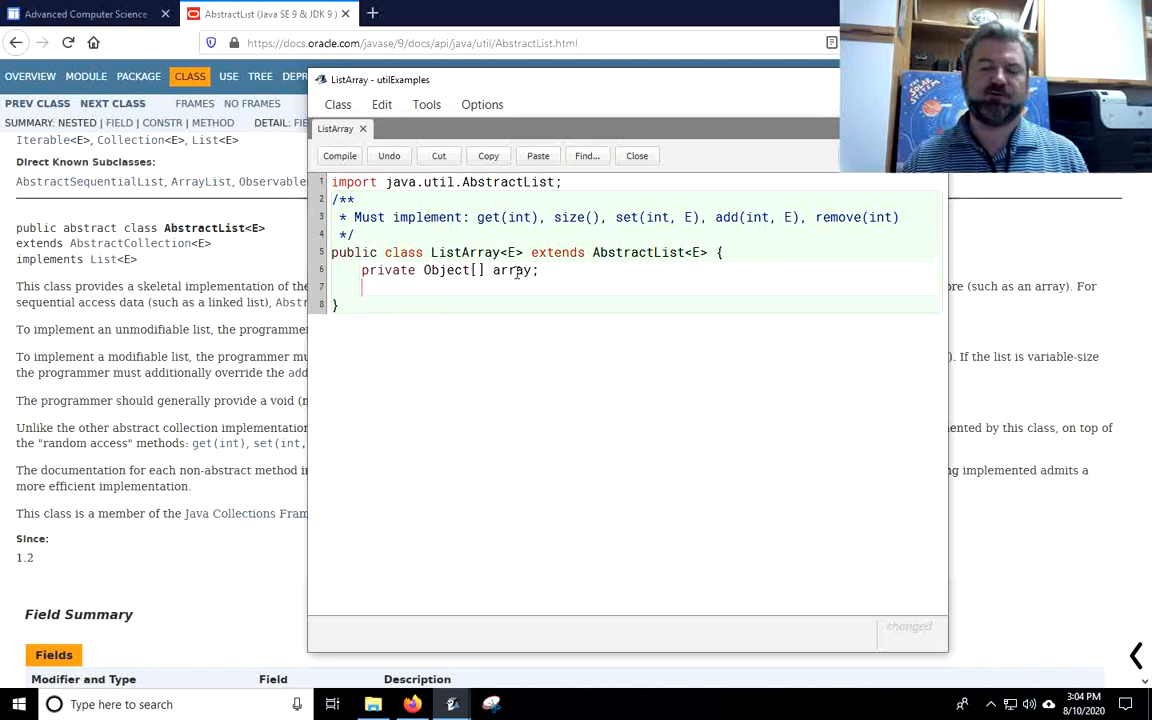
{"action": "type", "text": "public"}
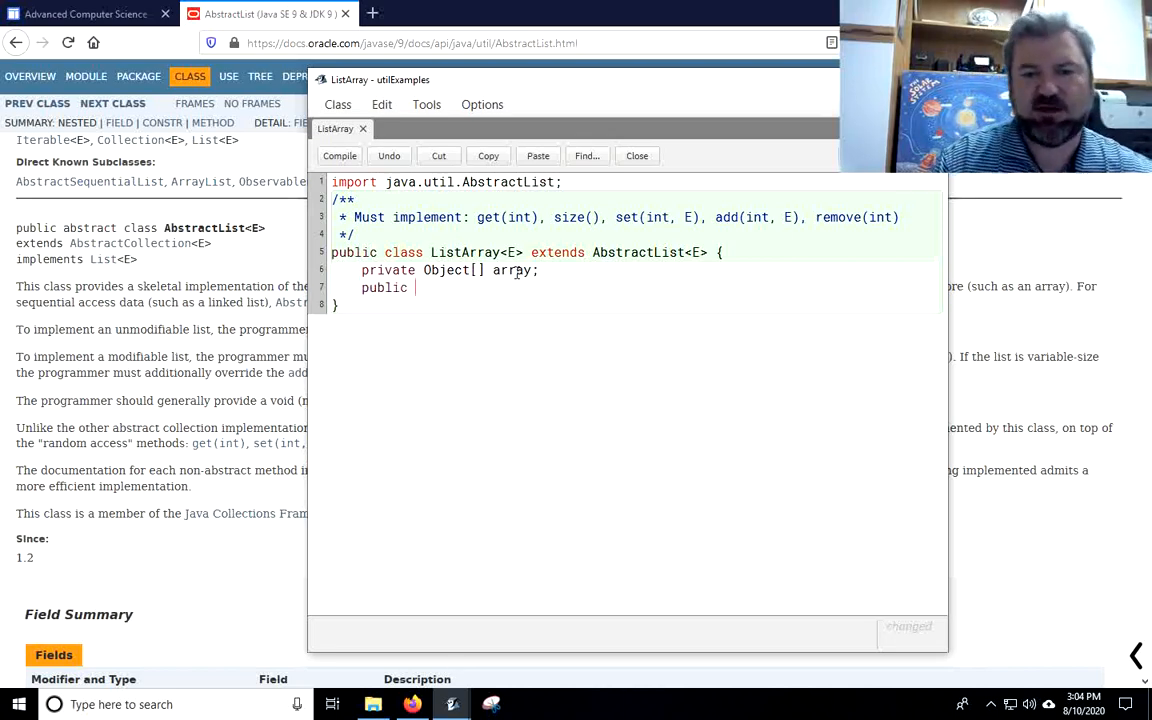
{"action": "type", "text": "L"}
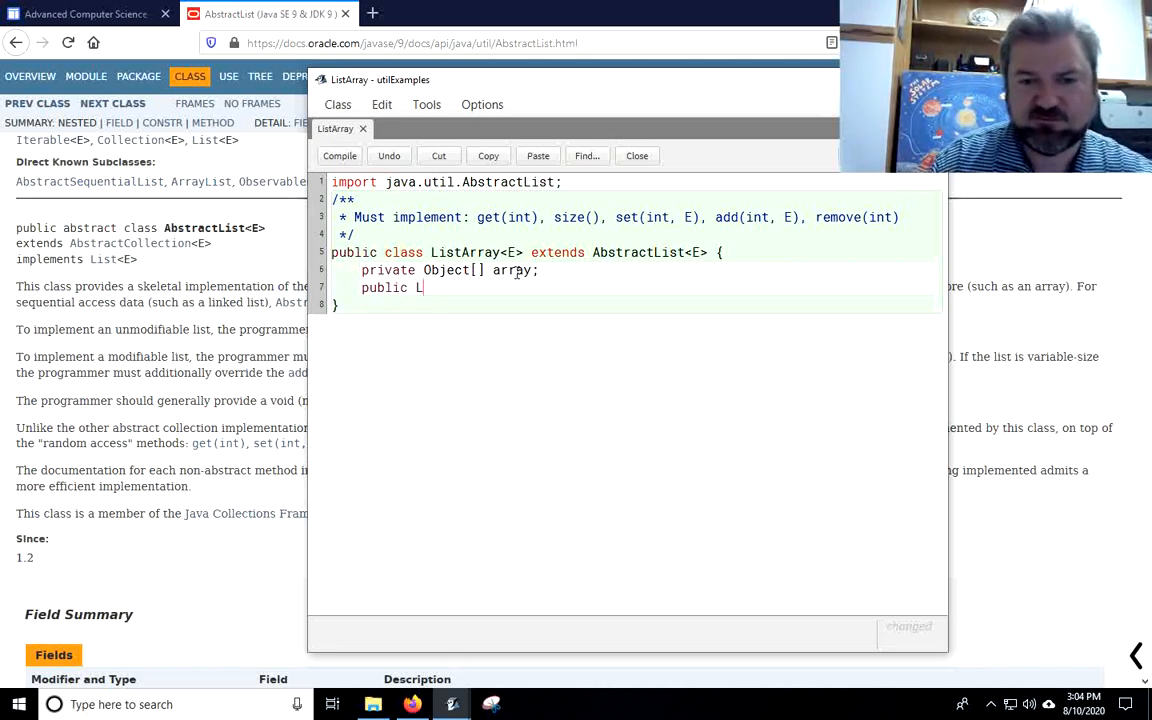
{"action": "type", "text": "istArray() {"}
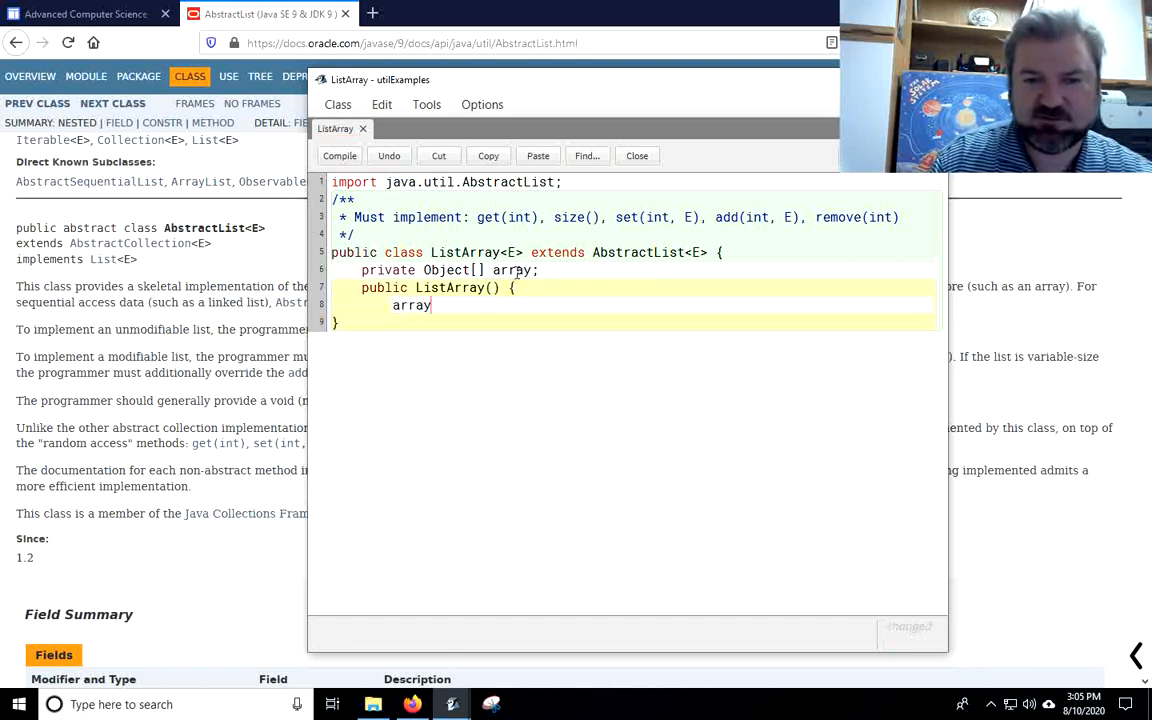
{"action": "type", "text": "= new O"}
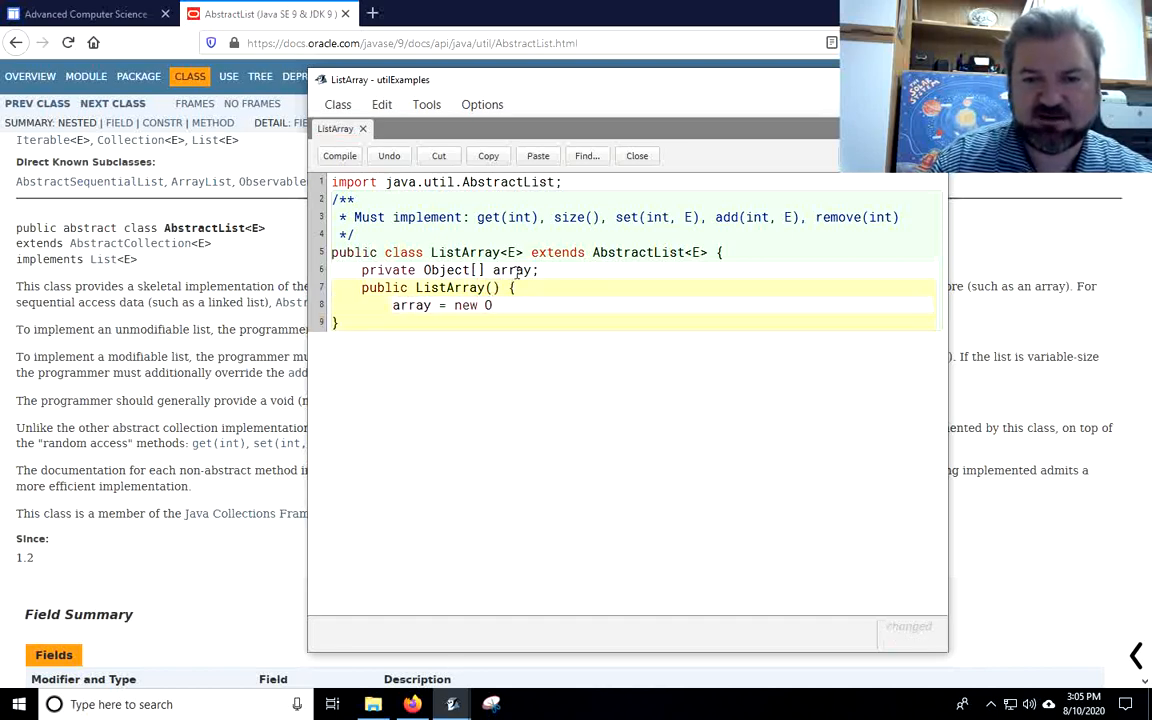
{"action": "type", "text": "bject["}
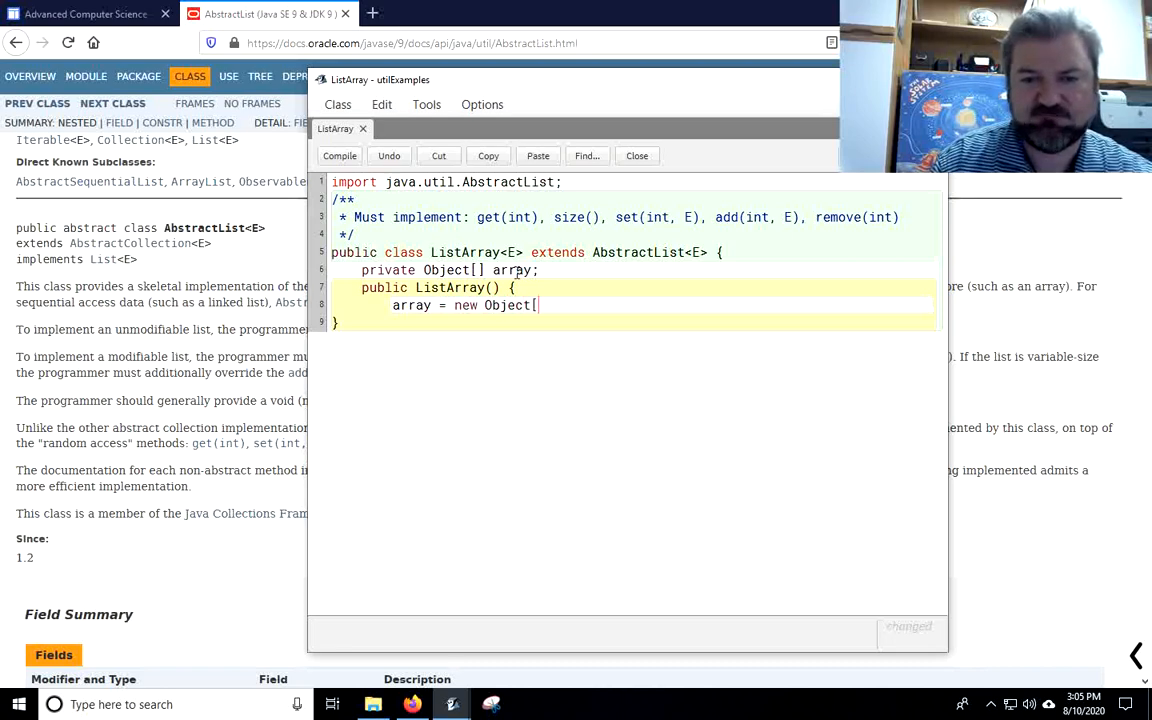
{"action": "type", "text": "5];"}
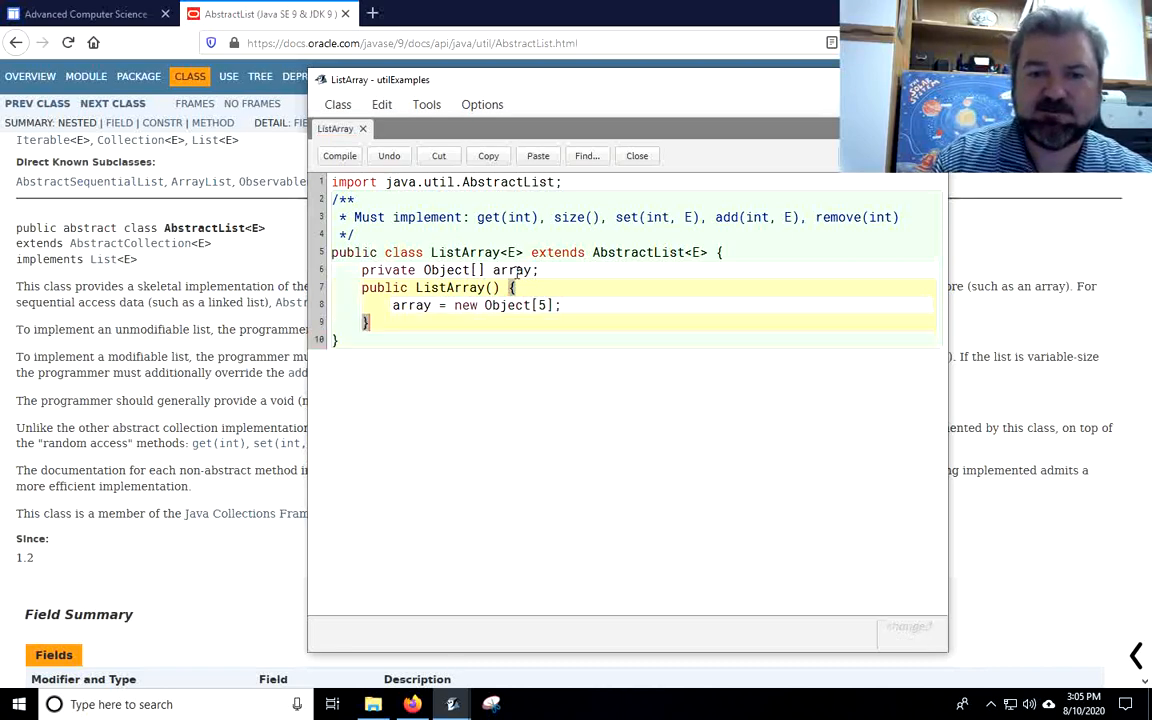
Step: Add a ListArray(int initialCapacity) constructor creating new Object[initialCapacity]
{"action": "type", "text": "public L"}
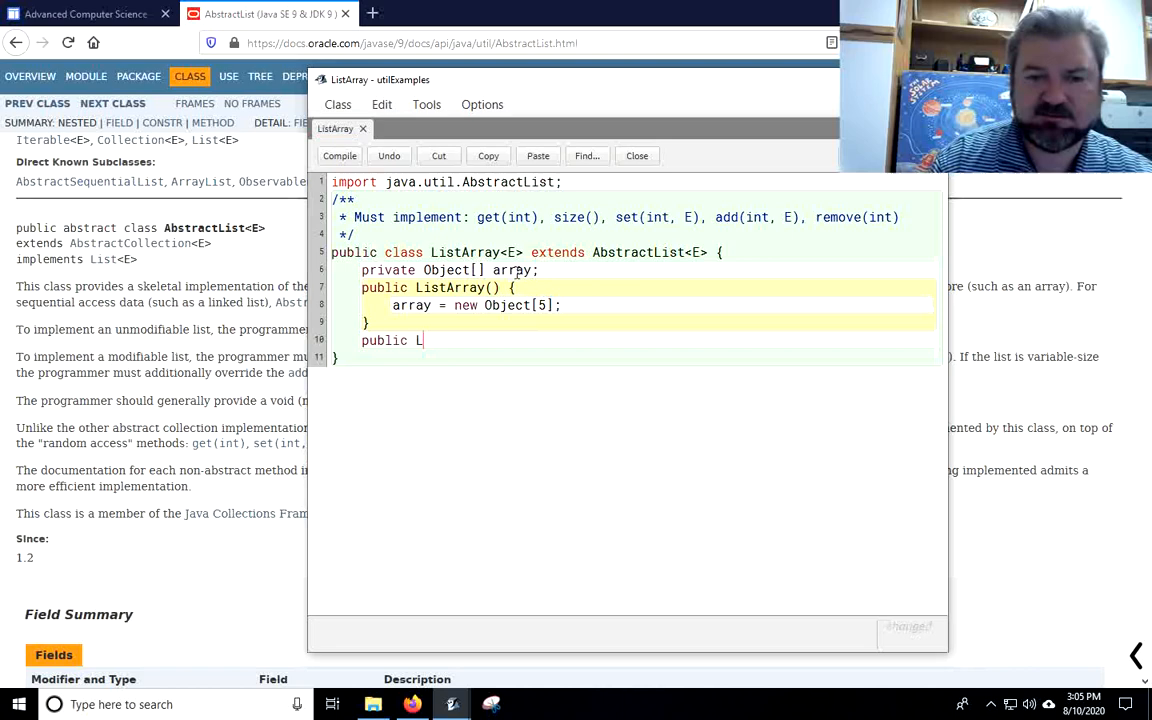
{"action": "type", "text": "istArray"}
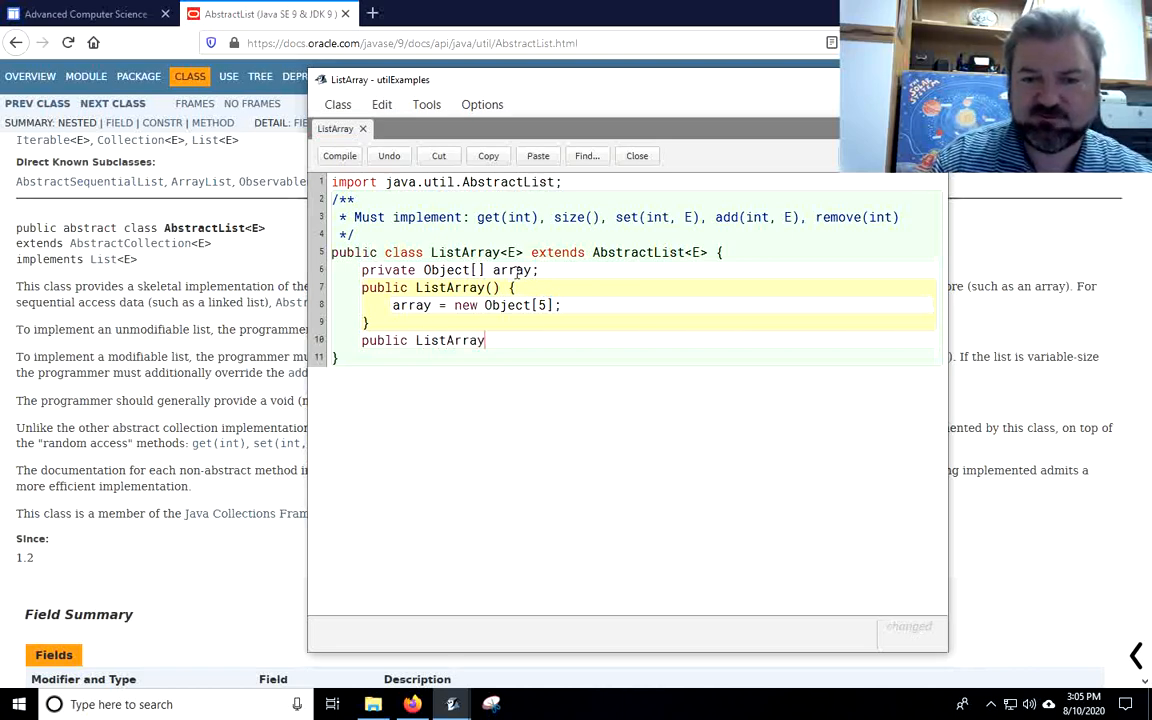
{"action": "type", "text": "(int init"}
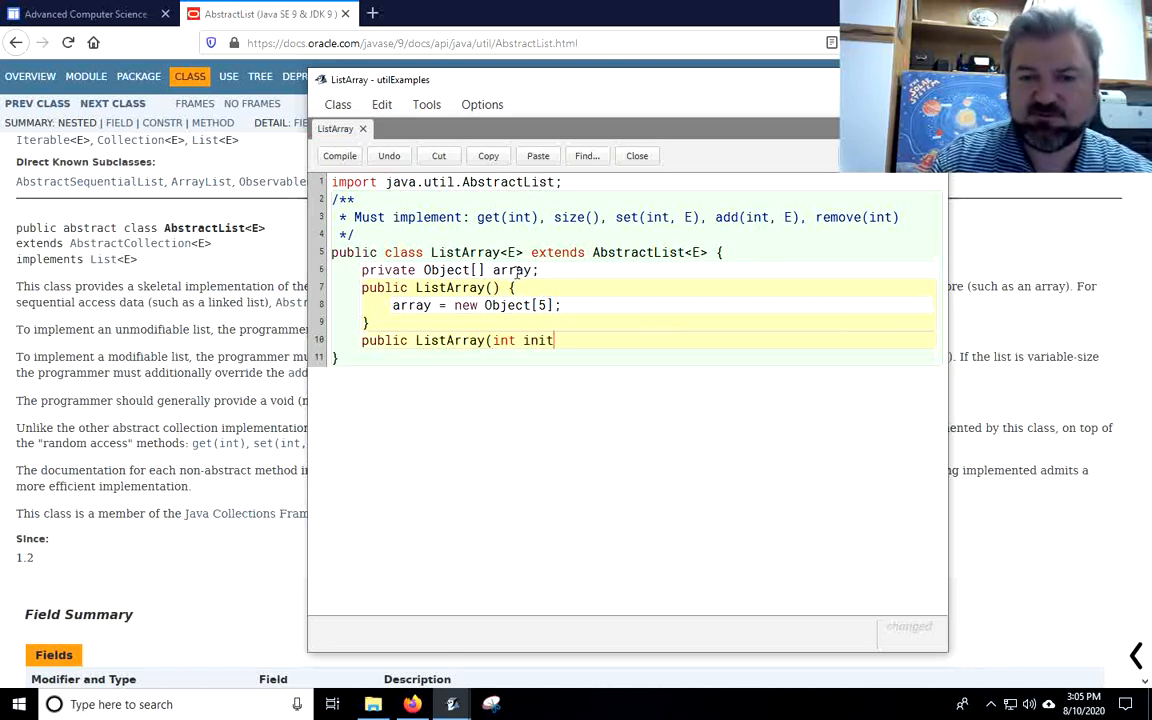
{"action": "type", "text": "ialCapacity) {"}
{"action": "type", "text": "array"}
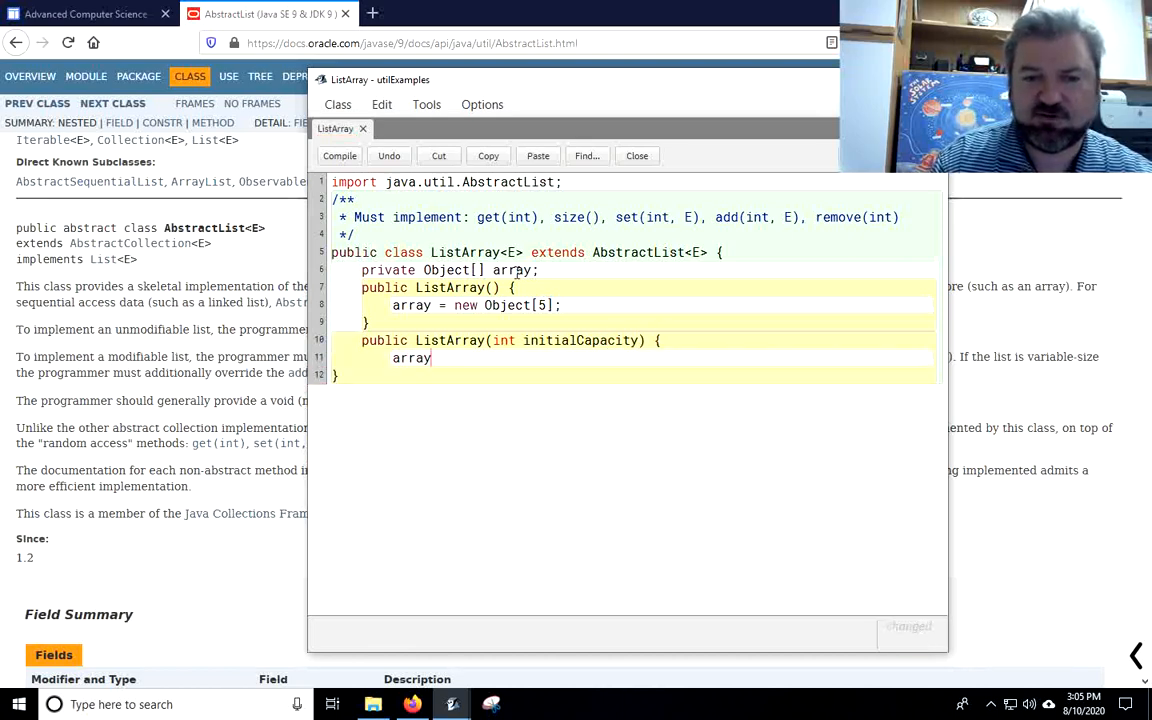
{"action": "type", "text": "= new Object["}
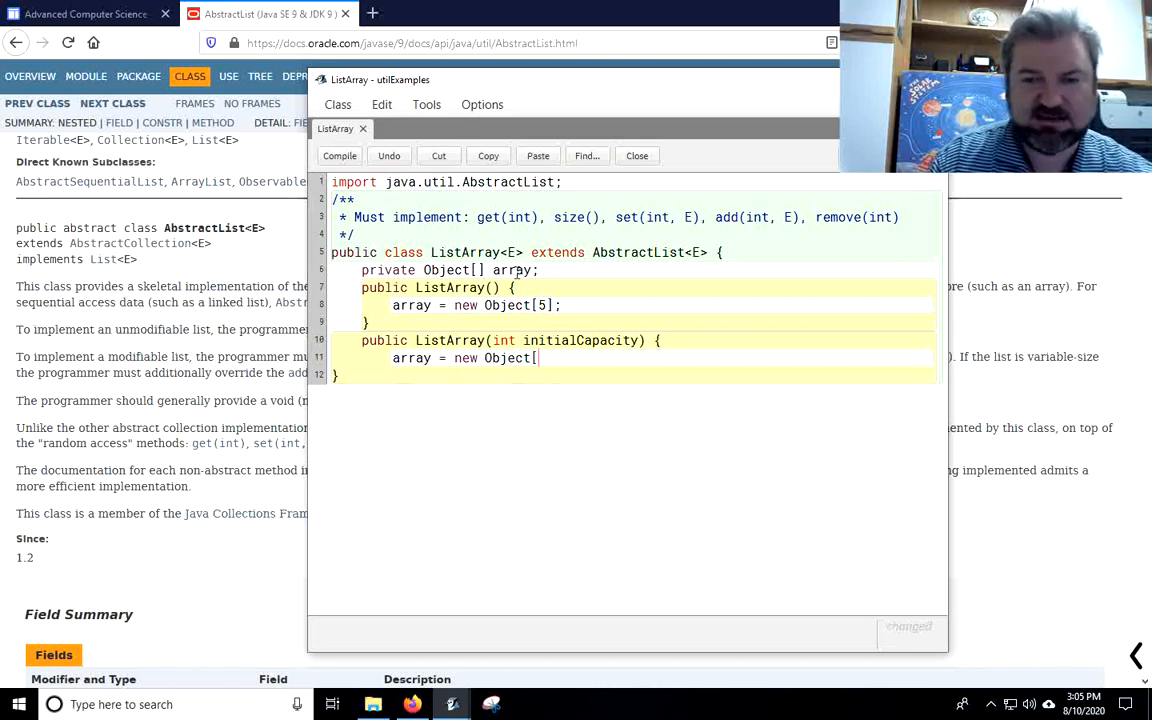
{"action": "type", "text": "intialC"}
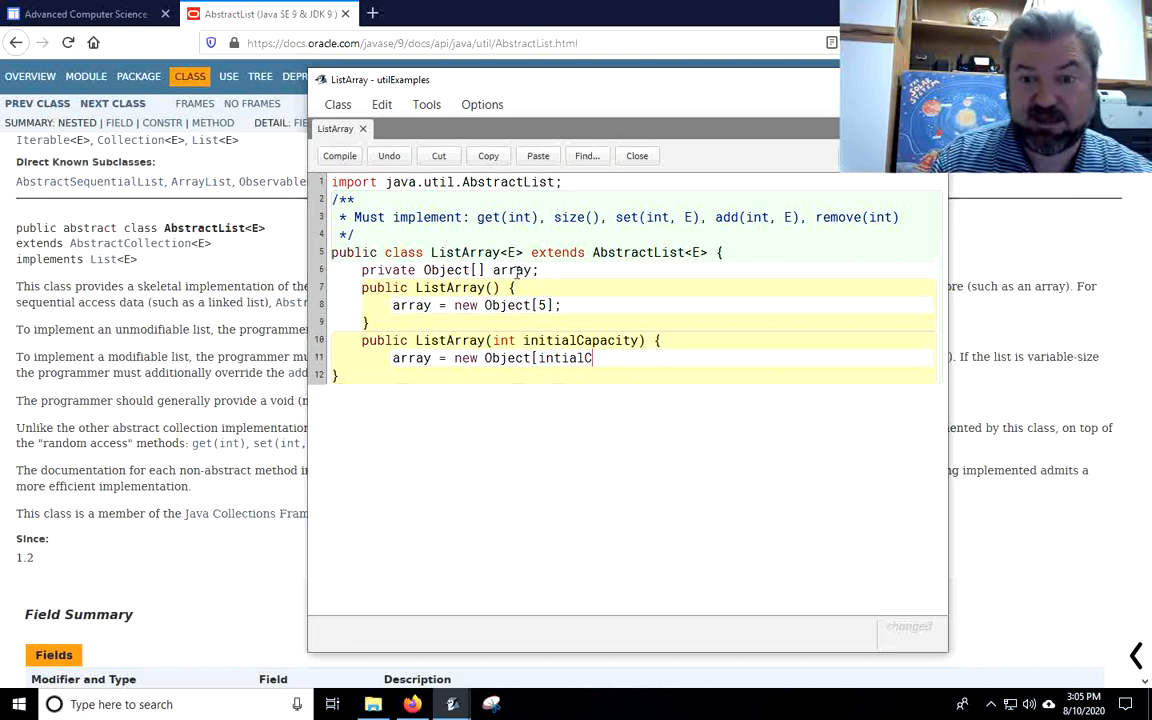
{"action": "type", "text": "apactiy)"}
{"action": "type", "text": "}"}
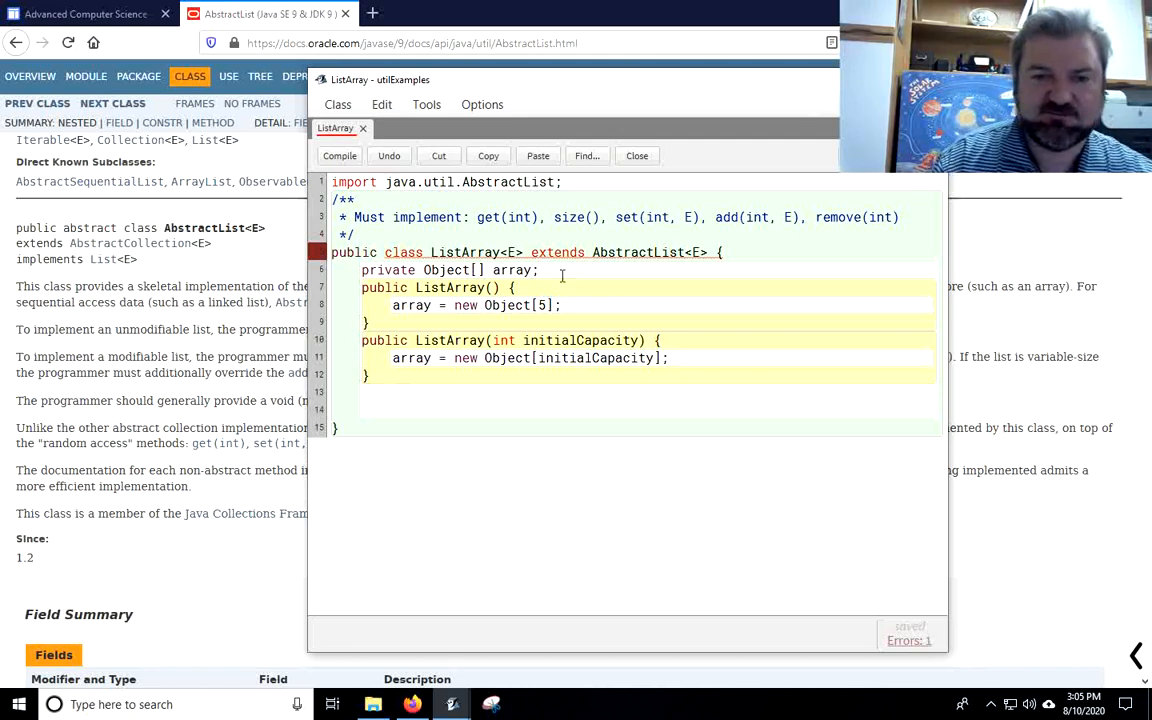
Step: Declare 'private int size;' and set size to 0 in the default constructor
{"action": "type", "text": "private int size;"}
{"action": "type", "text": "size ="}
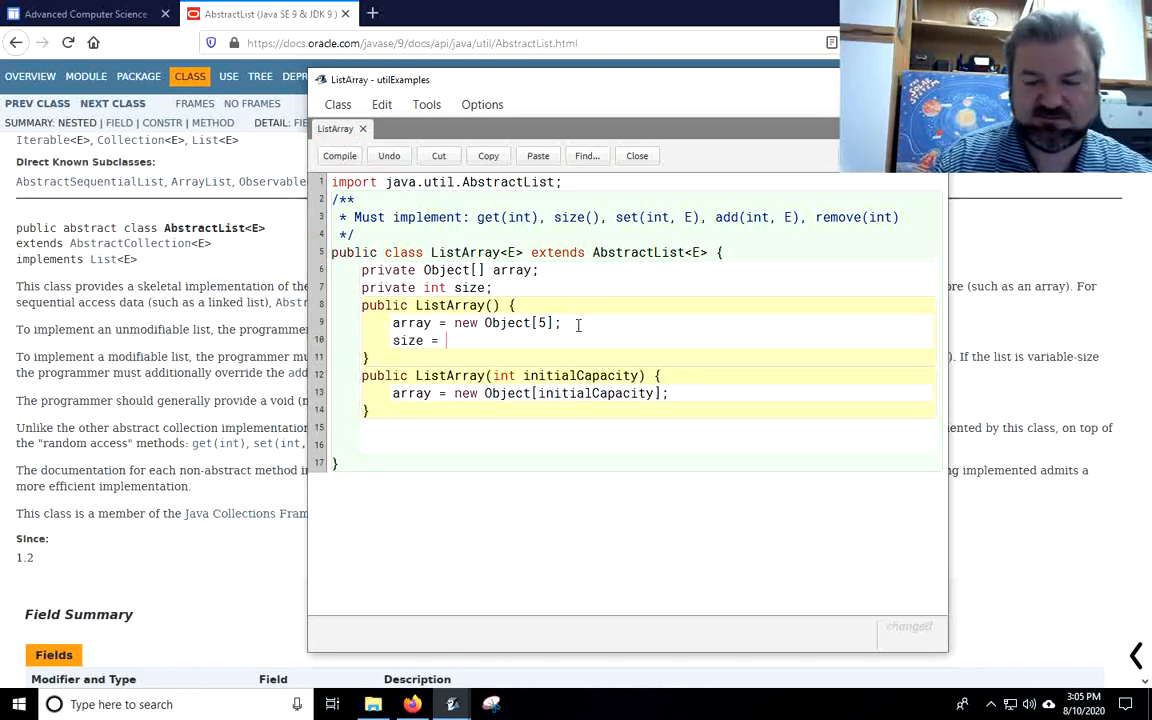
{"action": "type", "text": "0;"}
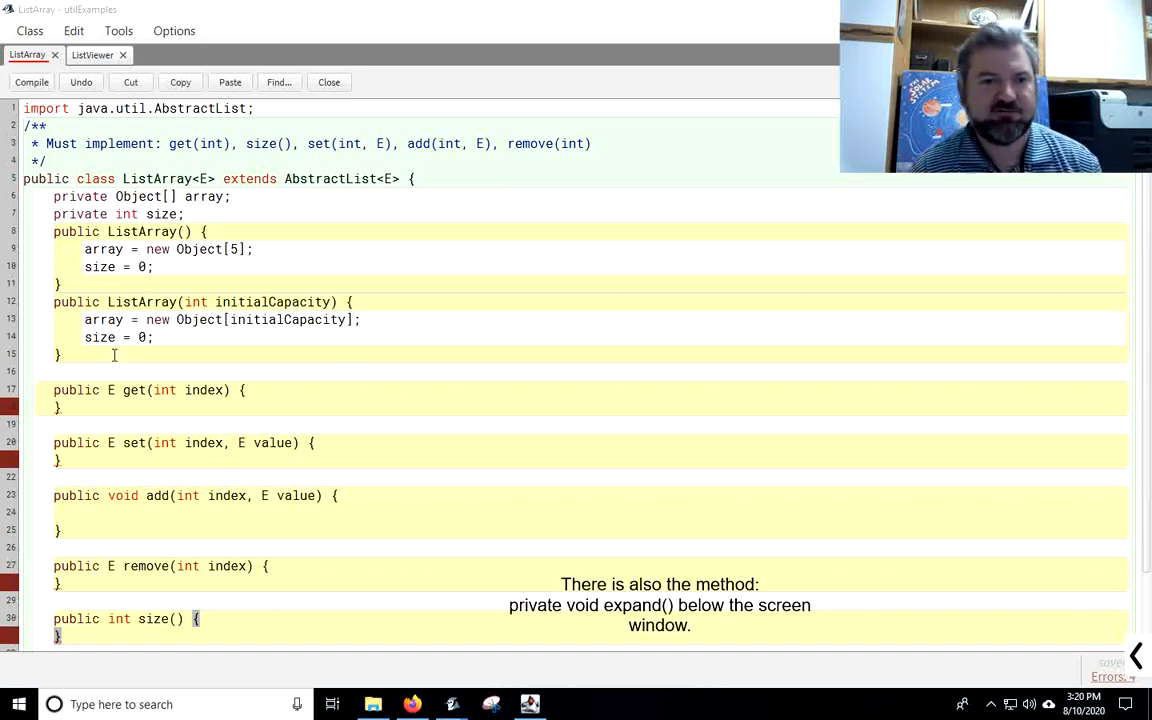
{"action": "mouse_move", "coordinate": [207, 397]}
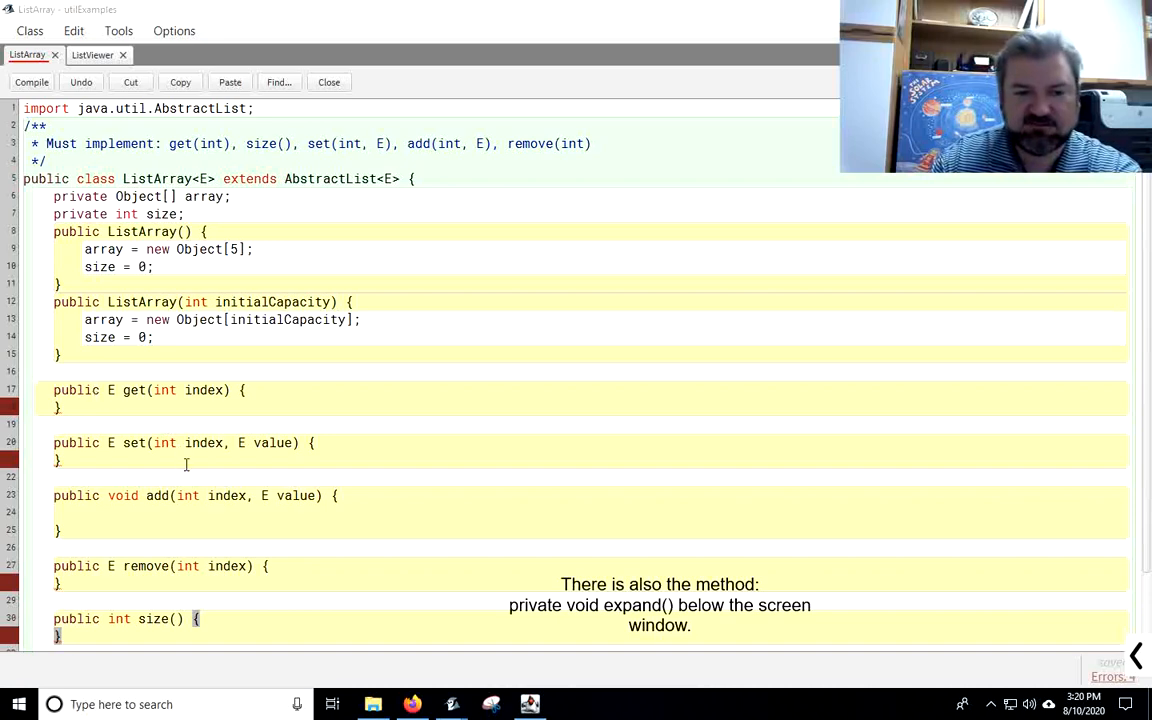
{"action": "mouse_move", "coordinate": [175, 470]}
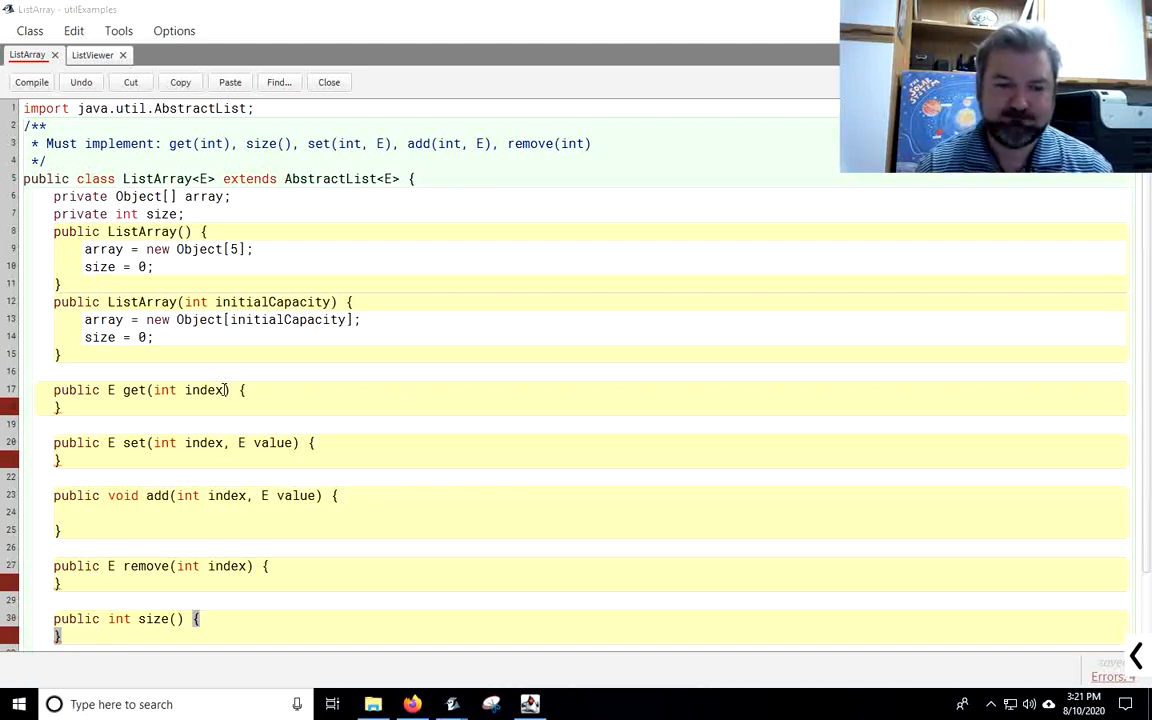
{"action": "scroll", "scroll_direction": "down", "scroll_amount": 3}
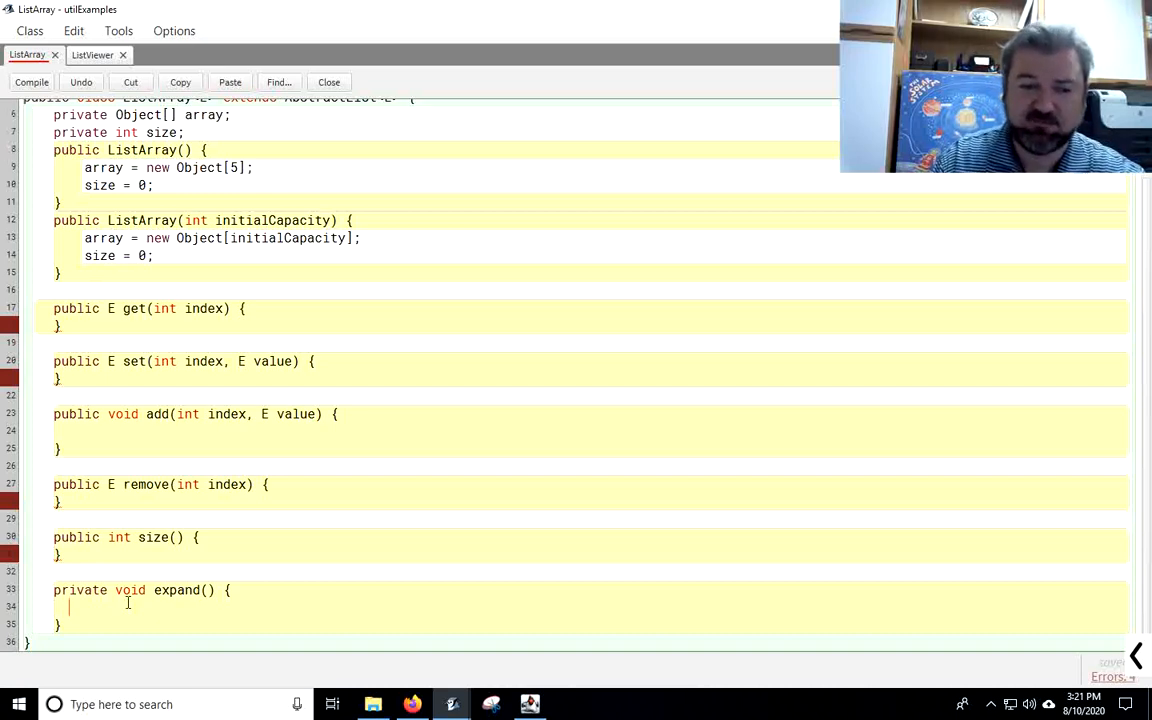
Step: In expand(), create Object[] temp = new Object[array.length * 2]
{"action": "type", "text": "te"}
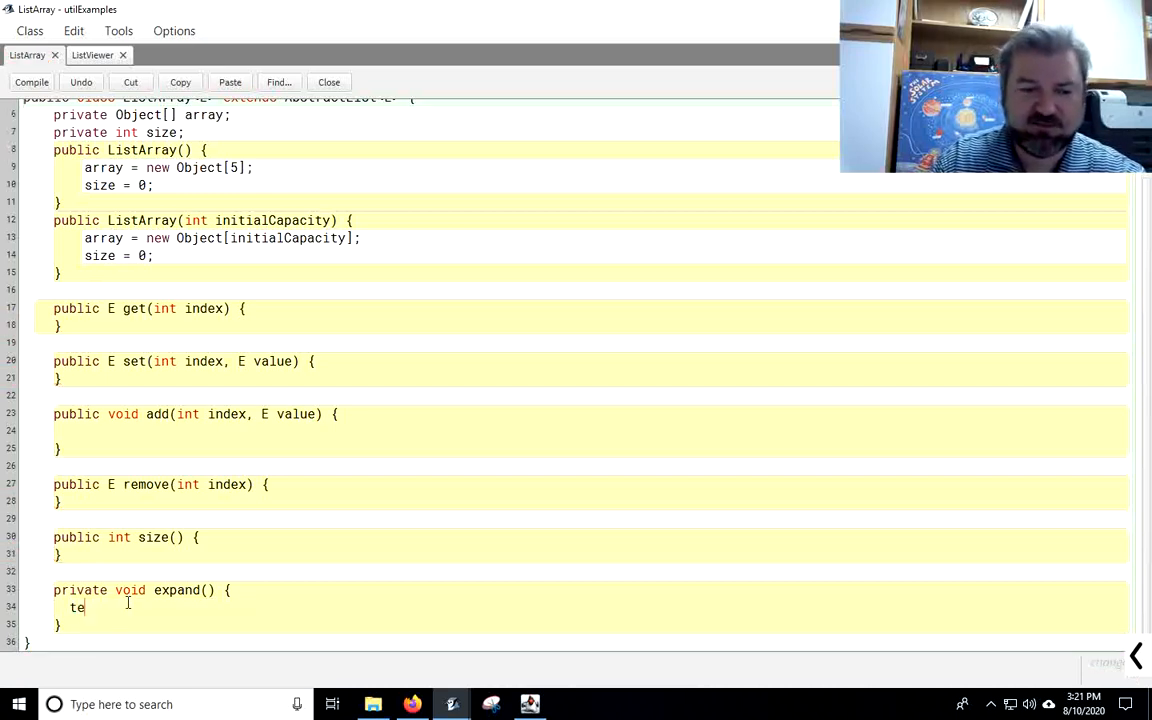
{"action": "type", "text": "Object[]"}
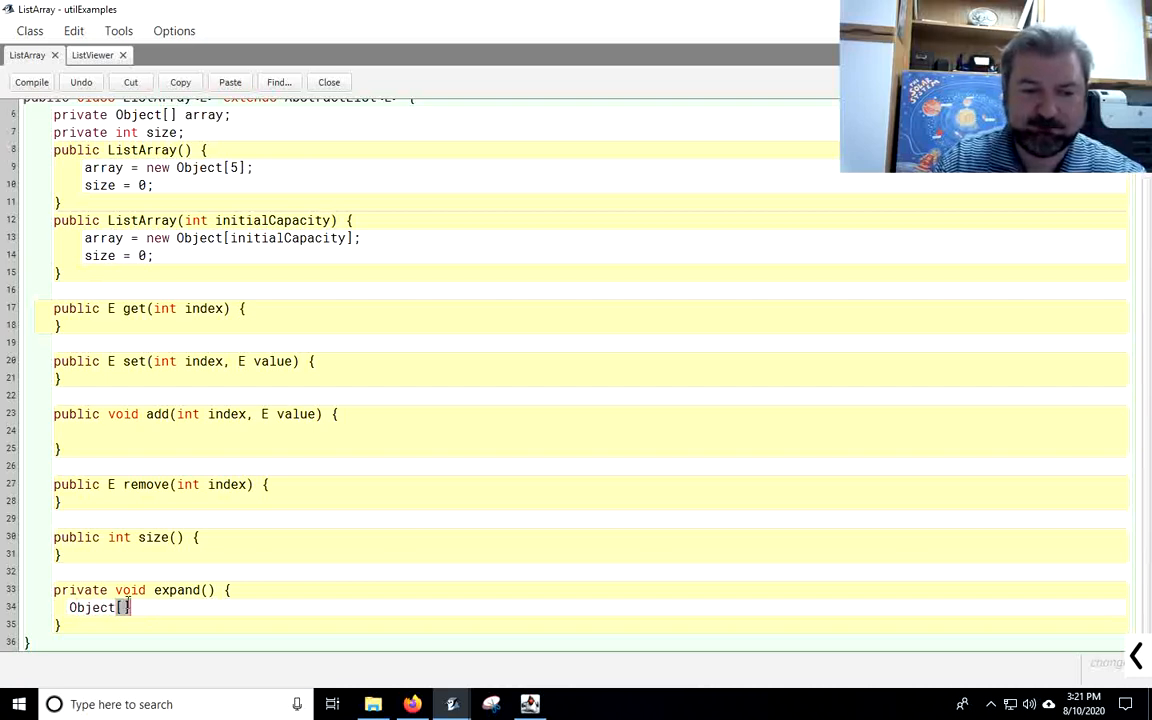
{"action": "type", "text": "temp = new Ob"}
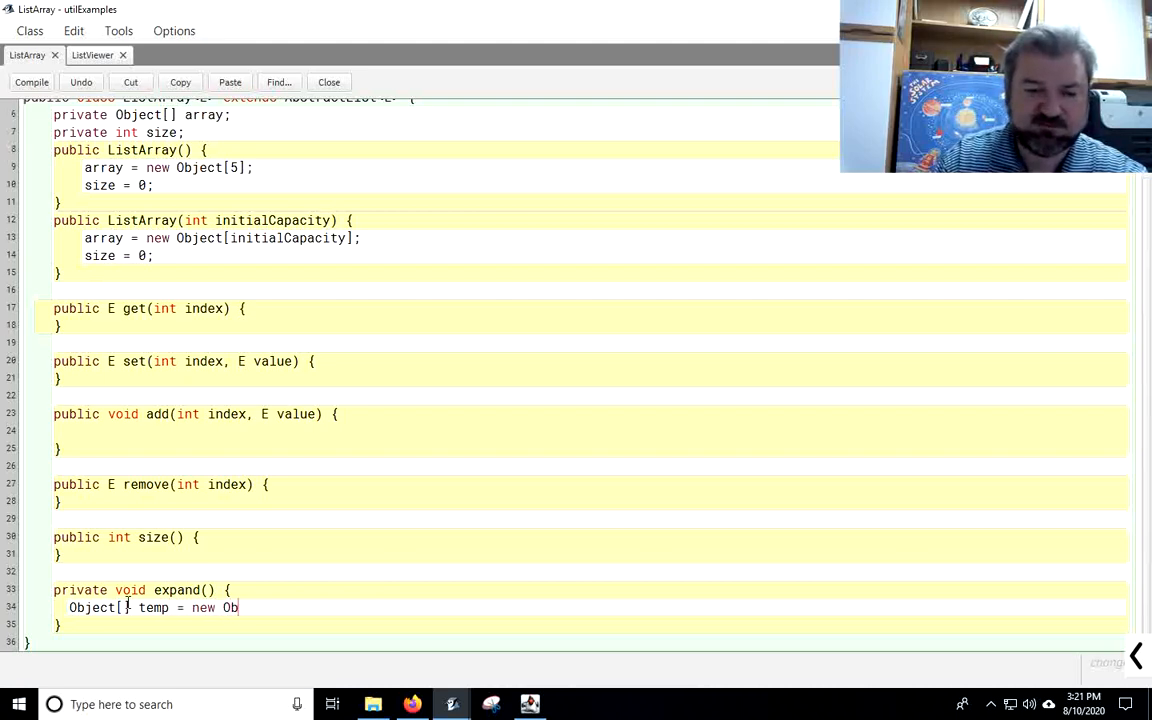
{"action": "type", "text": "ject["}
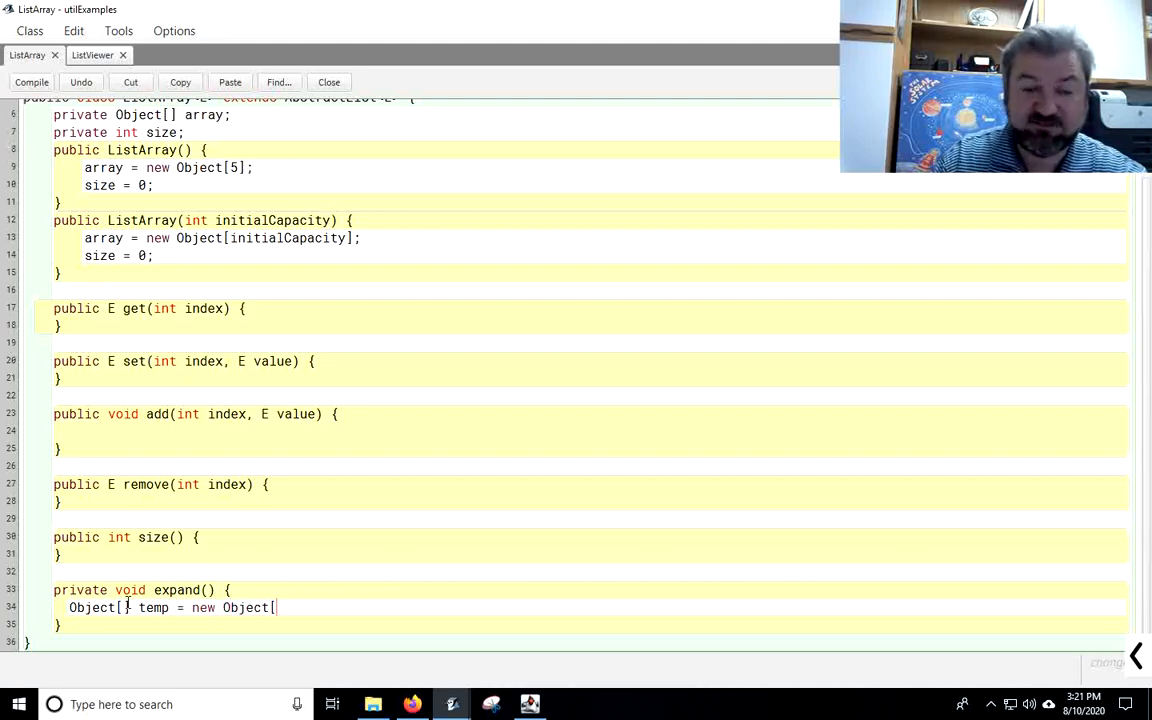
{"action": "type", "text": "array.length"}
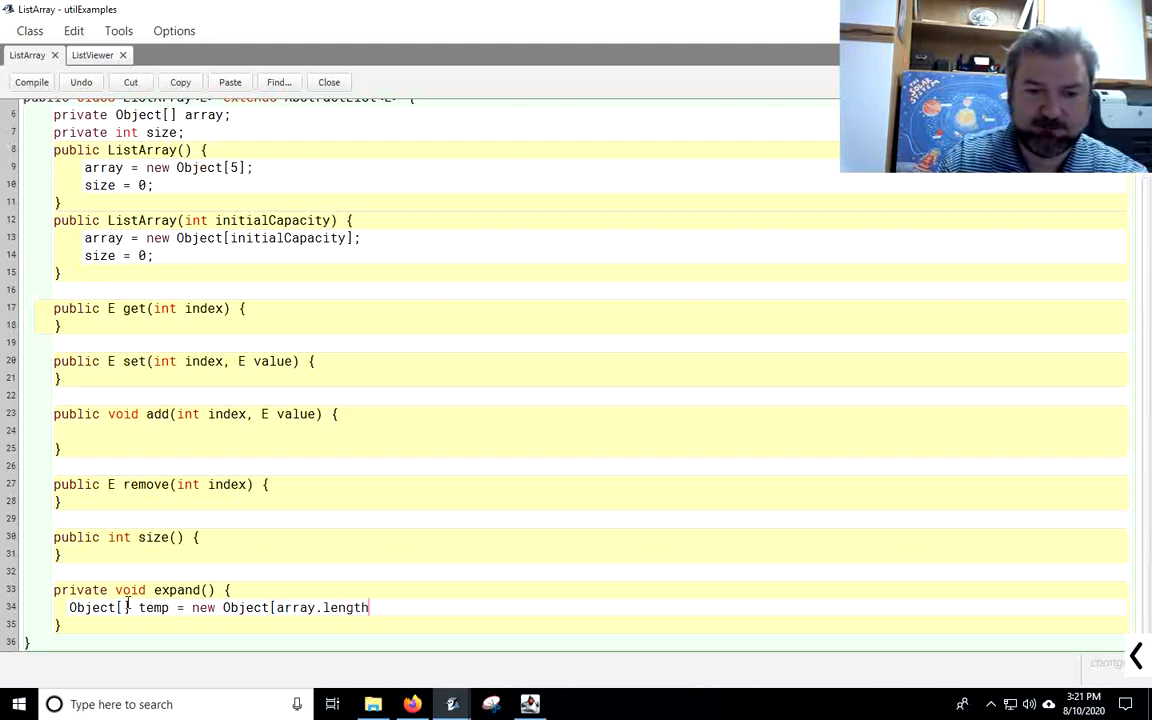
{"action": "type", "text": "* 2];"}
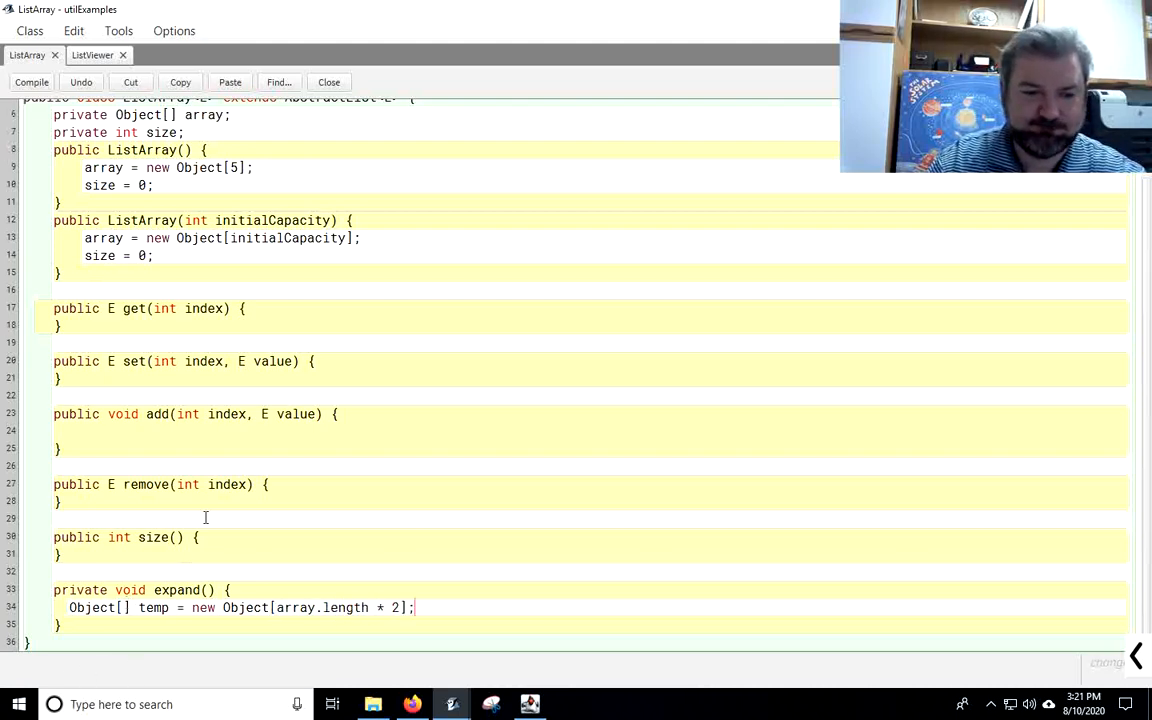
Step: Loop i from 0 to size copying array[i] into temp[i], then assign array = temp
{"action": "type", "text": "for ("}
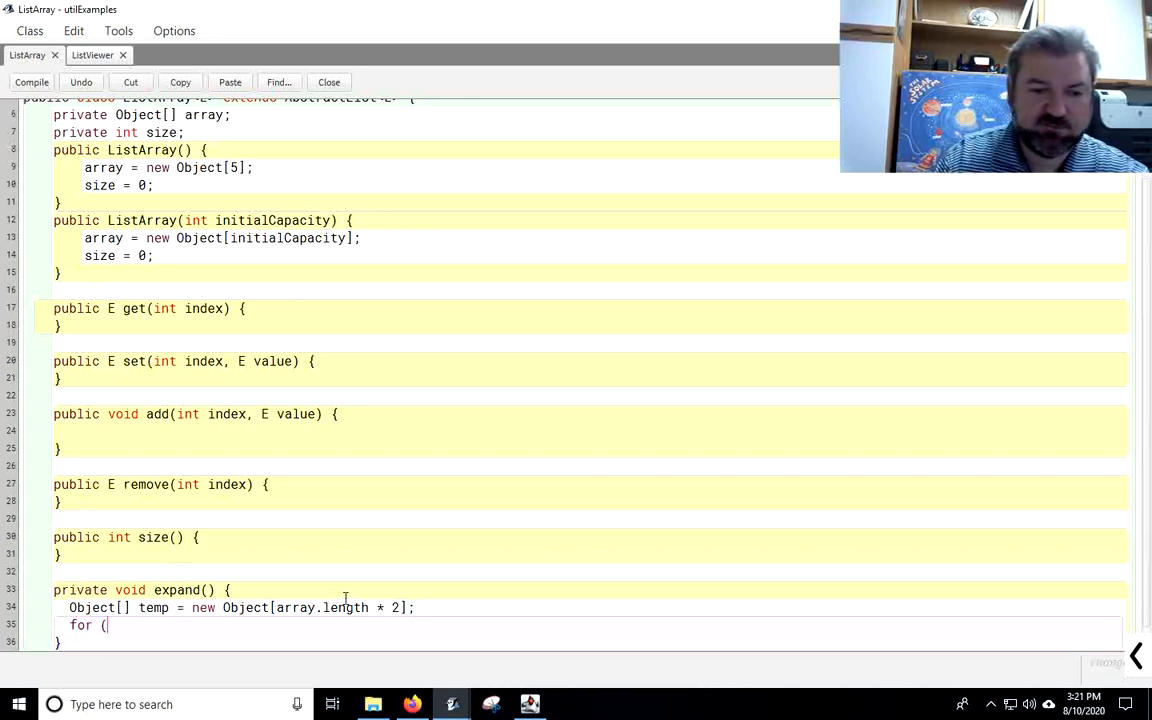
{"action": "type", "text": "int i = 0"}
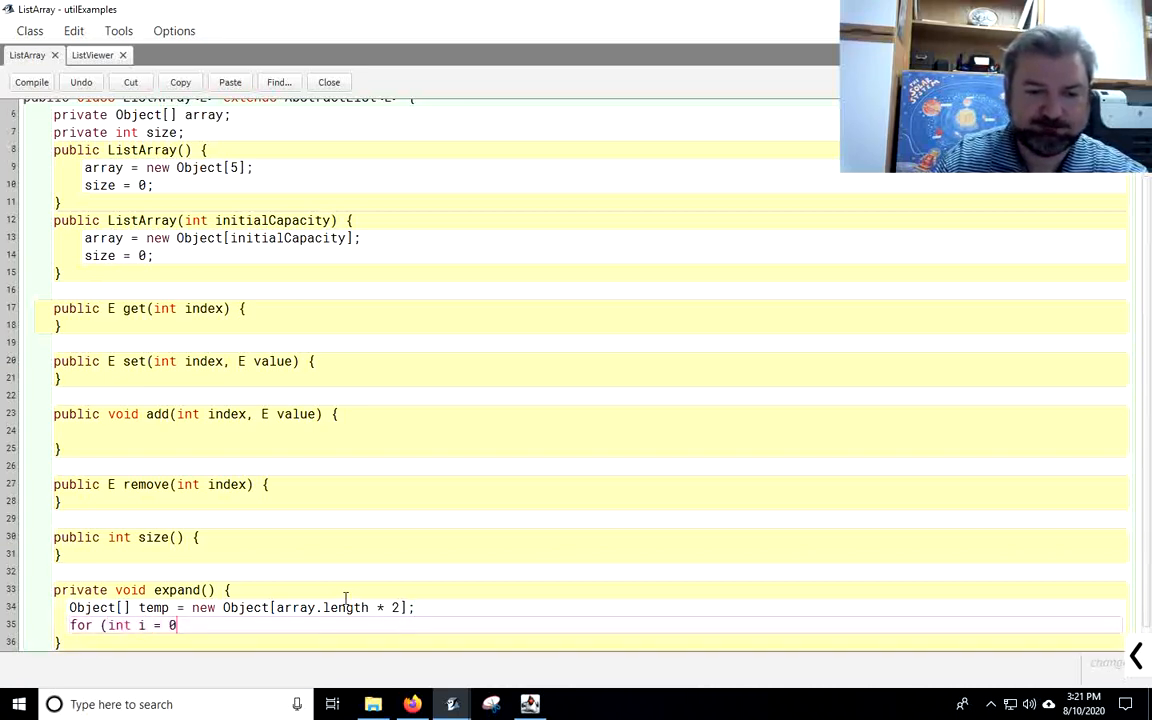
{"action": "type", "text": "; i < size; i++) {"}
{"action": "type", "text": "temp"}
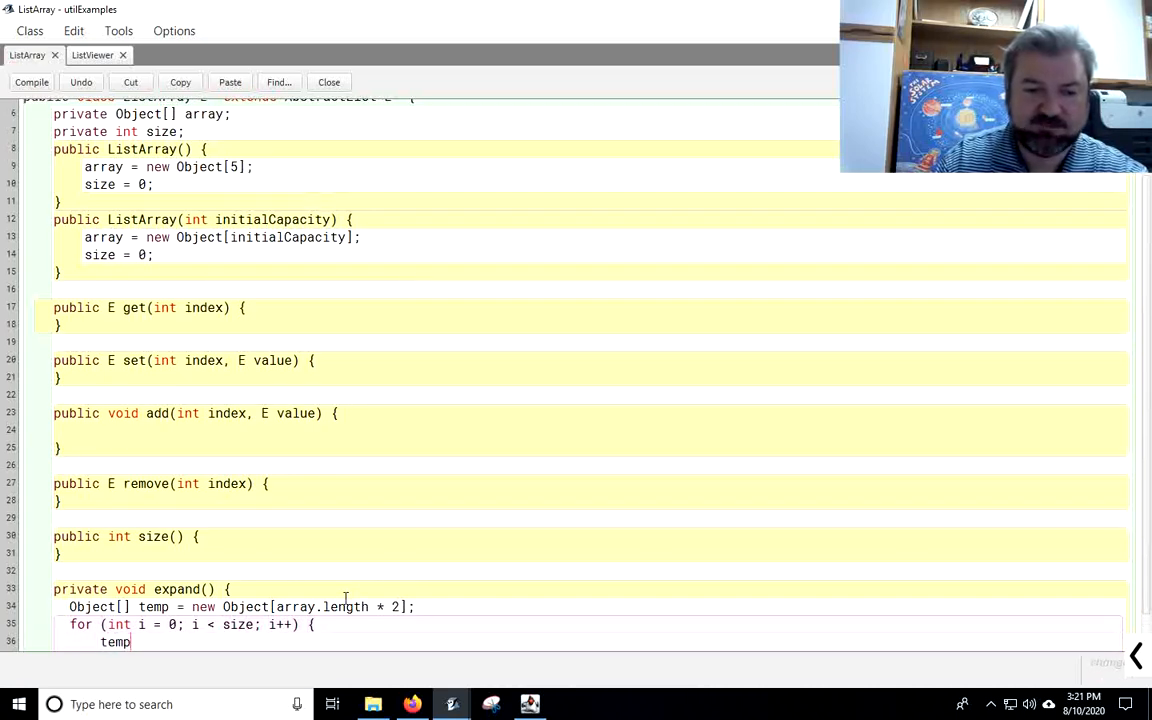
{"action": "type", "text": "[i] = ar"}
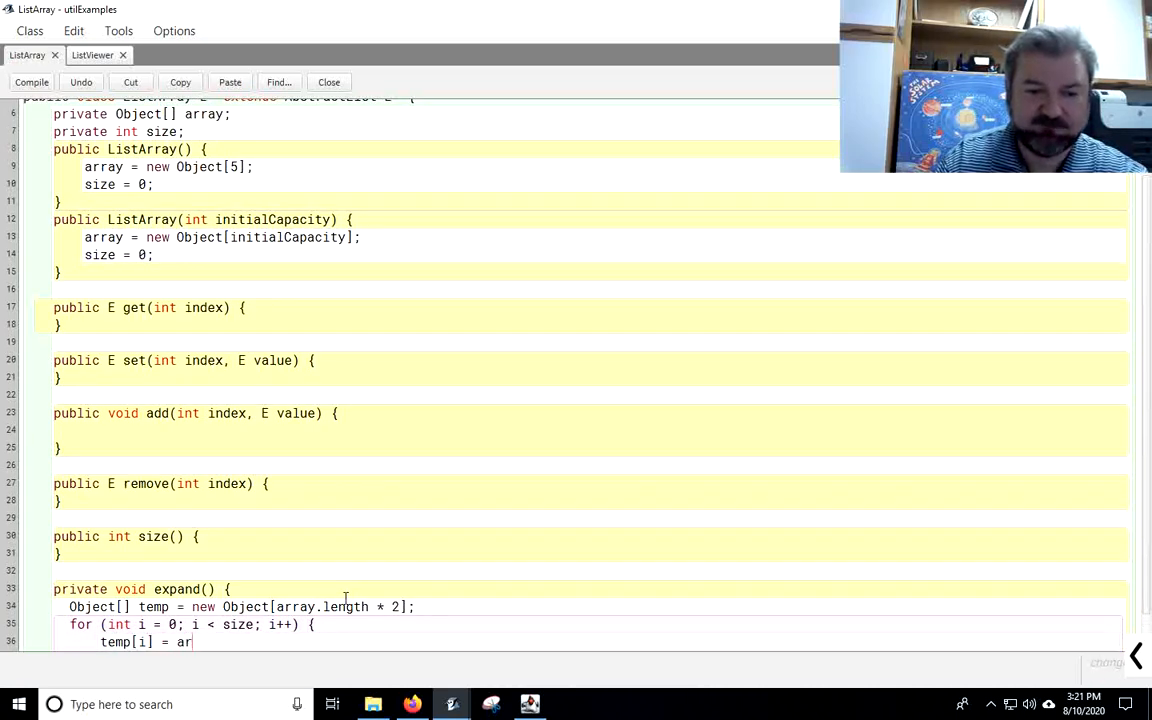
{"action": "type", "text": "ray[i];"}
{"action": "type", "text": "}"}
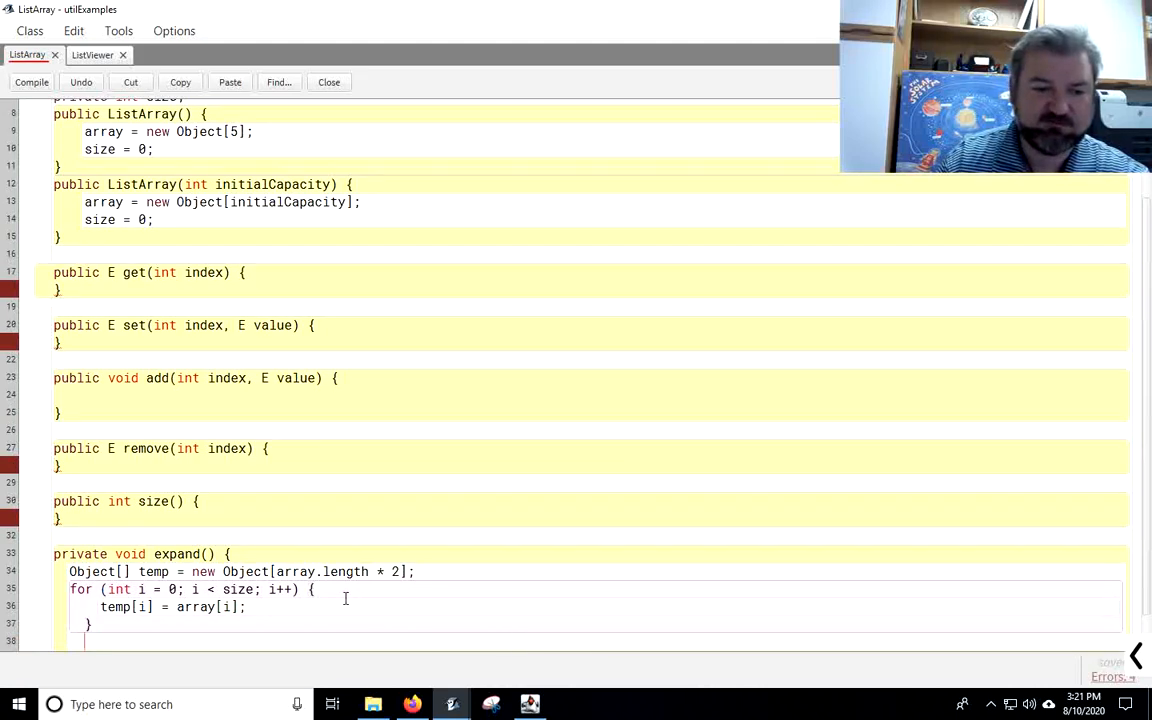
{"action": "type", "text": "arr"}
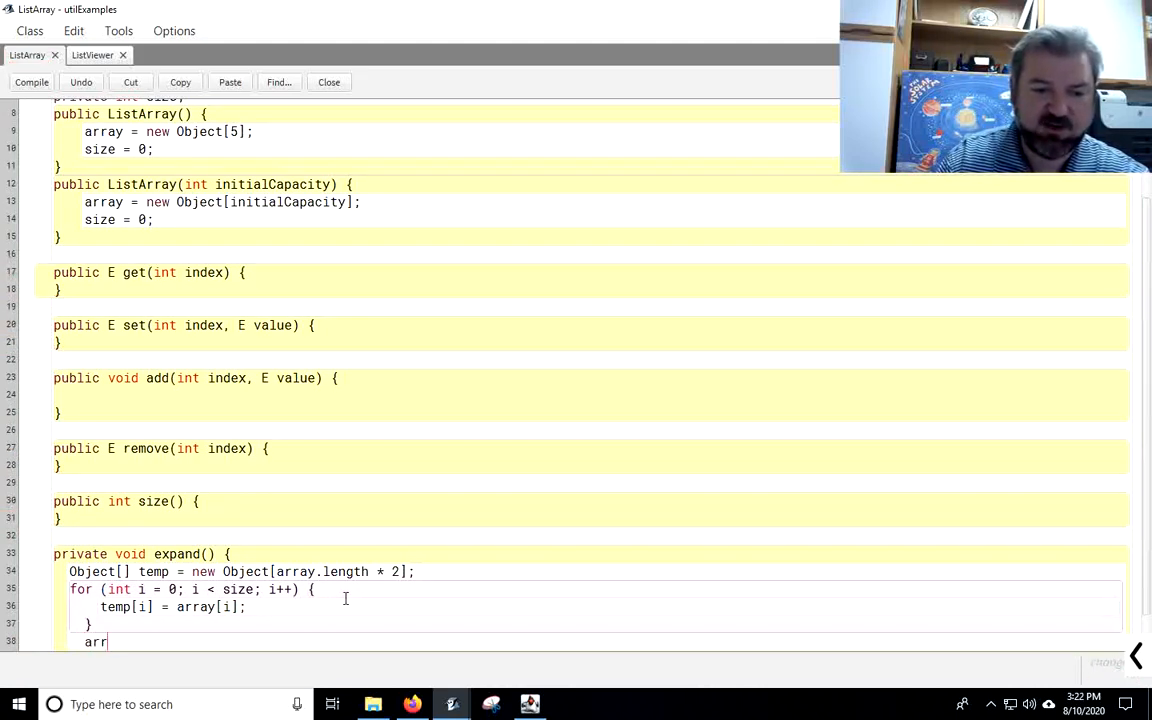
{"action": "type", "text": "ay = temp;"}
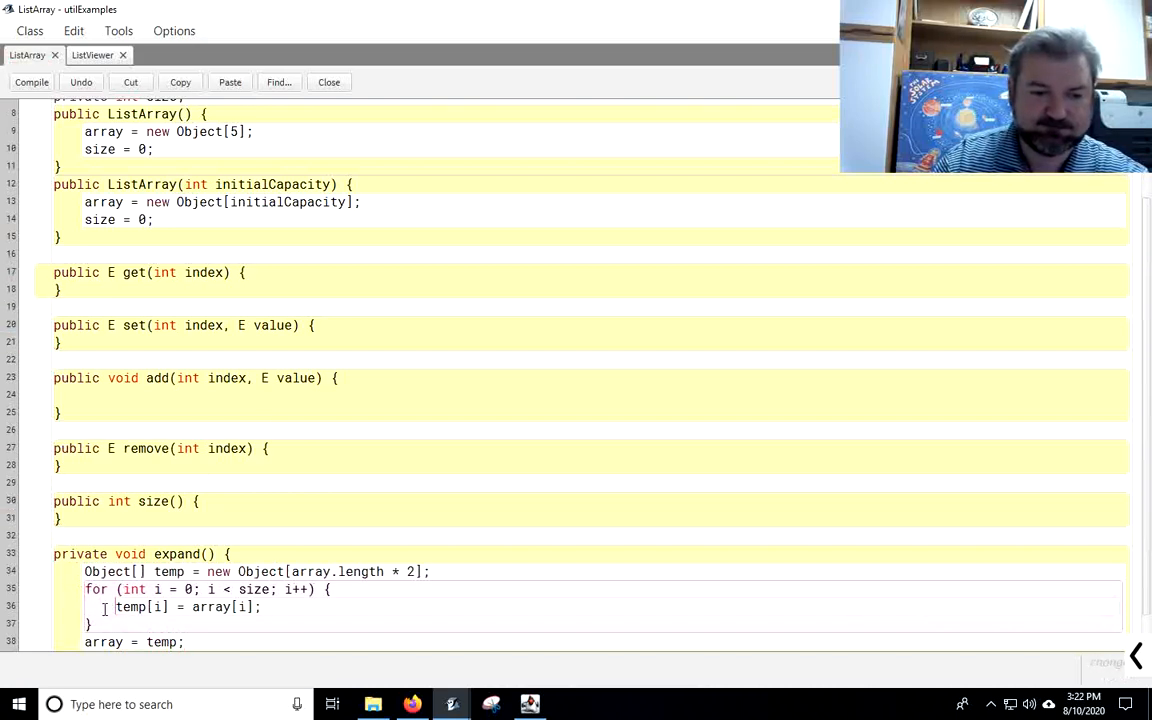
{"action": "scroll", "scroll_direction": "down", "scroll_amount": 3}
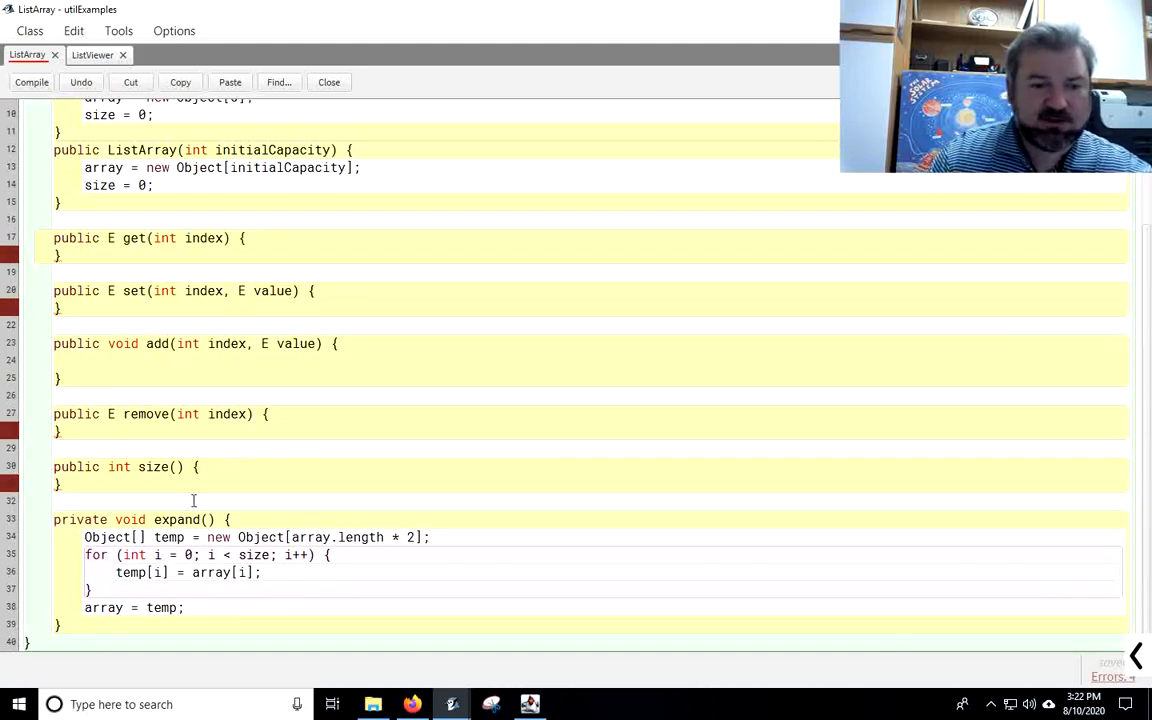
{"action": "mouse_move", "coordinate": [206, 498]}
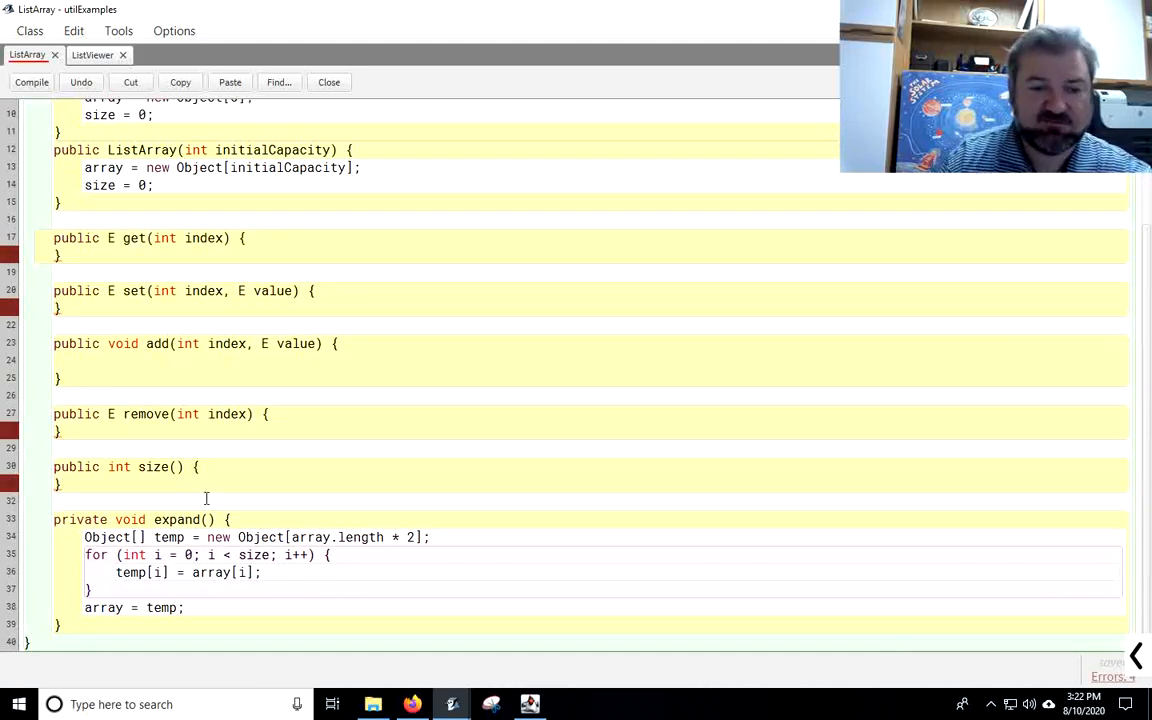
Step: Make size() return size and throw IndexOutOfBoundsException in get when index < 0 or >= size
{"action": "type", "text": "ret"}
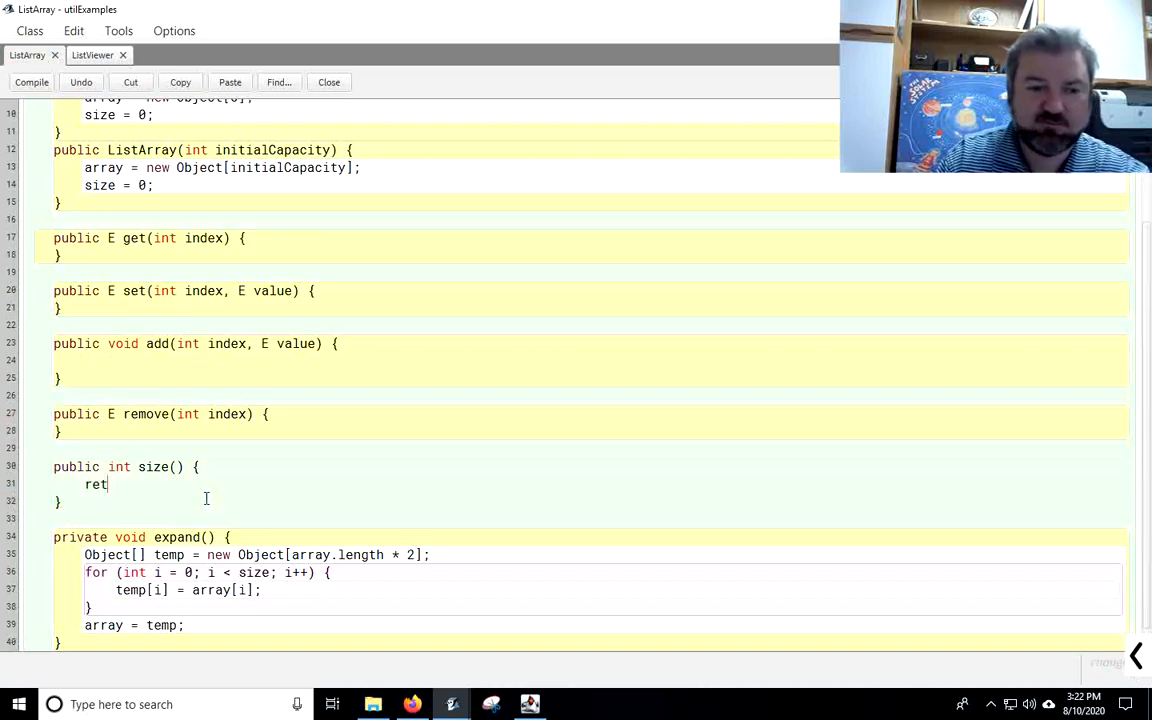
{"action": "type", "text": "urn size;"}
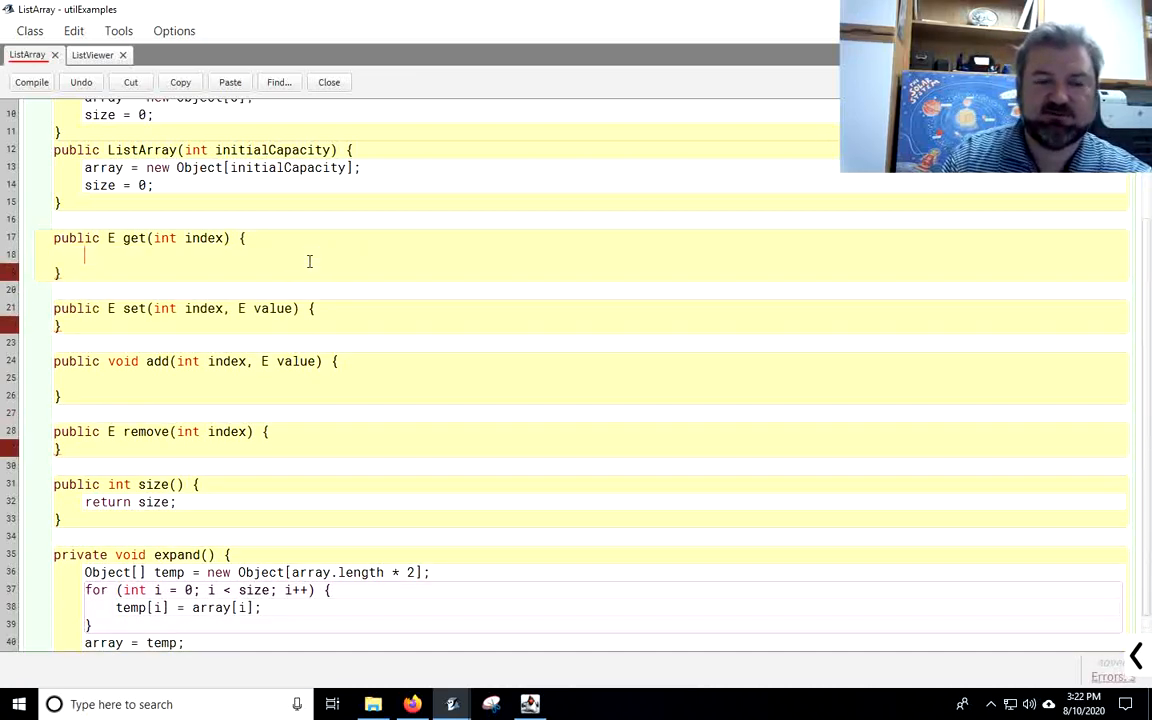
{"action": "type", "text": "if ("}
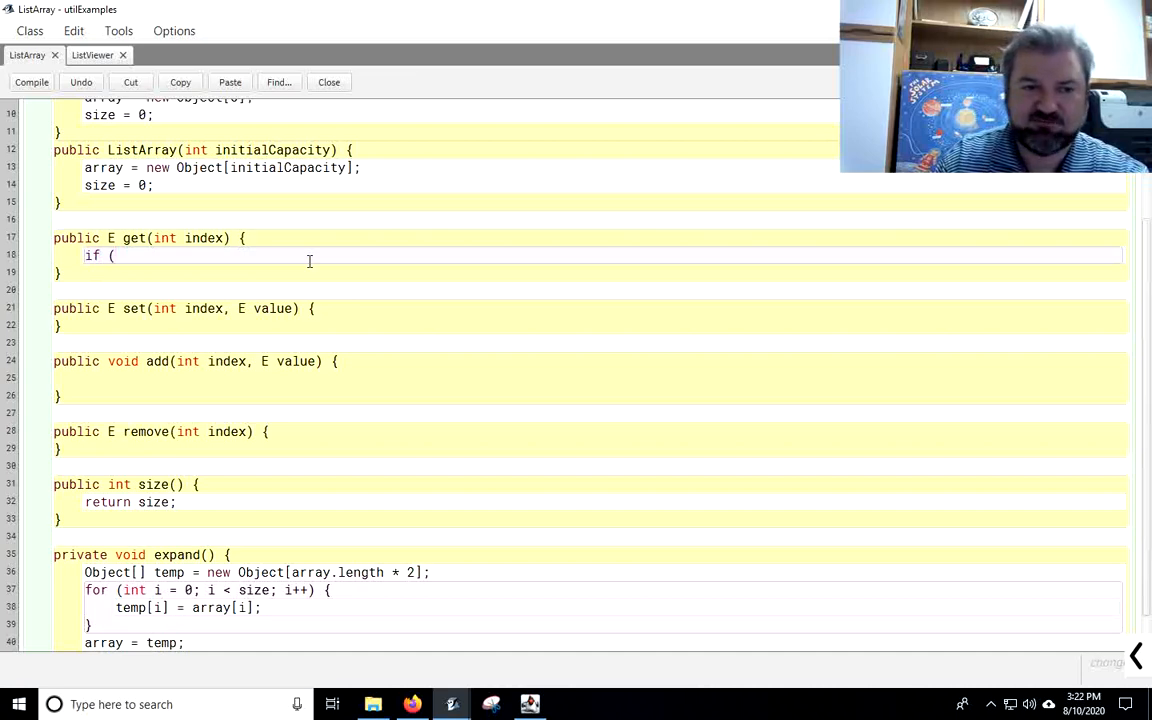
{"action": "type", "text": "index < 0 || index"}
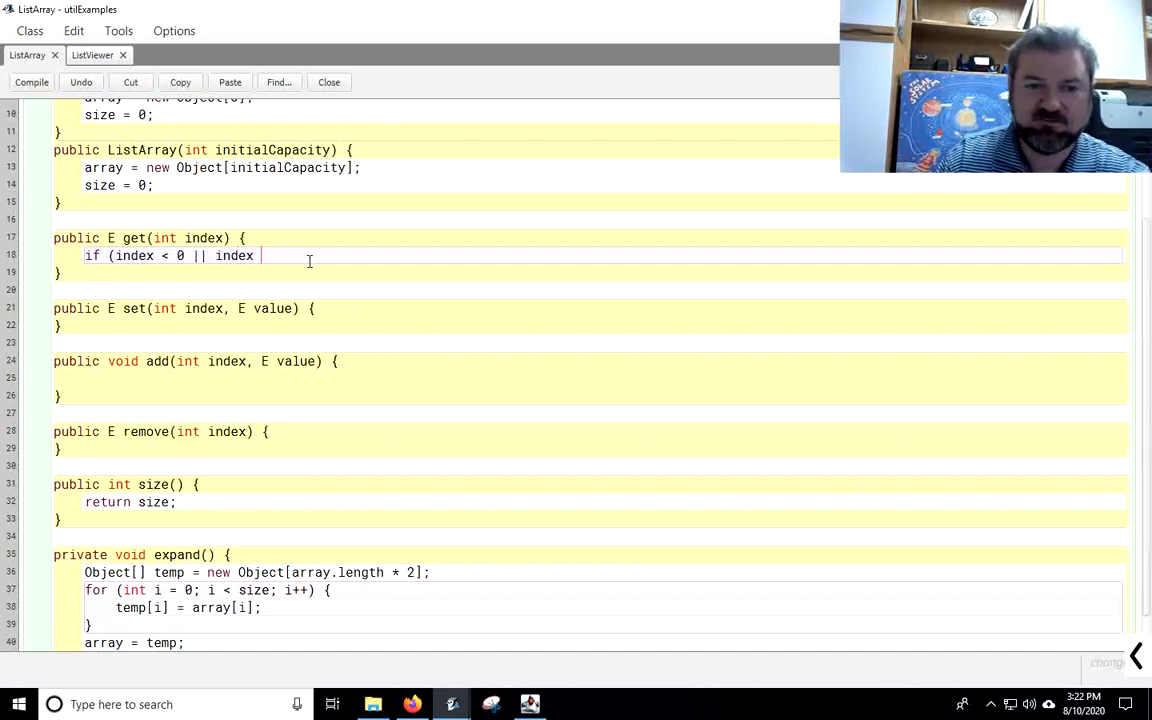
{"action": "type", "text": ">= size)"}
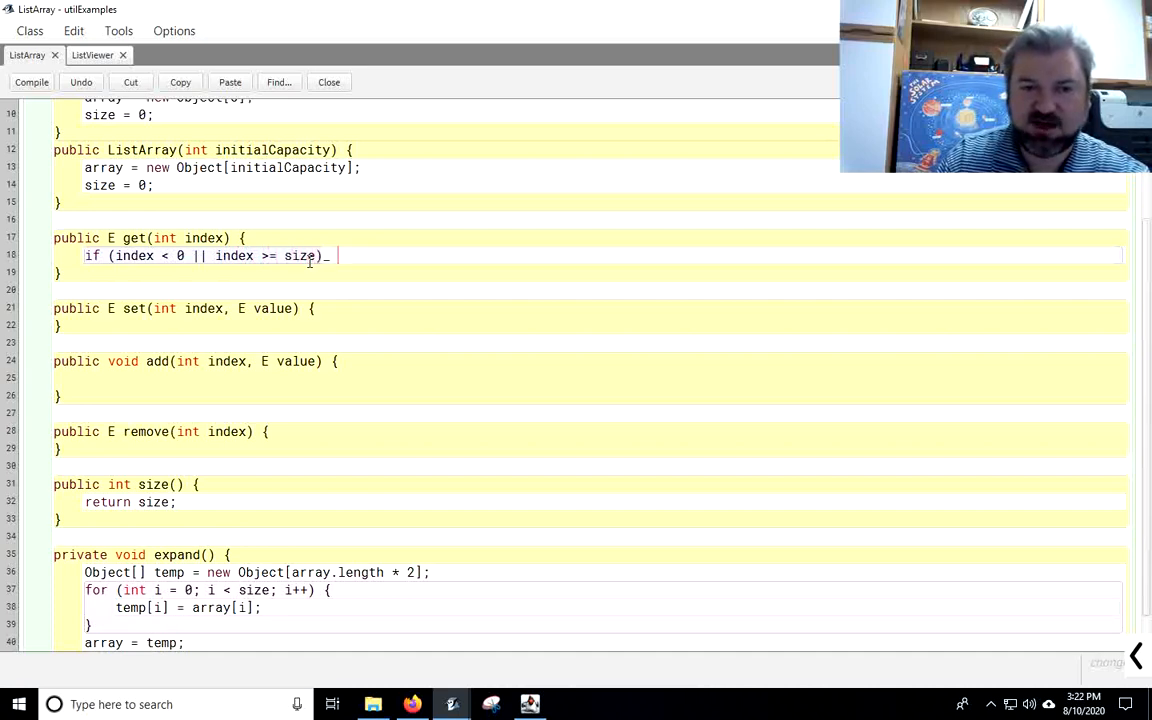
{"action": "type", "text": "throw new In"}
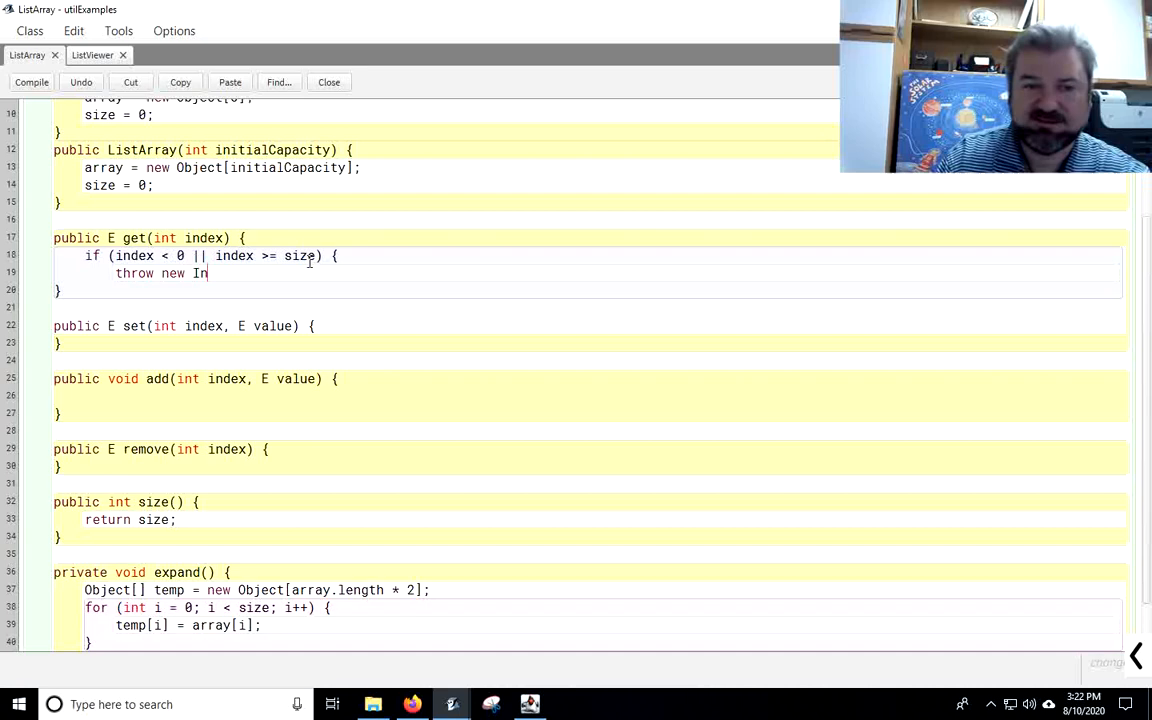
{"action": "type", "text": "dexOut"}
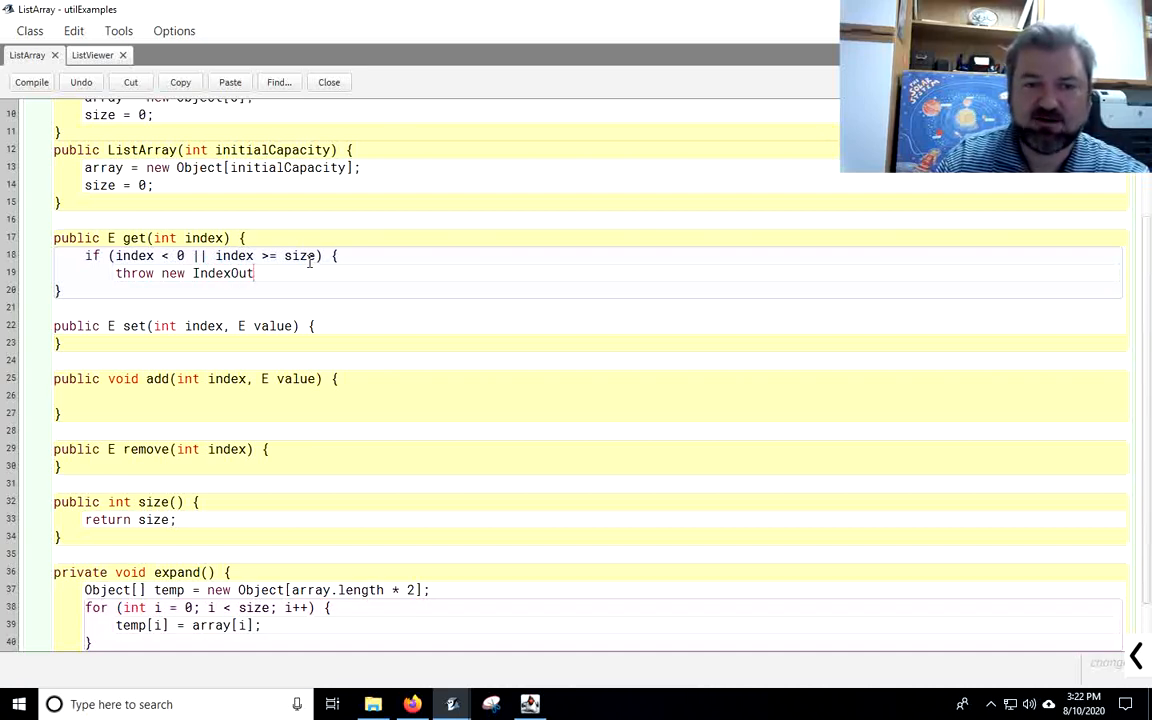
{"action": "type", "text": "OfBounds"}
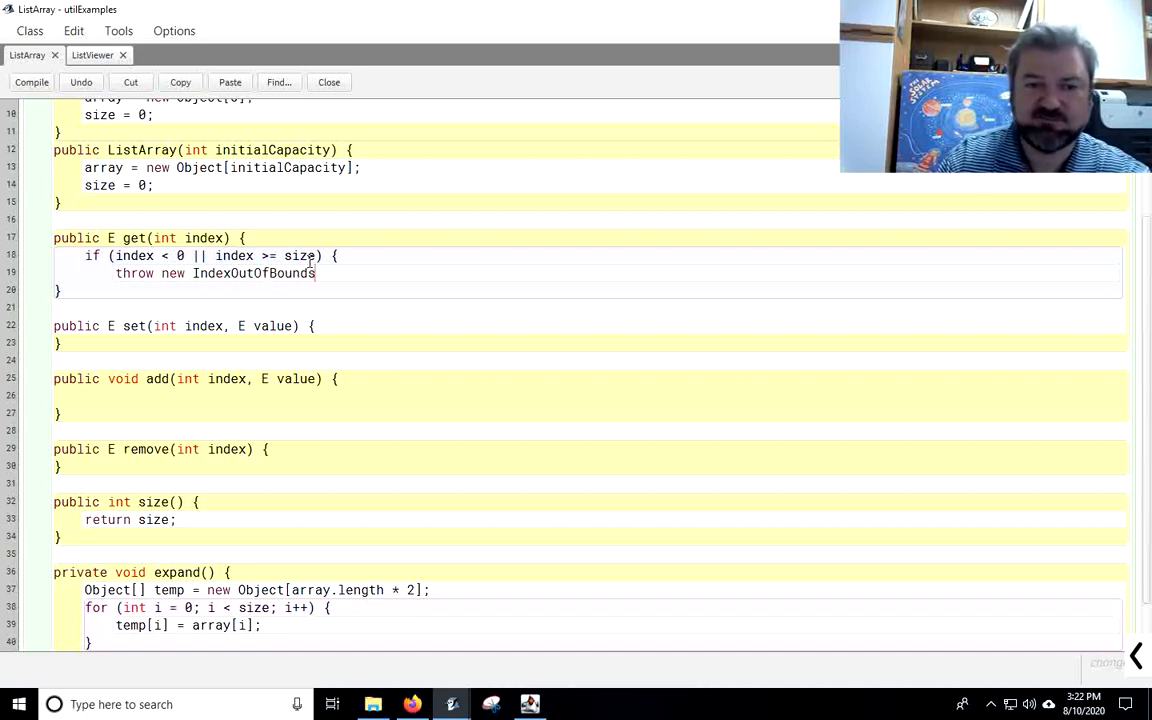
{"action": "type", "text": "Excpe"}
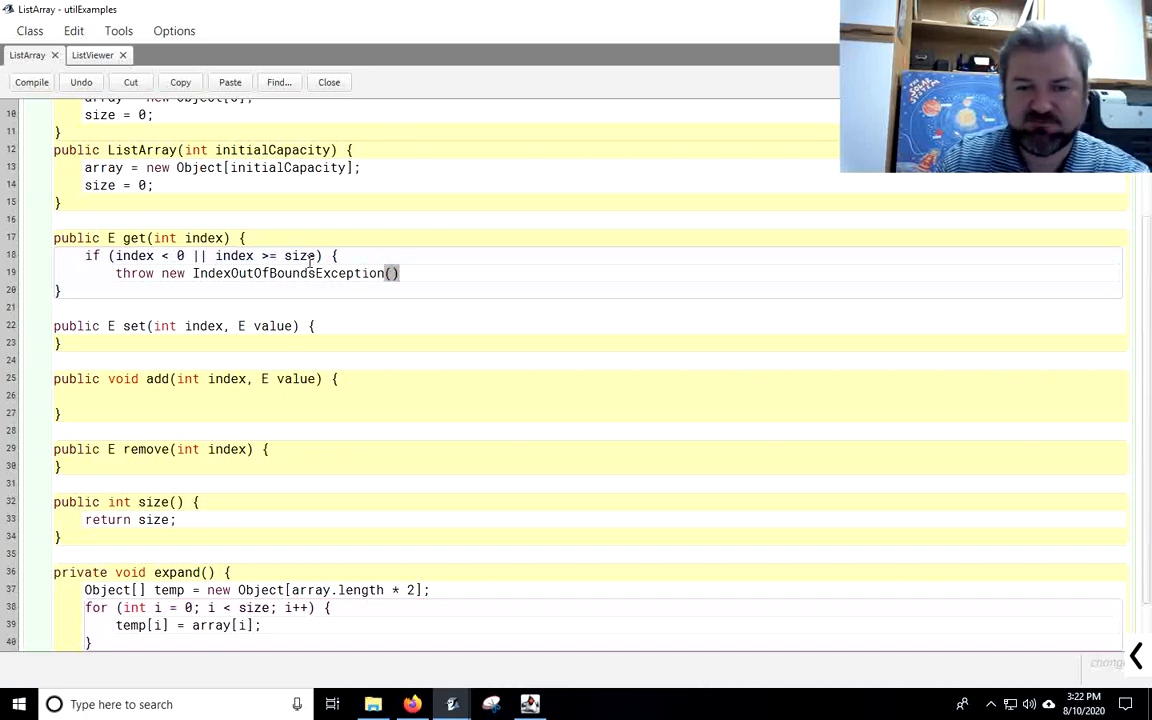
{"action": "type", "text": ";"}
{"action": "type", "text": "}"}
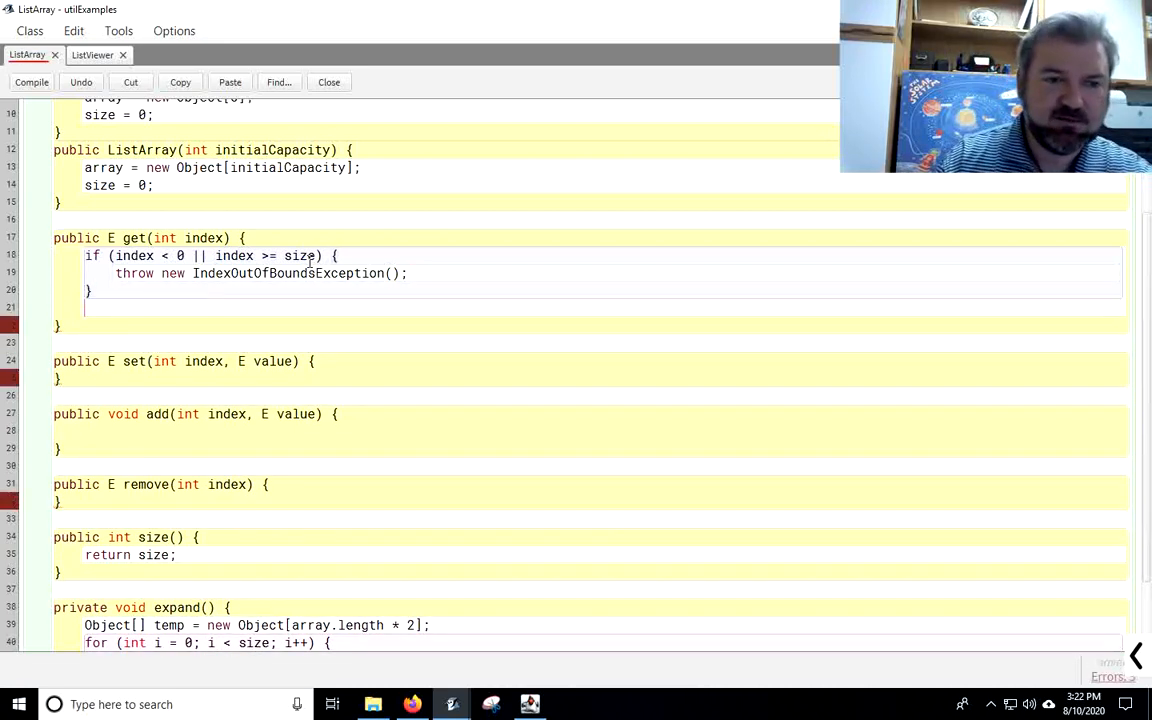
Step: Have get return (E) array[index] for valid indexes
{"action": "type", "text": "return"}
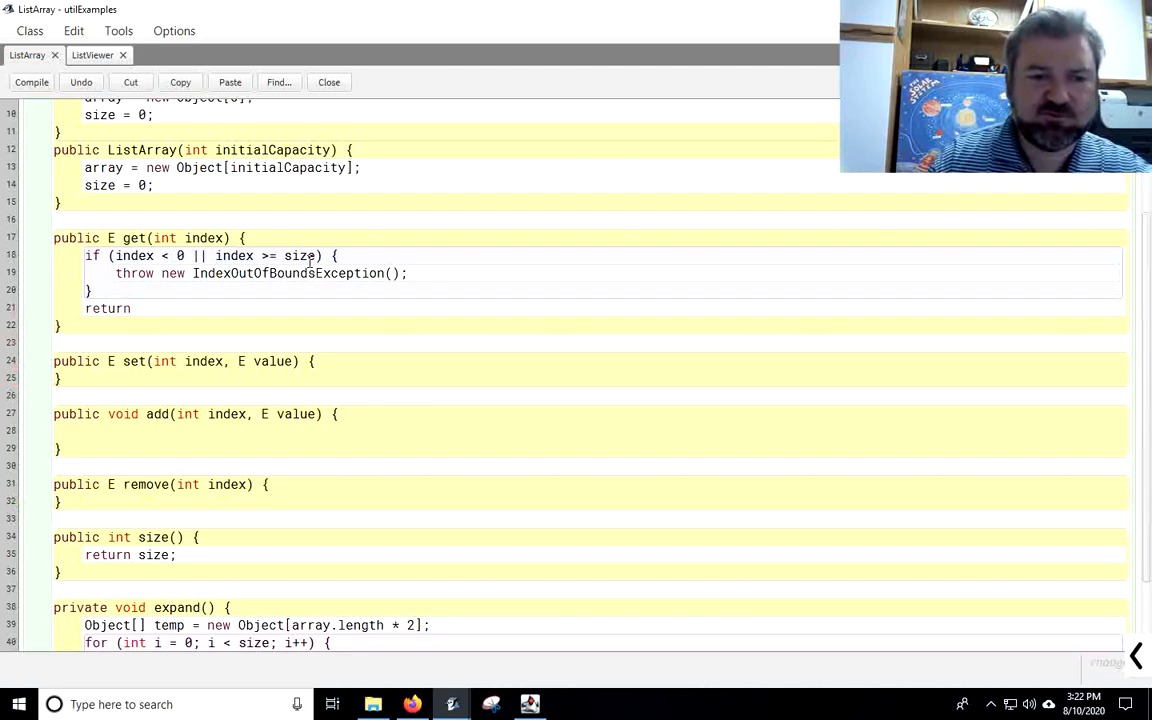
{"action": "type", "text": "(E)"}
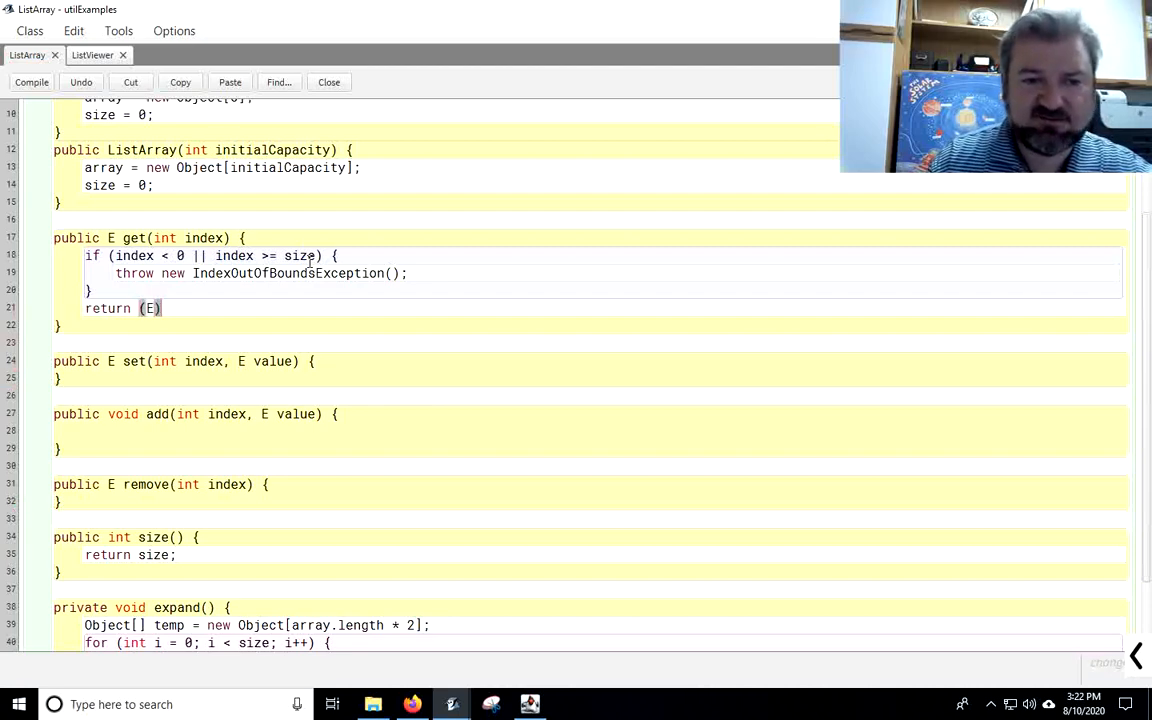
{"action": "type", "text": "arrayp["}
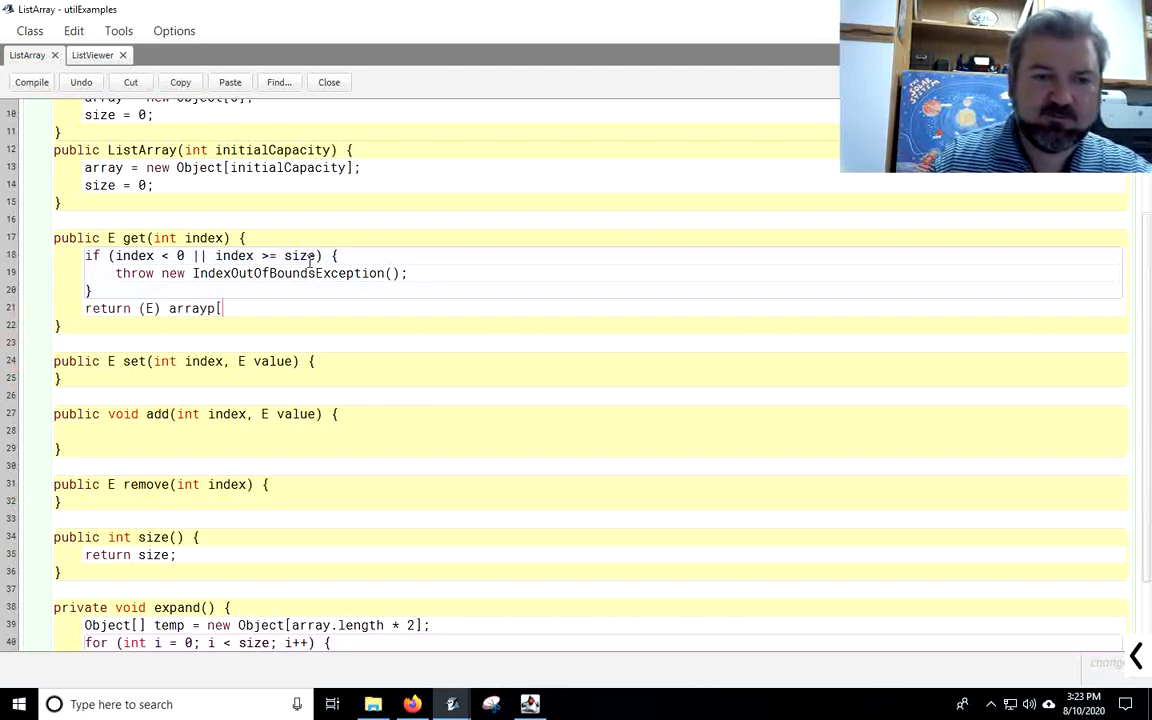
{"action": "type", "text": "pindex"}
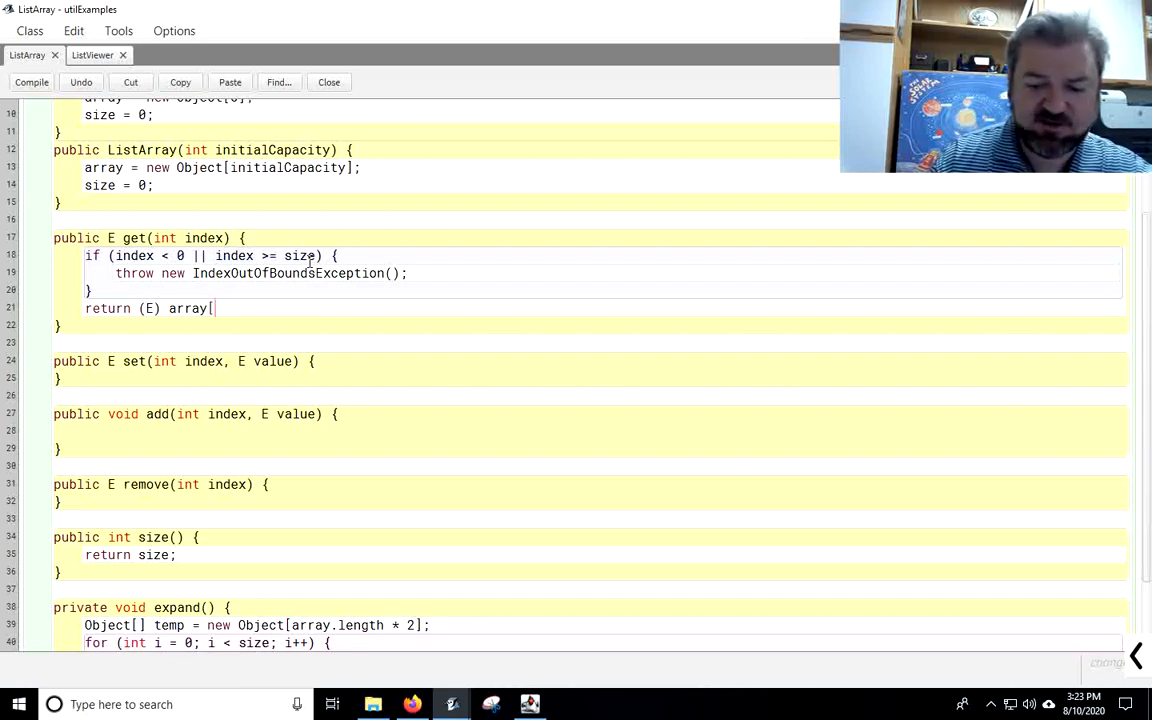
{"action": "type", "text": "index];"}
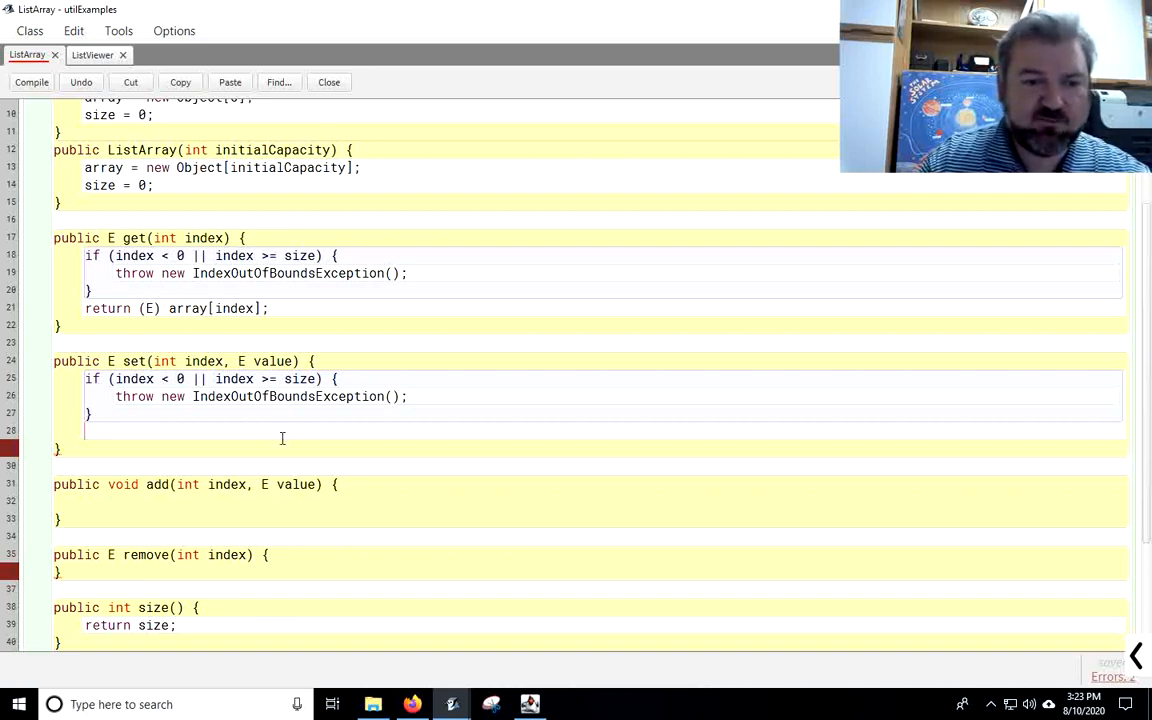
Step: In set(), save E oldValue = (E) array[index], store the new value, and return oldValue
{"action": "type", "text": "E valu"}
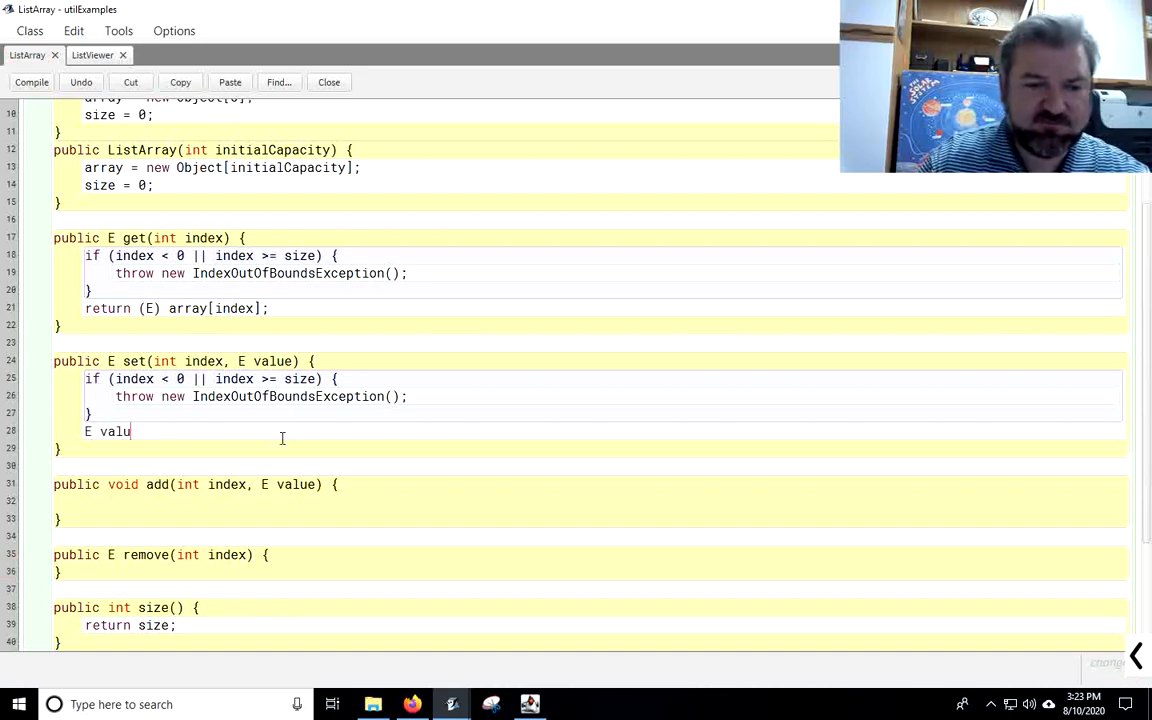
{"action": "type", "text": "oldVa"}
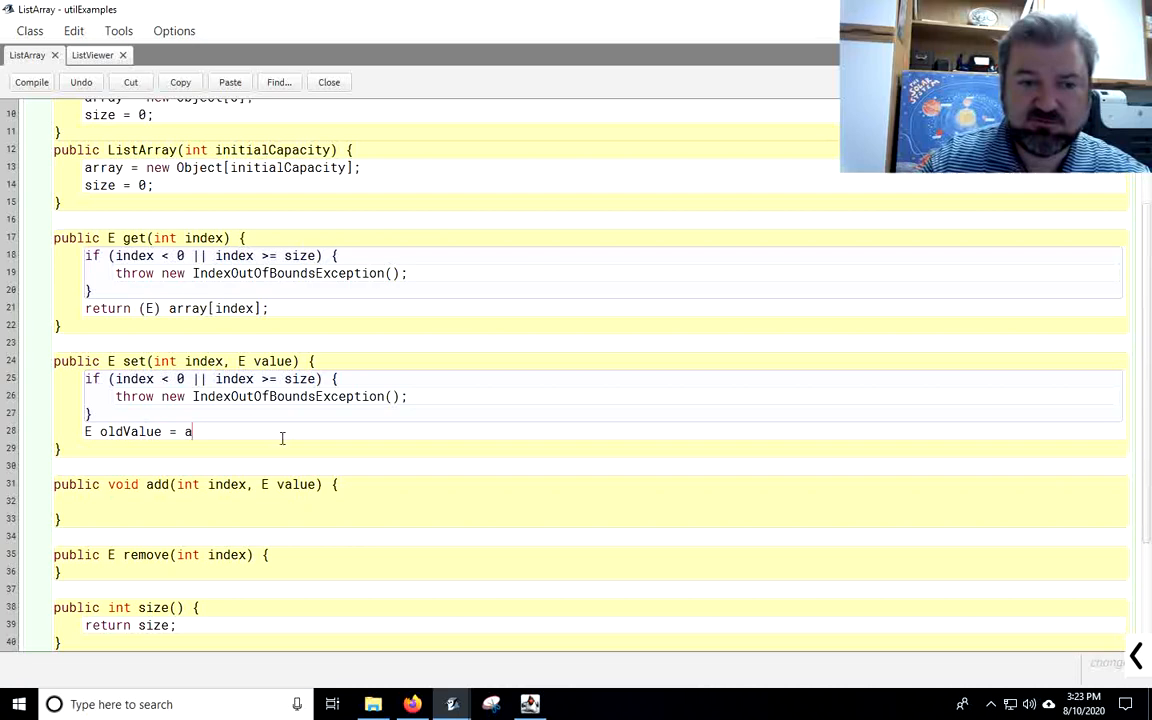
{"action": "type", "text": "rray[i"}
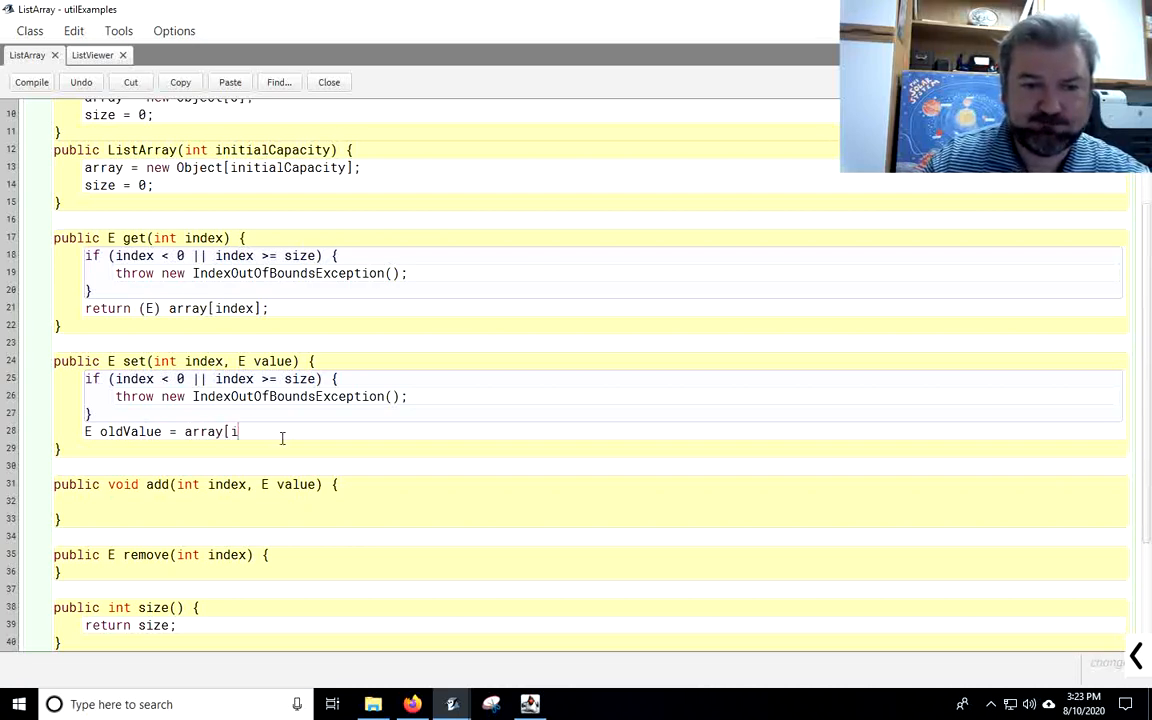
{"action": "type", "text": "ndex];"}
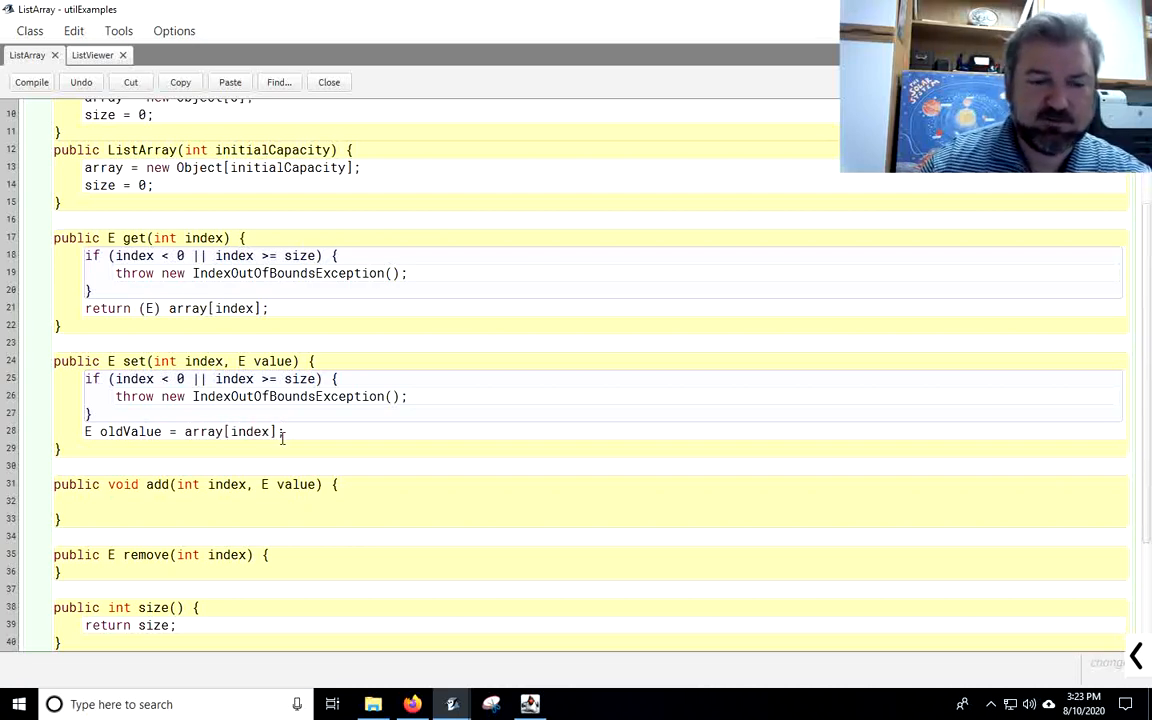
{"action": "type", "text": "(E)"}
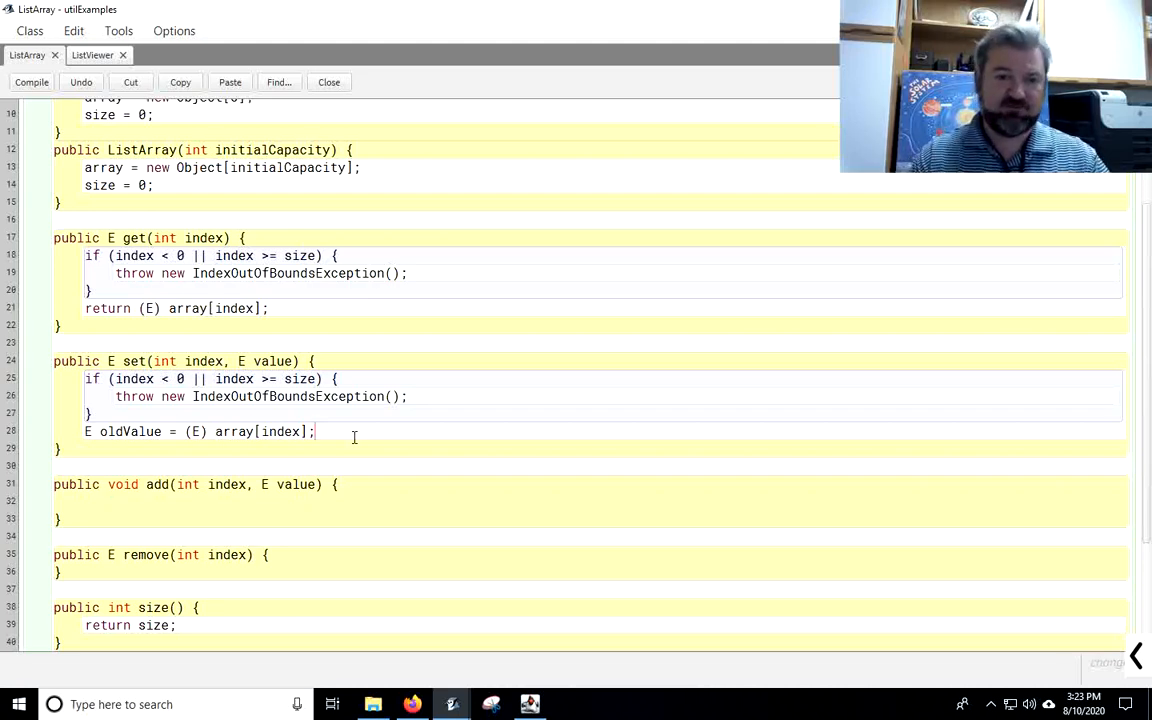
{"action": "type", "text": "\\"}
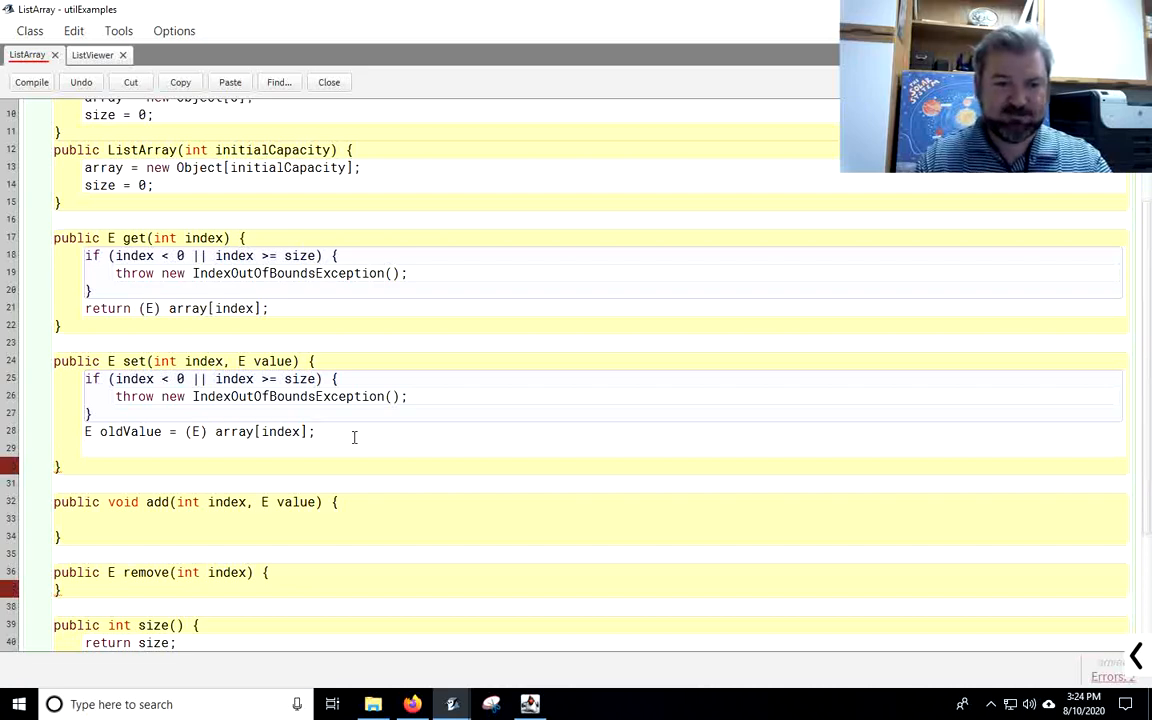
{"action": "type", "text": "array[index] = value"}
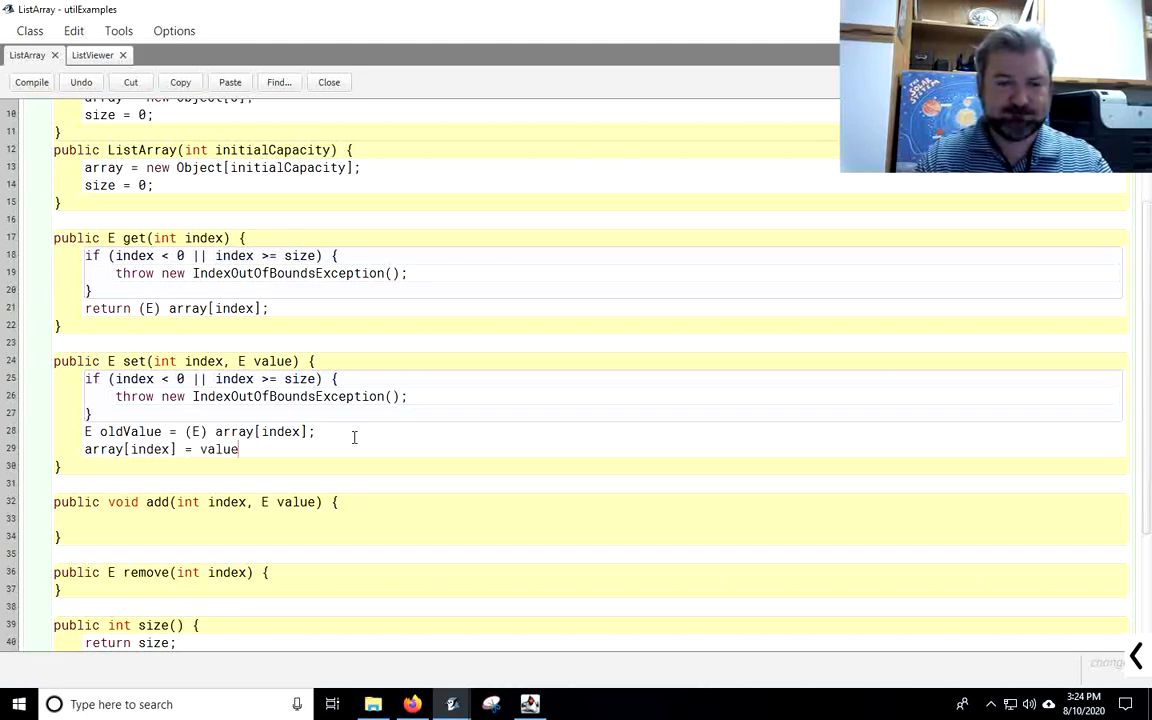
{"action": "type", "text": "retu"}
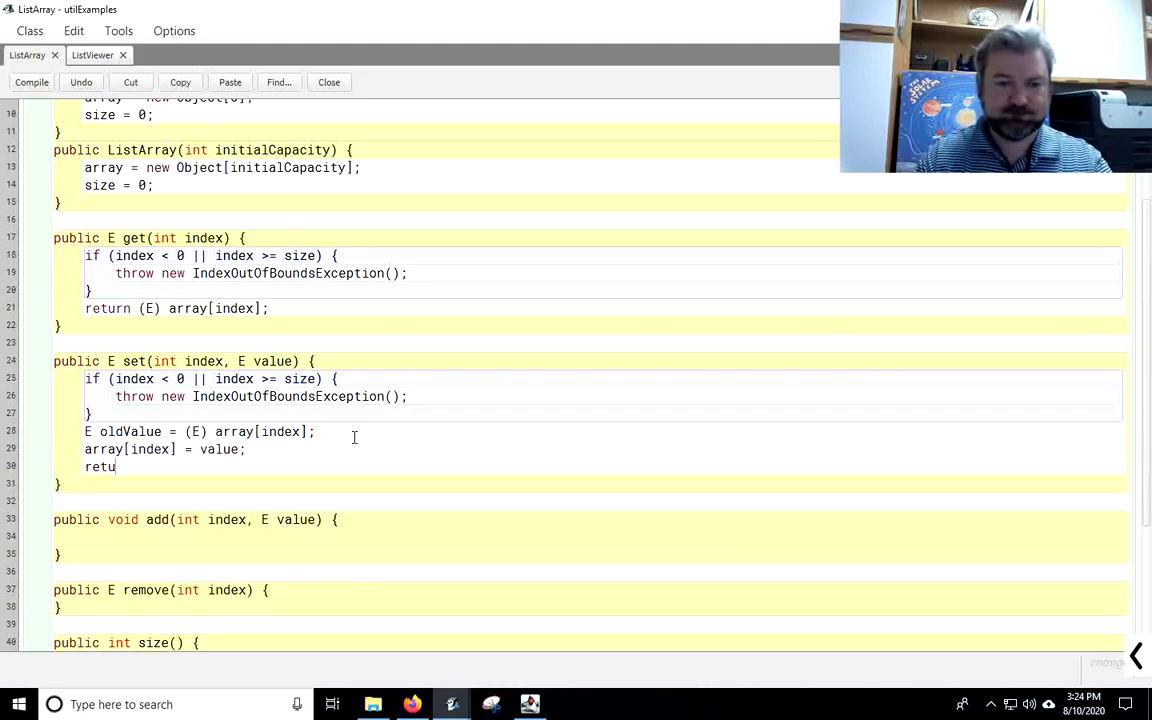
{"action": "type", "text": "rn oldValue"}
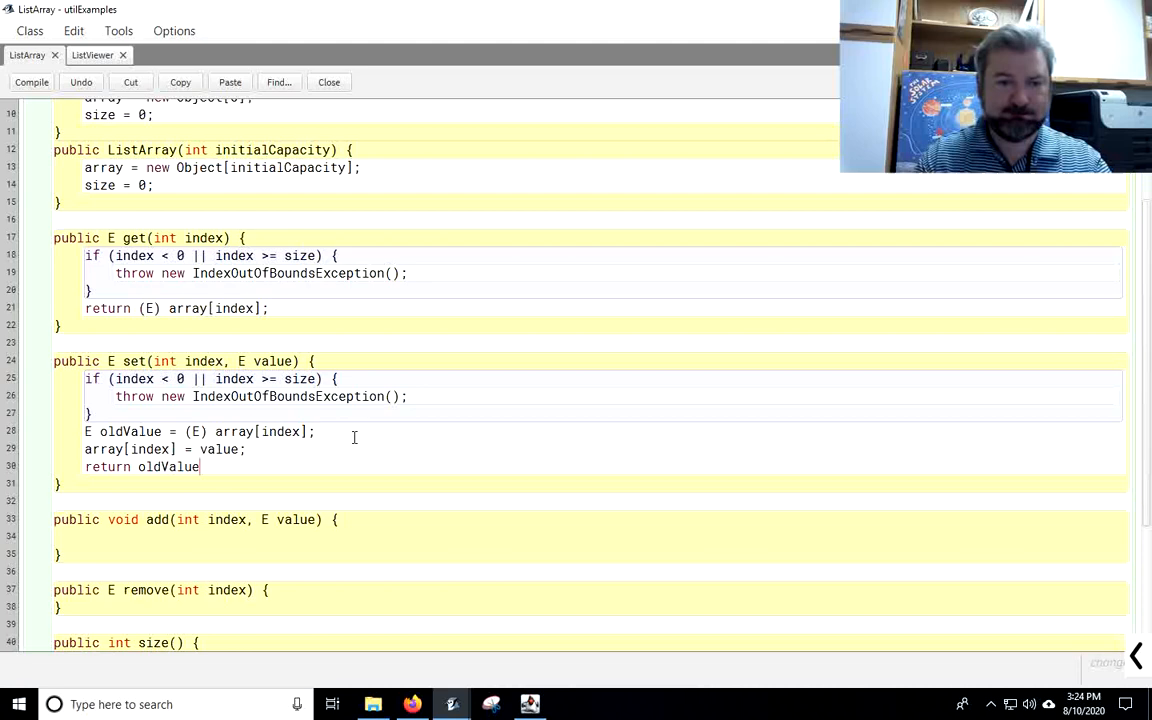
{"action": "type", "text": ";"}
{"action": "left_click", "coordinate": [591, 537]}
{"action": "type", "text": "if (index < 0 || index > size) {"}
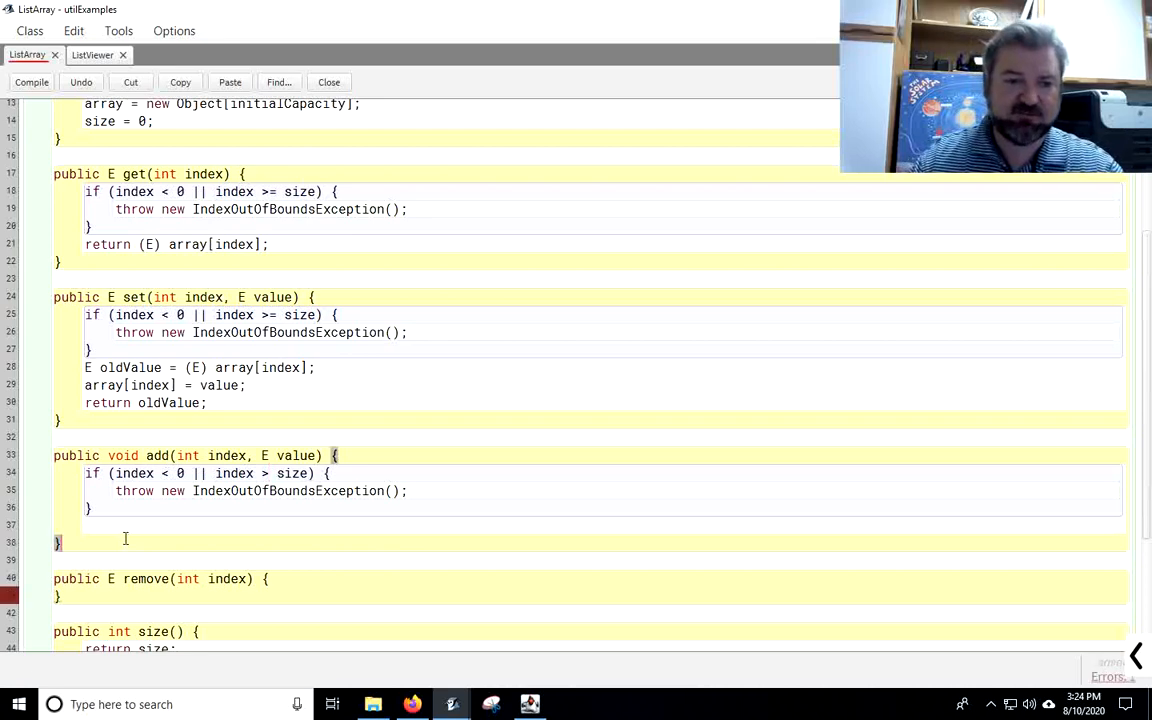
Step: In add, check the index bounds and call expand() when size equals array.length
{"action": "type", "text": "for ("}
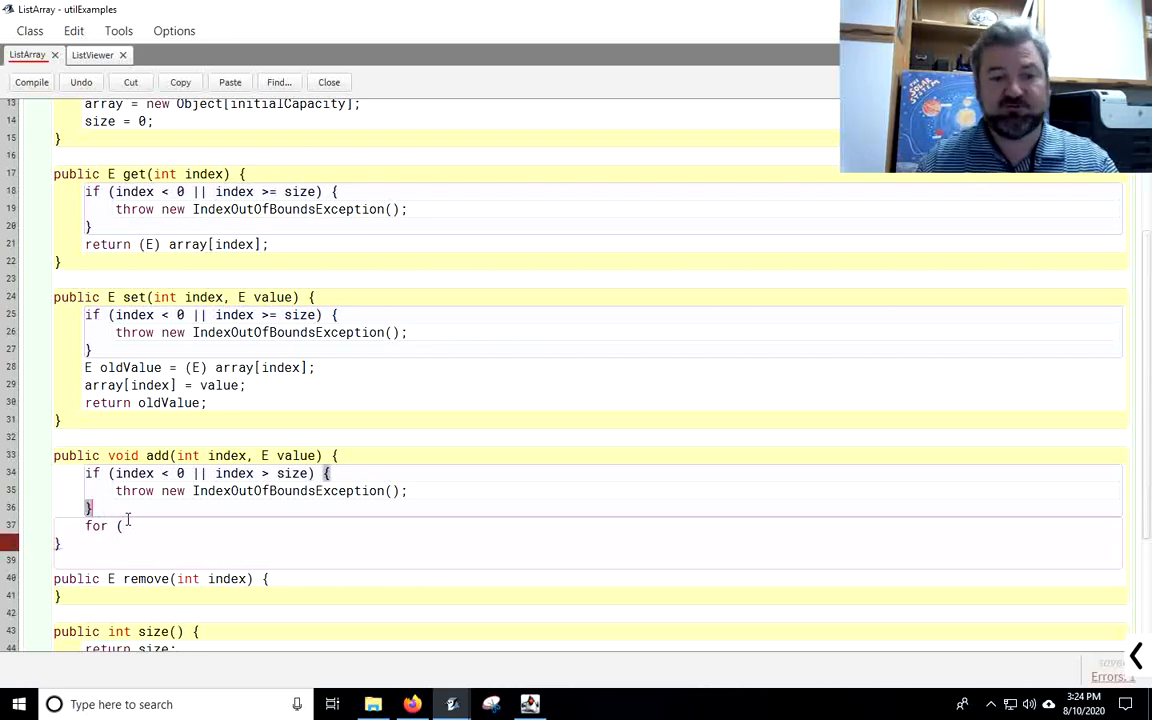
{"action": "type", "text": "if ("}
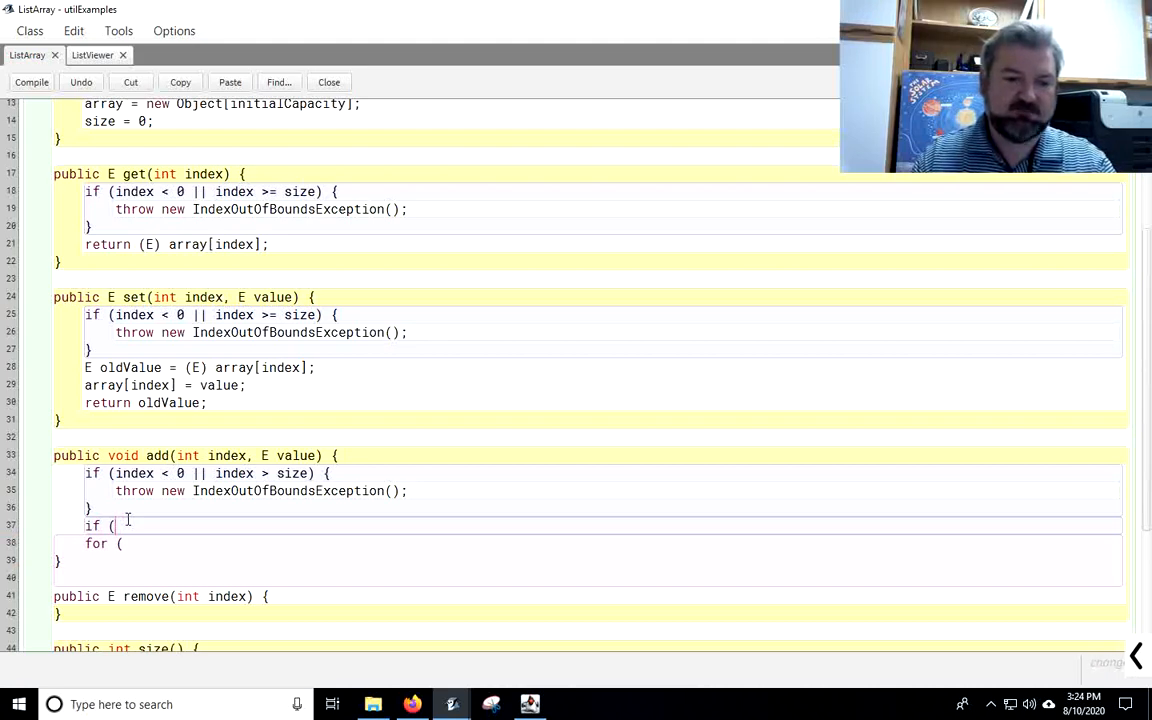
{"action": "type", "text": "size == array"}
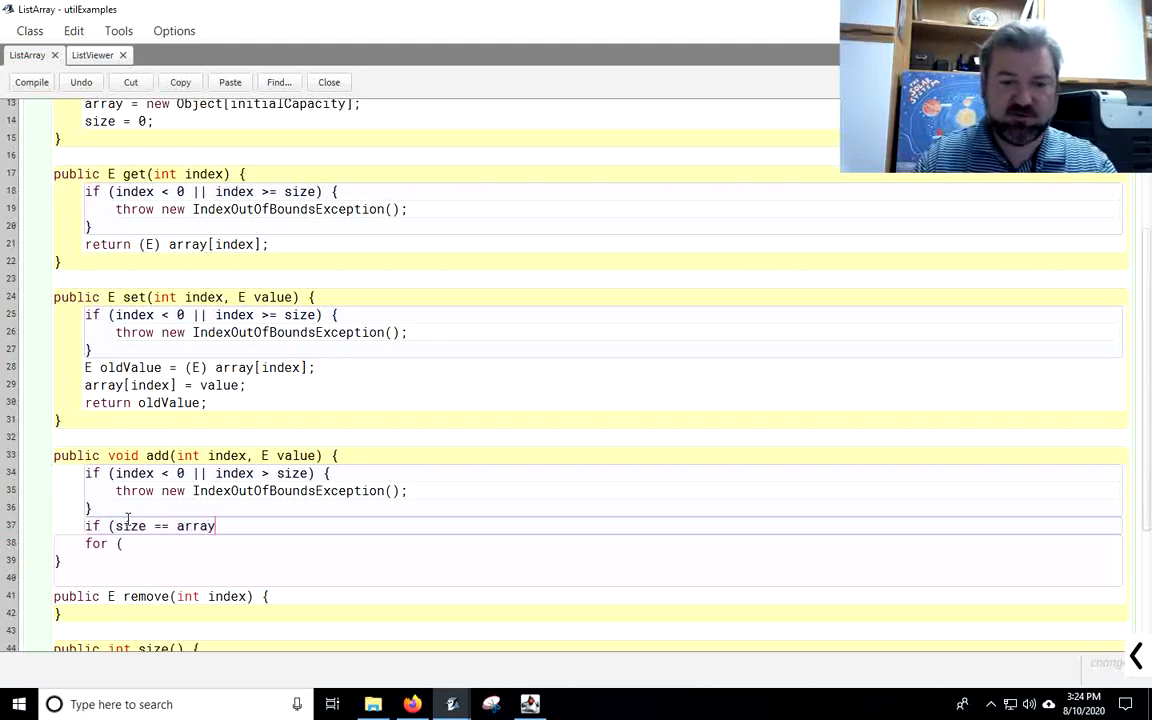
{"action": "type", "text": ".length) {"}
{"action": "type", "text": "expand();"}
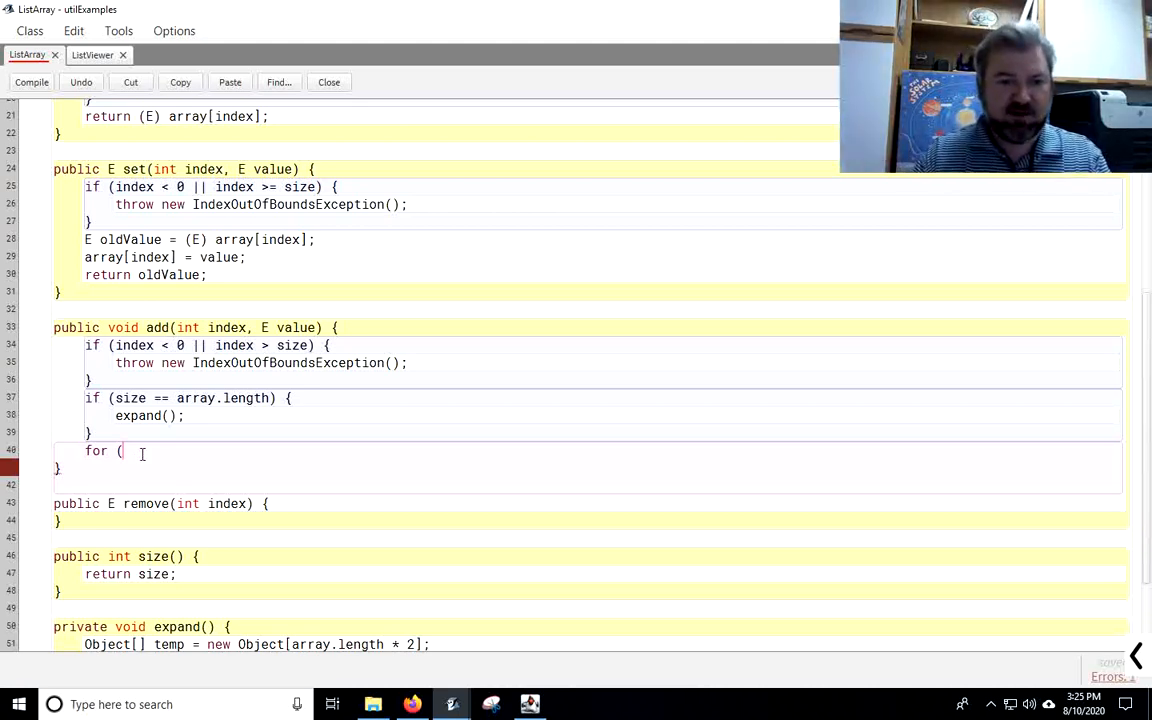
Step: Write a for loop from size down to index, shifting each element up one place
{"action": "type", "text": "int i = siz"}
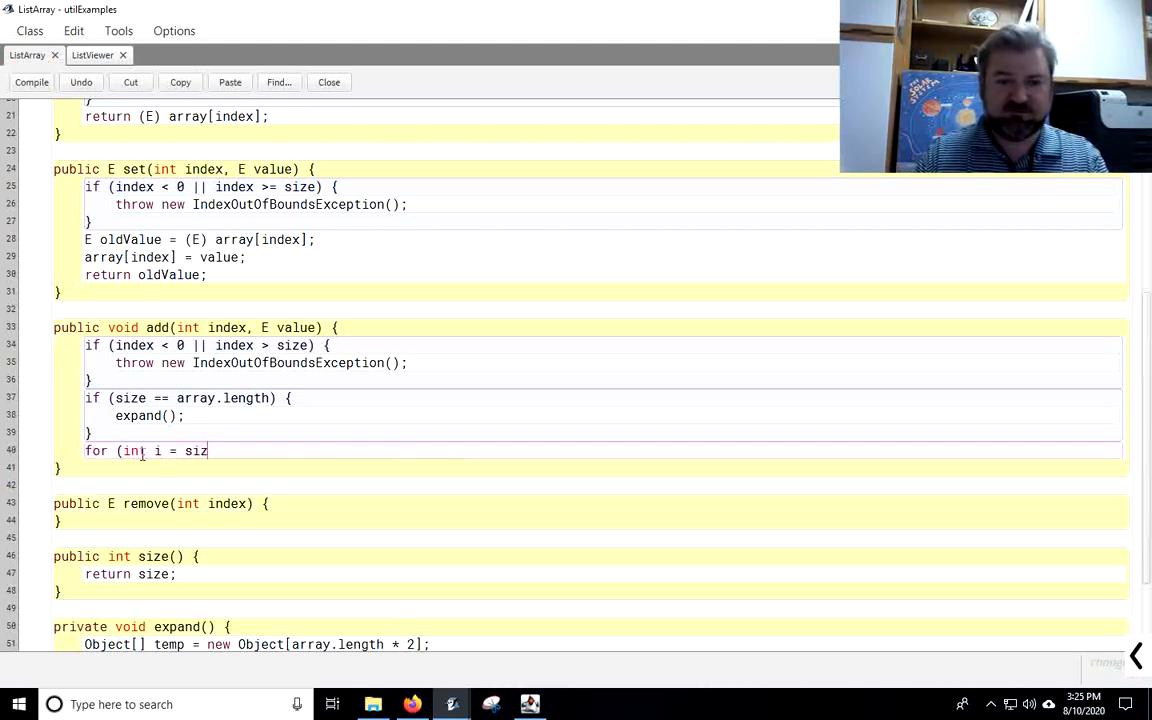
{"action": "type", "text": "e; i"}
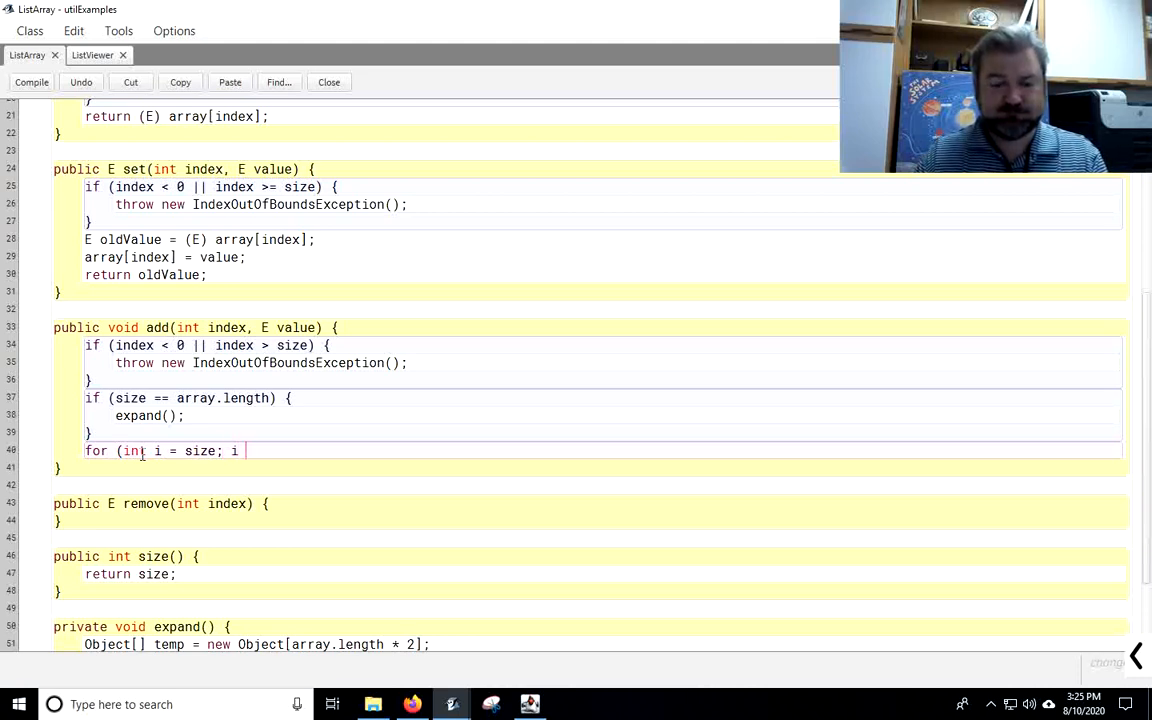
{"action": "type", "text": "> index"}
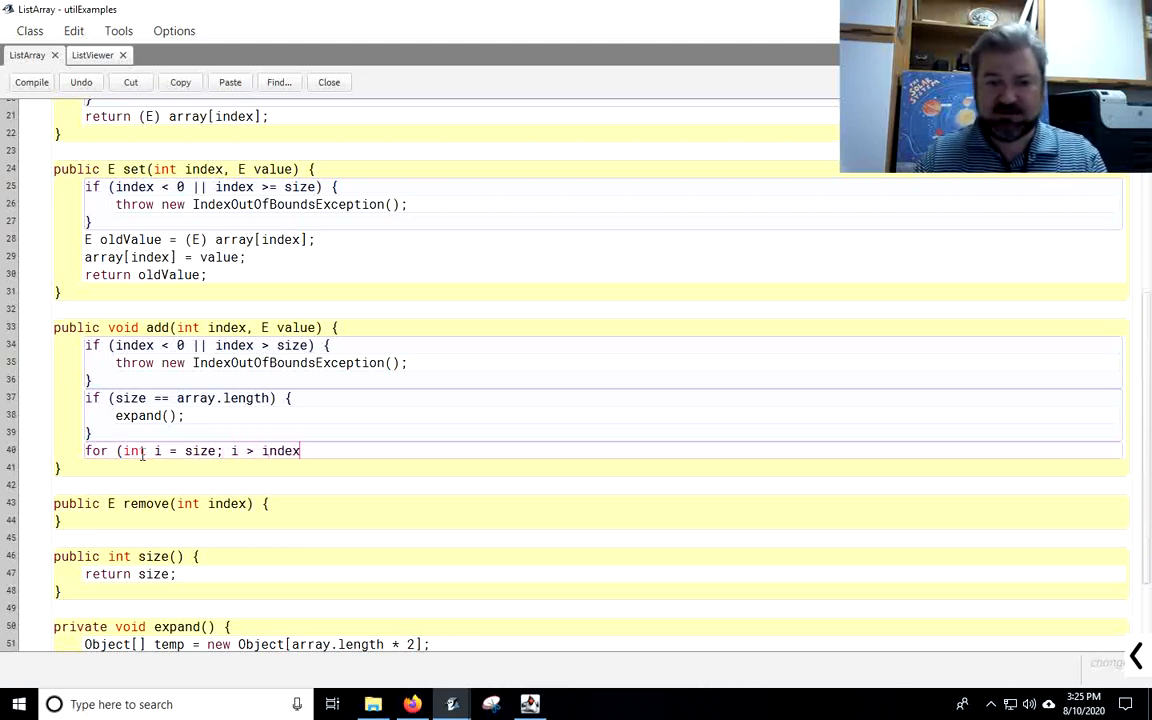
{"action": "type", "text": "; i--) {"}
{"action": "type", "text": "a"}
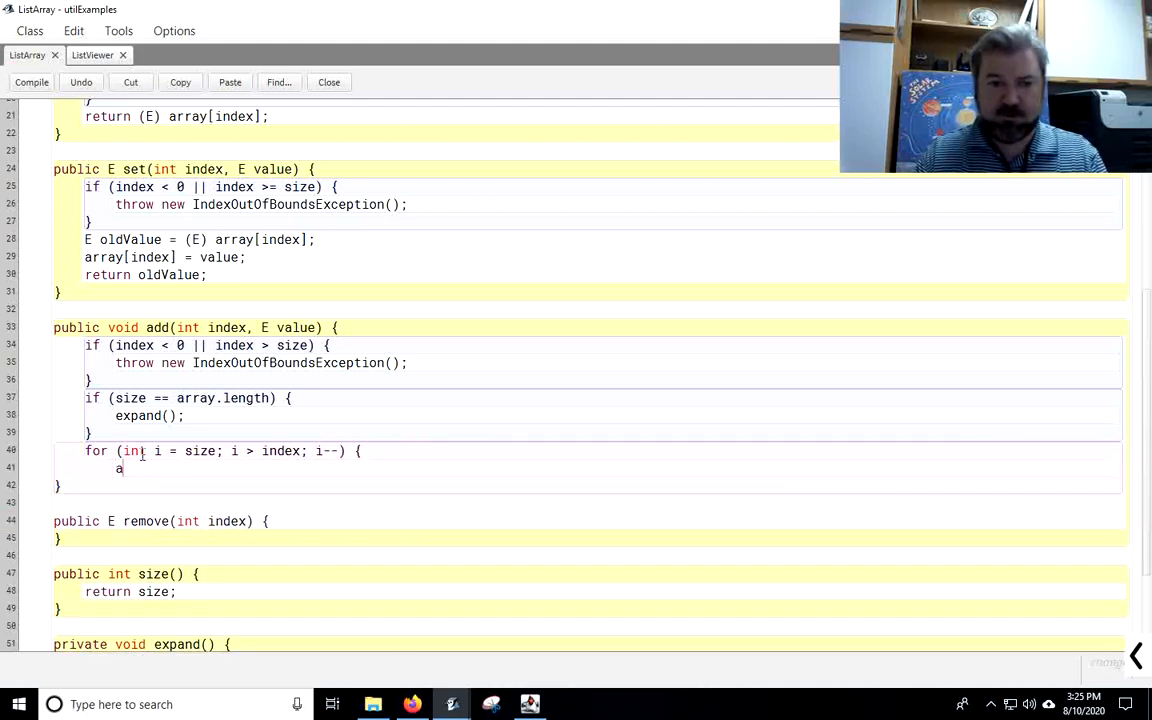
{"action": "type", "text": "rray[i]"}
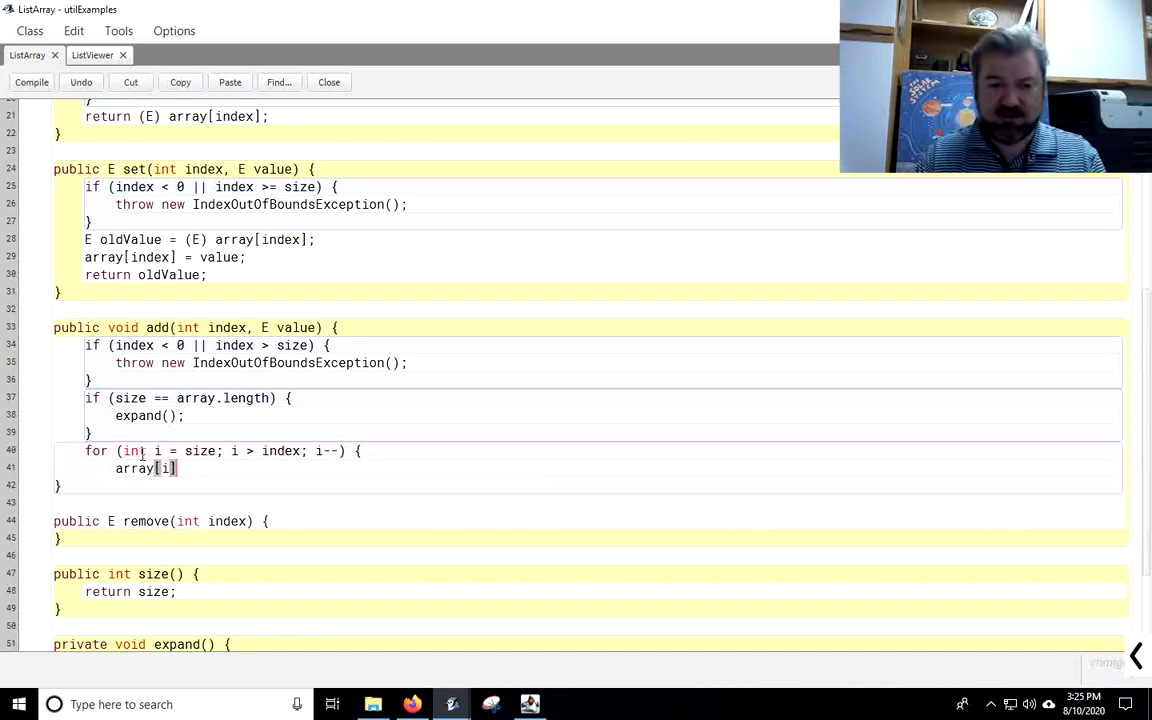
{"action": "type", "text": "= array[i - 1"}
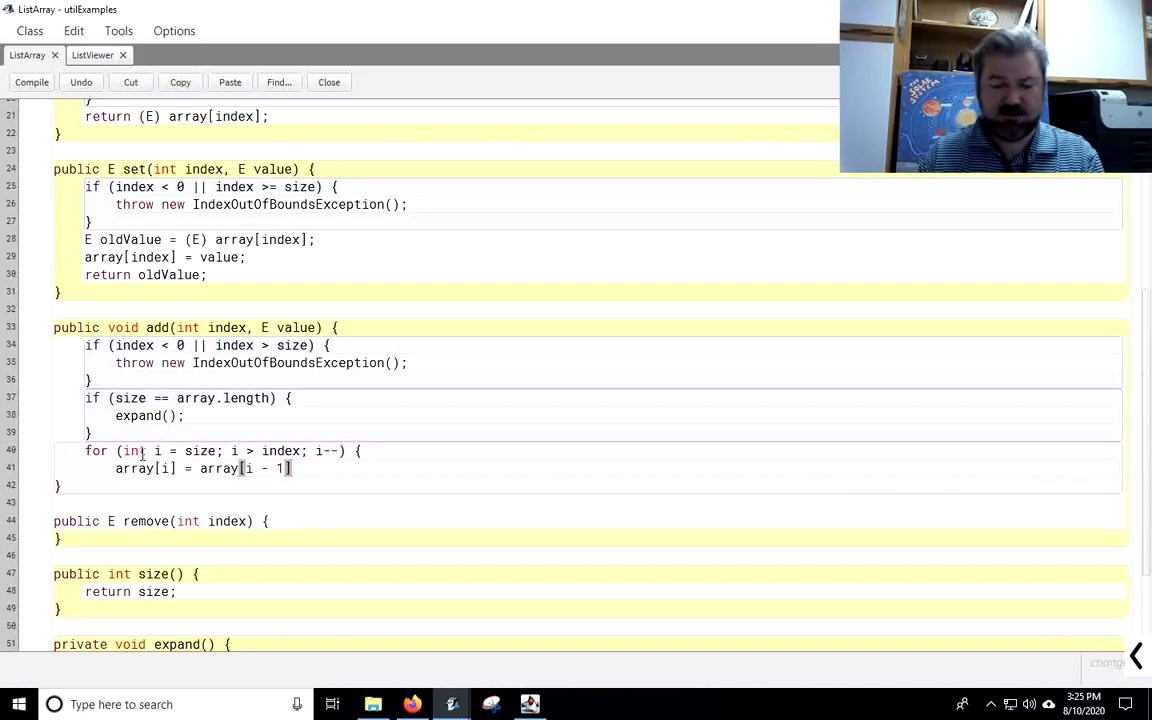
{"action": "type", "text": ";"}
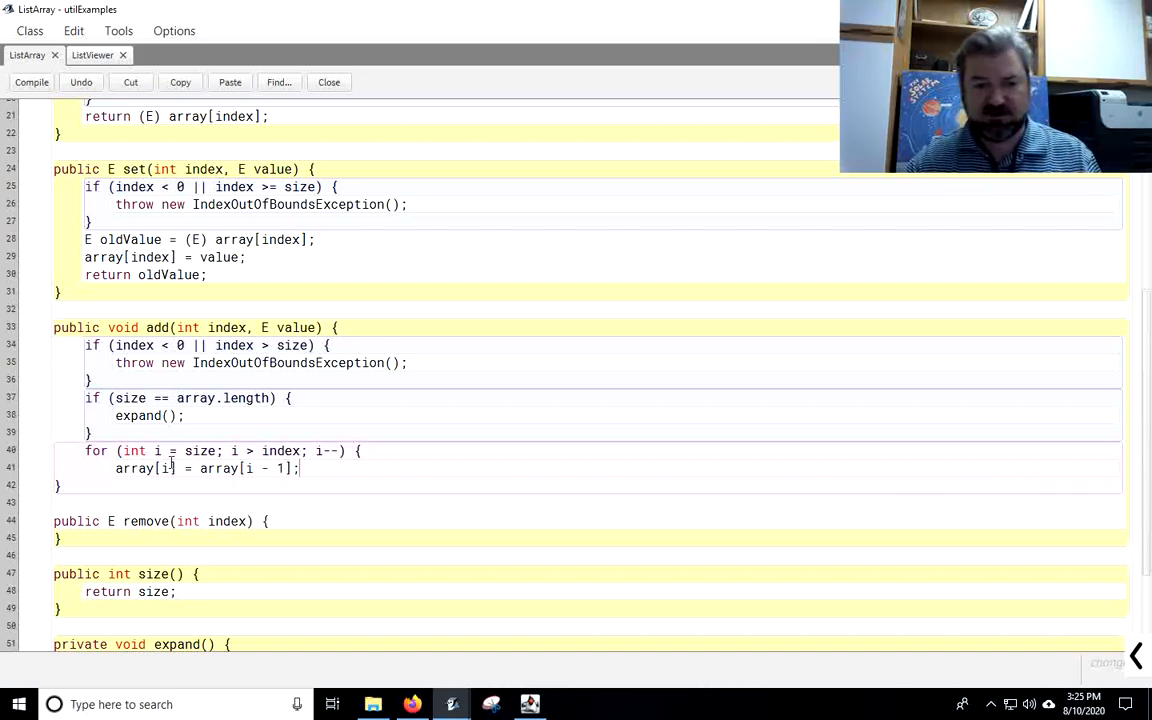
{"action": "double_click", "coordinate": [165, 468]}
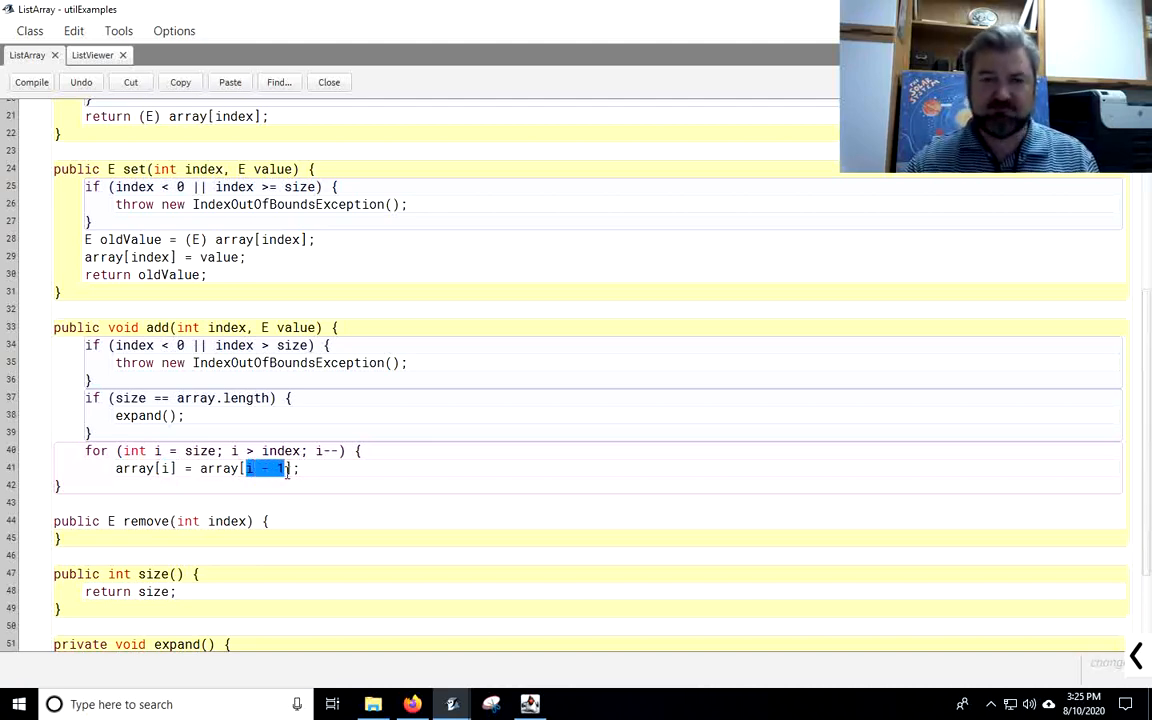
{"action": "left_click", "coordinate": [343, 468]}
{"action": "type", "text": "}"}
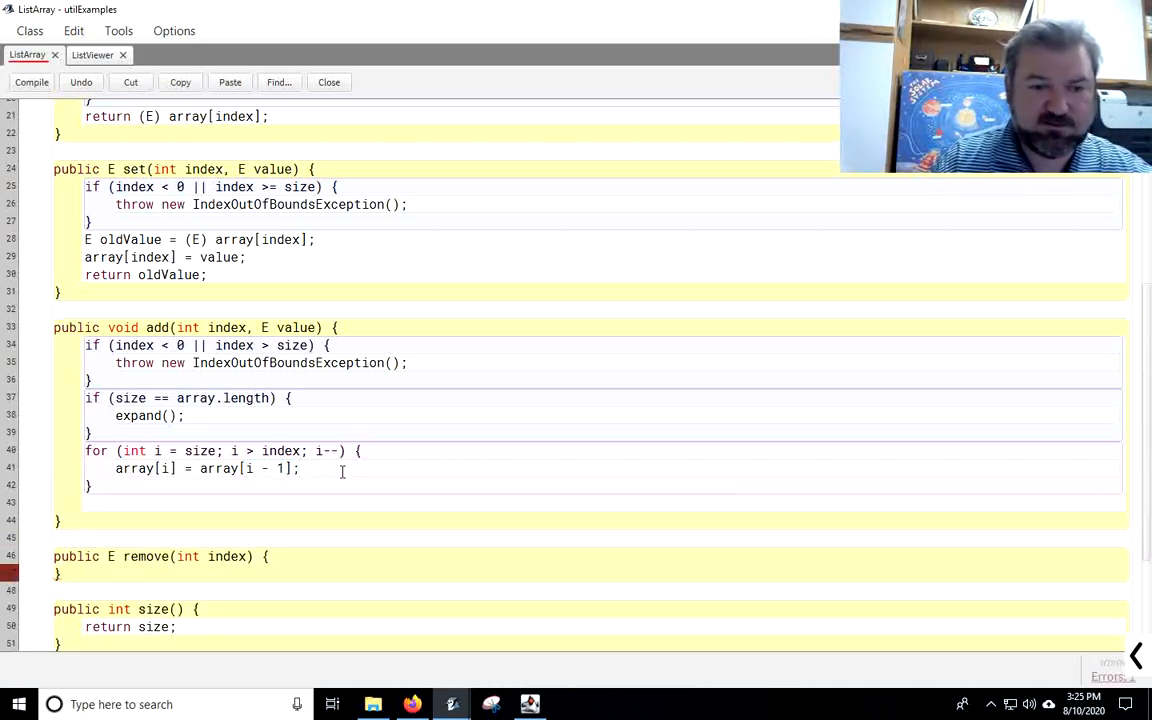
Step: Finish add with array[index] = value; and size++;
{"action": "type", "text": "arra"}
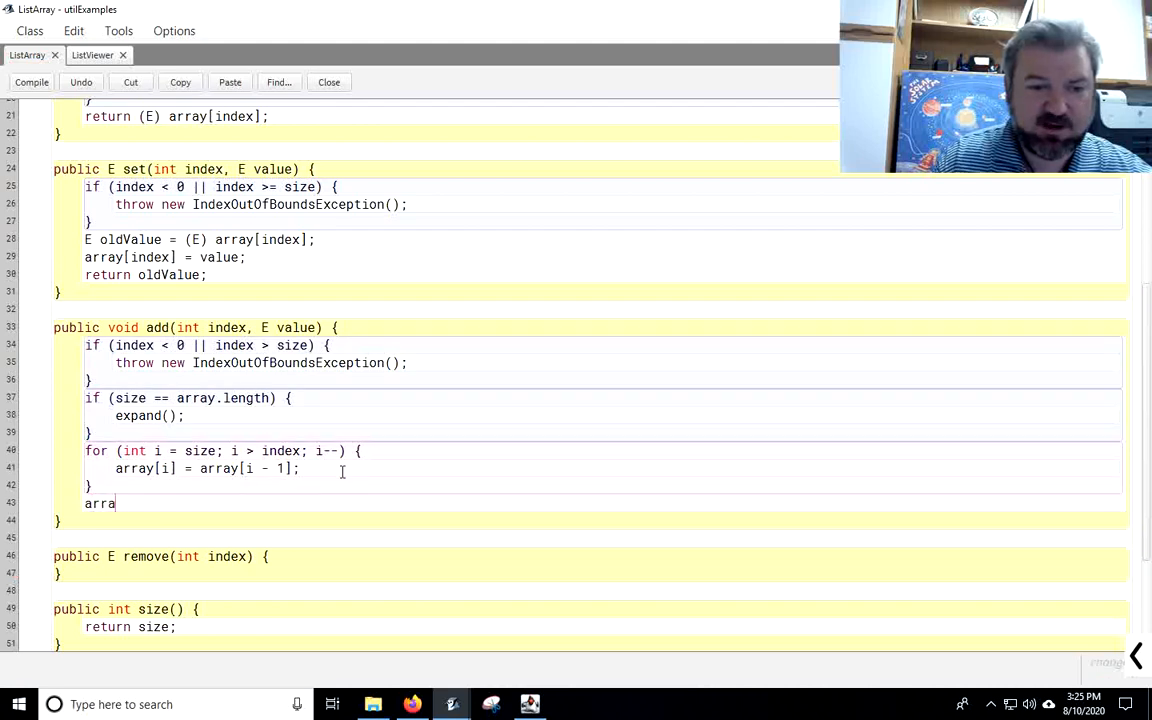
{"action": "type", "text": "y[omd"}
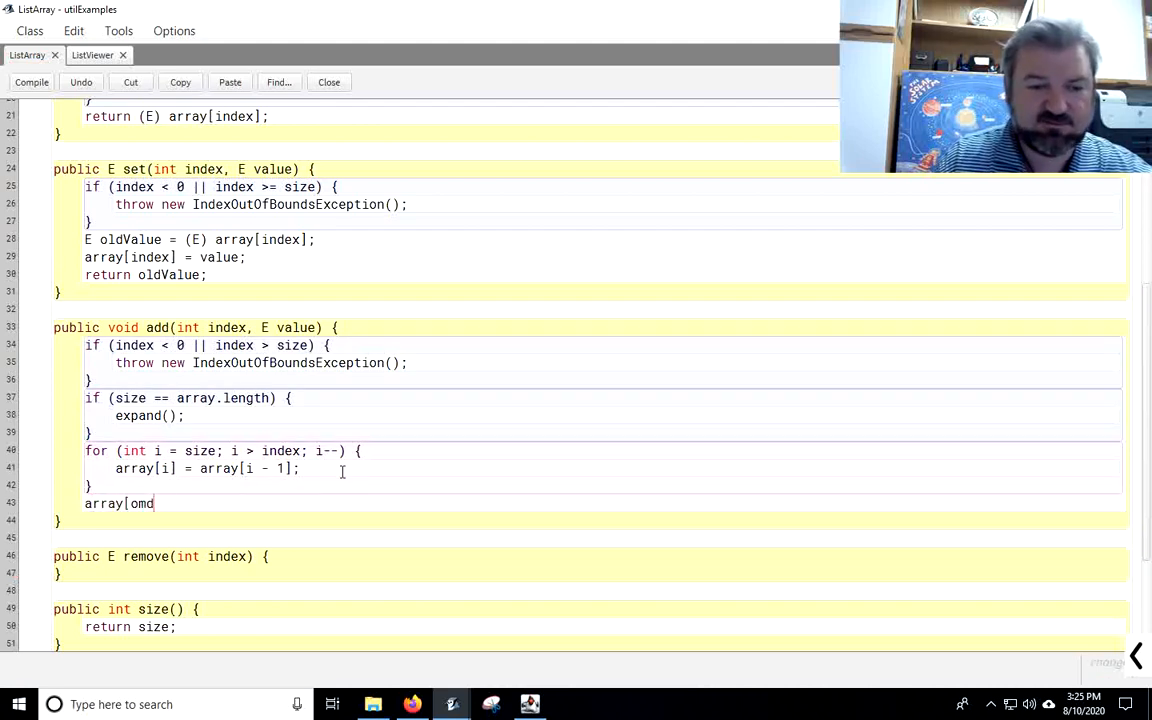
{"action": "type", "text": "ndex] val"}
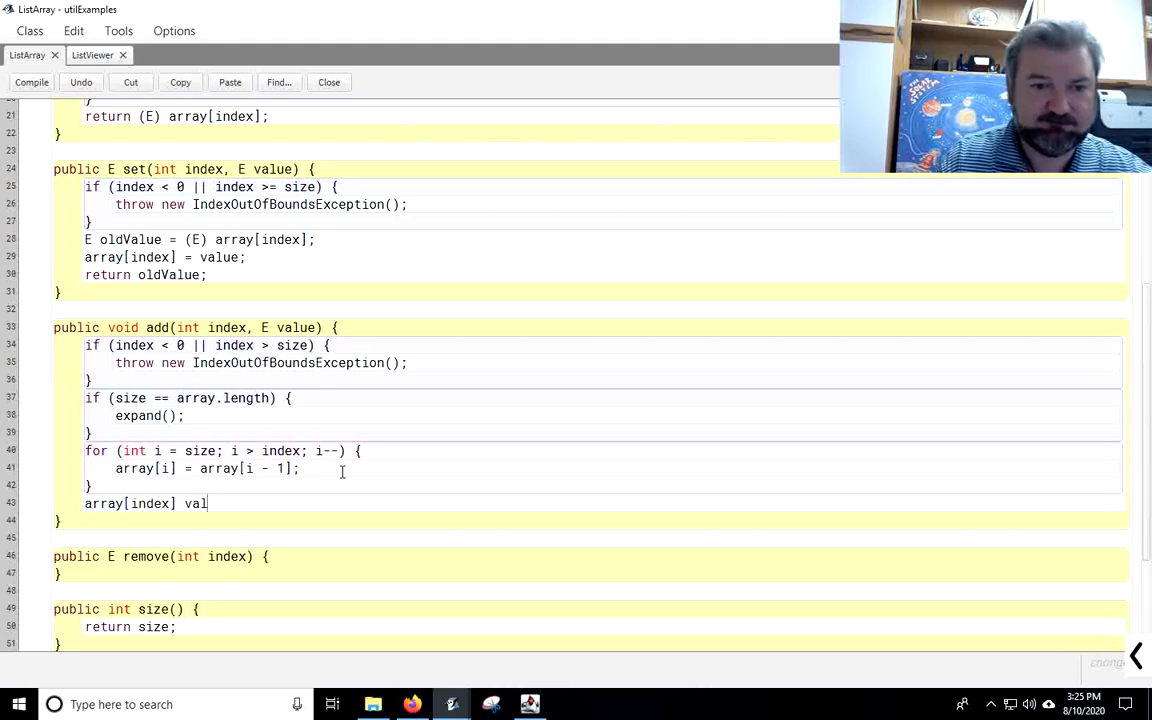
{"action": "type", "text": "ue;"}
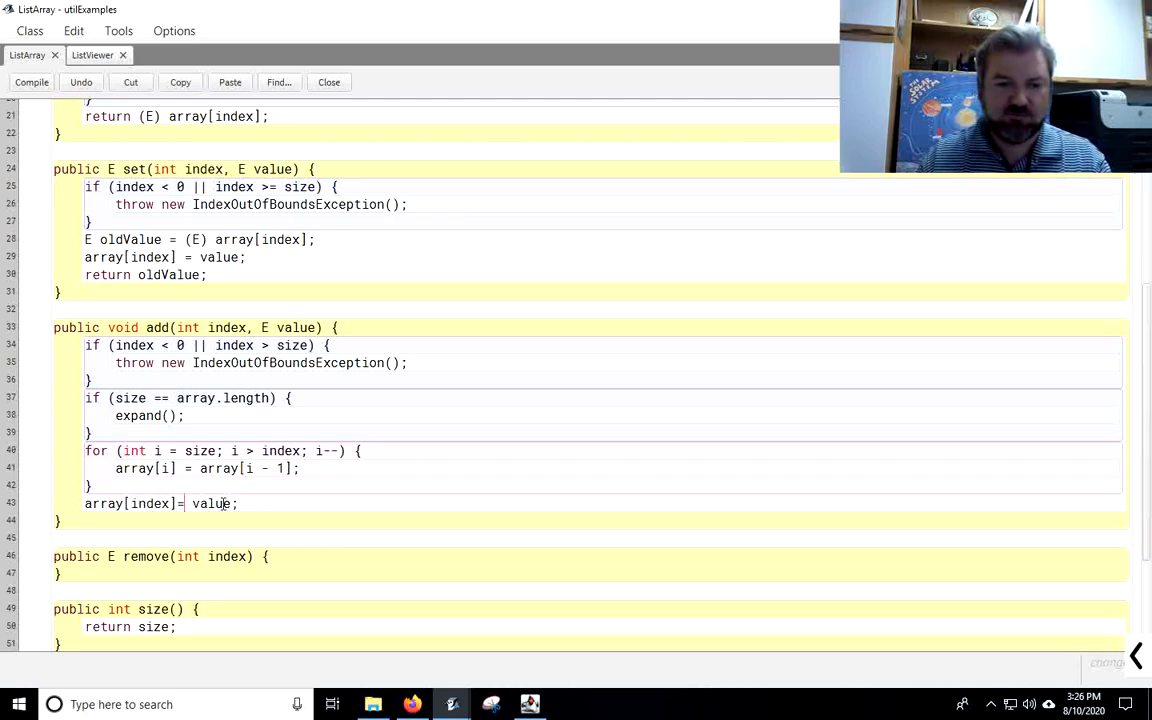
{"action": "key", "text": "enter"}
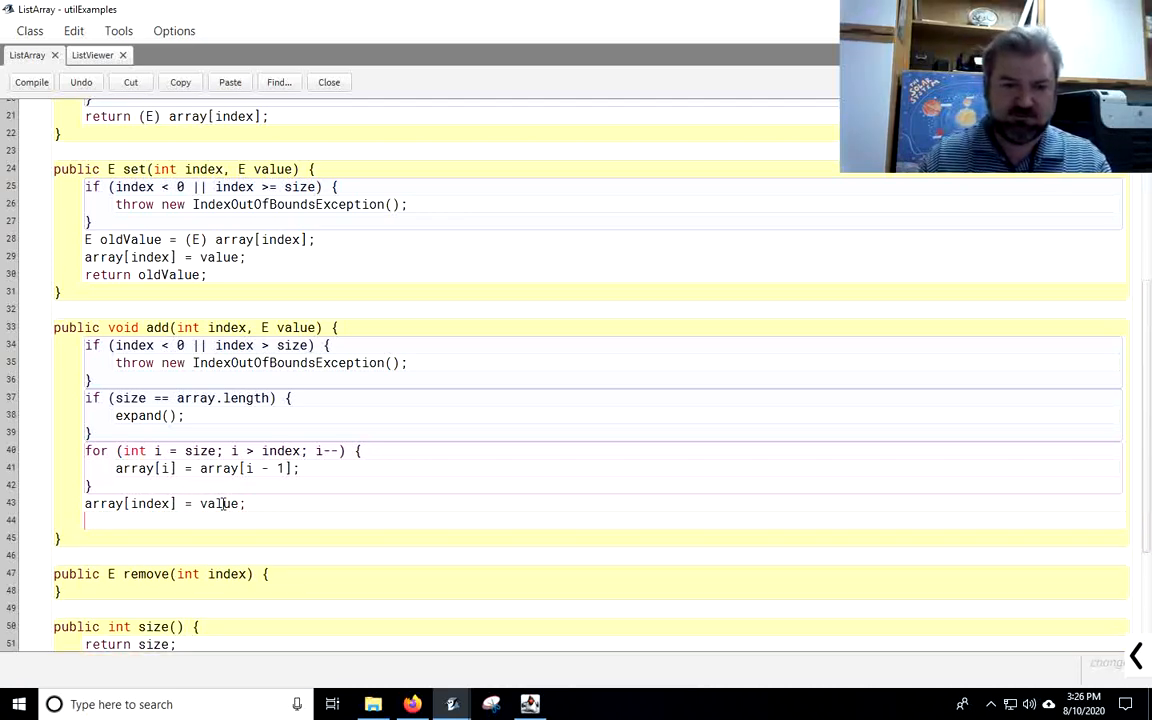
{"action": "type", "text": "size++;"}
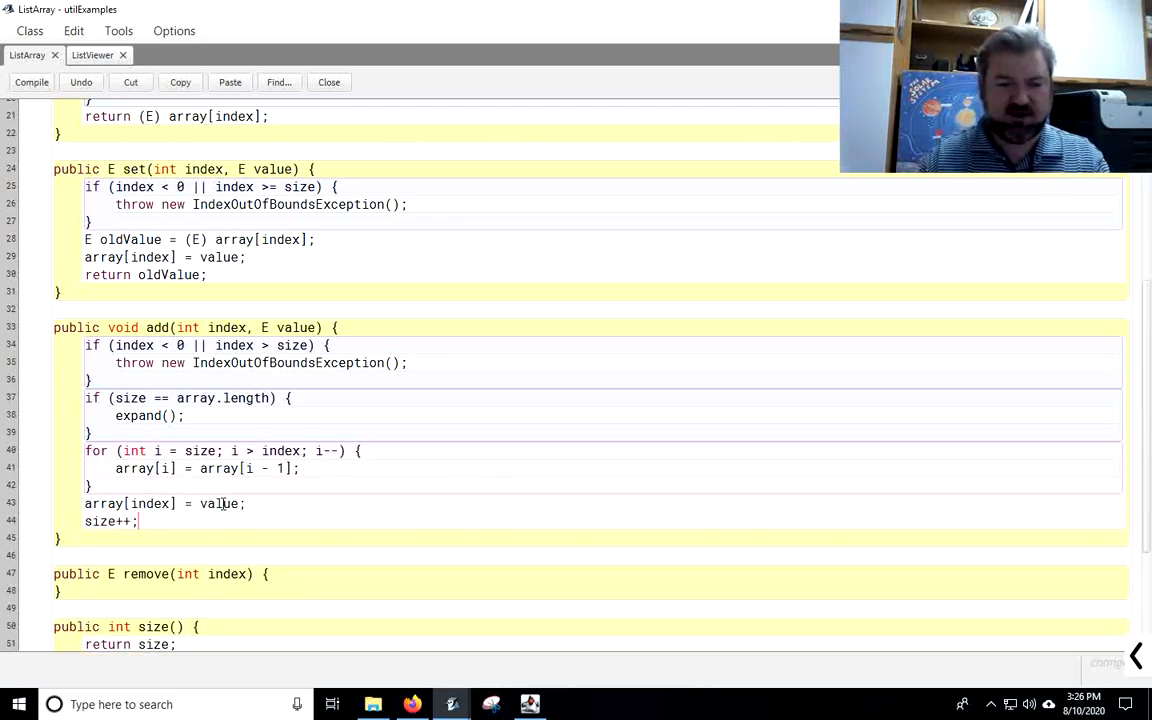
{"action": "scroll", "scroll_direction": "down", "scroll_amount": 3}
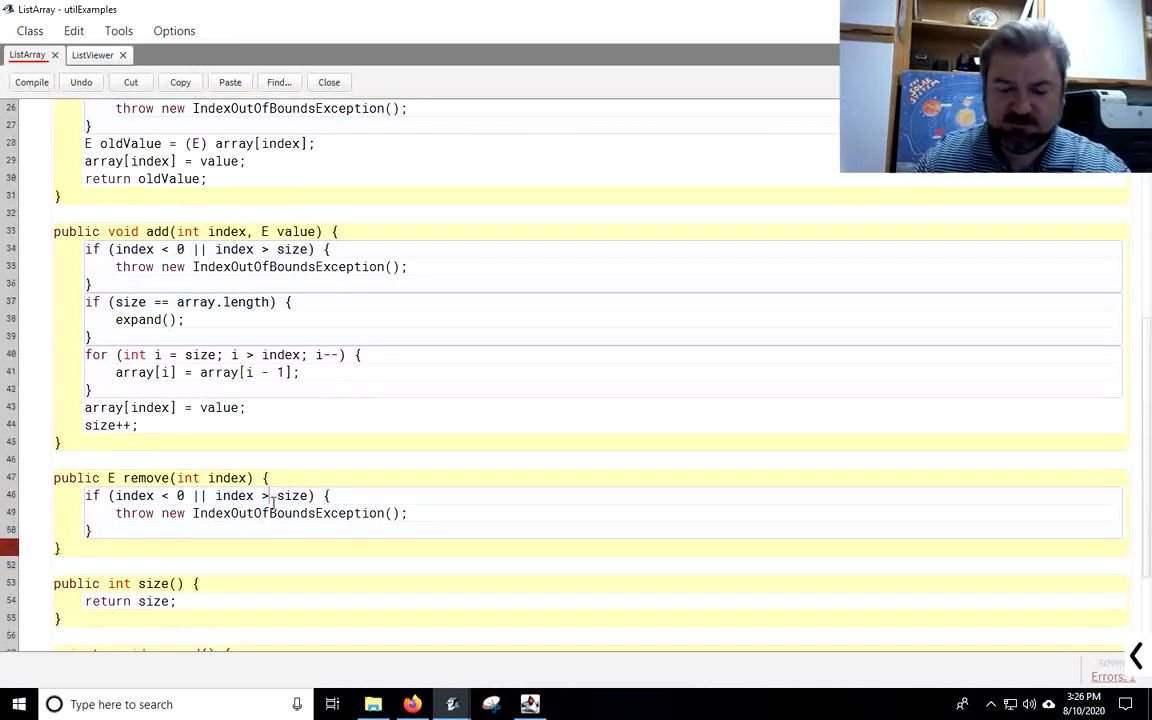
Step: In remove, change the bounds check to >= and save array[index] into value
{"action": "type", "text": "="}
{"action": "type", "text": "E va"}
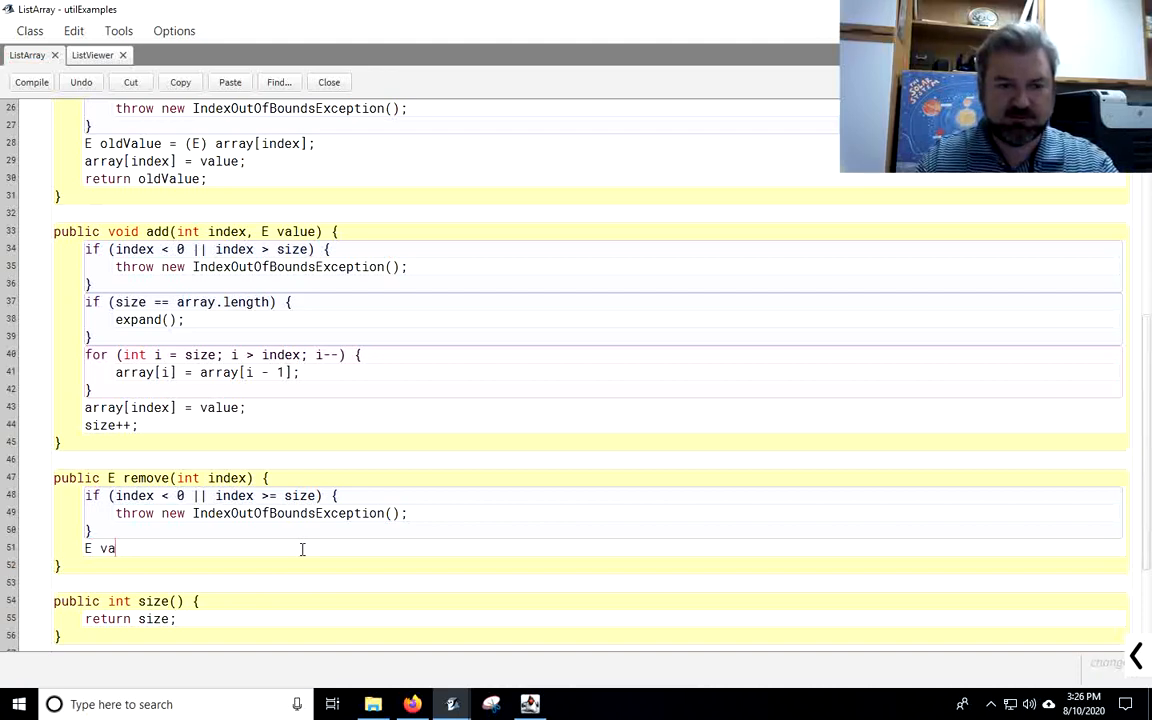
{"action": "type", "text": "lue = ar"}
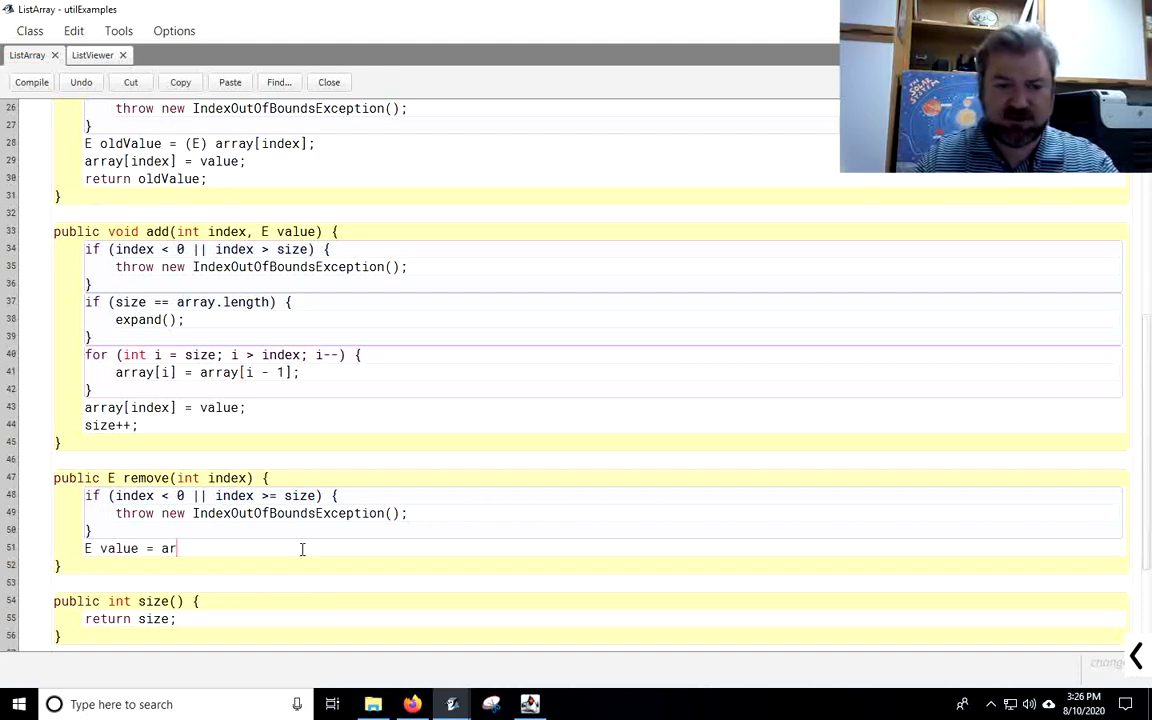
{"action": "type", "text": "ray[index];"}
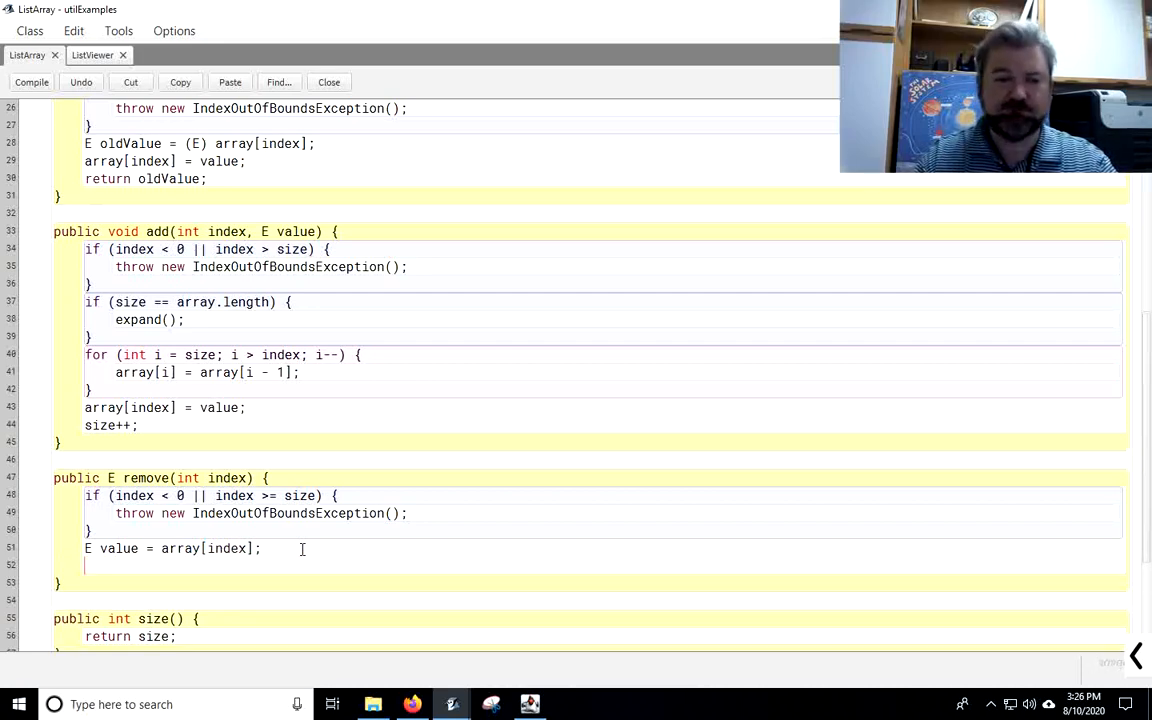
Step: Add a for loop from index to size - 1 copying array[i + 1] into array[i]
{"action": "type", "text": "for (int"}
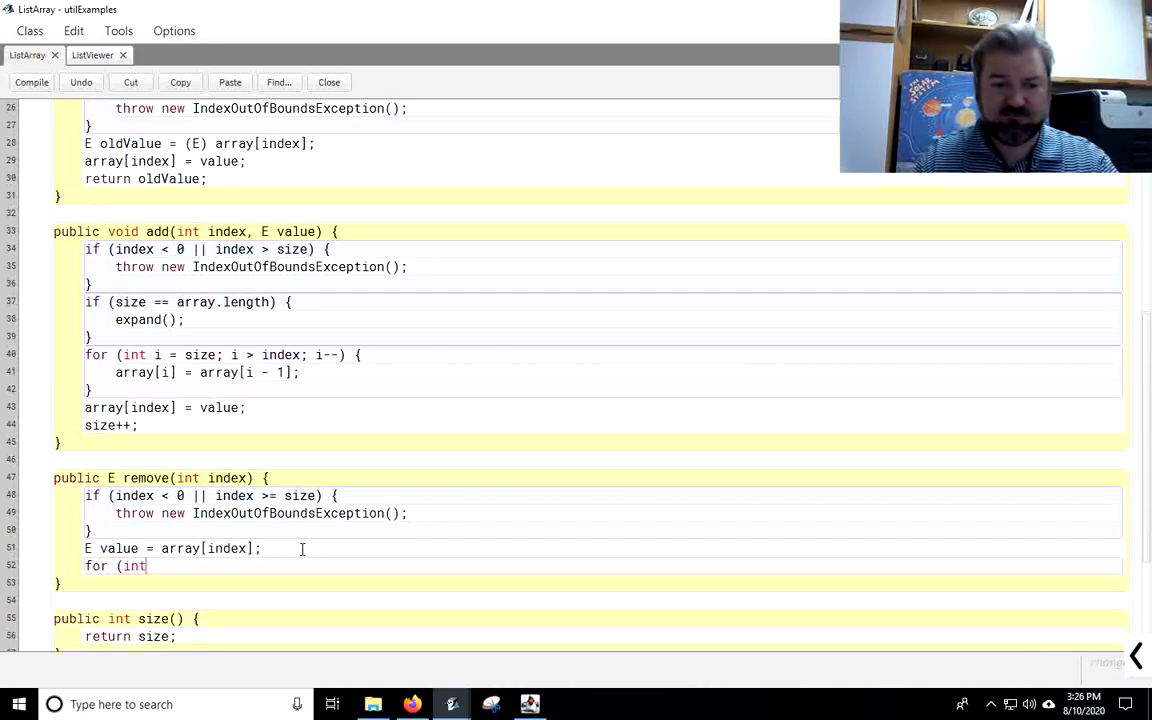
{"action": "type", "text": "i = index; i"}
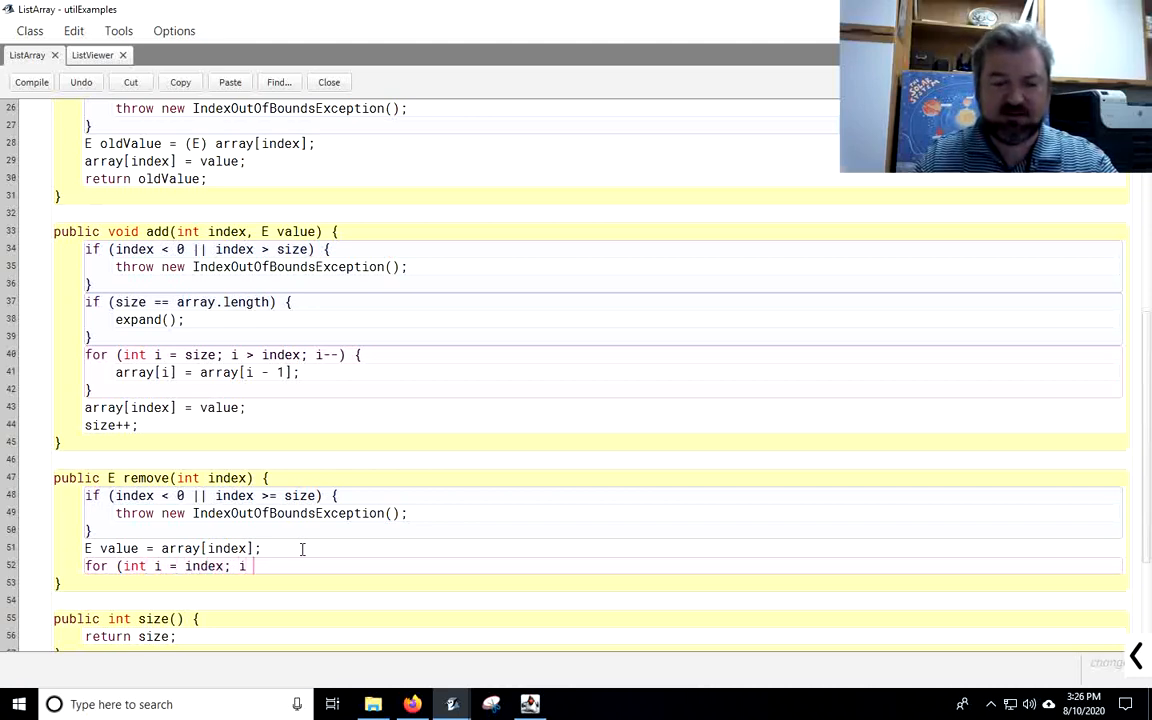
{"action": "type", "text": "<"}
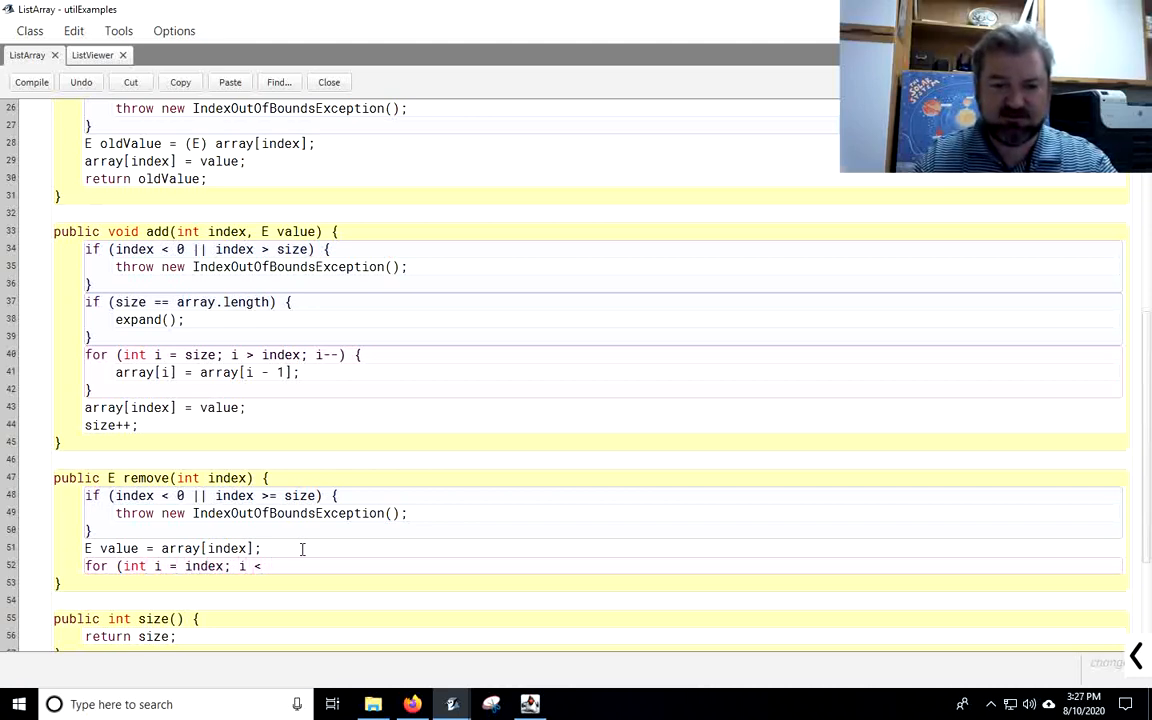
{"action": "type", "text": "size -"}
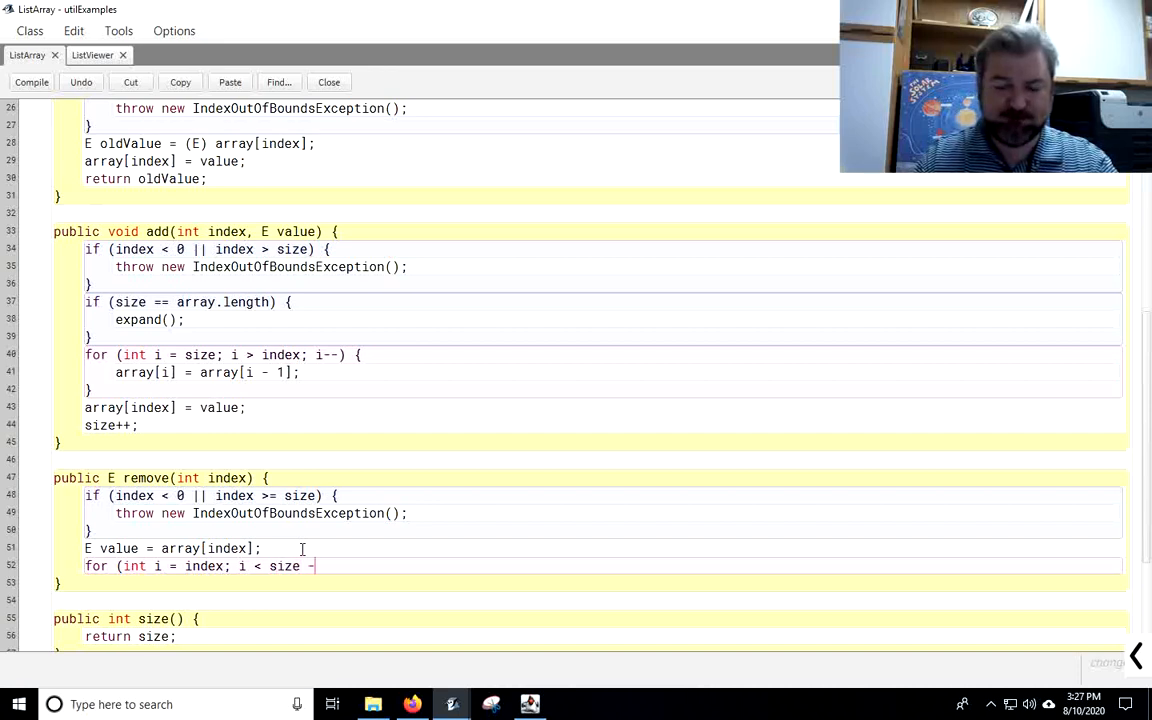
{"action": "type", "text": "1; i+"}
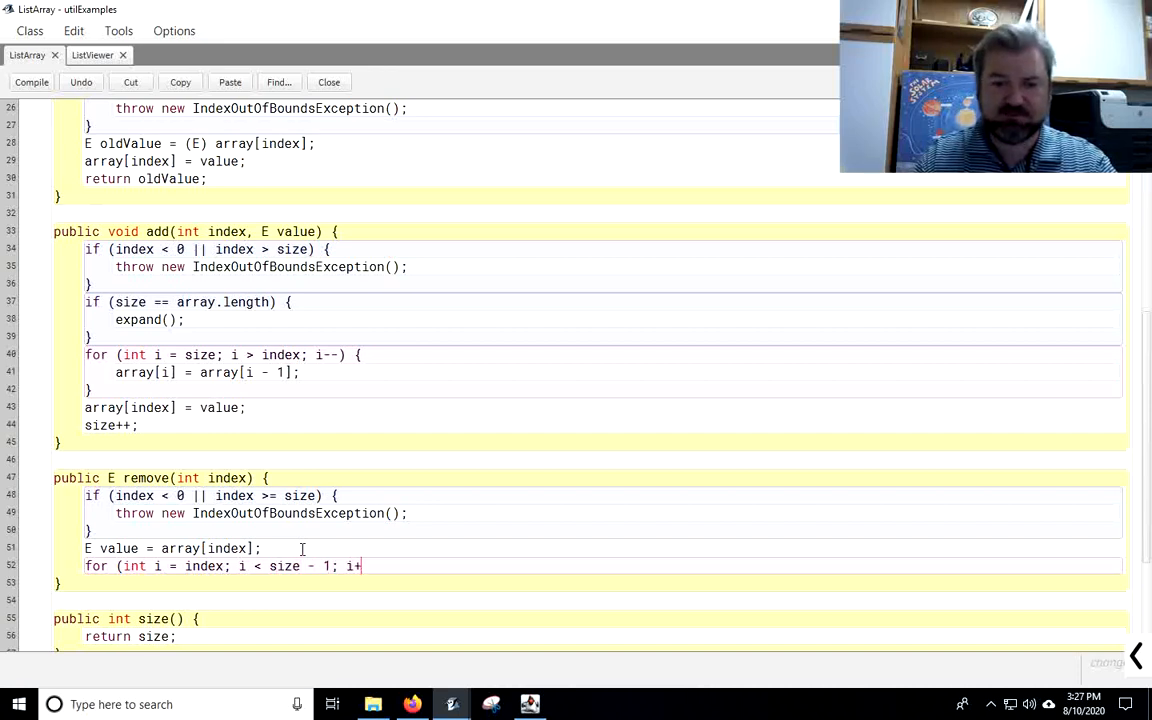
{"action": "type", "text": "+) {"}
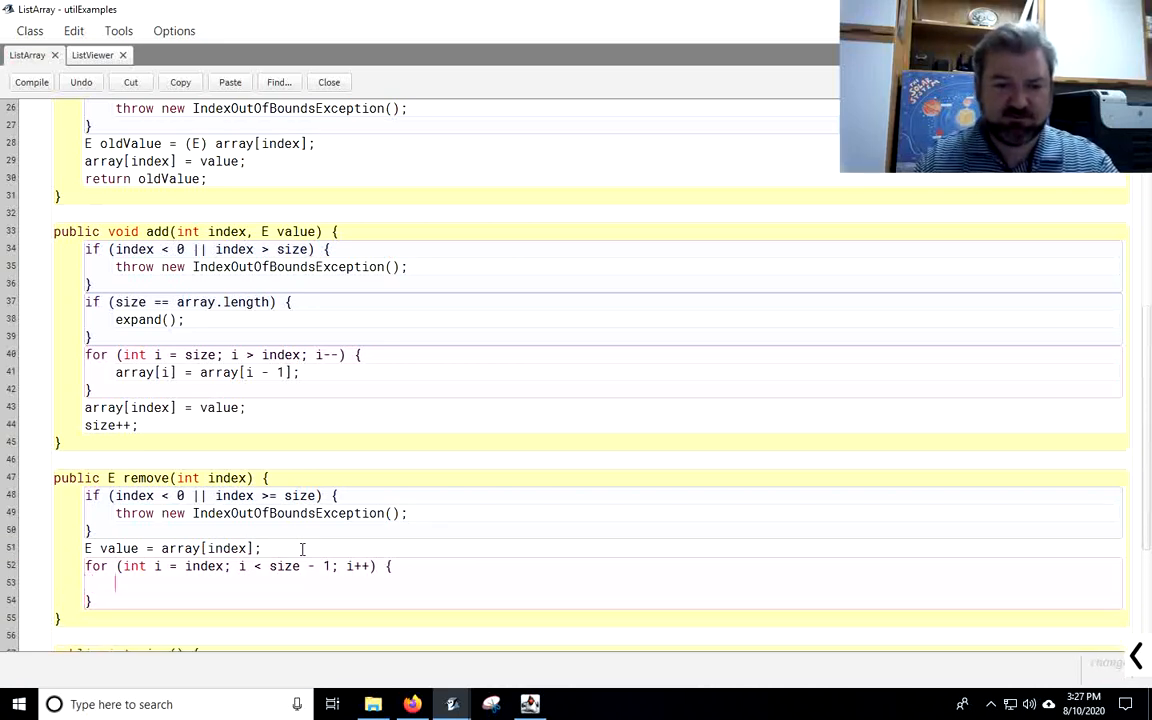
{"action": "type", "text": "arr"}
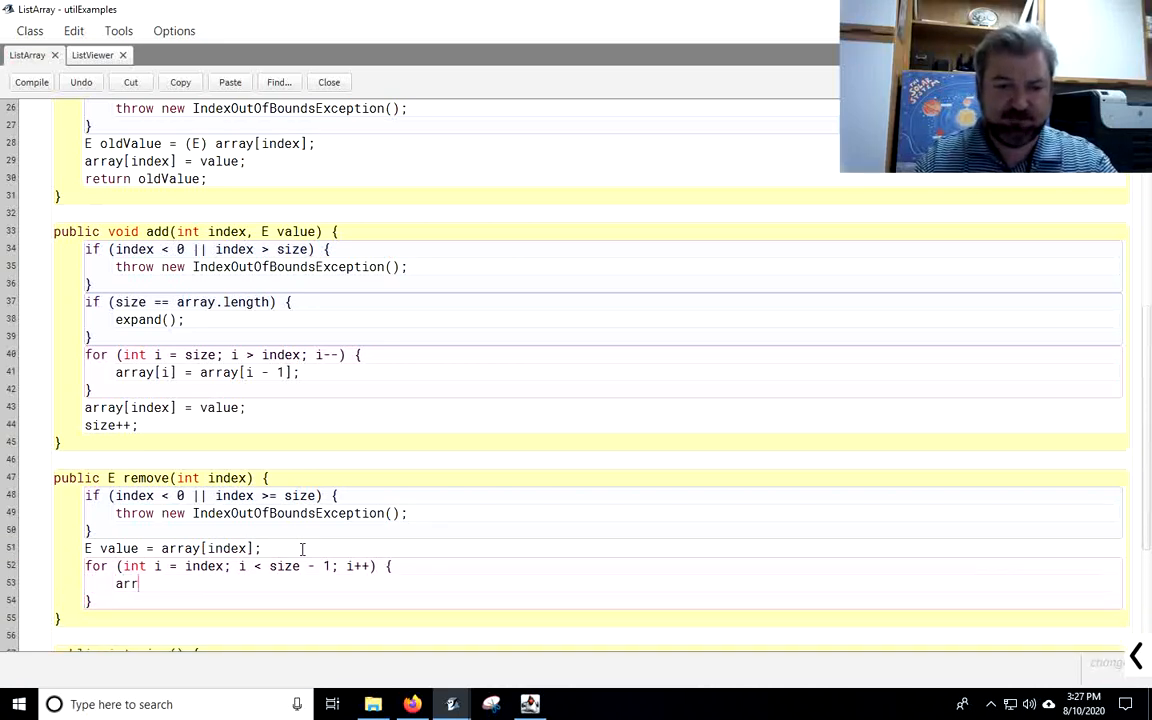
{"action": "type", "text": "ay[i] = array[i + 1"}
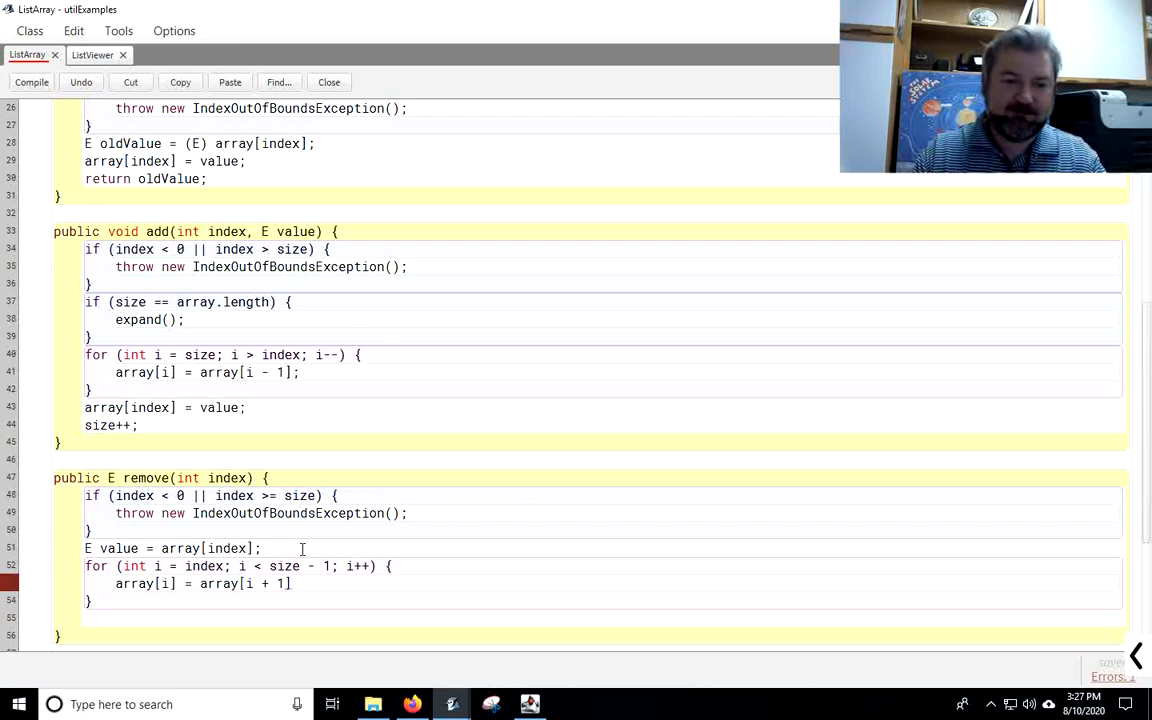
Step: Decrement size and return the saved value from remove
{"action": "type", "text": "size--;"}
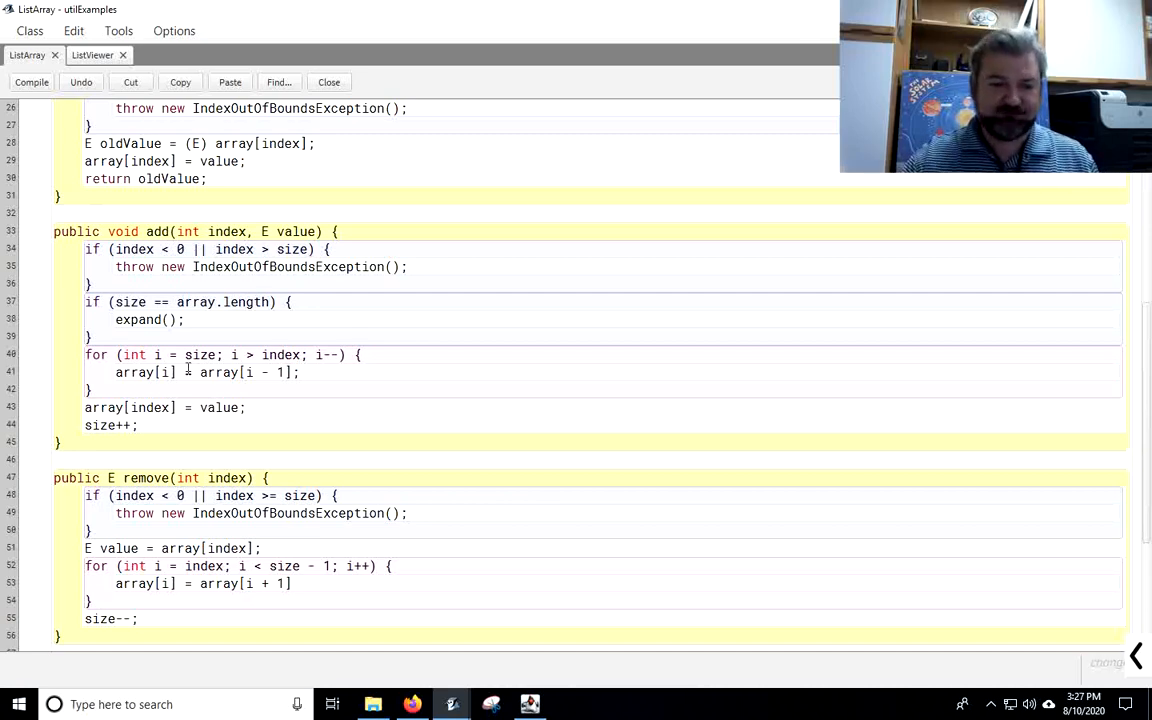
{"action": "scroll", "scroll_direction": "down", "scroll_amount": 3}
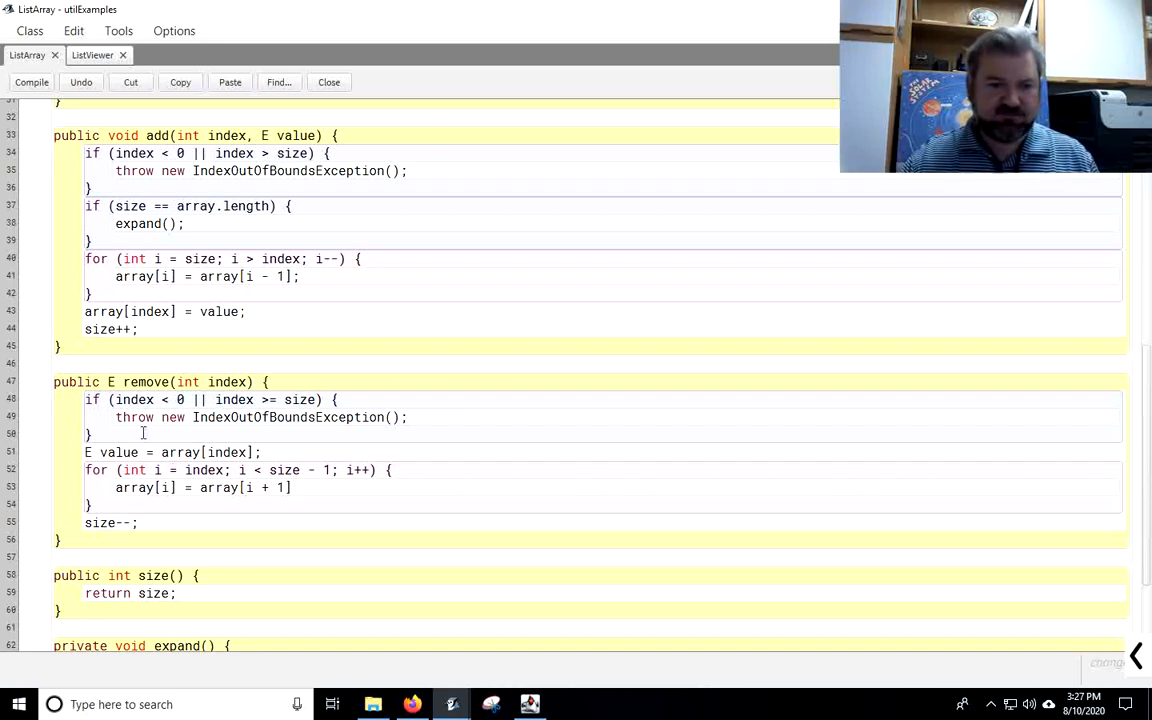
{"action": "type", "text": "return"}
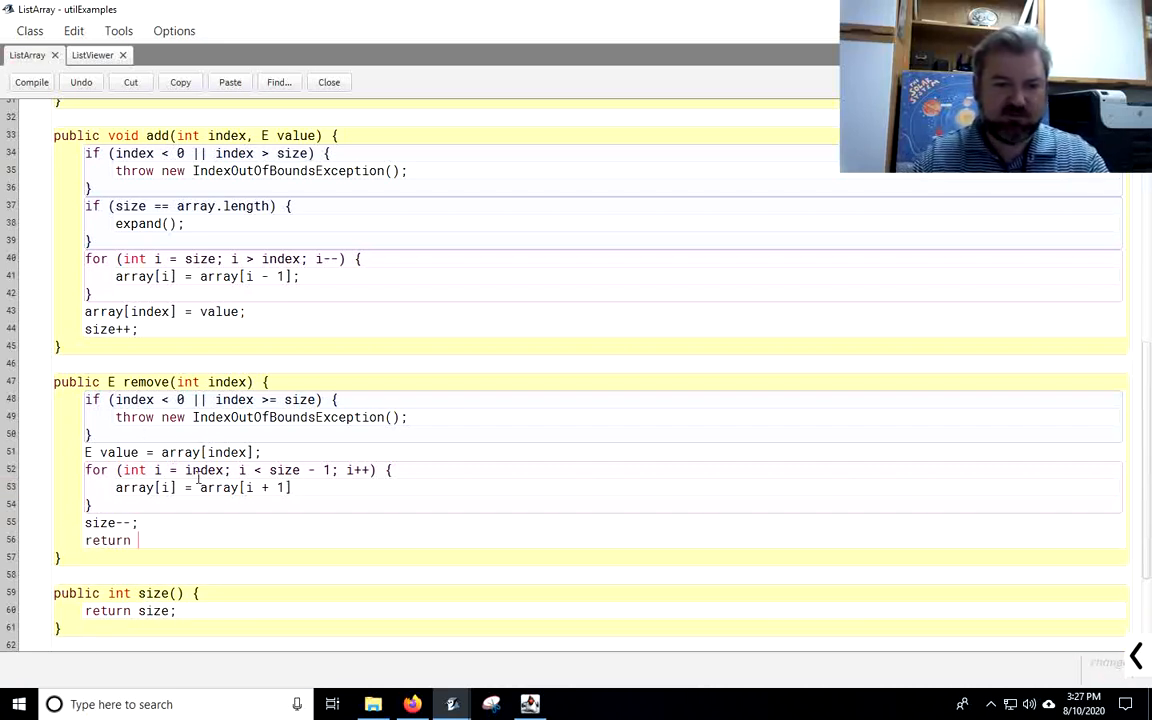
{"action": "type", "text": "value;"}
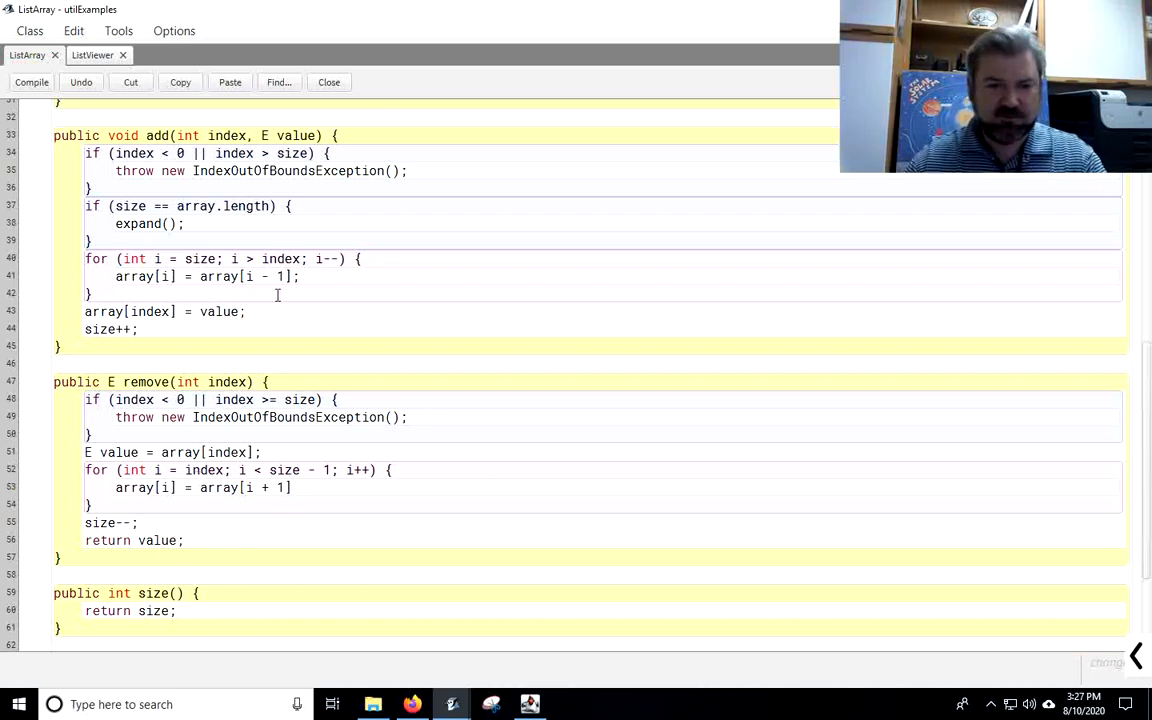
{"action": "type", "text": "(E)"}
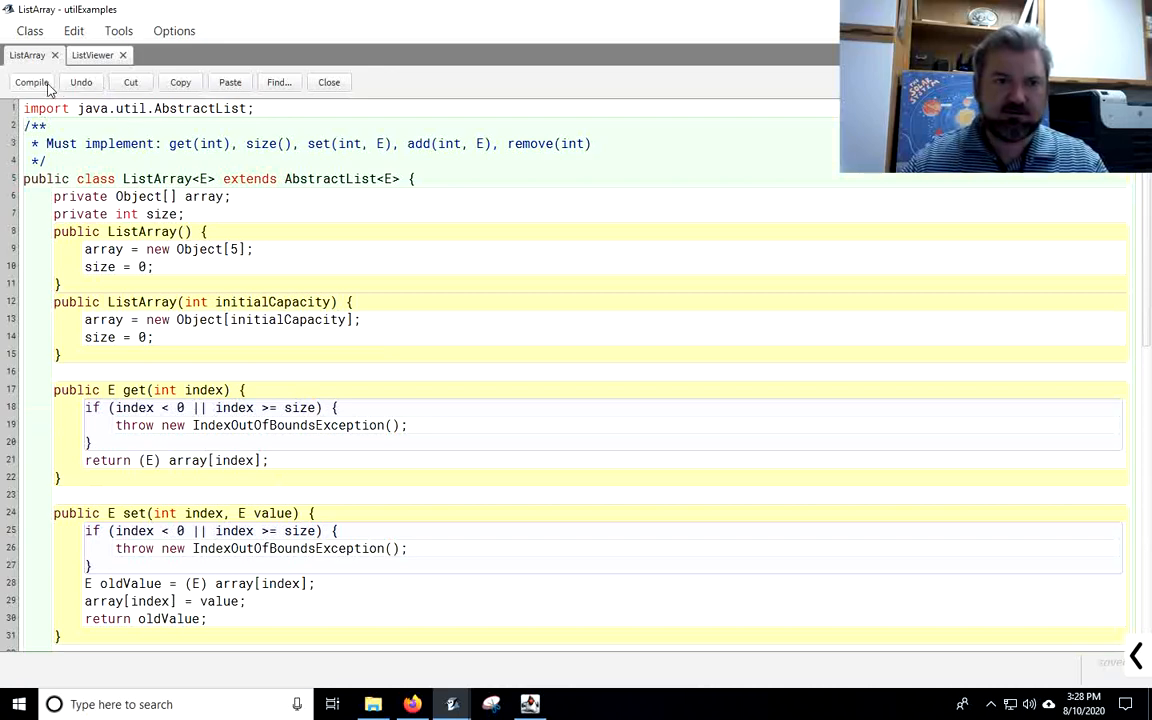
Step: Compile the ListArray class
{"action": "left_click", "coordinate": [31, 82]}
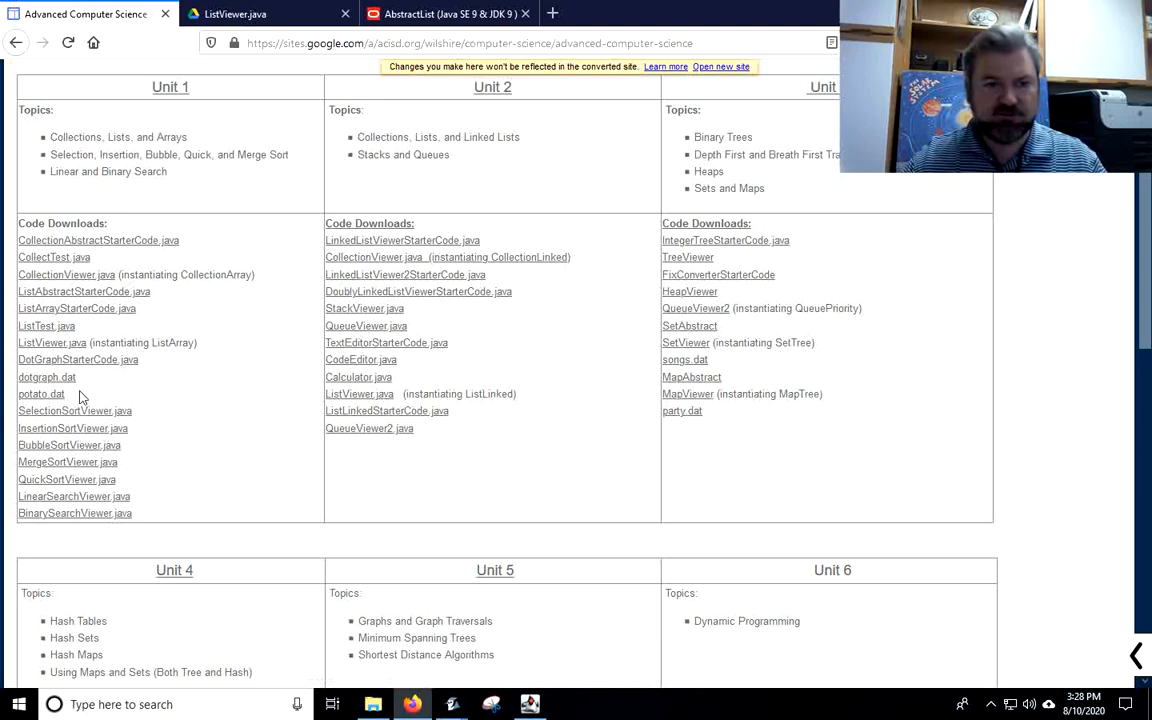
{"action": "mouse_move", "coordinate": [50, 355]}
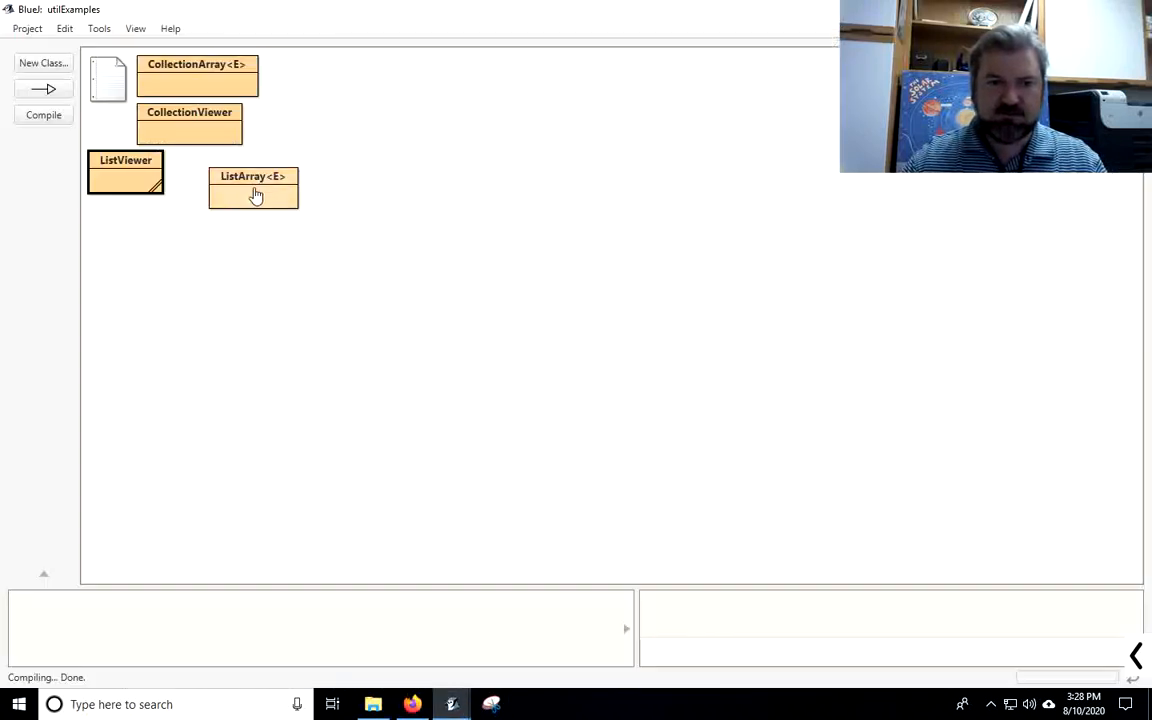
Step: Browse Downloads through Edit > Add Class from File, then cancel without adding a class
{"action": "left_click", "coordinate": [64, 27]}
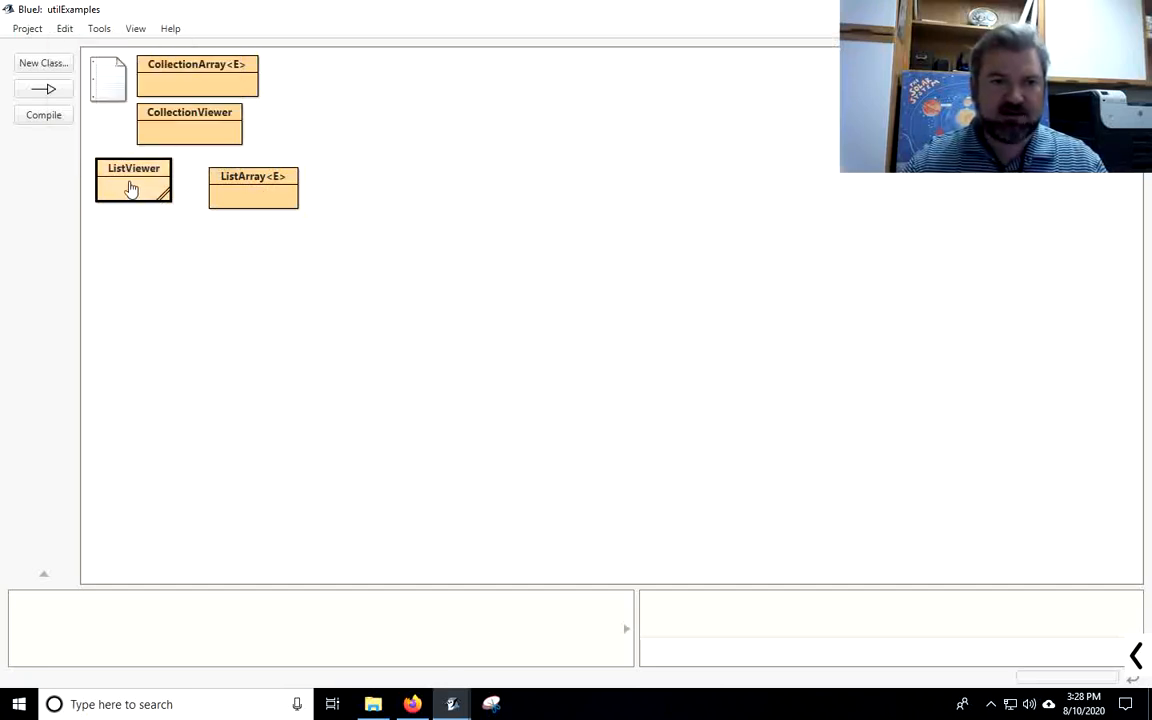
{"action": "left_click", "coordinate": [64, 28]}
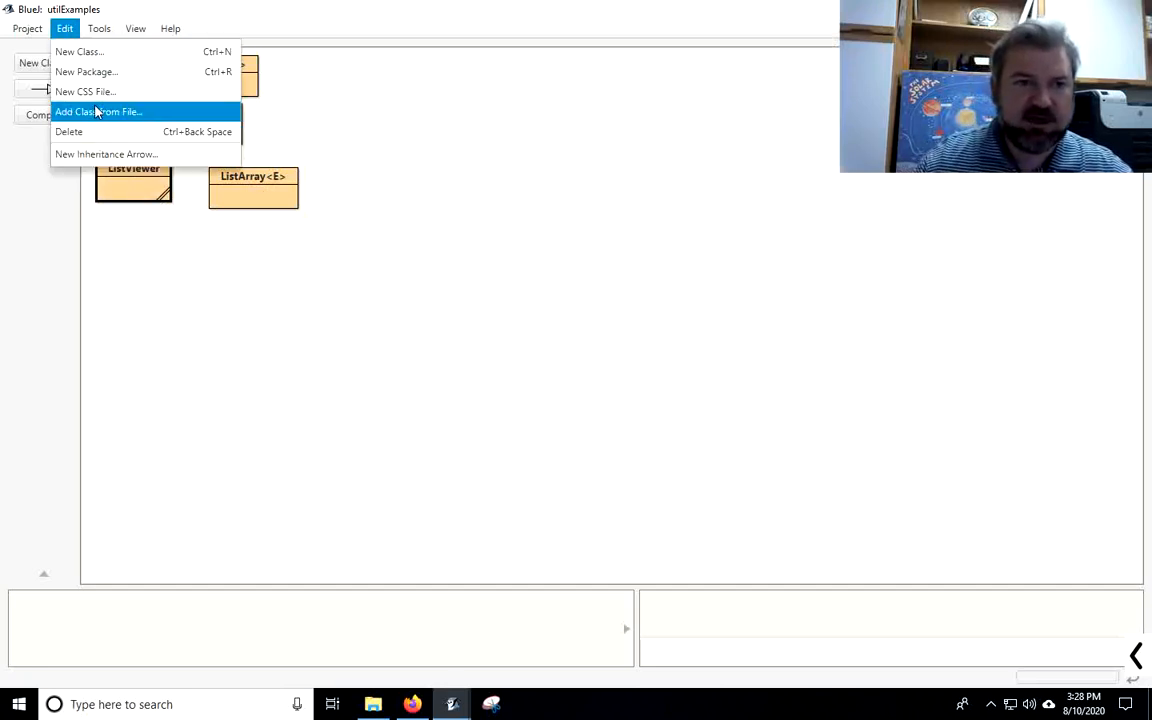
{"action": "left_click", "coordinate": [98, 111]}
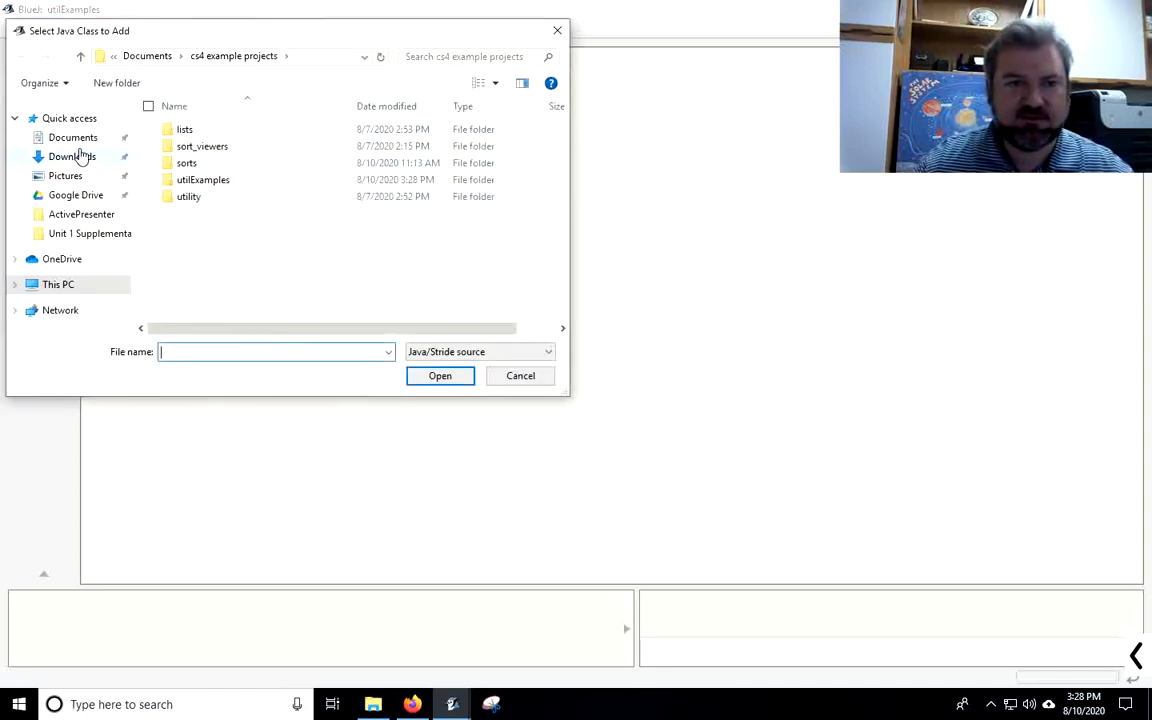
{"action": "left_click", "coordinate": [72, 156]}
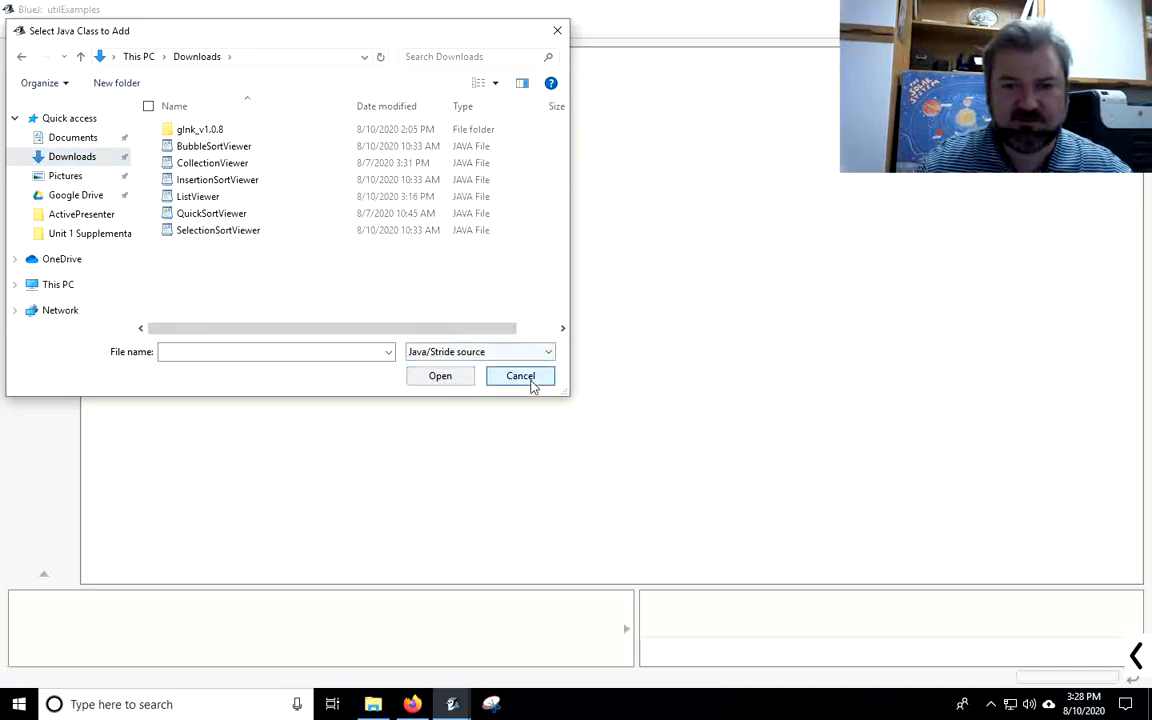
{"action": "left_click", "coordinate": [520, 375]}
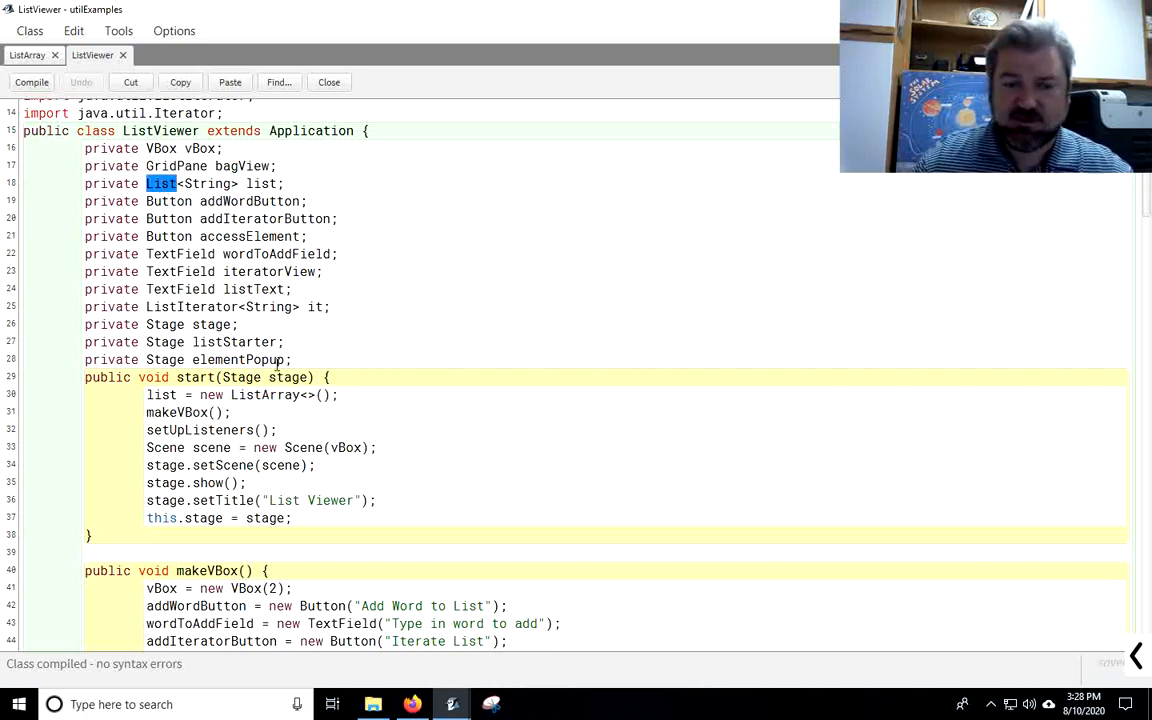
Step: Select the List type of ListViewer's list field
{"action": "double_click", "coordinate": [263, 394]}
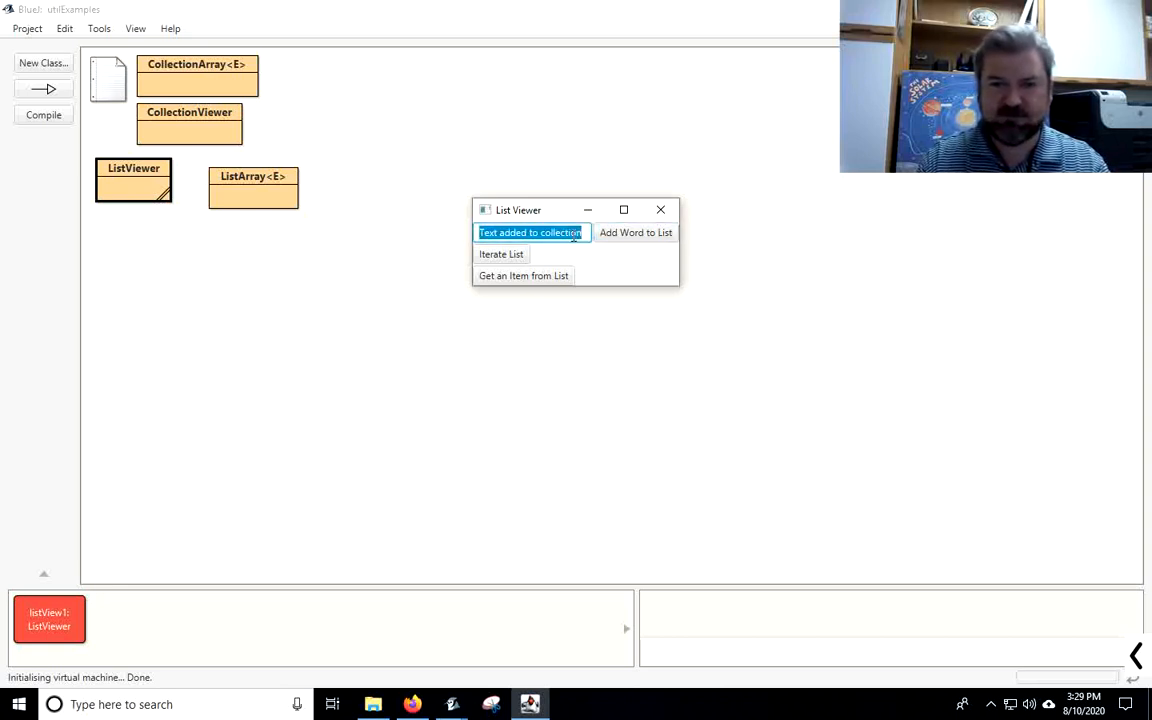
Step: Add knife and spoon to the word list and begin iterating the list
{"action": "type", "text": "kn"}
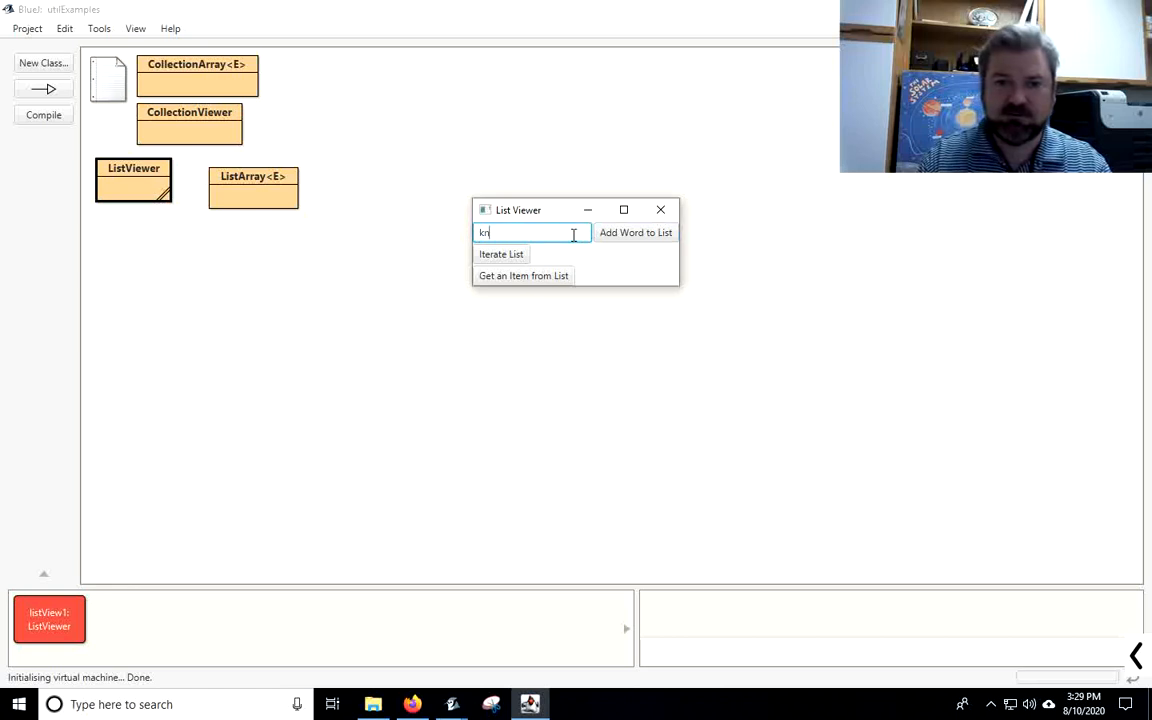
{"action": "type", "text": "spp"}
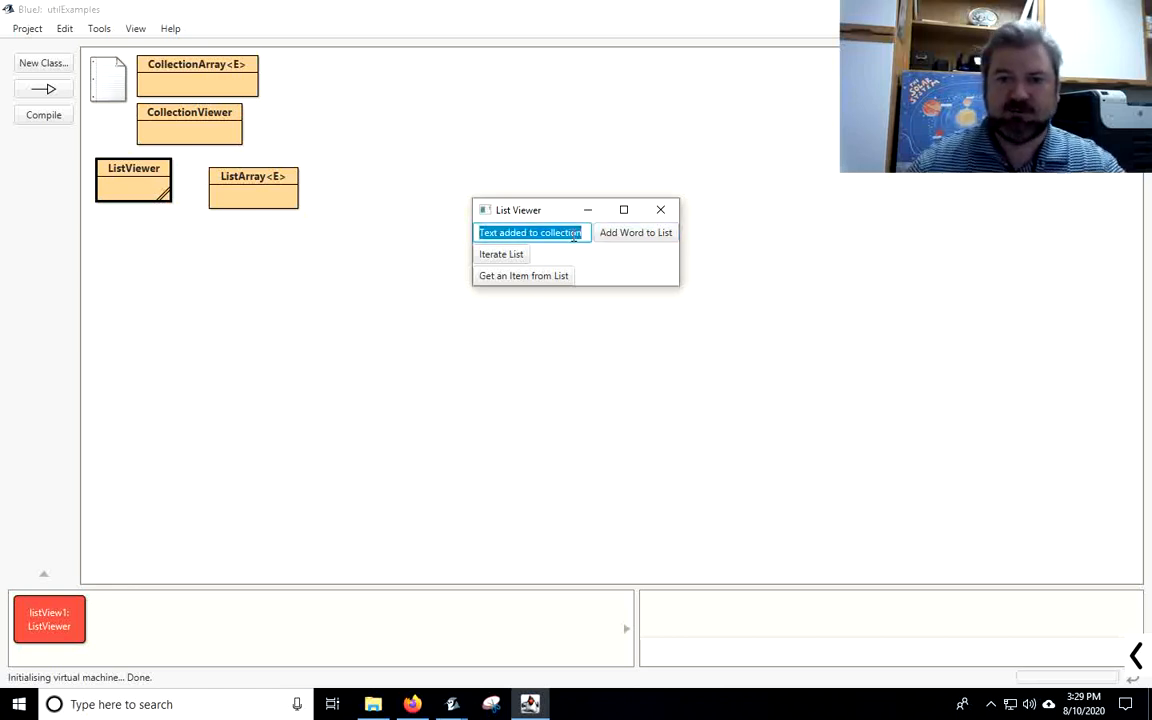
{"action": "left_click", "coordinate": [501, 254]}
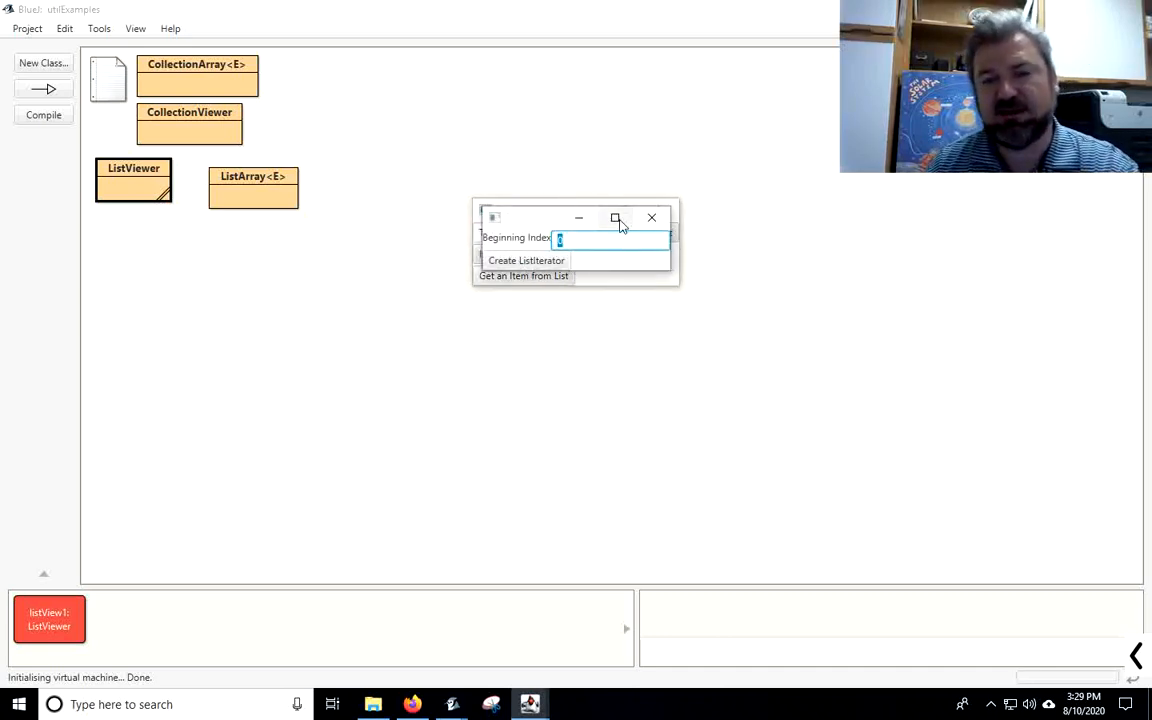
{"action": "mouse_move", "coordinate": [616, 218]}
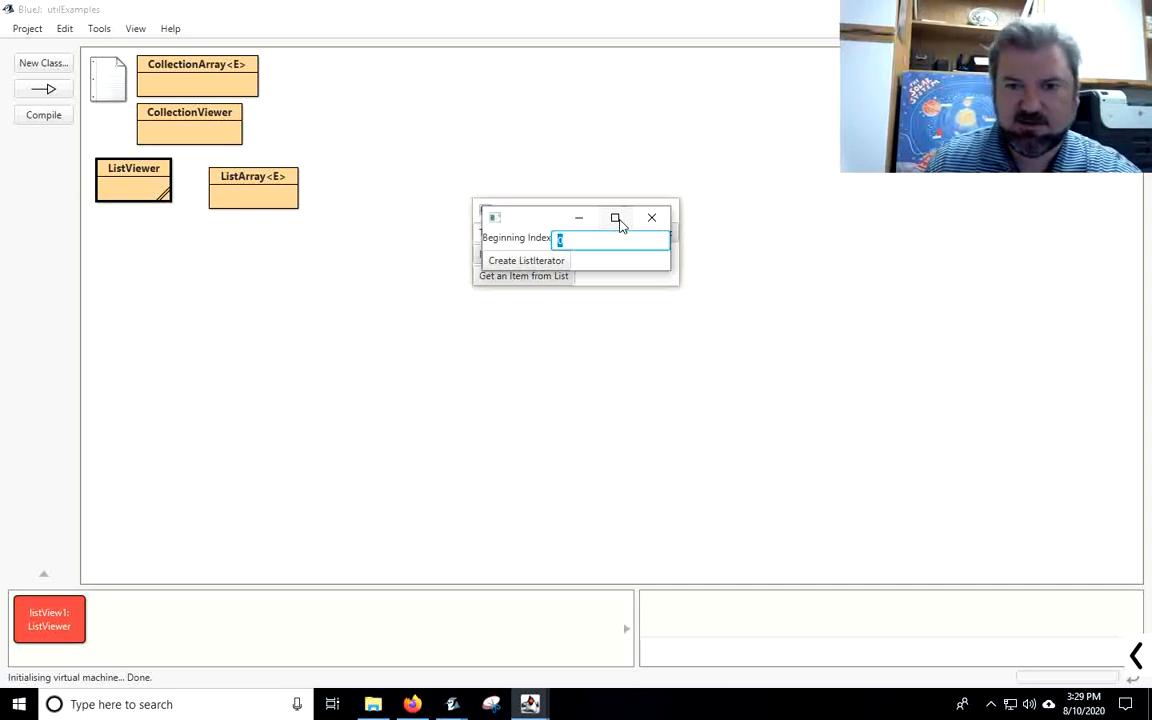
{"action": "mouse_move", "coordinate": [530, 293]}
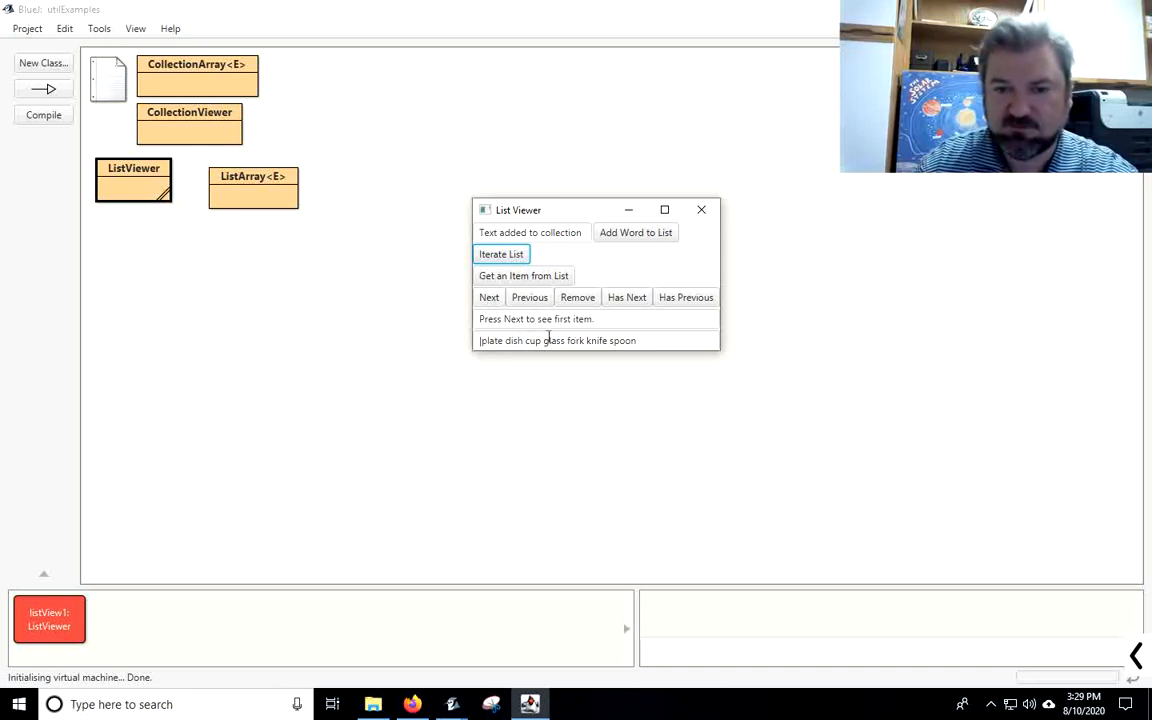
Step: Step forward through plate, dish, cup and glass, then step back once
{"action": "left_click", "coordinate": [489, 297]}
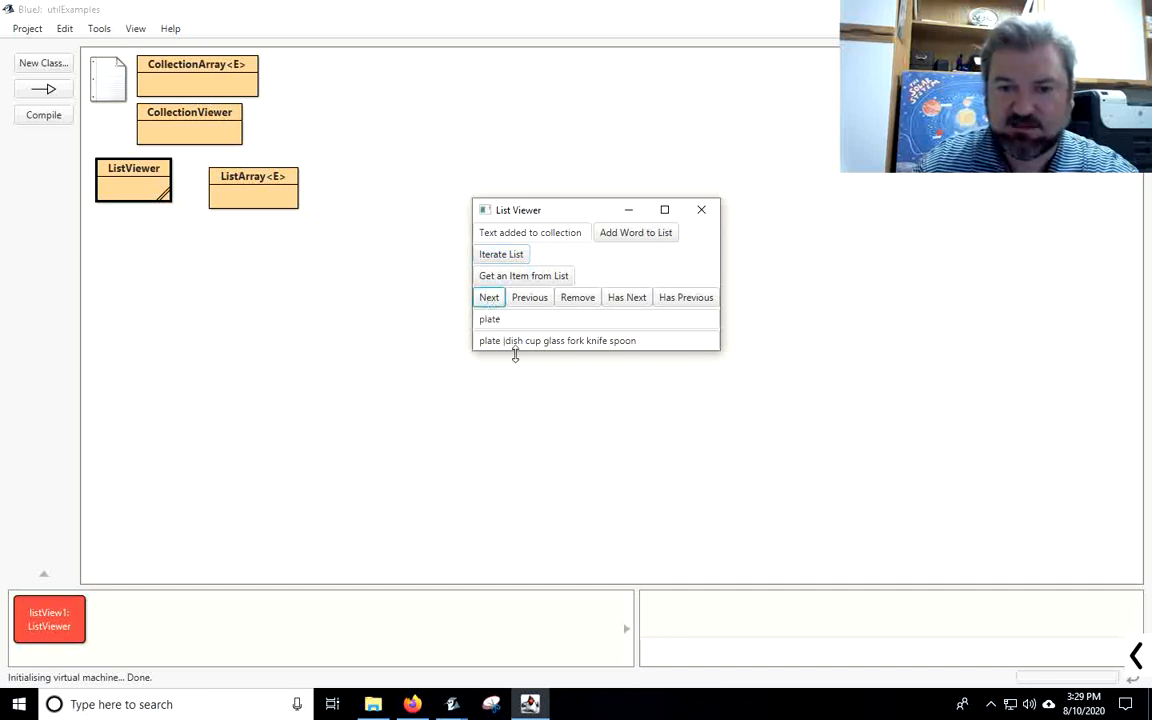
{"action": "left_click", "coordinate": [489, 297]}
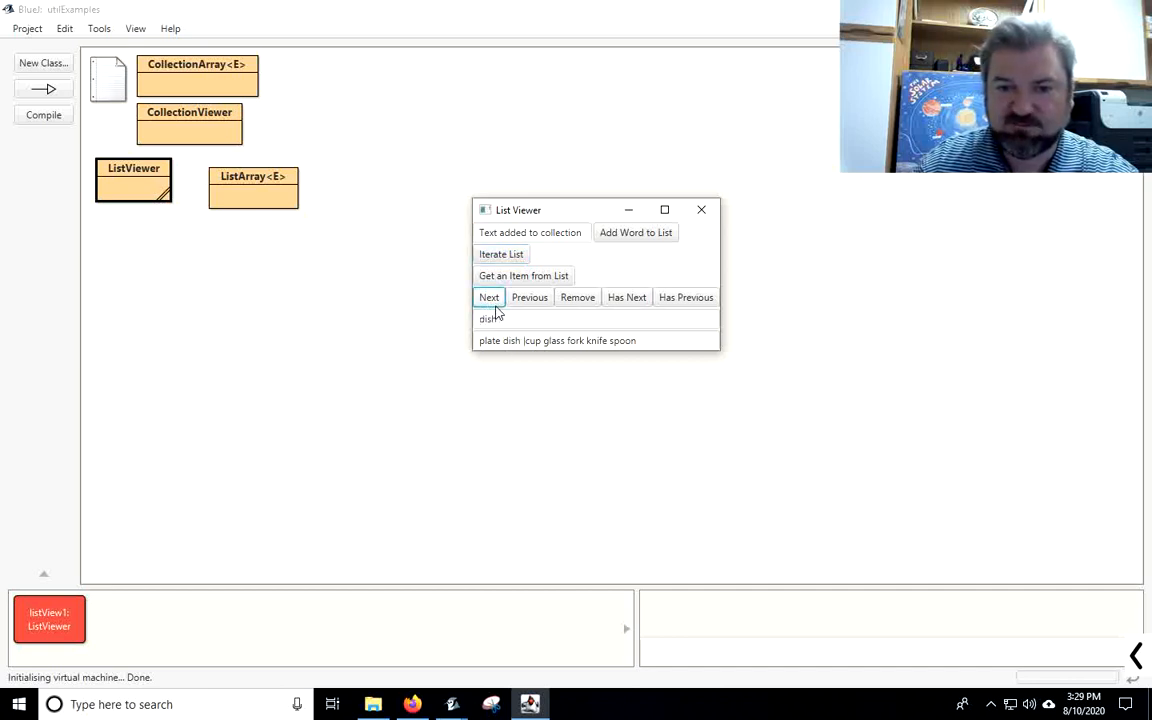
{"action": "left_click", "coordinate": [489, 297]}
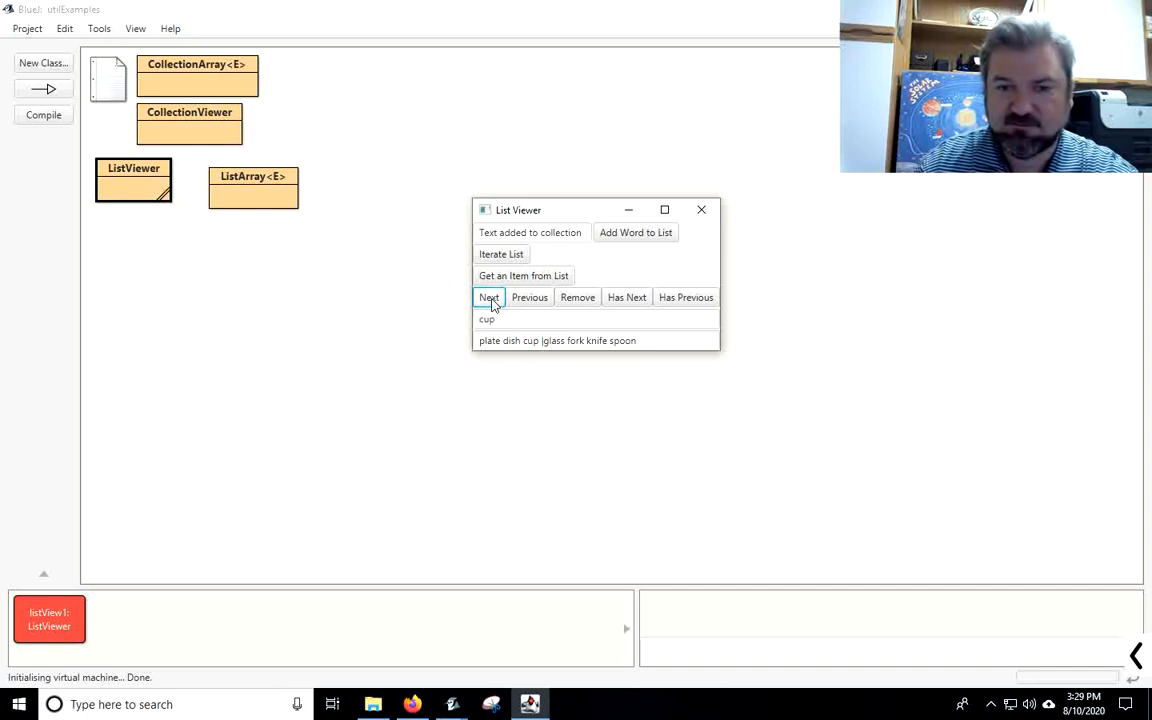
{"action": "left_click", "coordinate": [489, 297]}
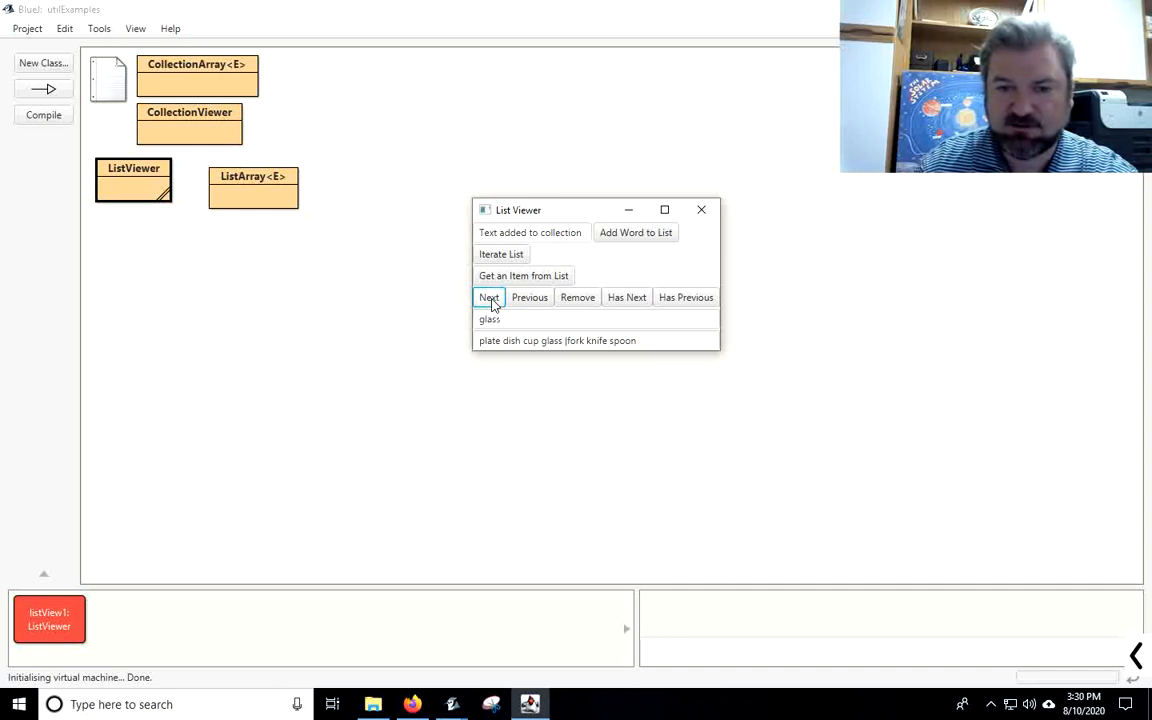
{"action": "left_click", "coordinate": [489, 297]}
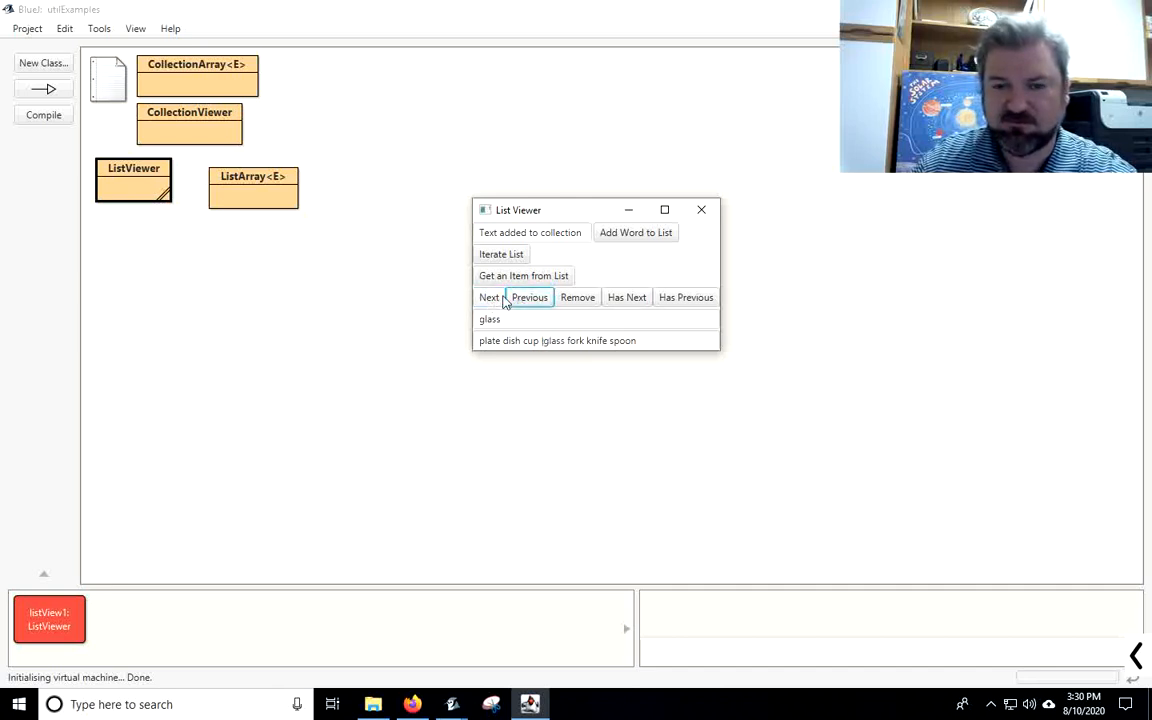
Step: Reach cup and remove it, then remove again to trigger the illegal-state error
{"action": "left_click", "coordinate": [529, 297]}
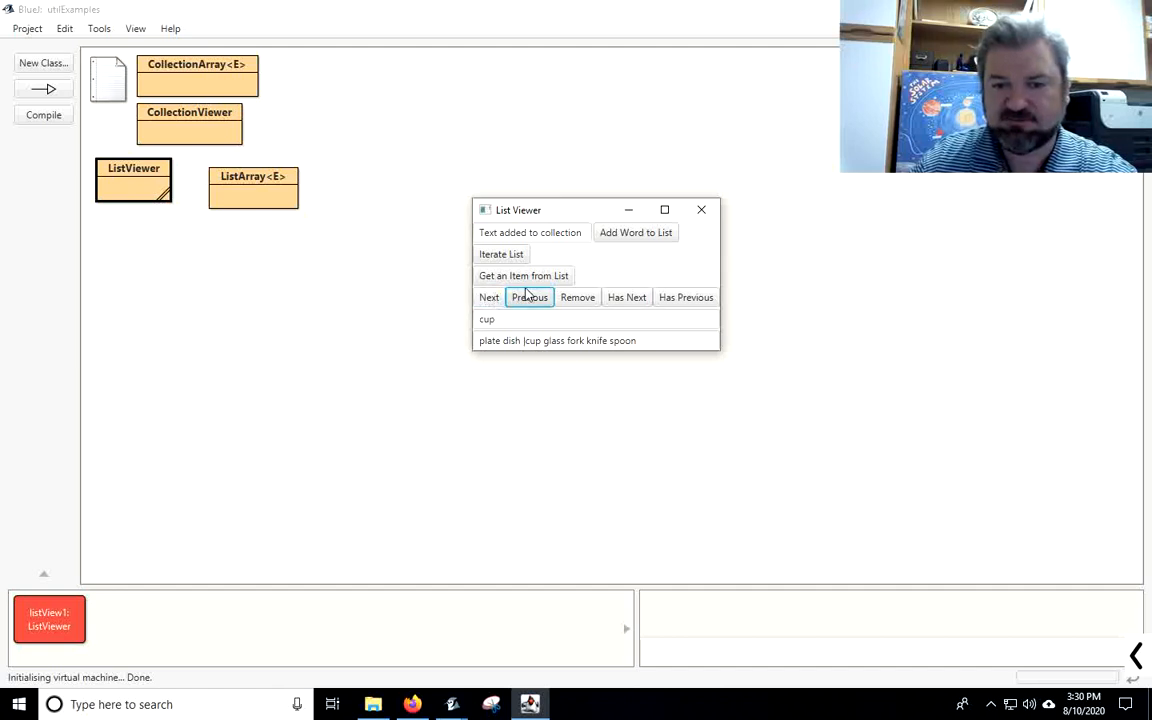
{"action": "left_click", "coordinate": [489, 297]}
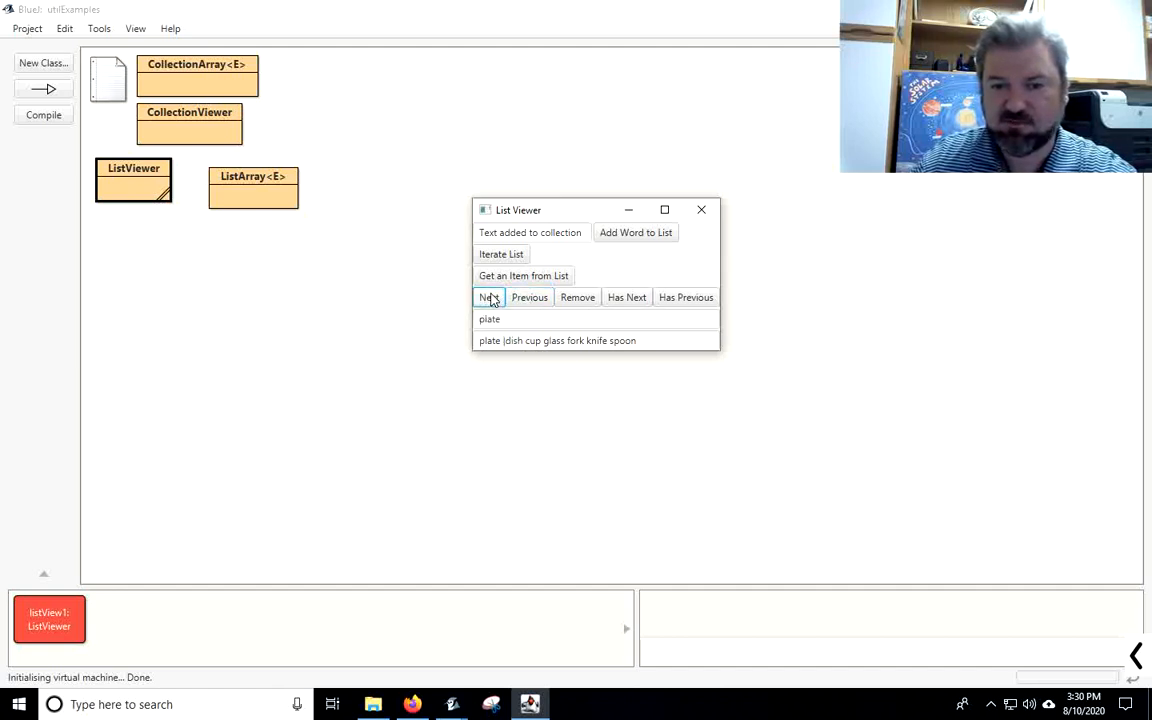
{"action": "left_click", "coordinate": [489, 297]}
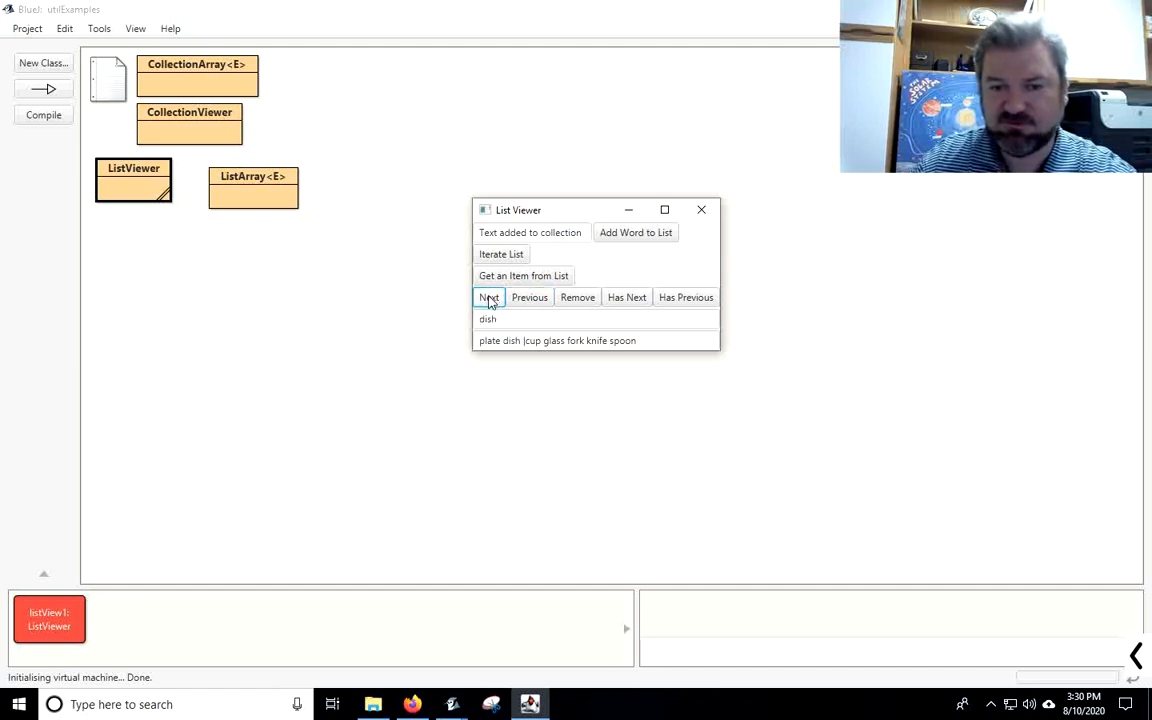
{"action": "left_click", "coordinate": [489, 297]}
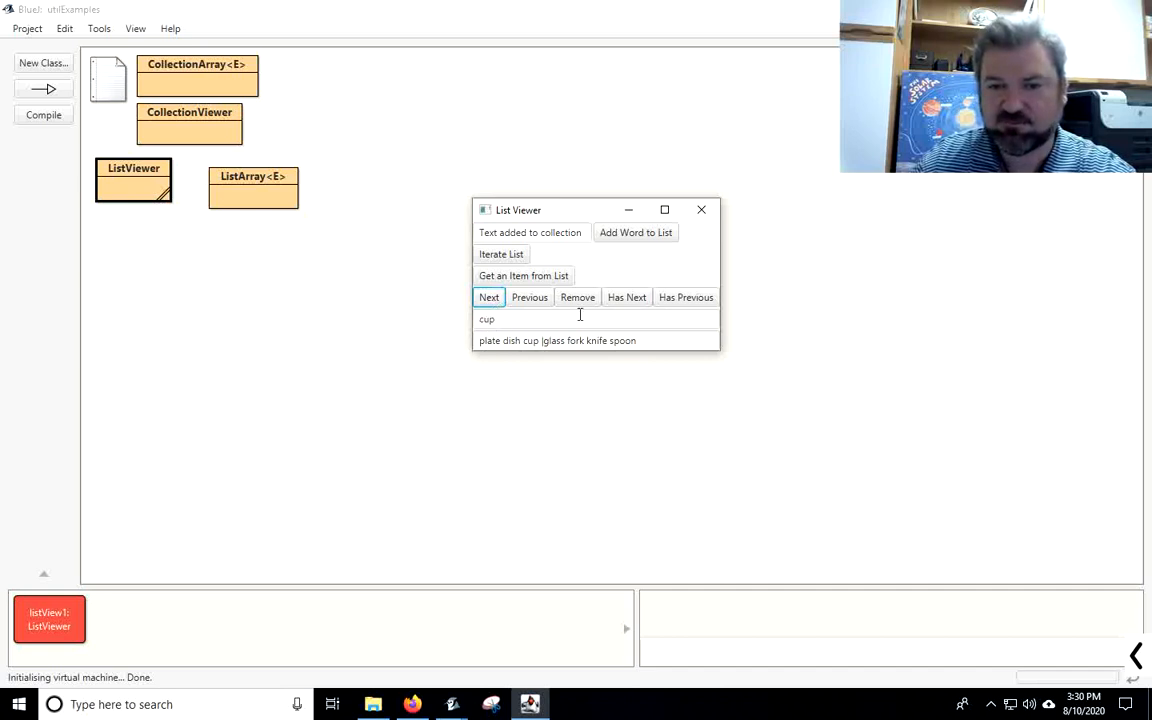
{"action": "left_click", "coordinate": [577, 297]}
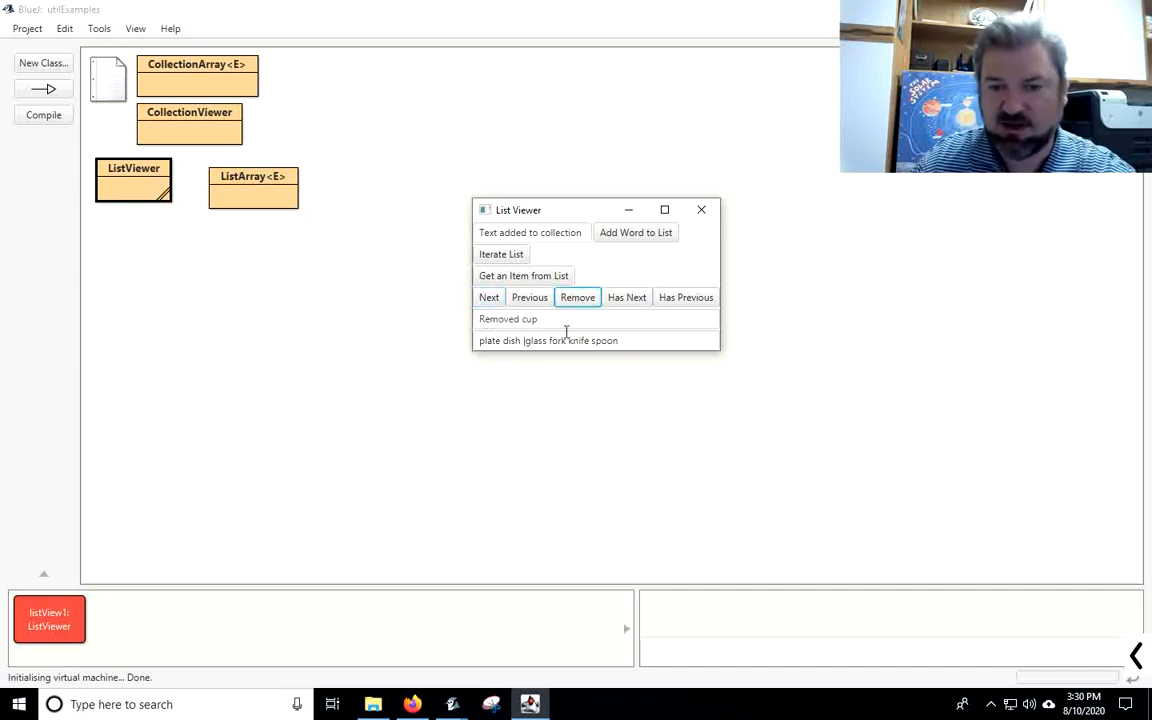
{"action": "left_click", "coordinate": [577, 297]}
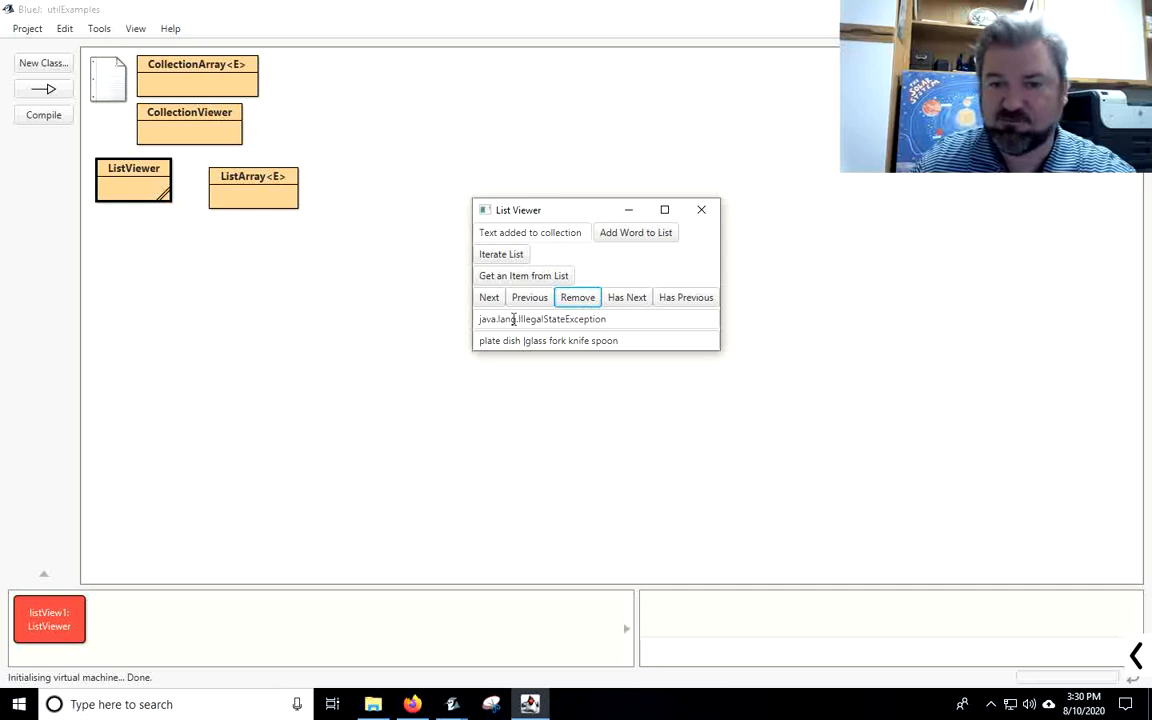
{"action": "left_click", "coordinate": [628, 319]}
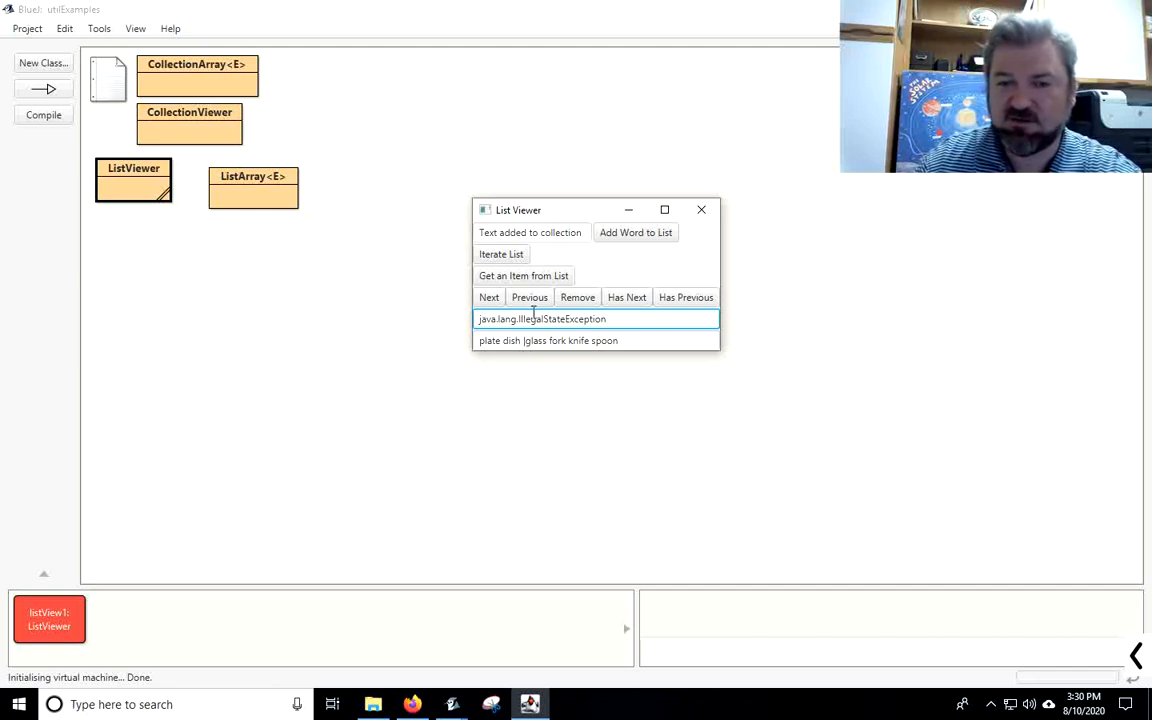
Step: Remove glass and then dish from the list while iterating
{"action": "left_click", "coordinate": [489, 297]}
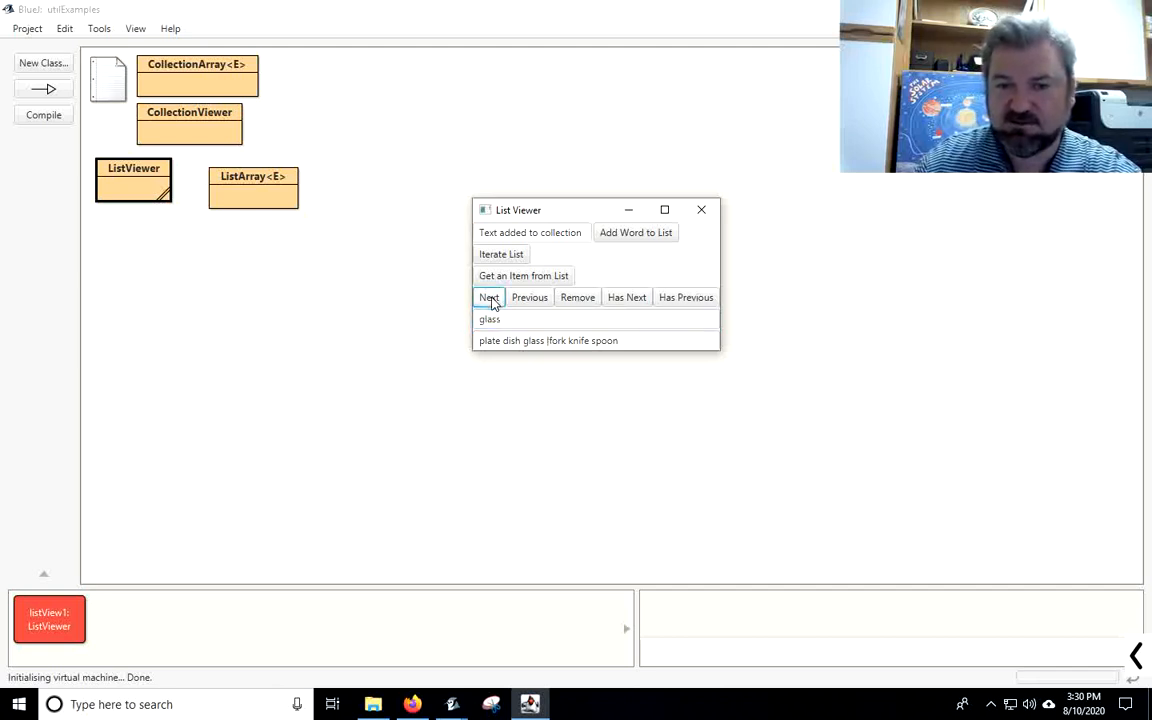
{"action": "left_click", "coordinate": [577, 297]}
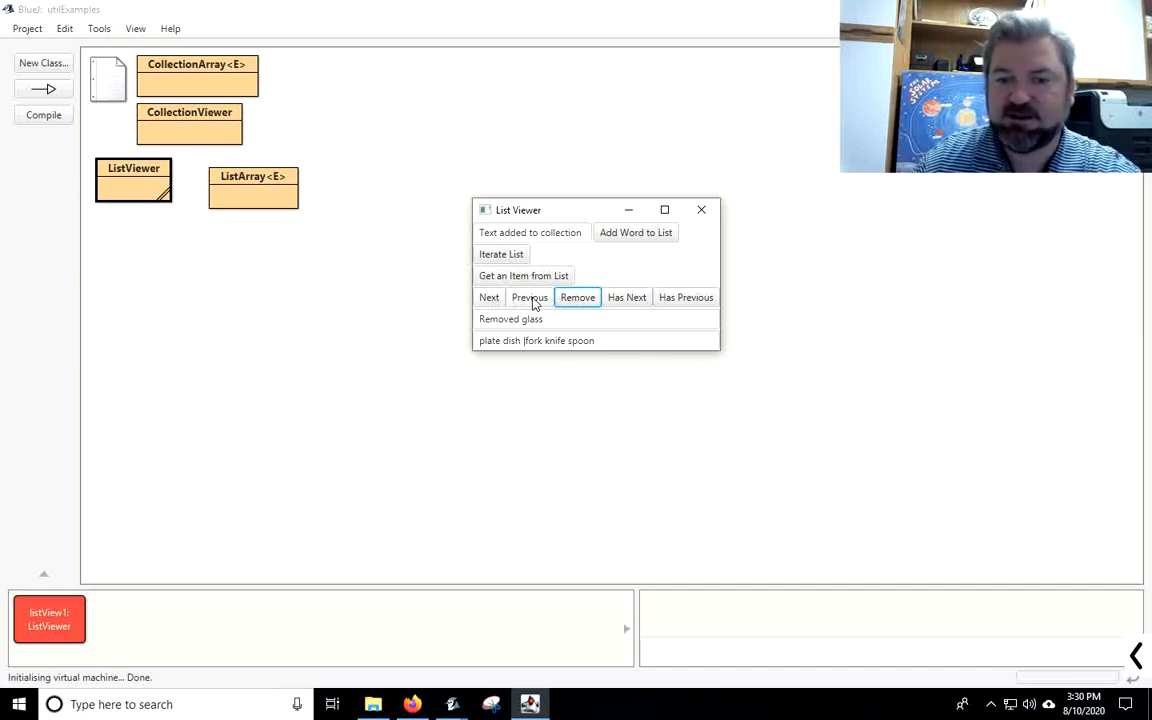
{"action": "left_click", "coordinate": [529, 297]}
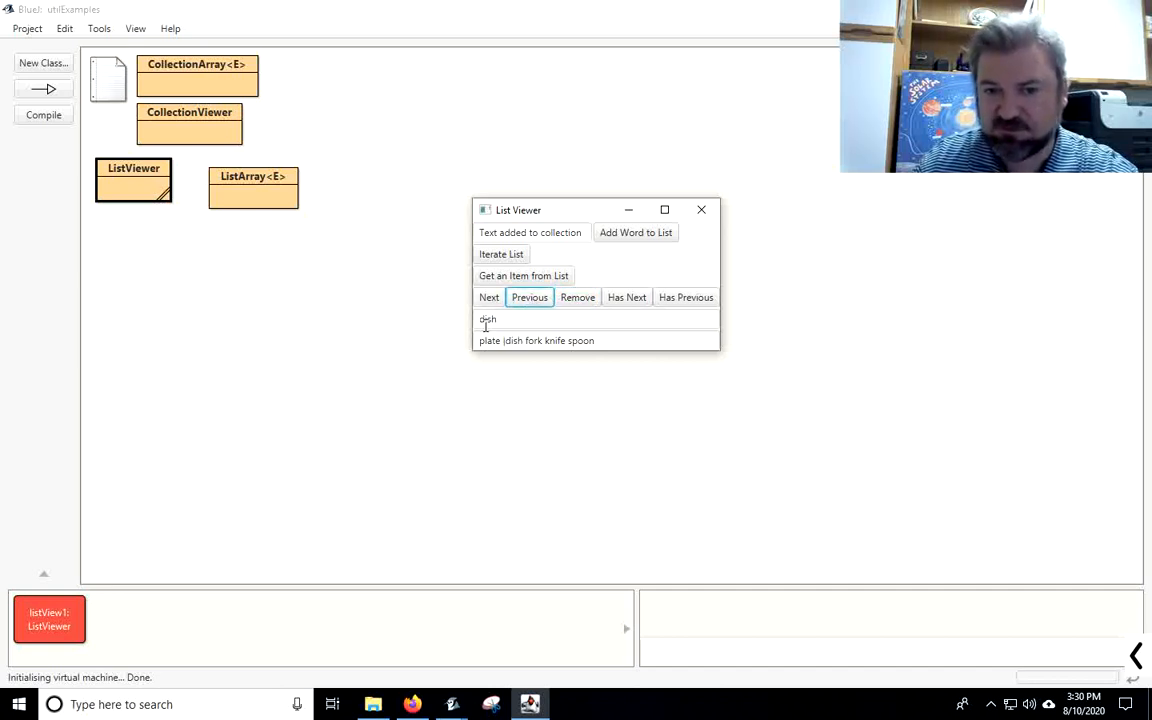
{"action": "left_click", "coordinate": [577, 297]}
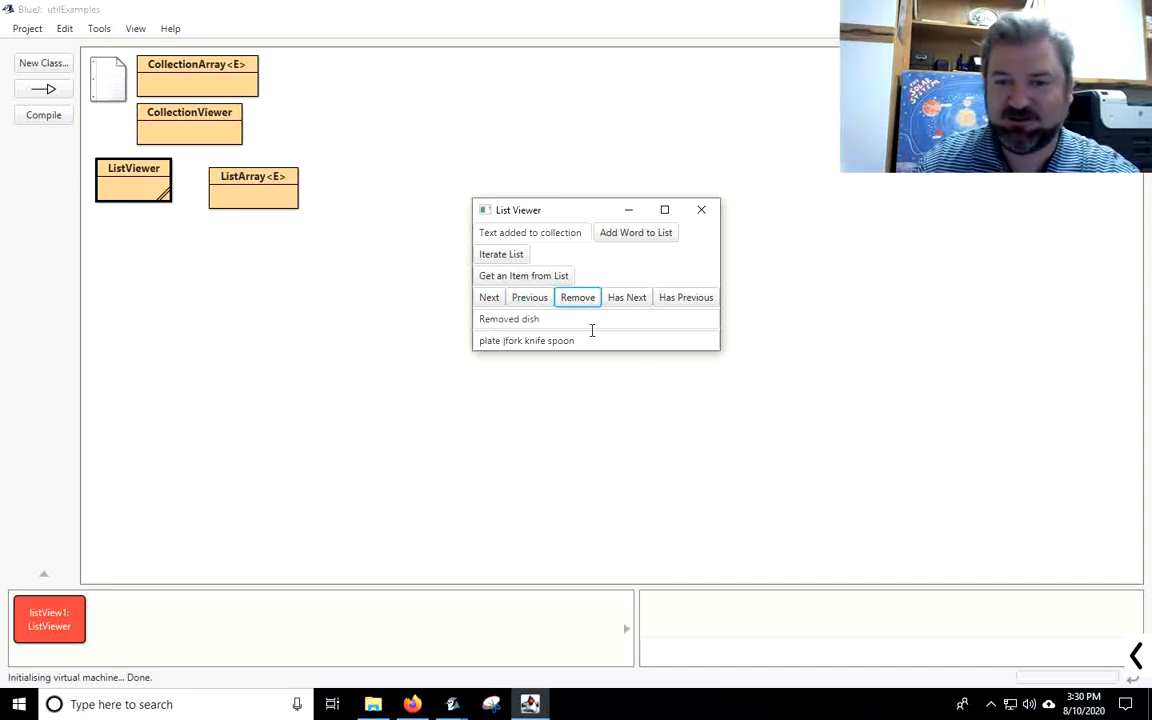
Step: Test Has Next, Has Previous and Previous at the start, then advance to knife
{"action": "left_click", "coordinate": [627, 297]}
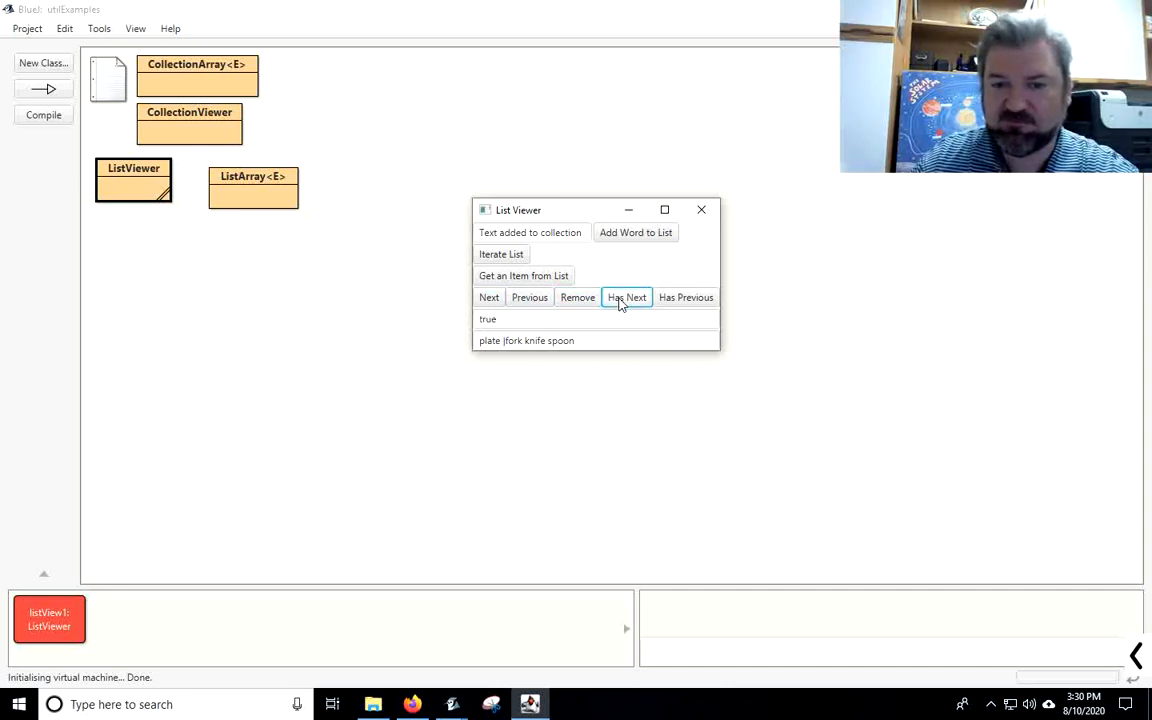
{"action": "left_click", "coordinate": [529, 297]}
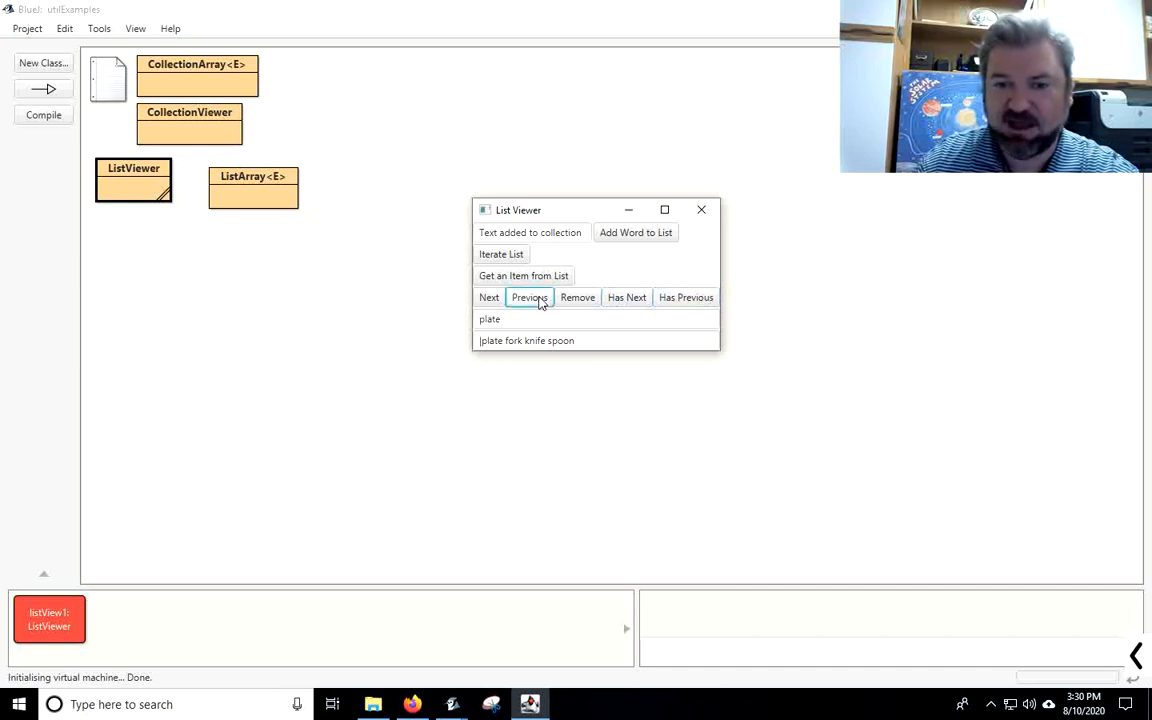
{"action": "left_click", "coordinate": [627, 297]}
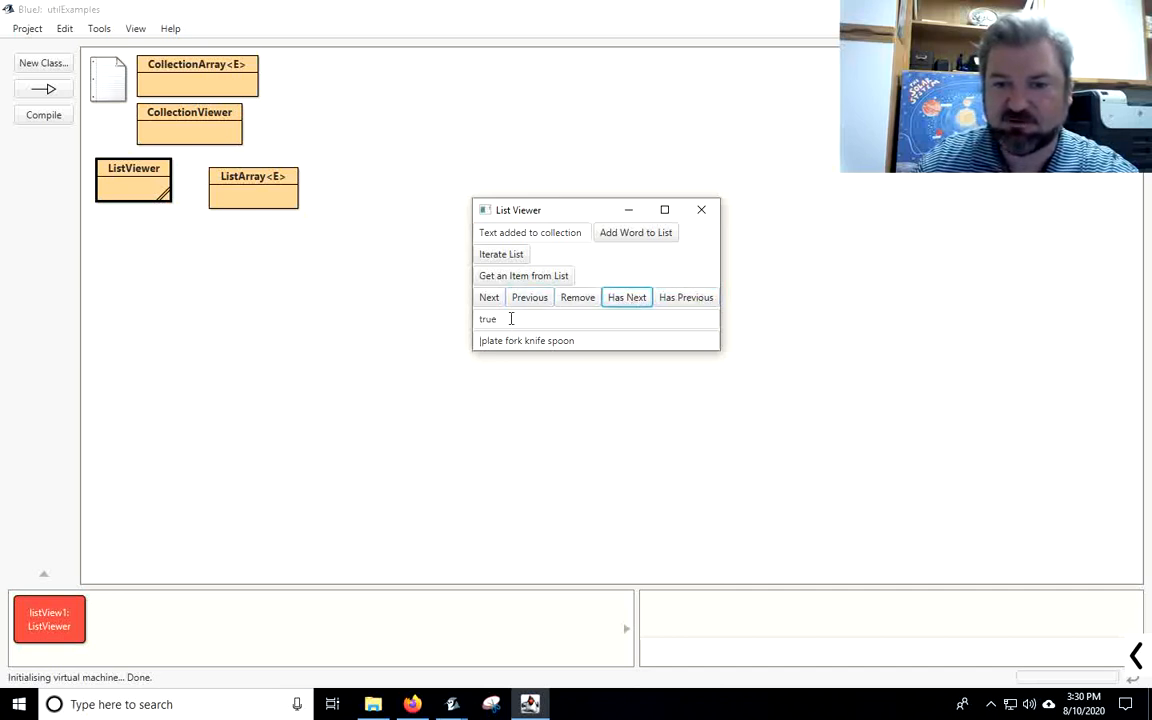
{"action": "left_click", "coordinate": [685, 297]}
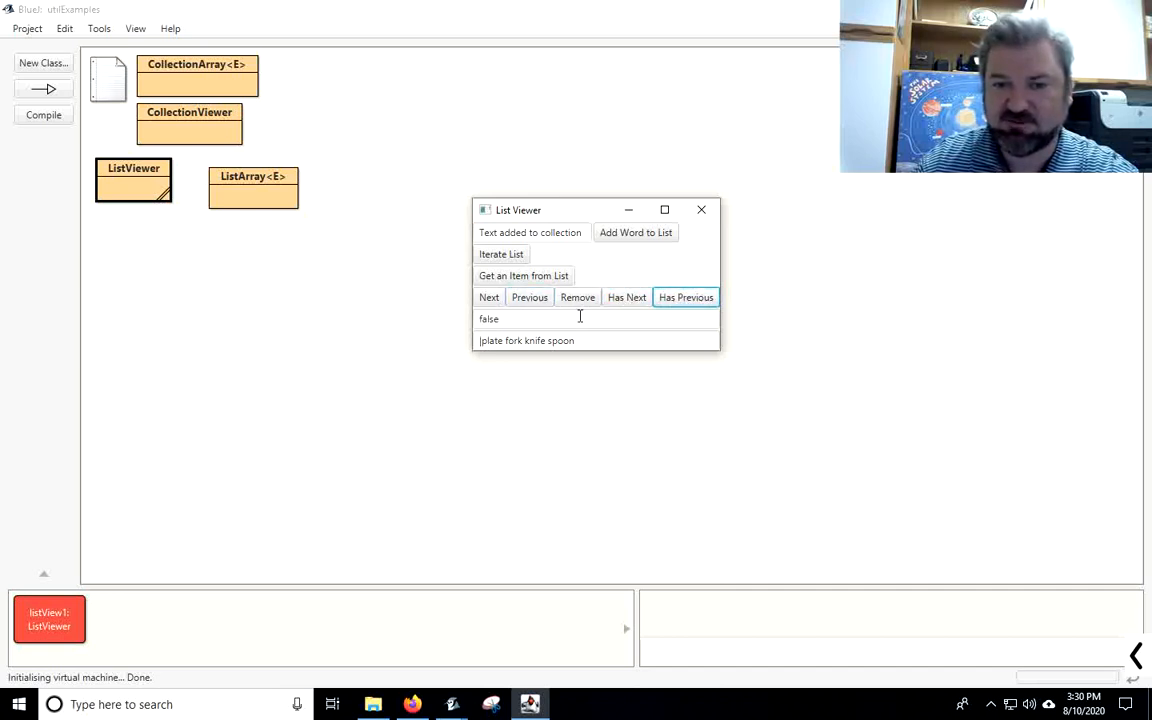
{"action": "left_click", "coordinate": [529, 297]}
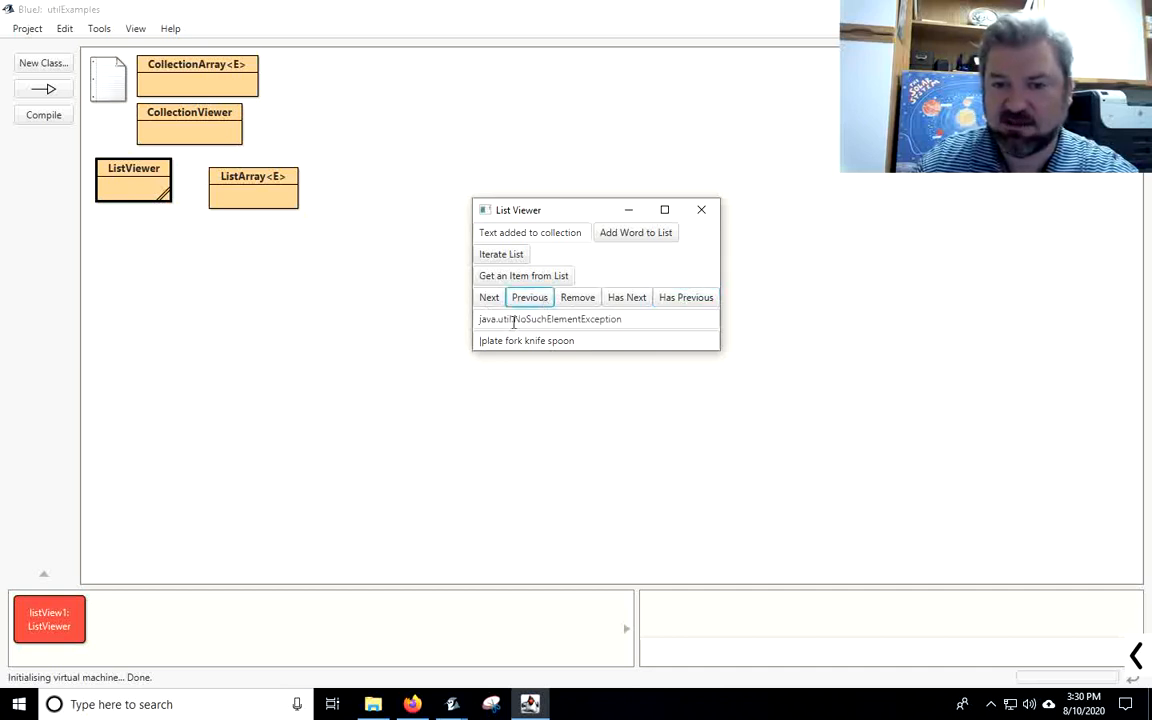
{"action": "left_click", "coordinate": [489, 297]}
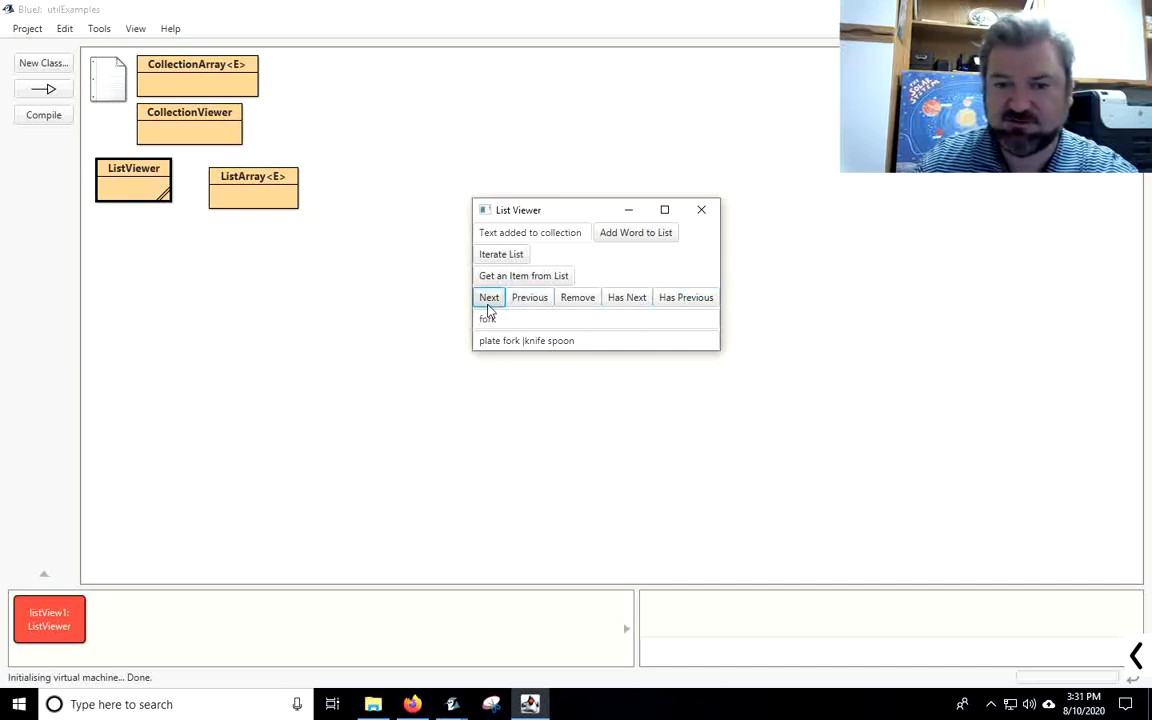
{"action": "left_click", "coordinate": [529, 297]}
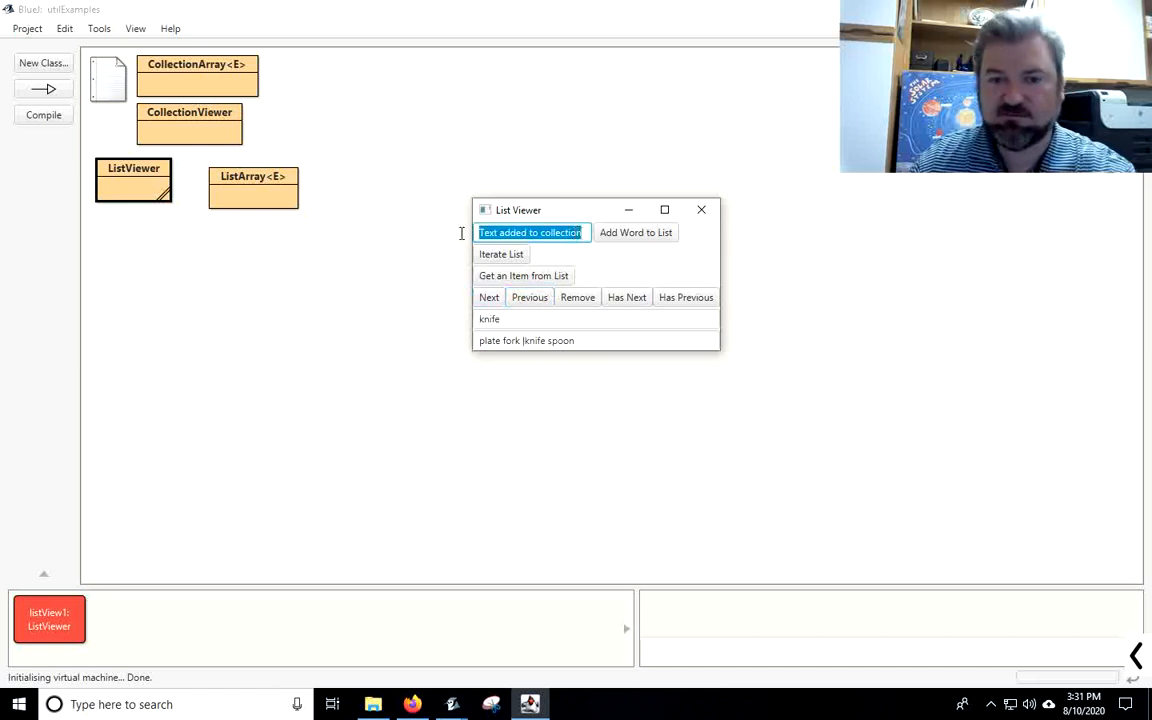
Step: Add the words a, b and c, then iterate anew and step to a
{"action": "type", "text": "a"}
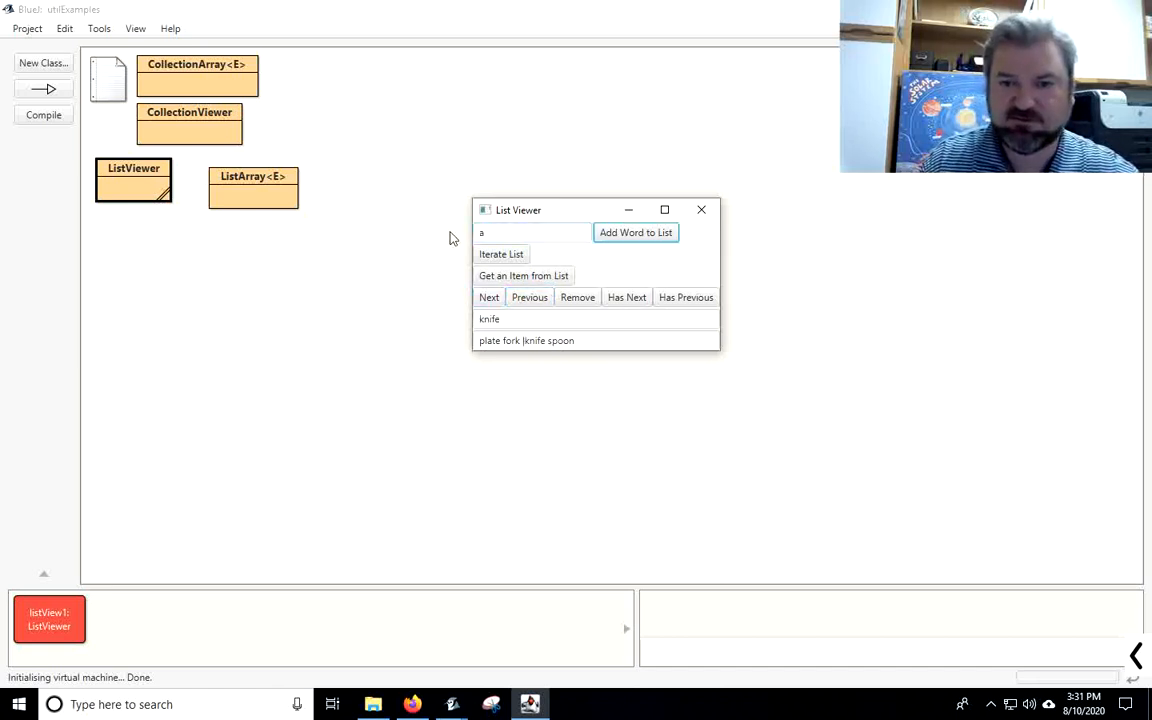
{"action": "type", "text": "c"}
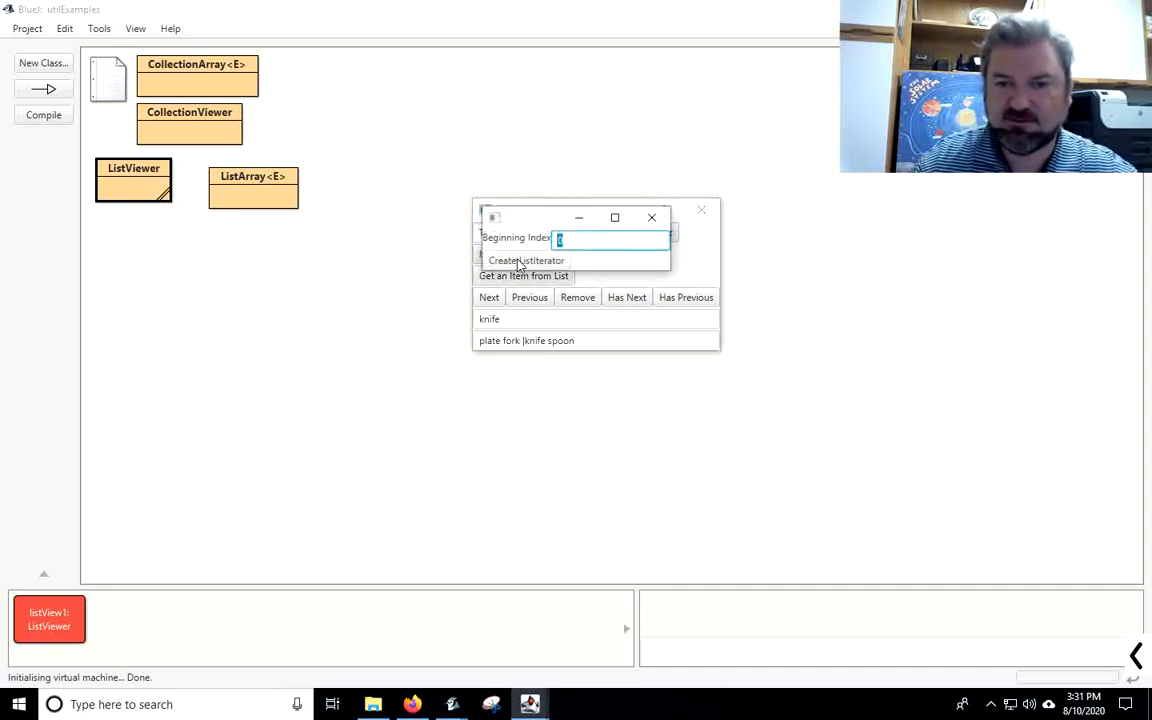
{"action": "mouse_move", "coordinate": [575, 260]}
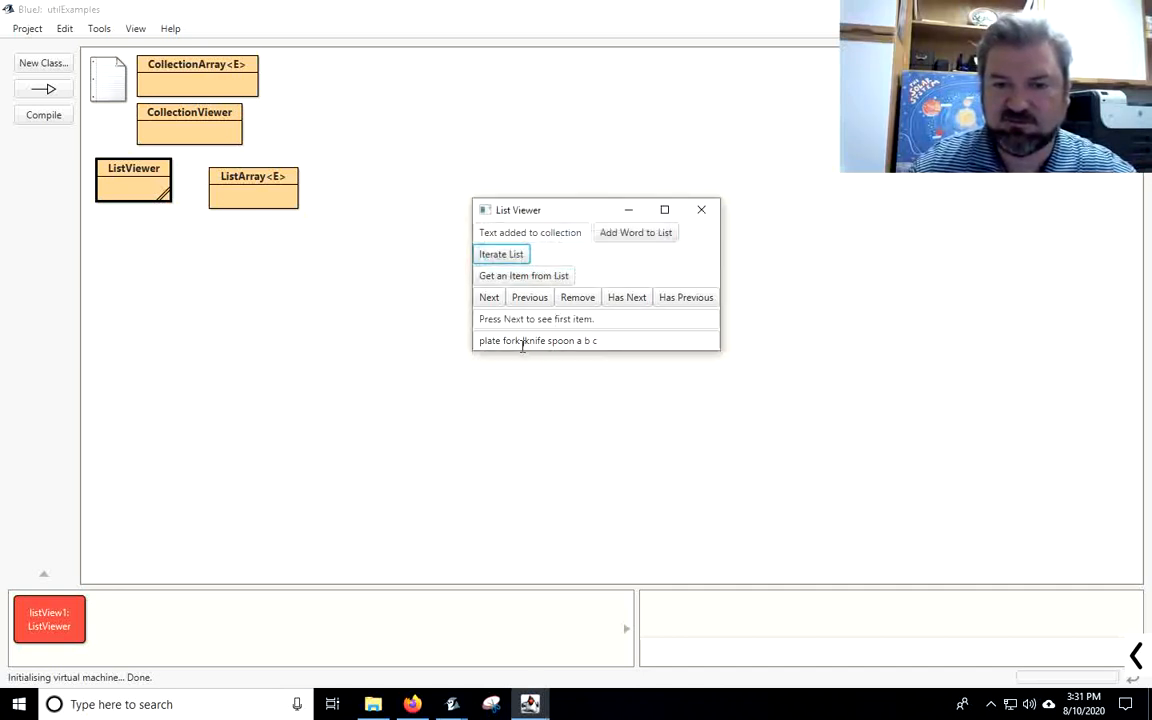
{"action": "left_click", "coordinate": [489, 297]}
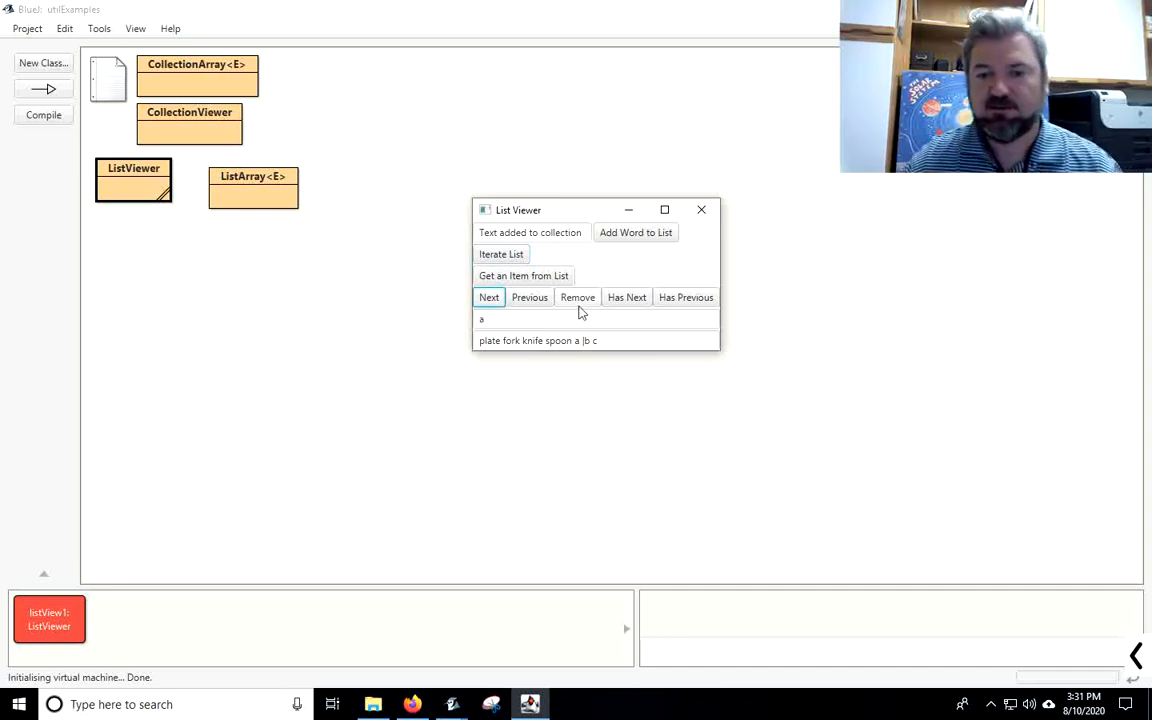